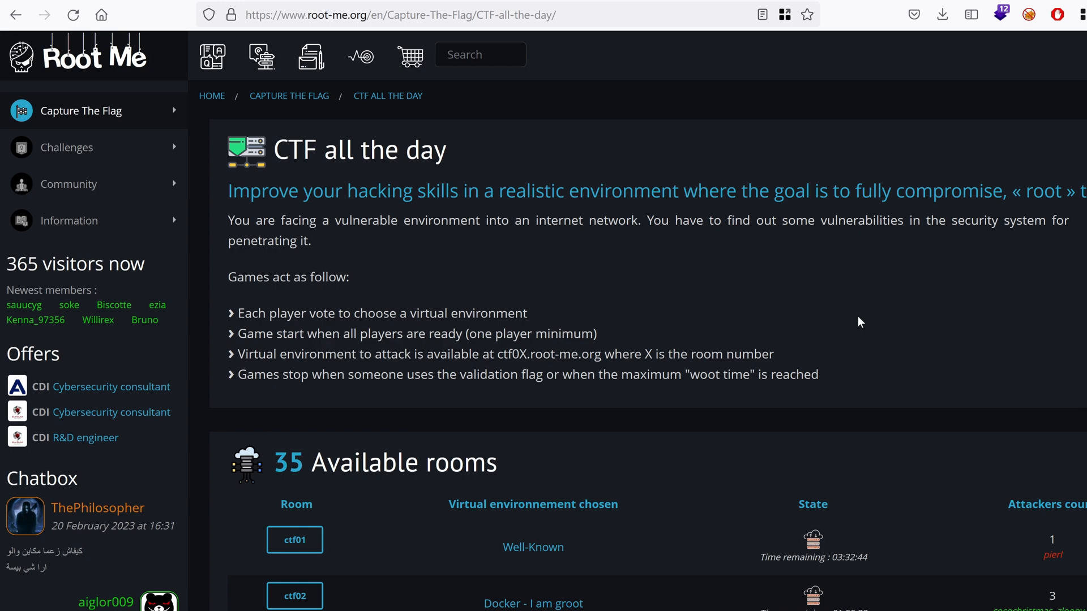
mouse_move(392, 270)
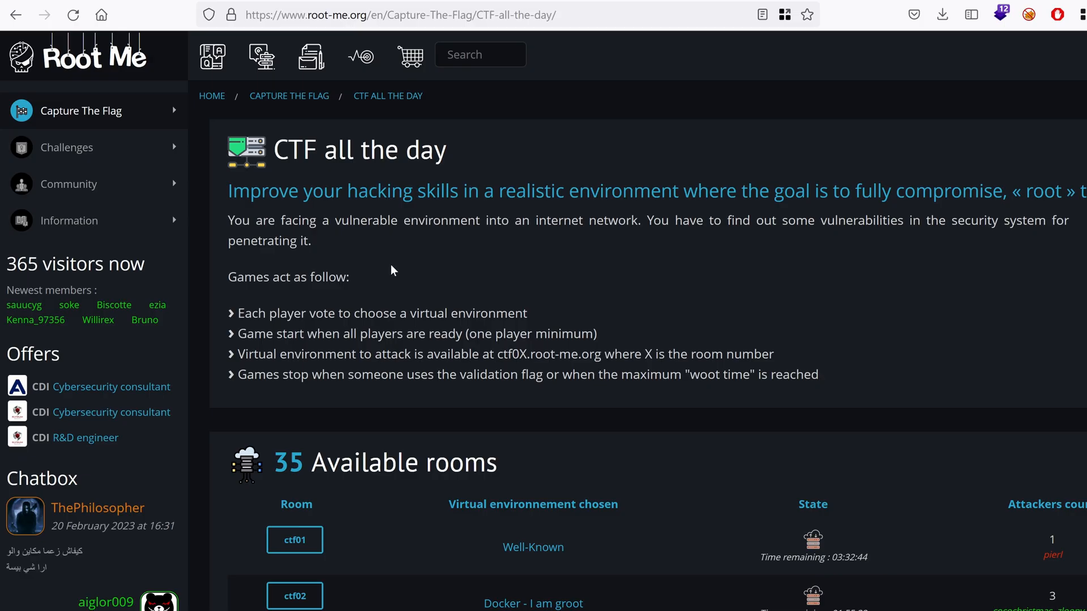
- Scroll the Root Me room list and enter Room 8 (ctf08)
scroll(down, 3)
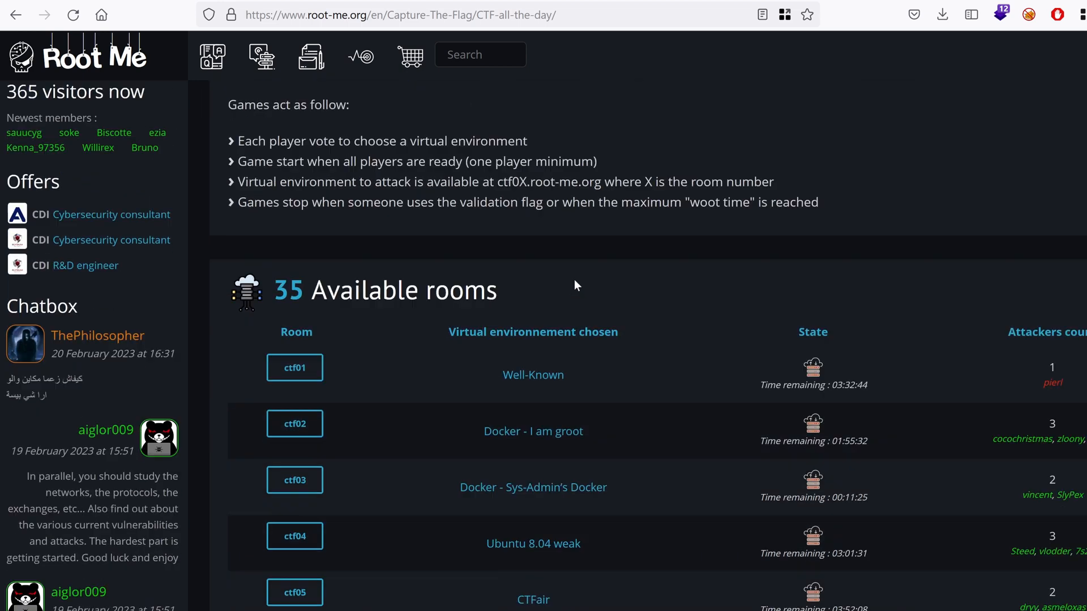
scroll(down, 3)
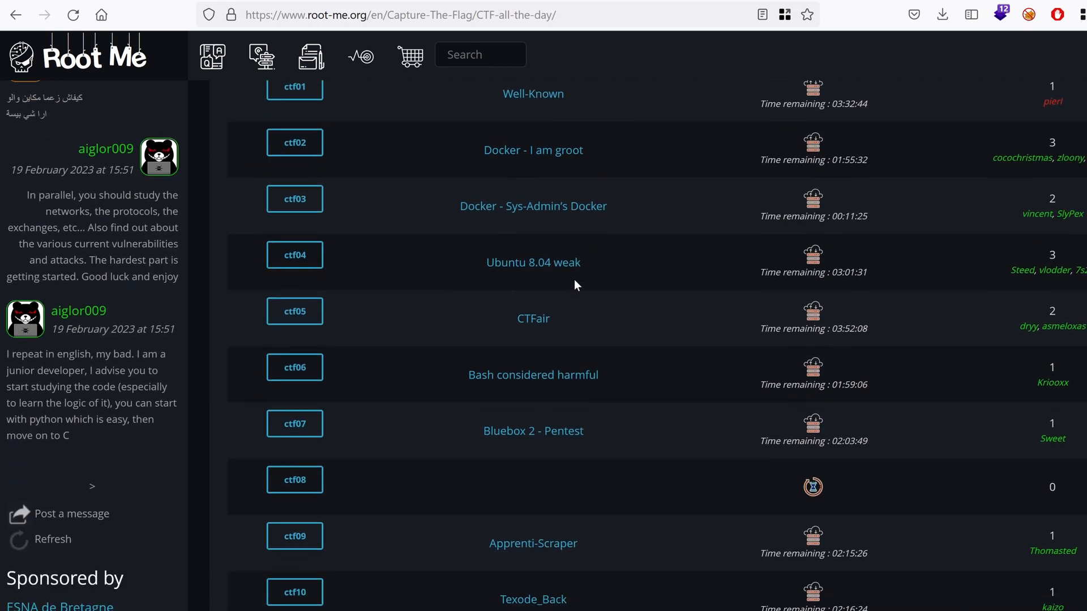
scroll(down, 3)
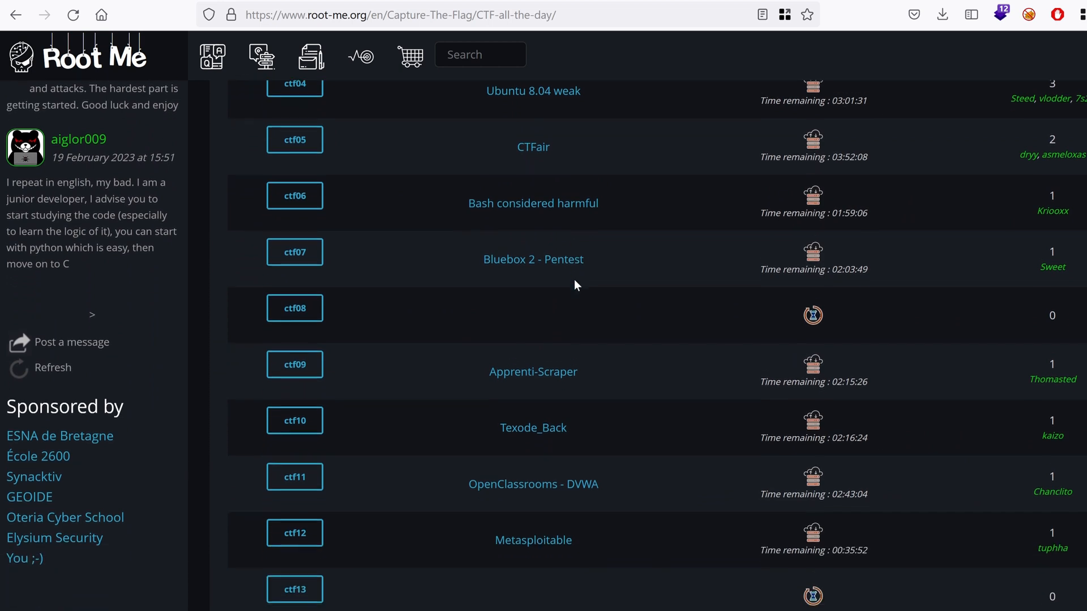
scroll(down, 3)
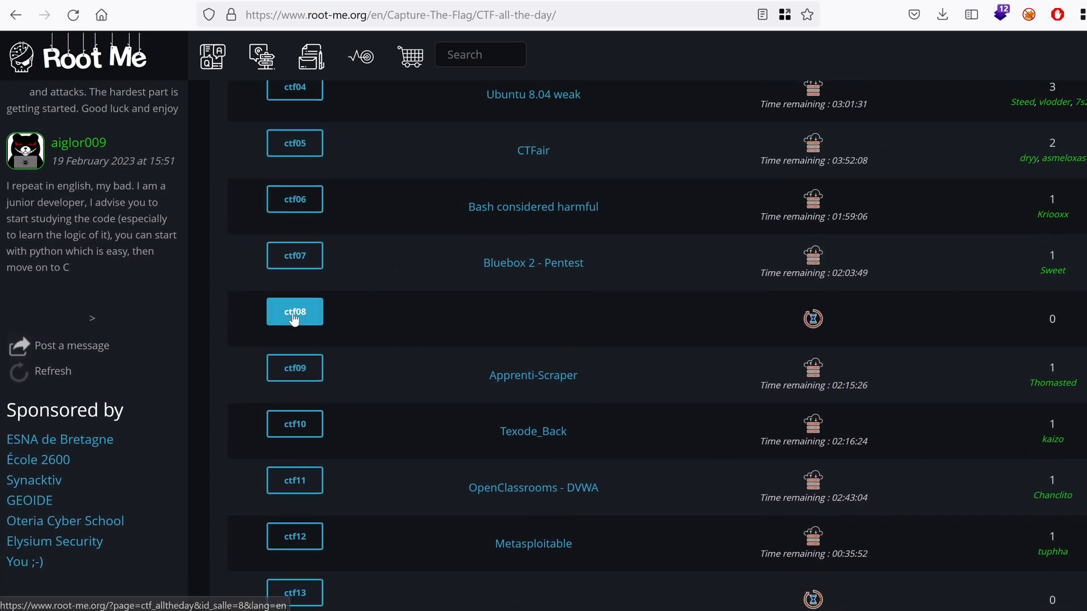
click(294, 311)
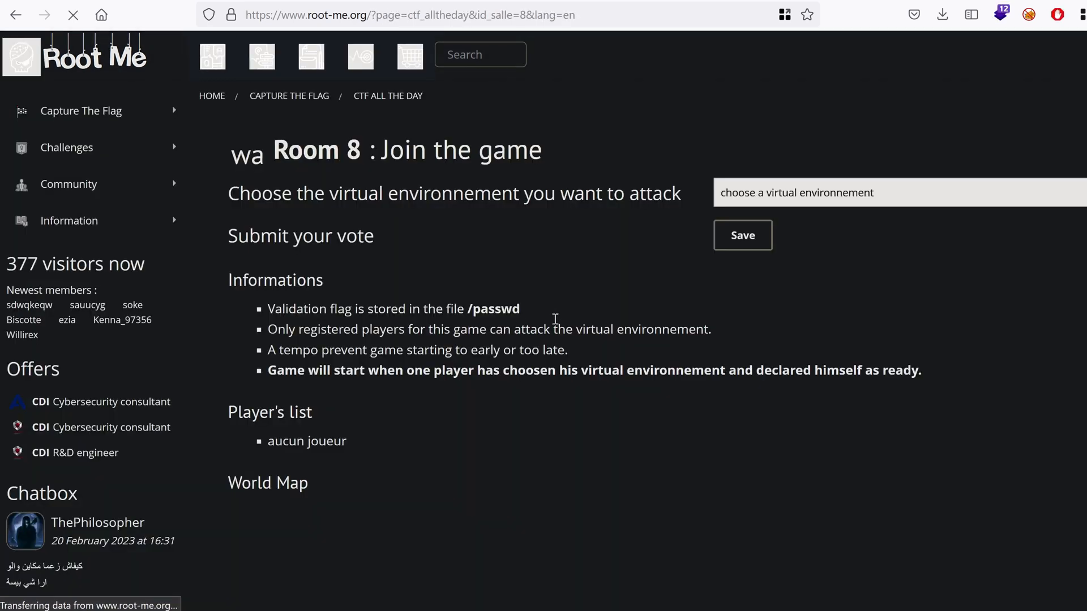
- Choose Gemini-Pentest-v1 as the virtual environment and read its description
click(894, 193)
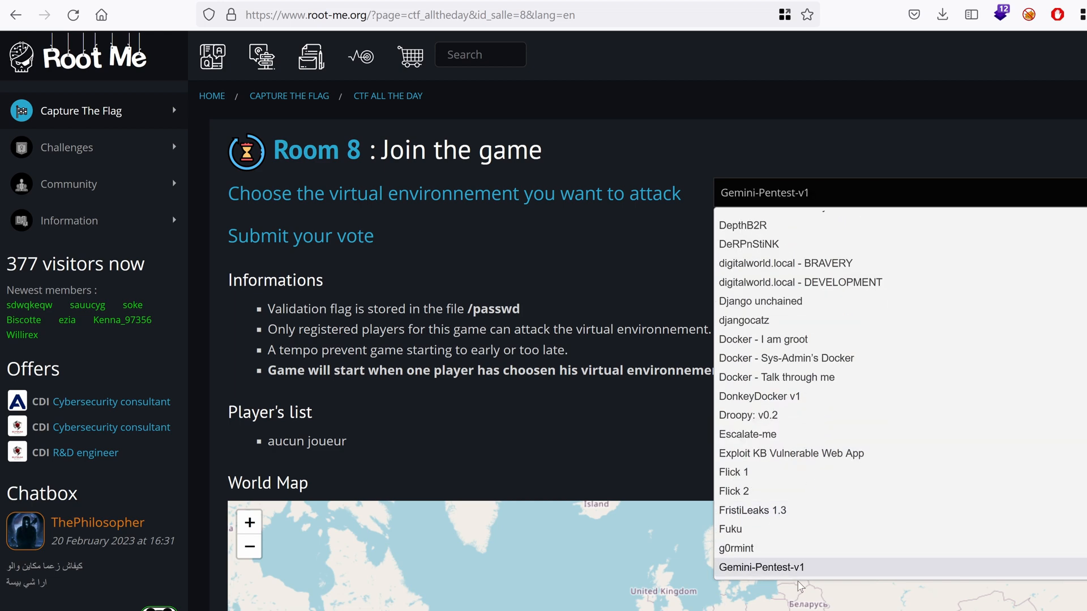
click(761, 567)
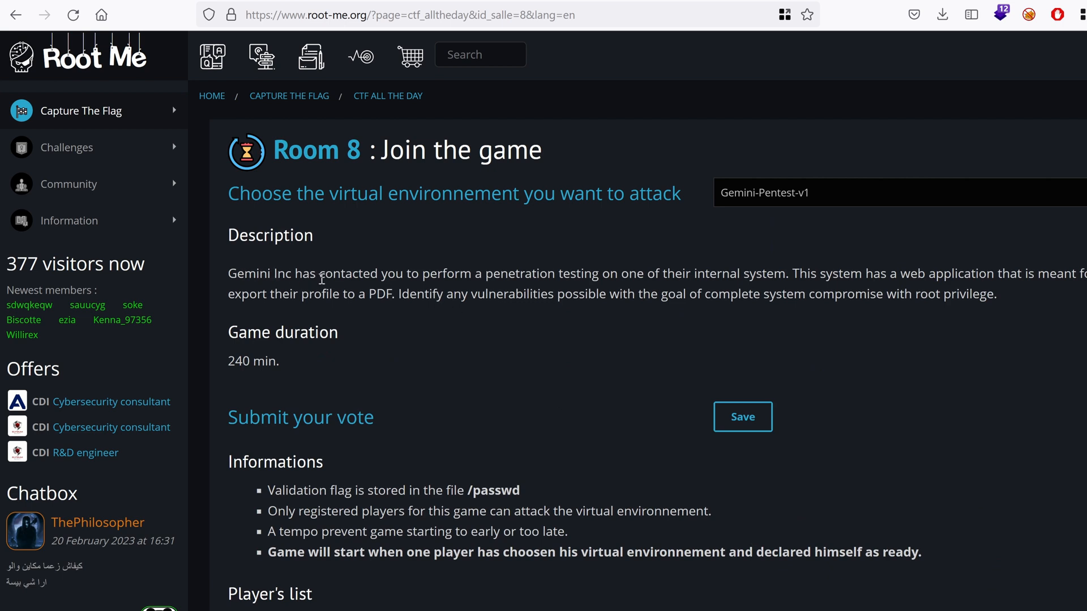
mouse_move(604, 272)
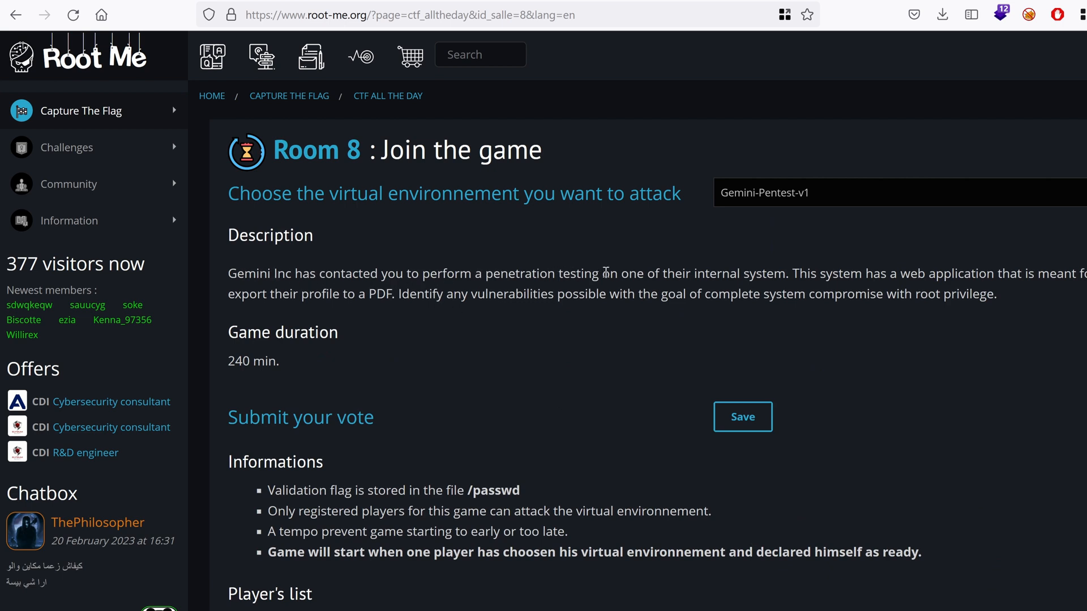
double_click(718, 273)
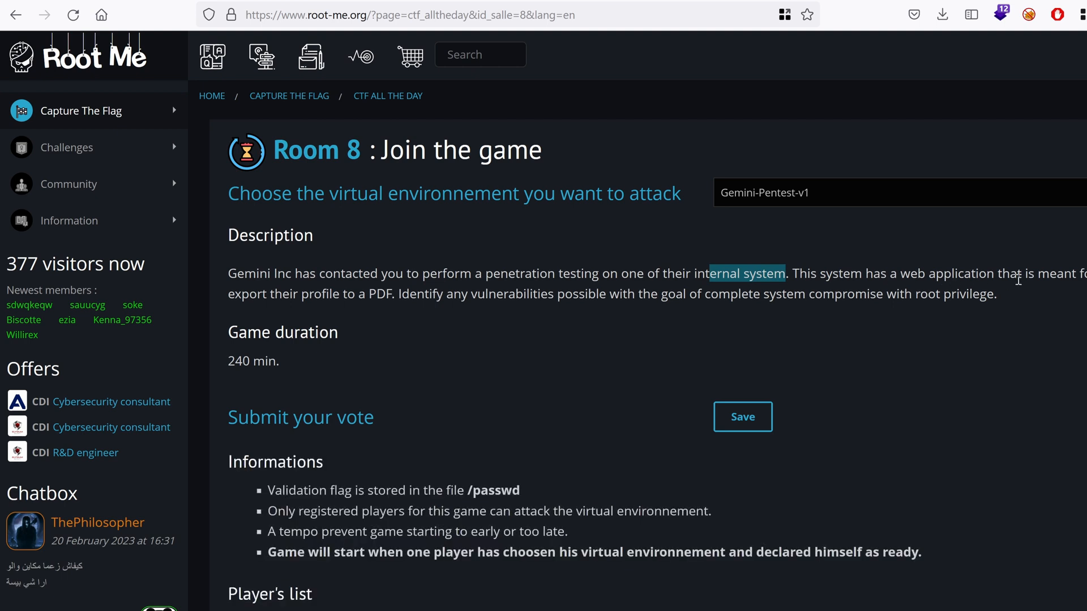
mouse_move(309, 285)
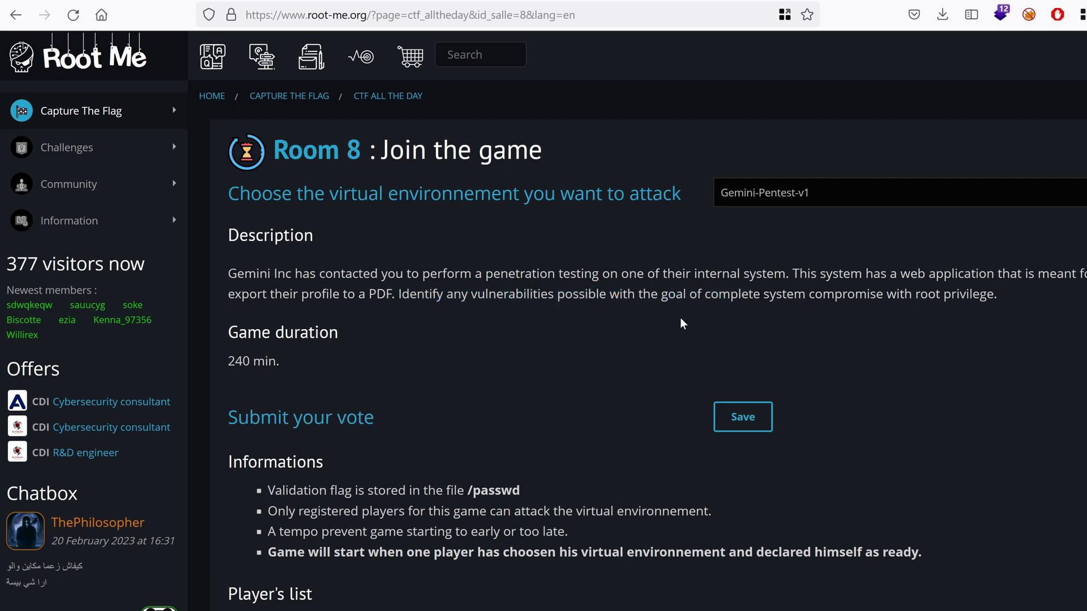
mouse_move(687, 390)
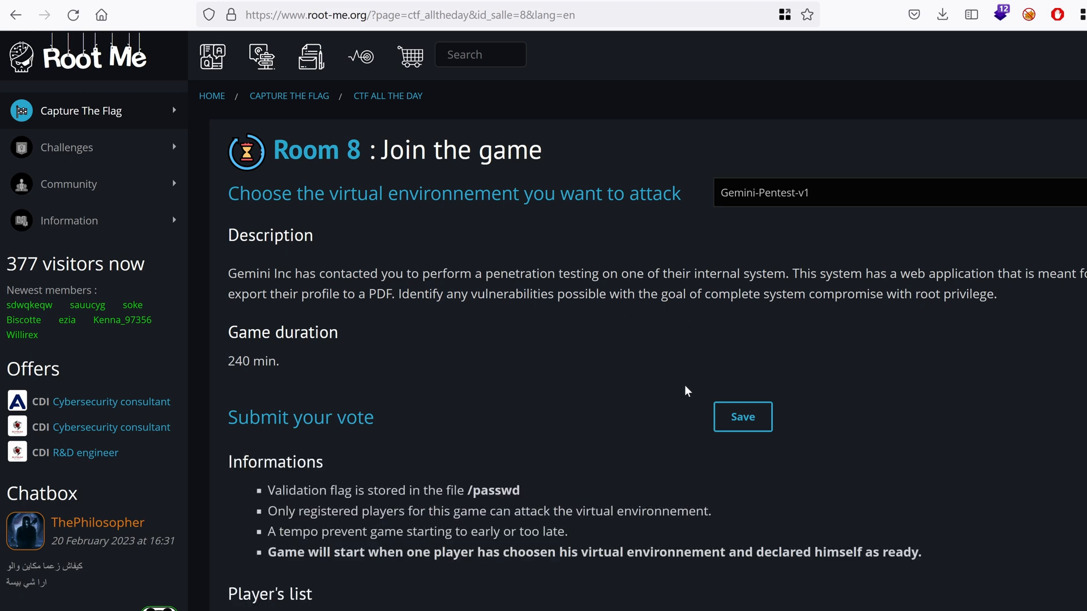
- Save the Gemini-Pentest-v1 vote and start the Room 8 game so the environment boots
click(742, 416)
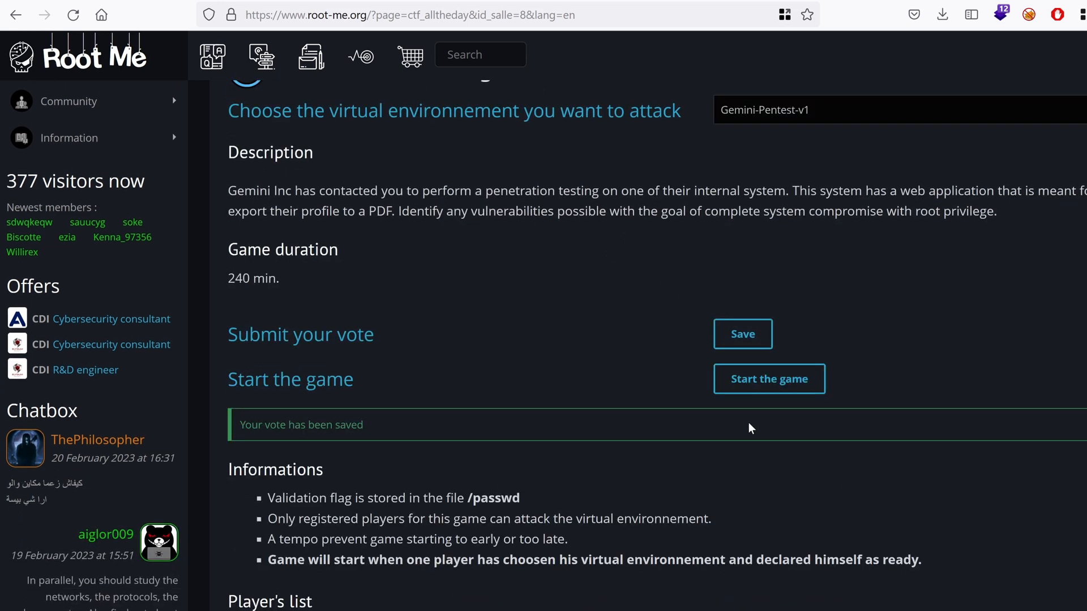
click(768, 379)
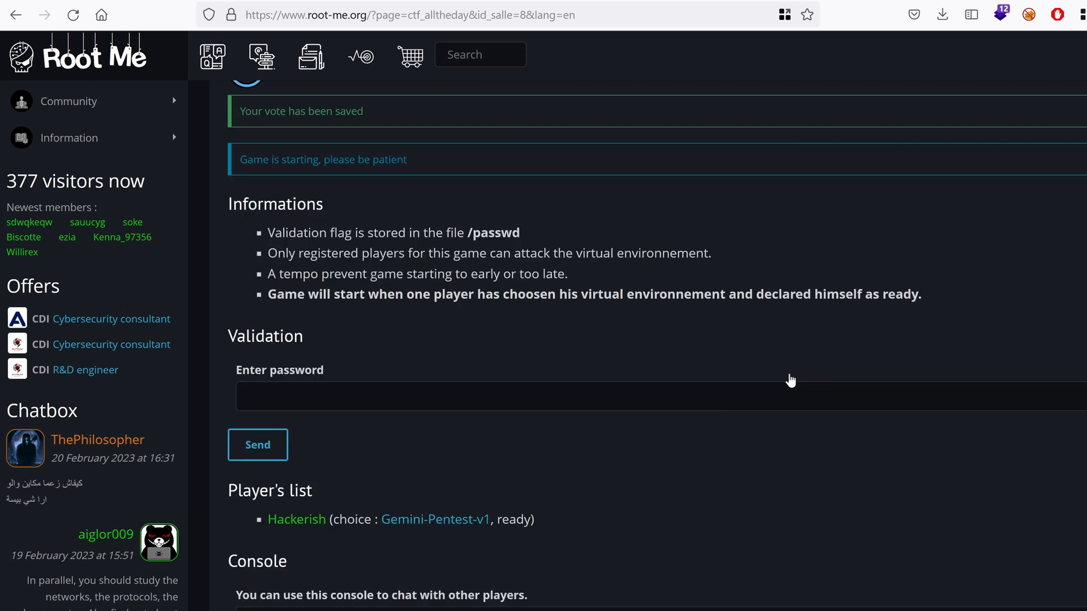
scroll(up, 3)
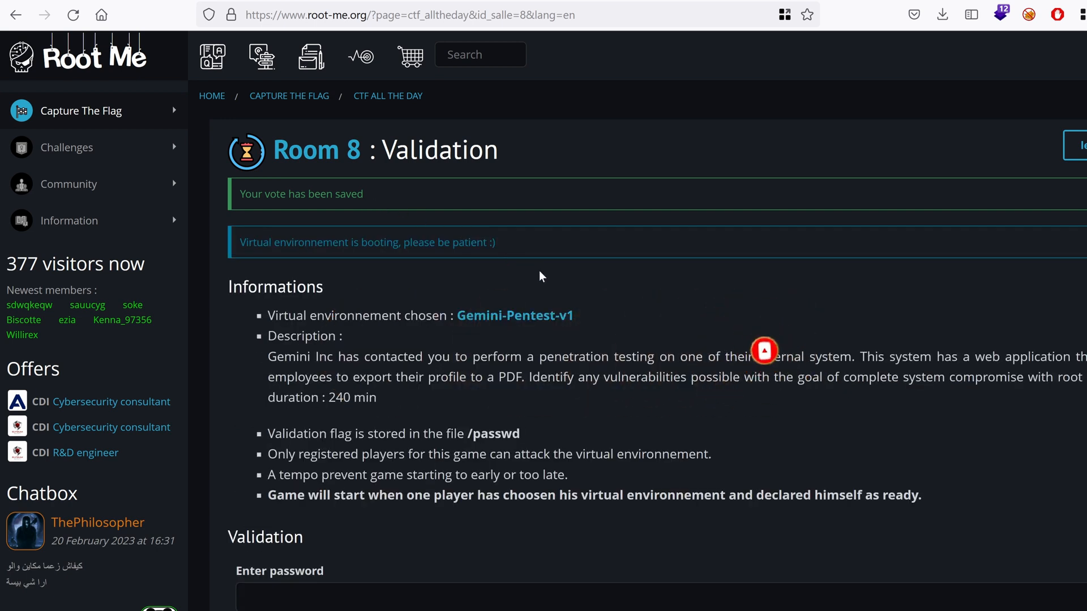
mouse_move(738, 350)
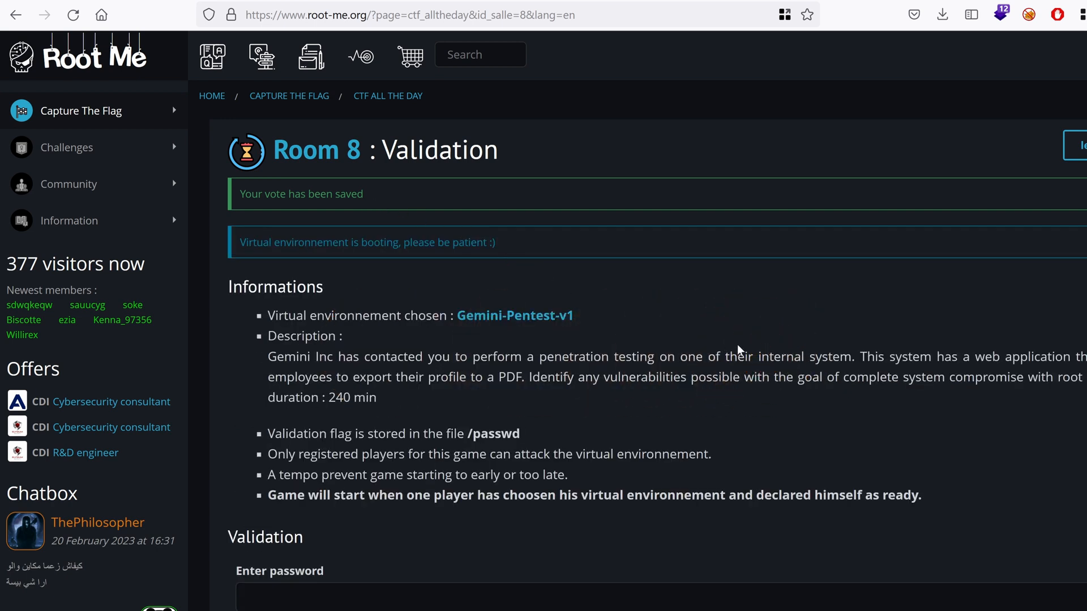
- cd into ~/ctfs/gemini-pentest, then check the room page for the ctf08 target address
text(c)
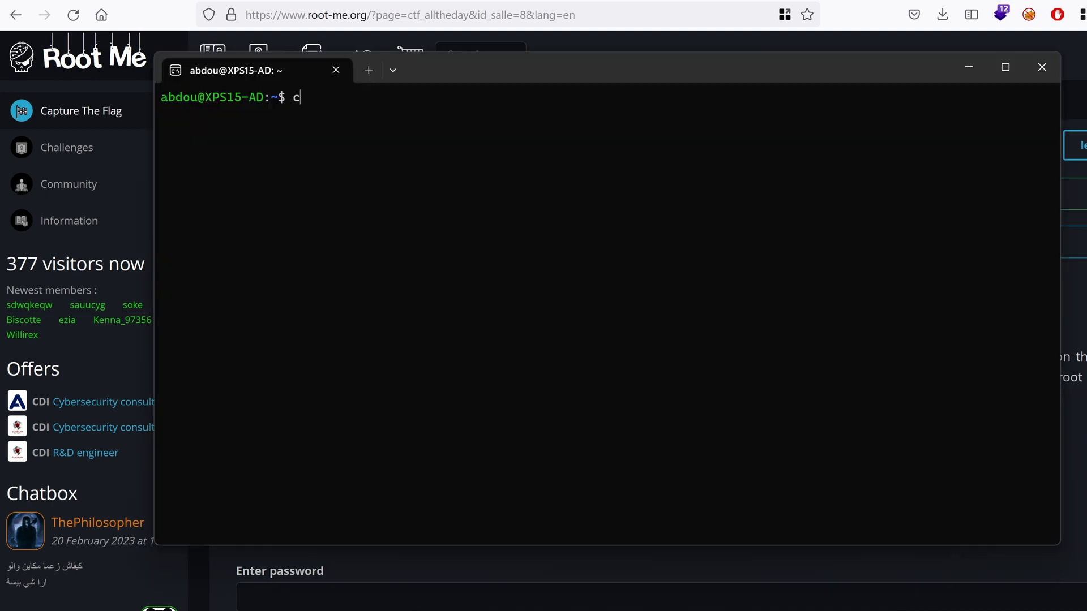
text(d ctfs/)
text(cd)
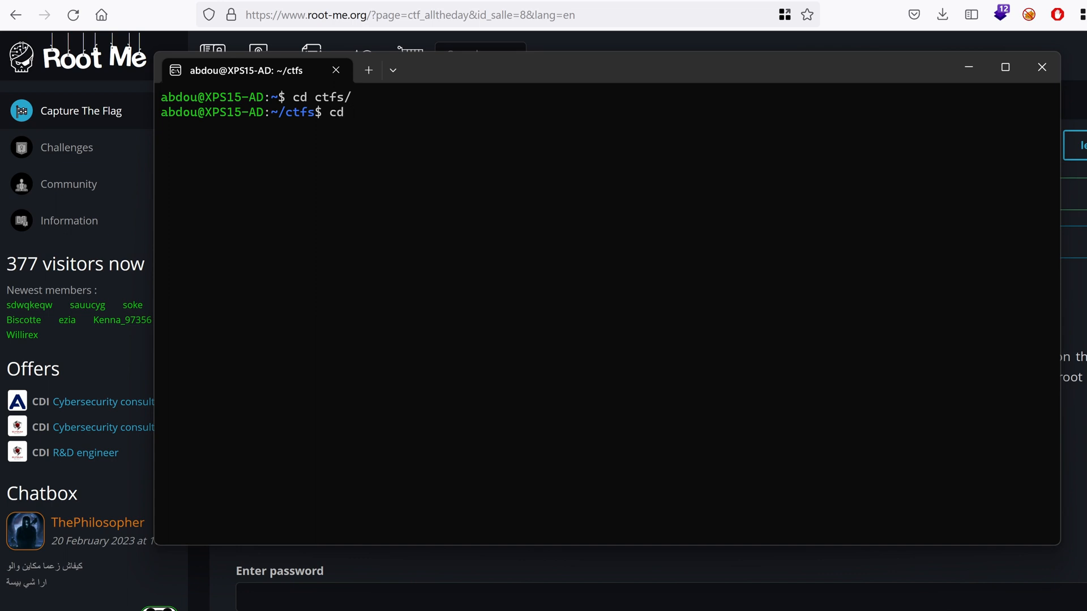
text(gemini-pentest/)
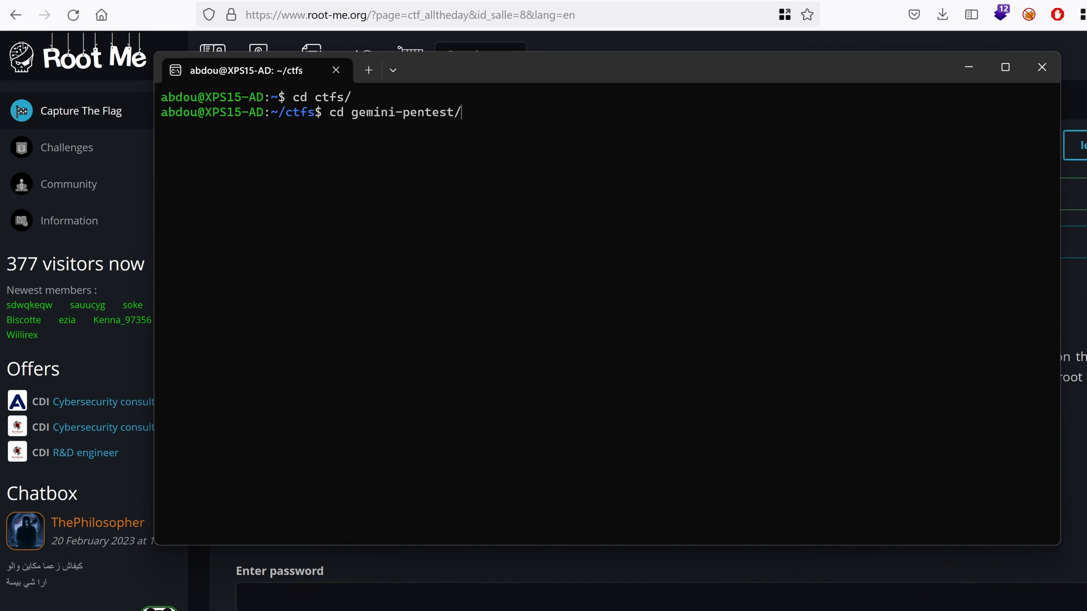
key(Return)
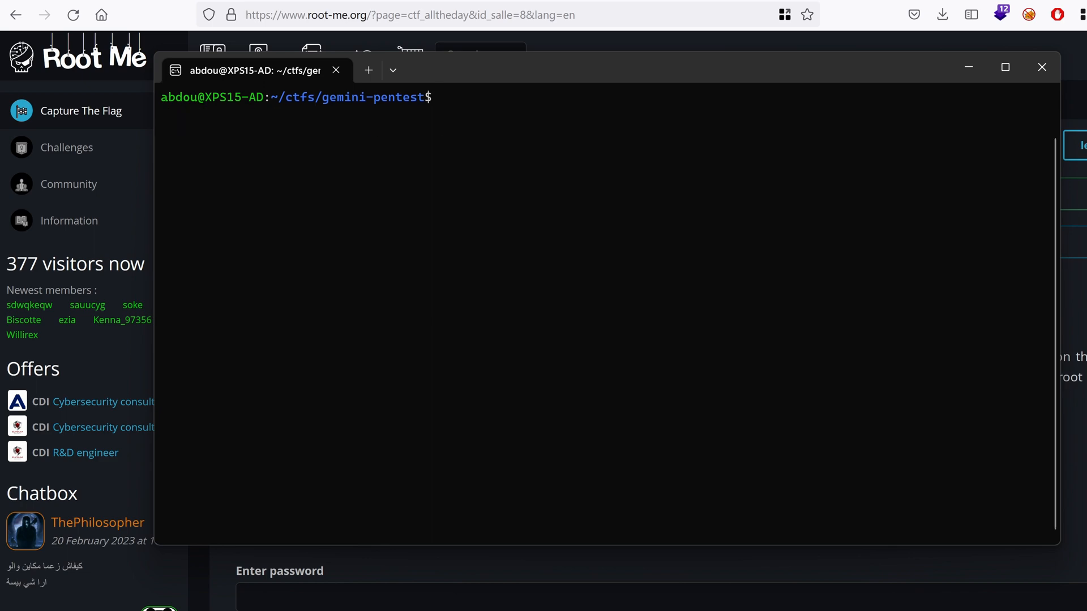
click(1041, 67)
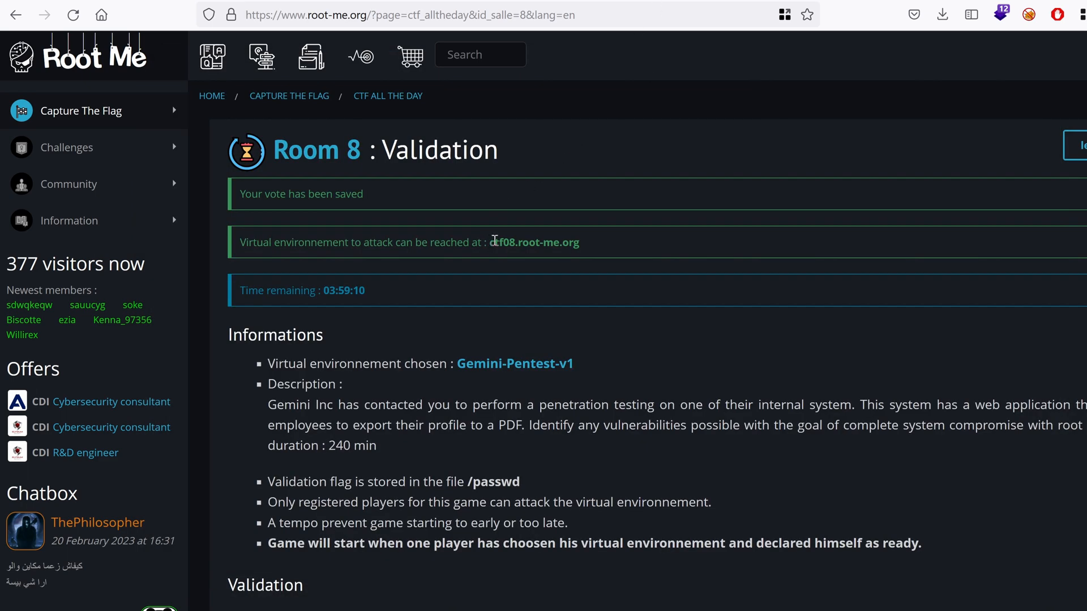
mouse_move(826, 534)
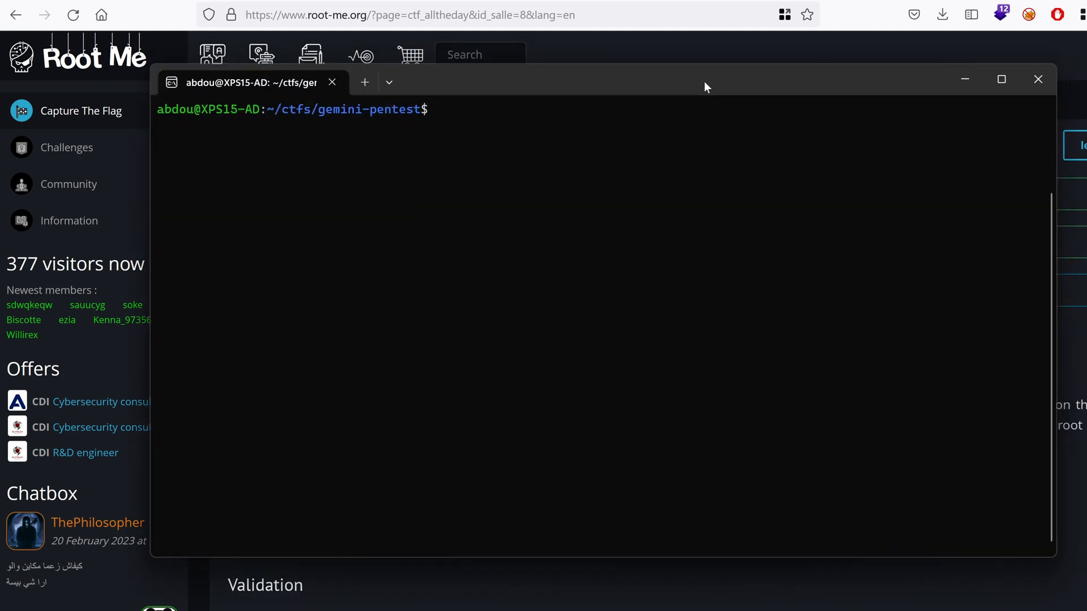
mouse_move(560, 190)
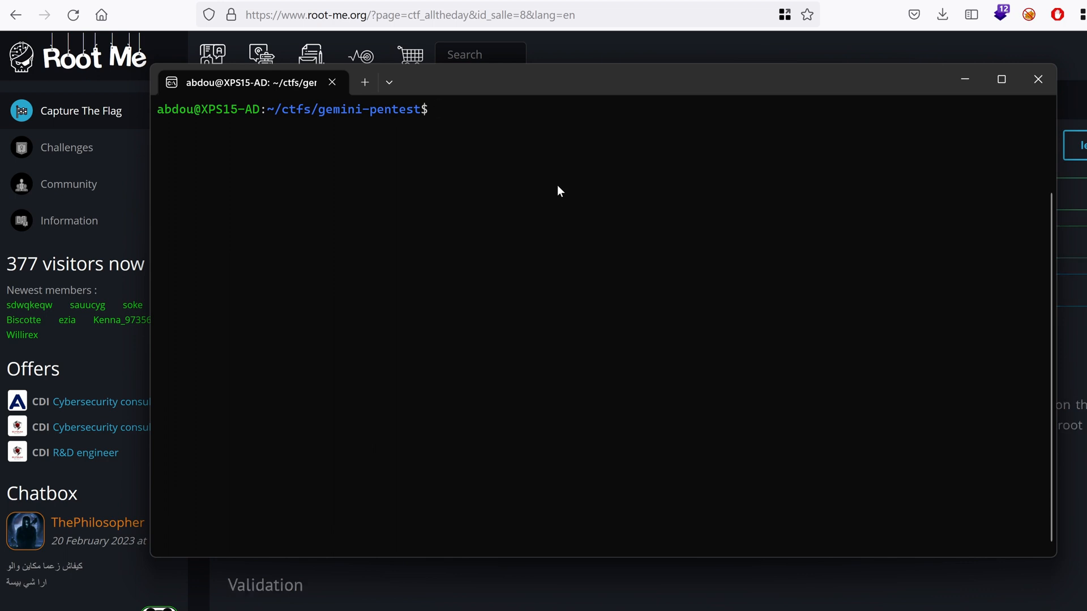
- Run nmap -v --top-ports 200 ctf08.root-me.org 2>/dev/null, finding ssh 22 and http 80 open
text(nmap)
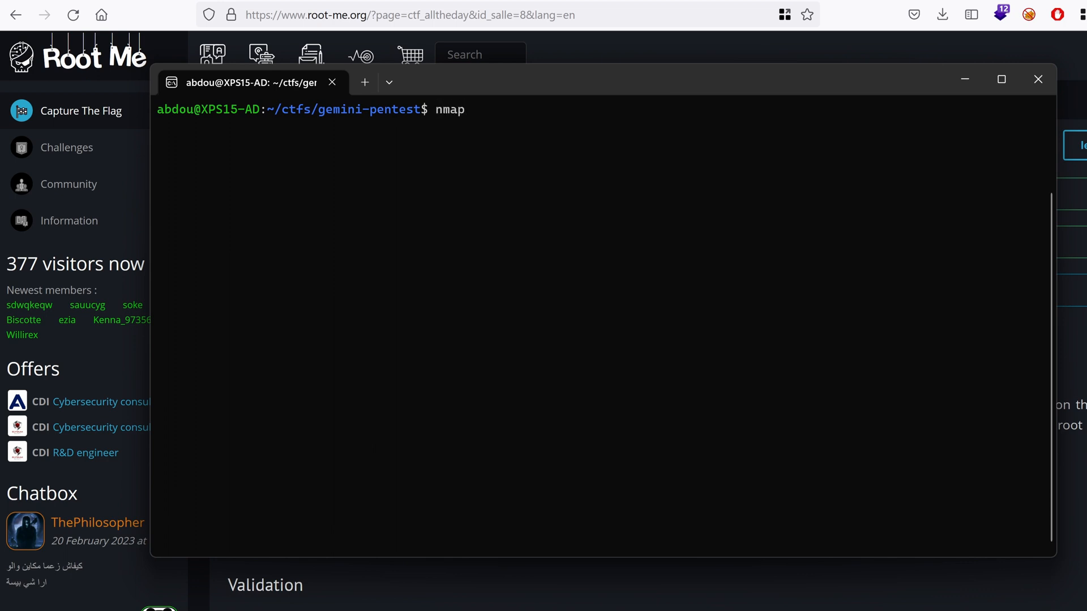
text(-v --)
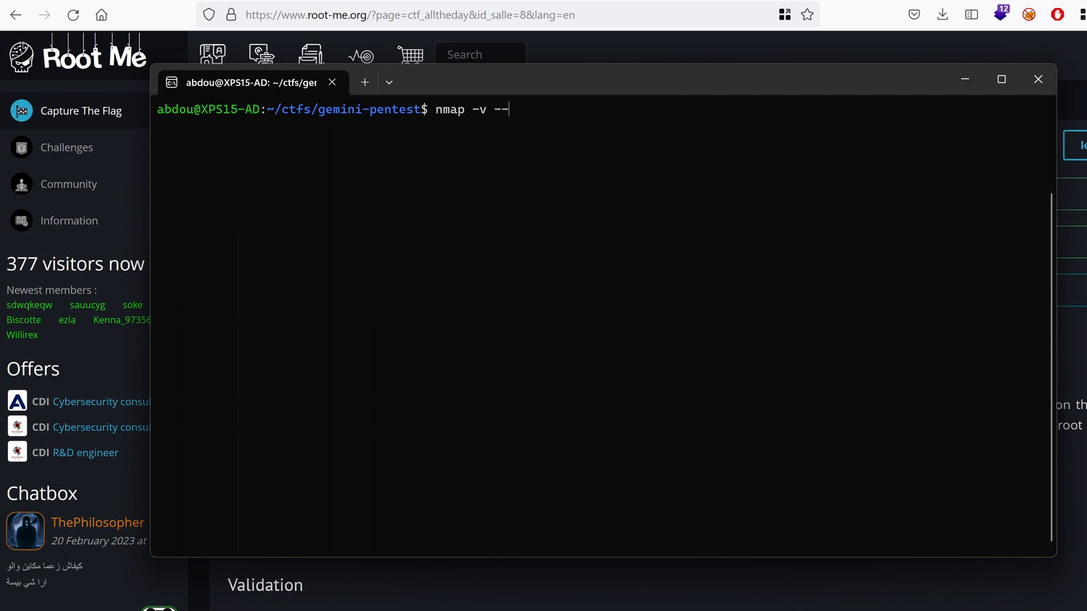
text(top-por)
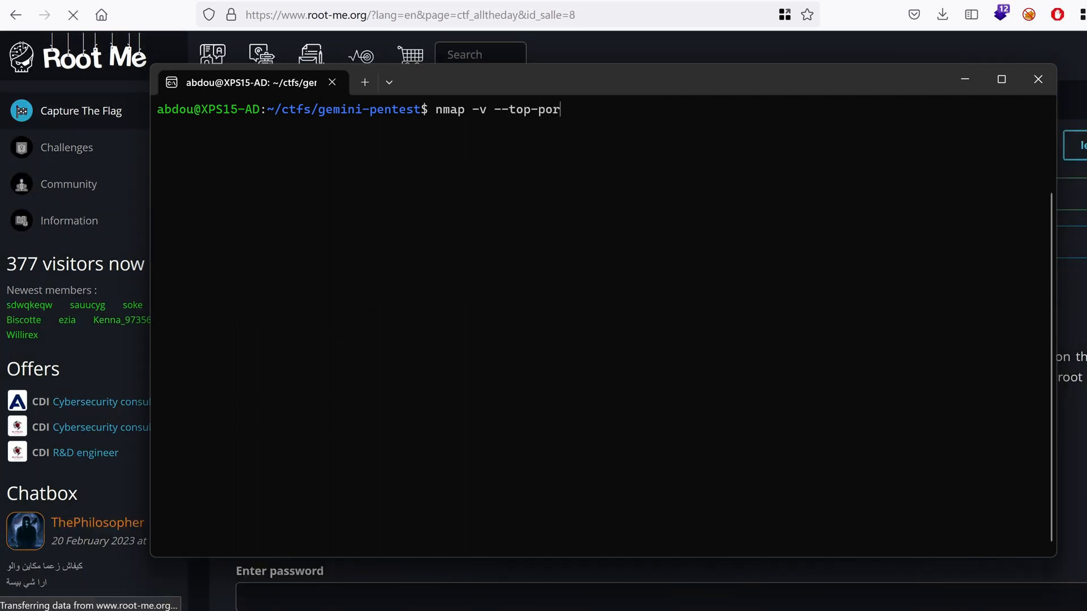
text(ts 200)
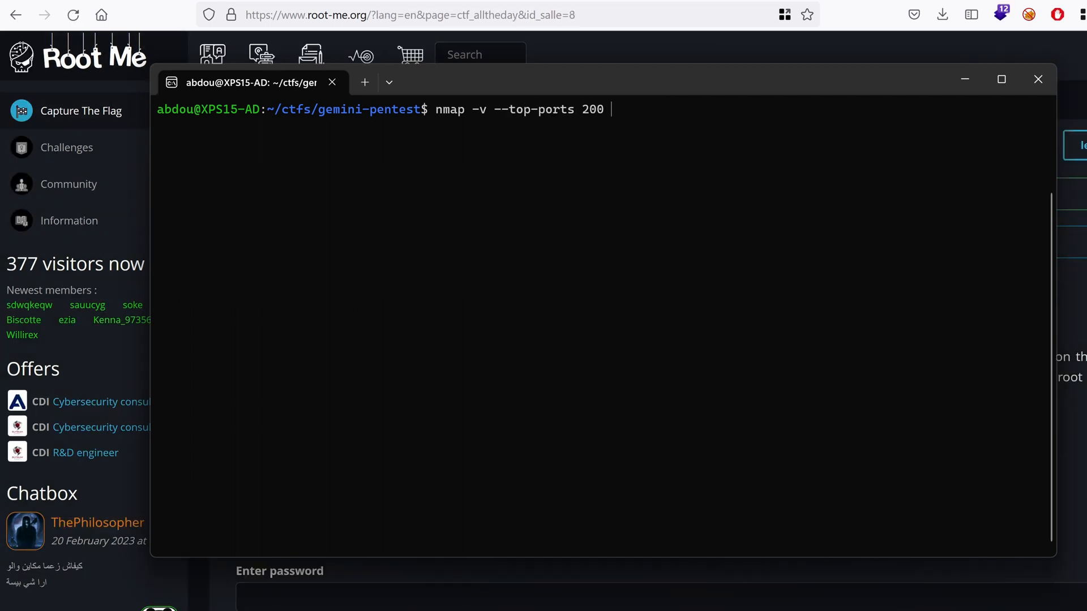
mouse_move(664, 194)
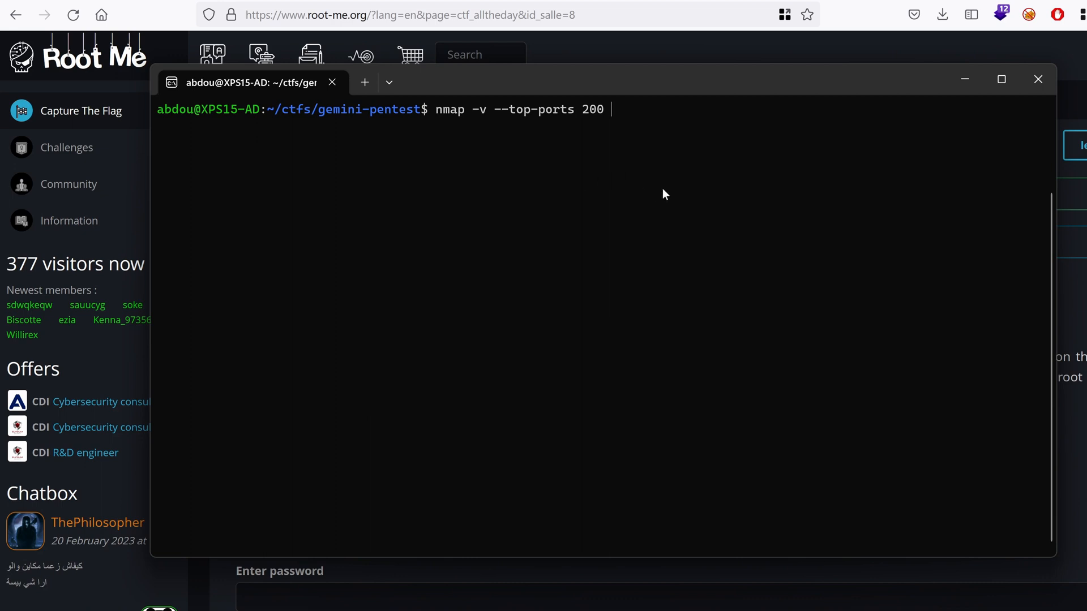
text(ctf08.root-me.org 2>/de)
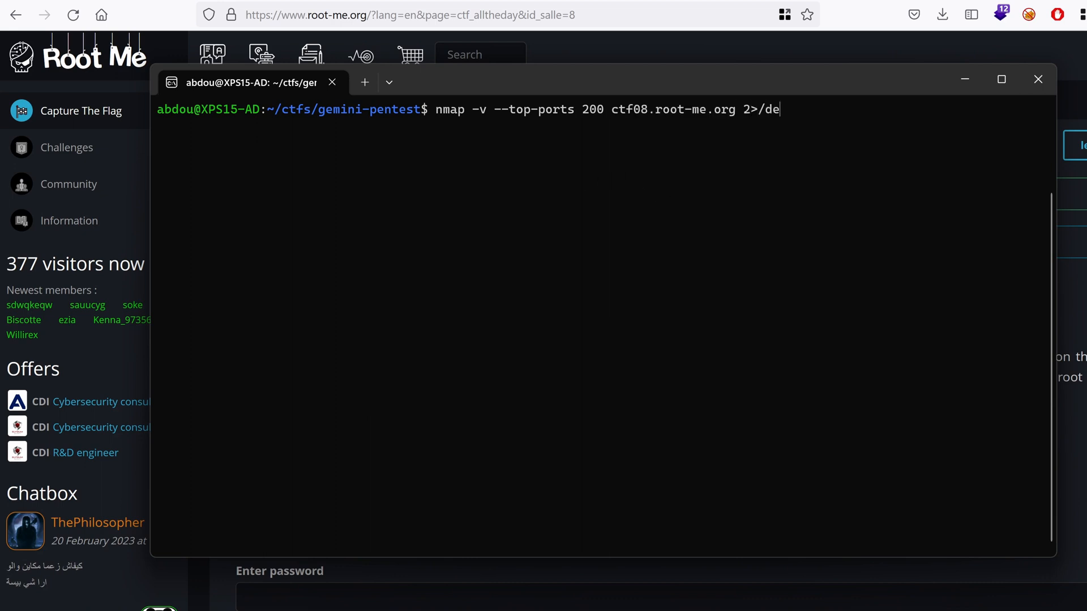
key(Return)
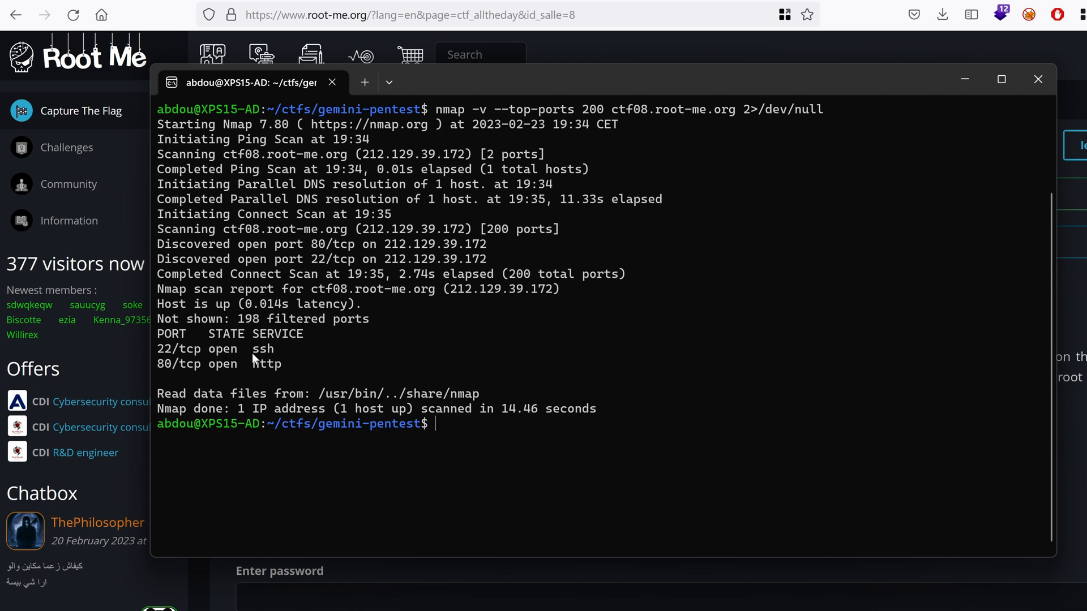
mouse_move(254, 374)
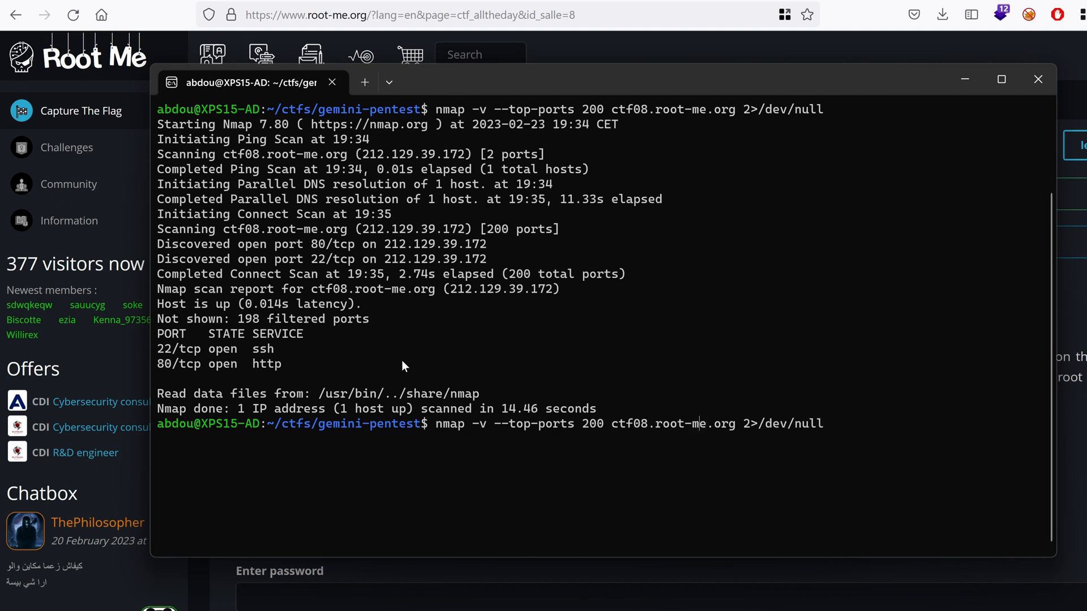
- Rerun the scan with -sV, identifying OpenSSH 7.4p1 and Apache httpd 2.4.25, and select the Apache version
text(-s)
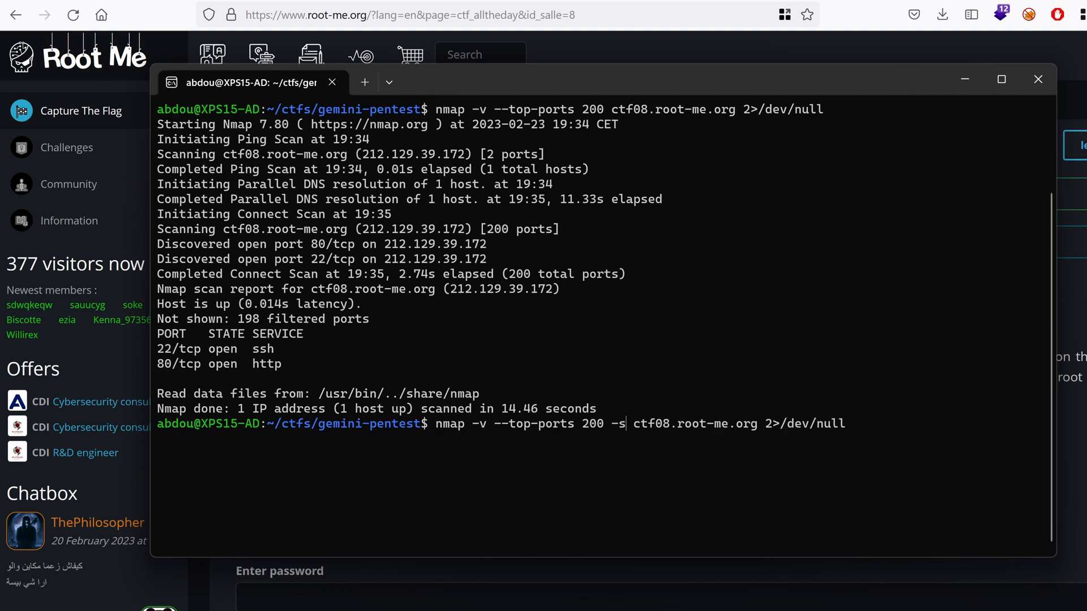
key(Return)
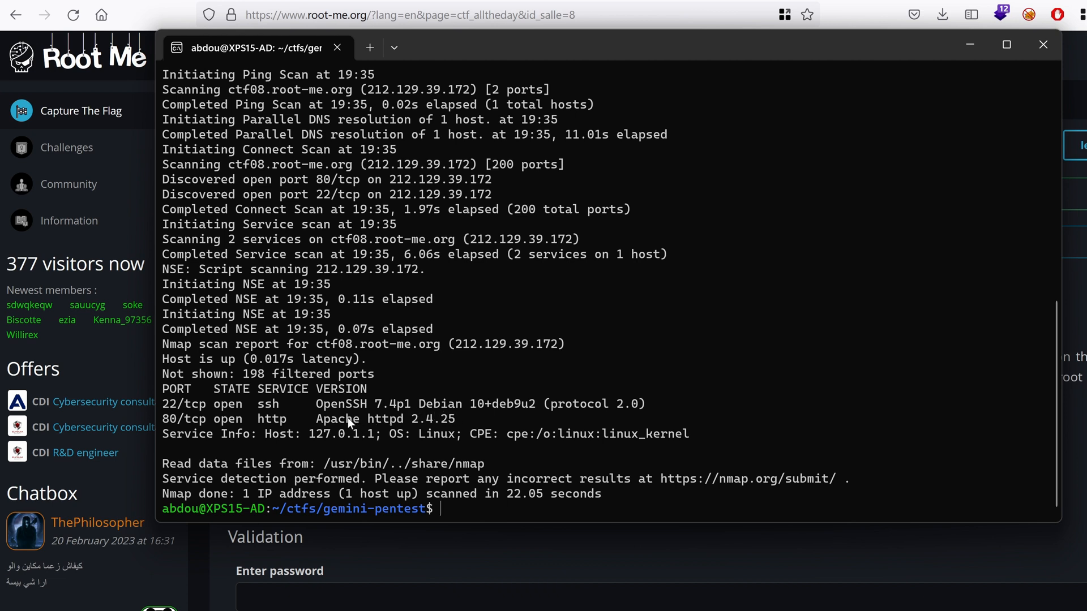
mouse_move(310, 428)
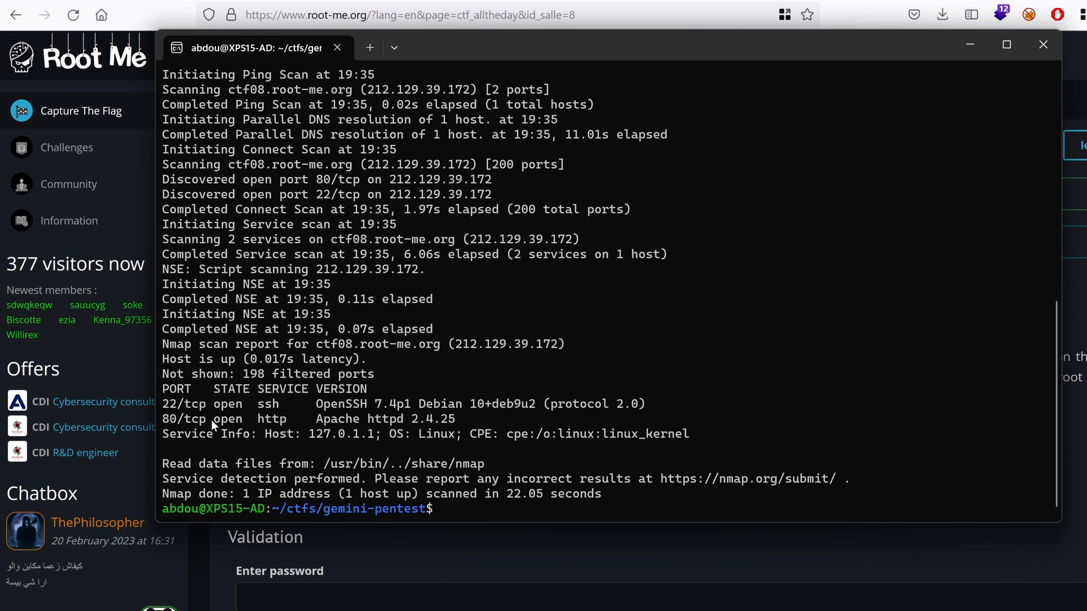
double_click(335, 419)
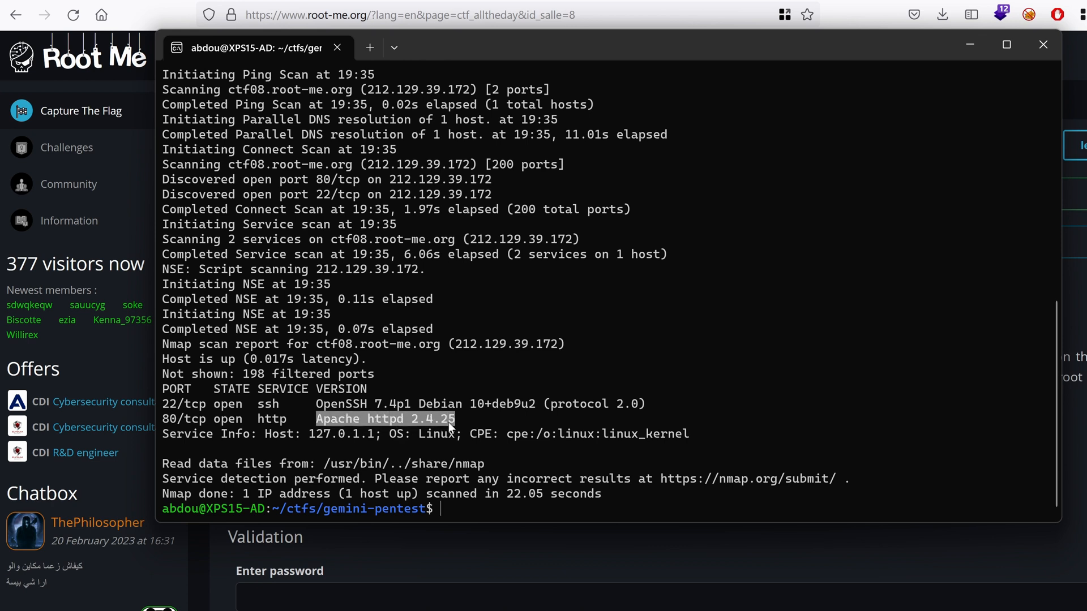
- Start an nc -v command and discard it with Ctrl+C
text(nc -)
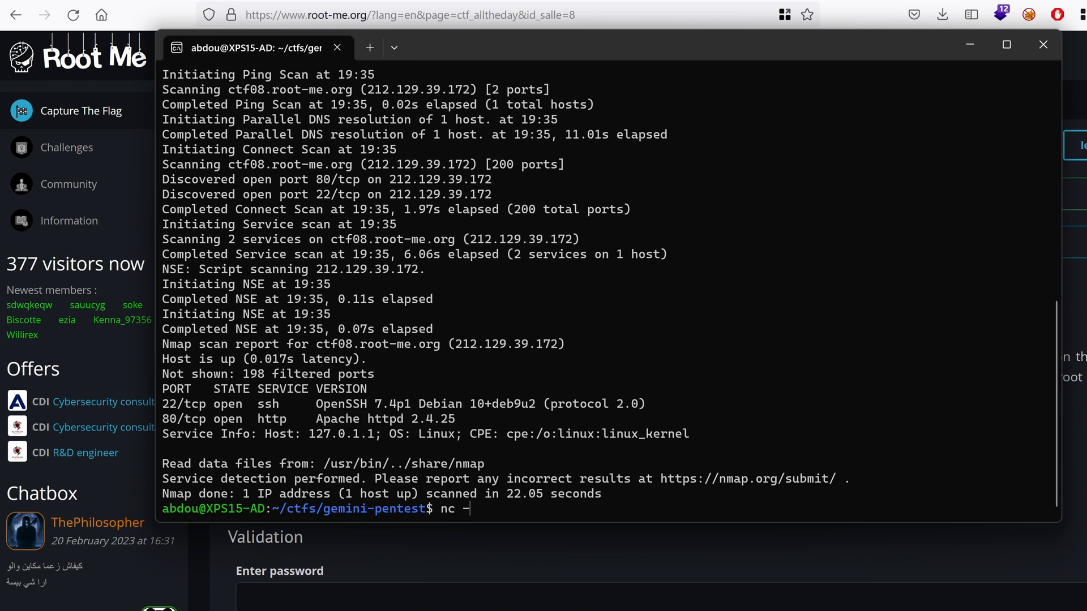
text(v)
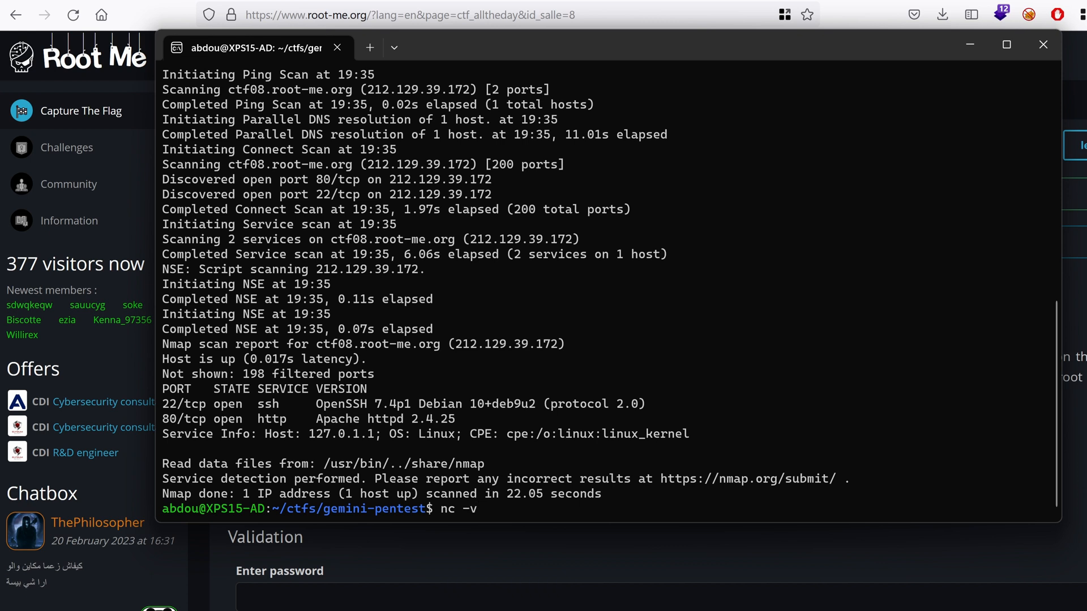
key(ctrl+c)
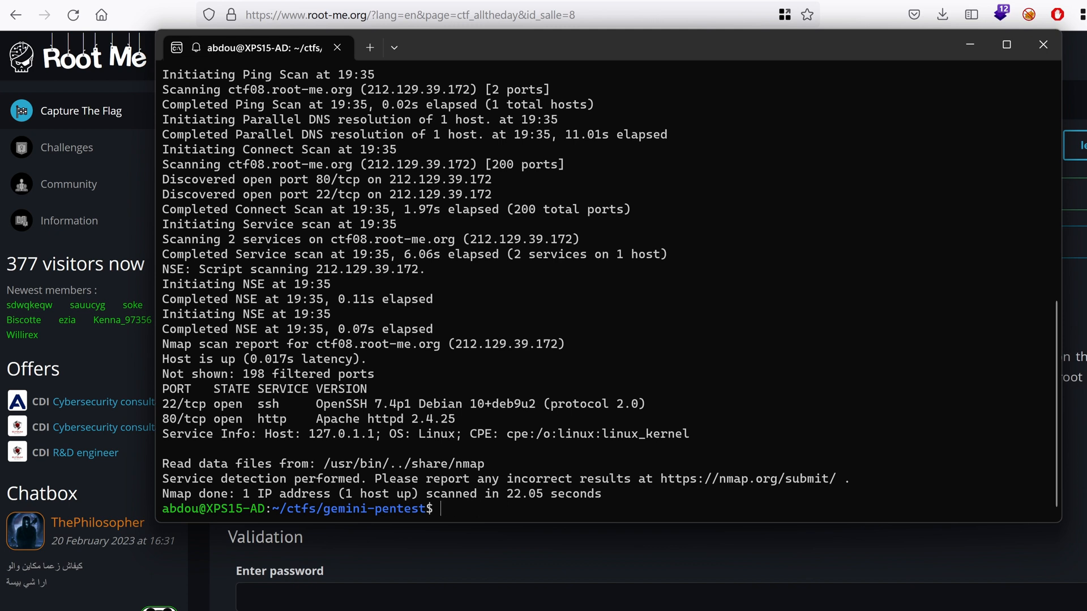
text(http:)
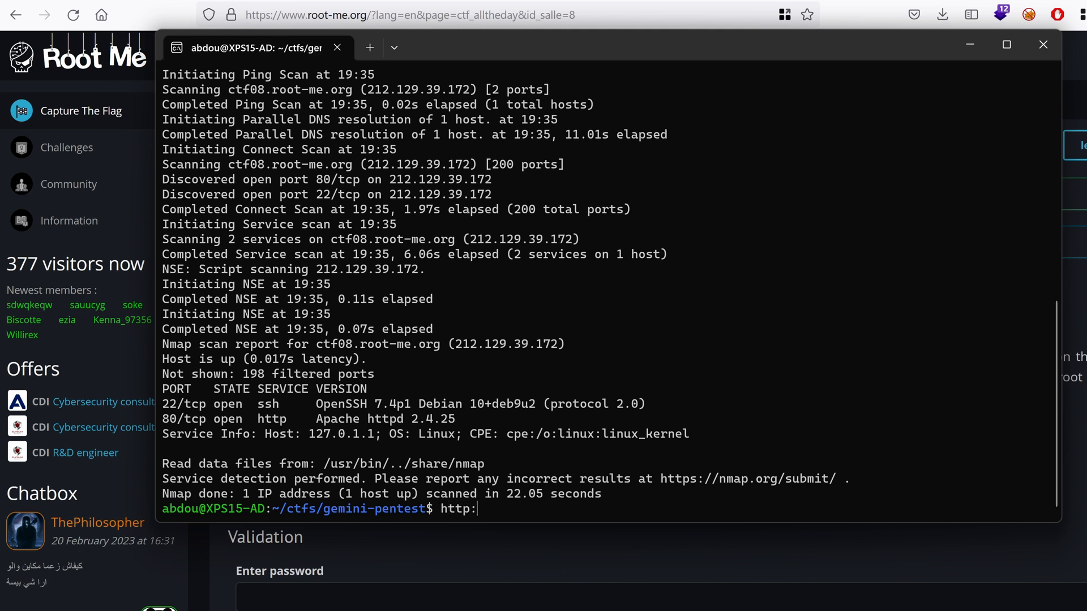
text(//ctf08)
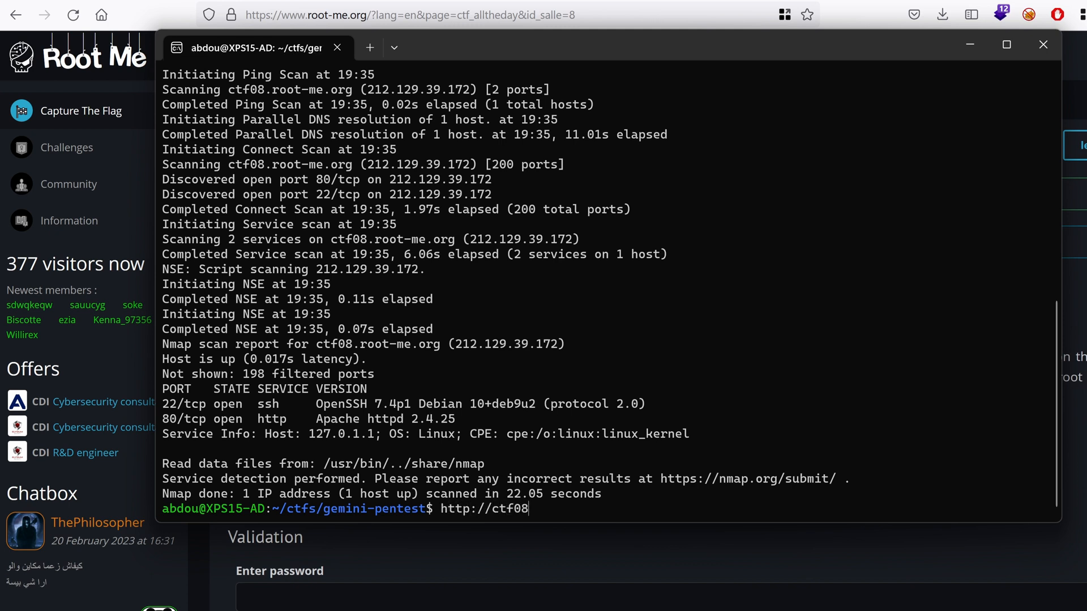
text(.root-me.o)
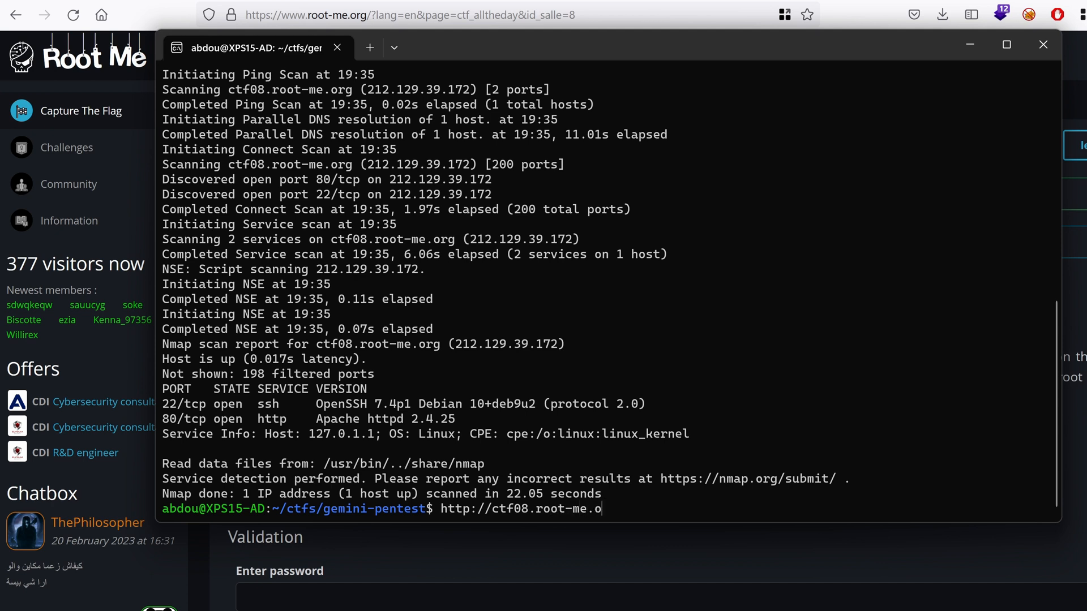
text(rg)
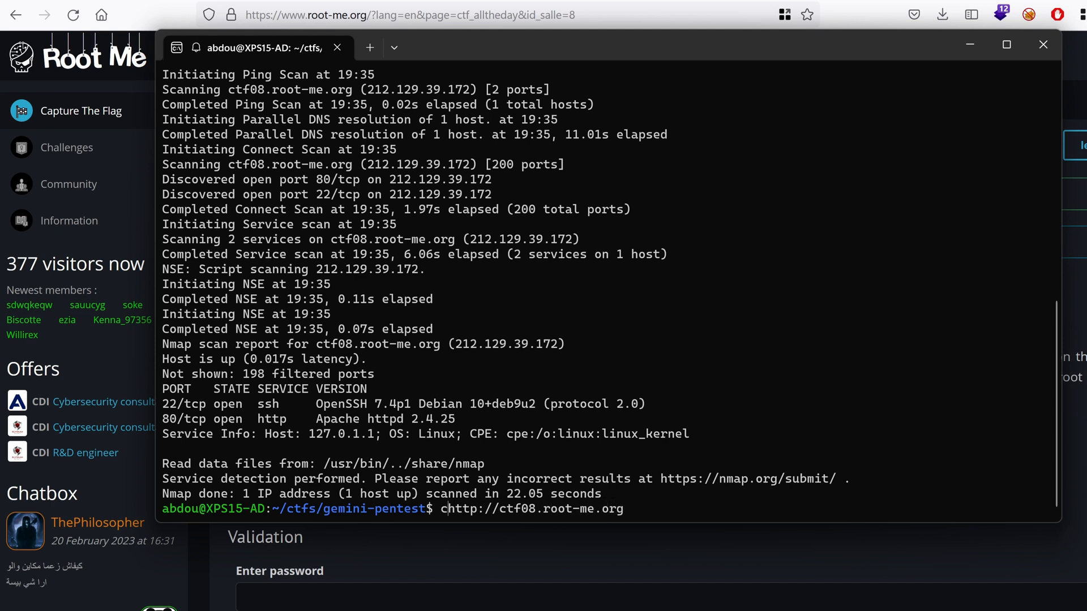
text(url -I)
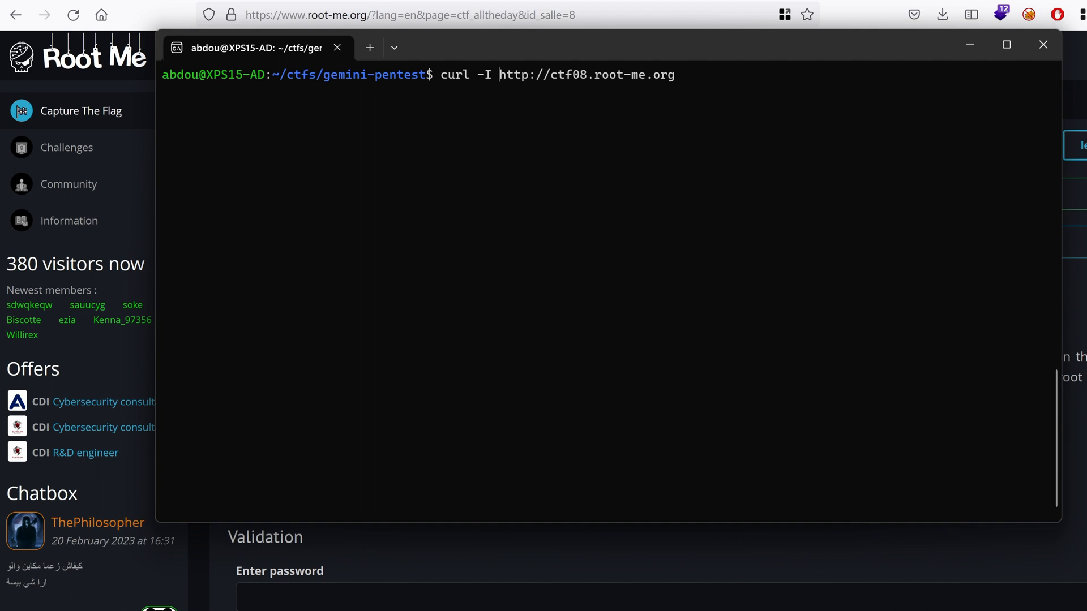
key(Return)
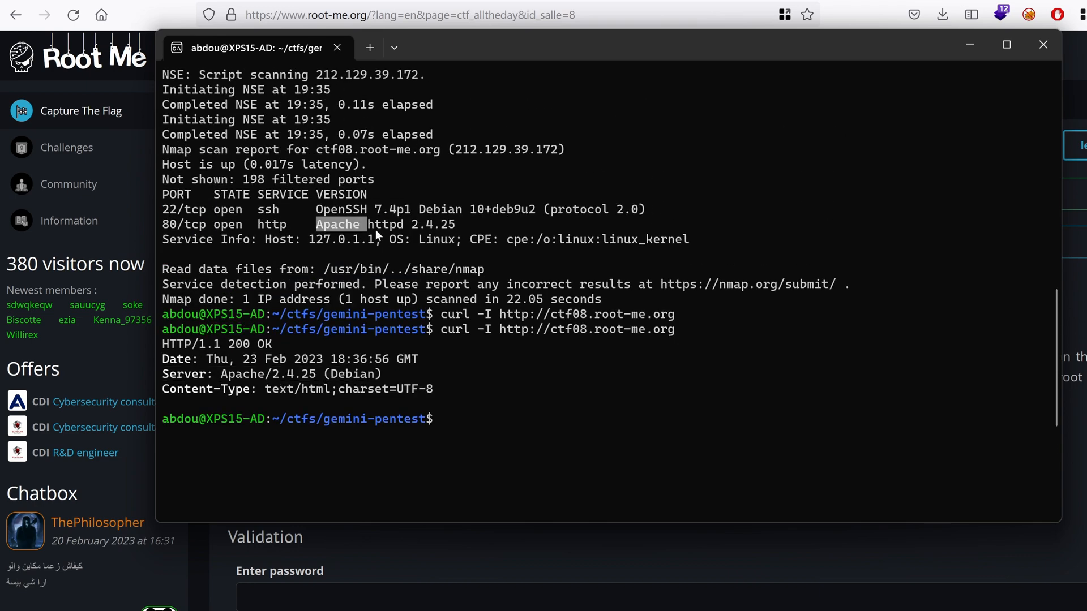
- Recall the nmap -sV top-ports command and begin editing it for an all-ports scan
text(nmap -v --top-ports 200 -sV ctf08.root-me.org 2>/dev/null)
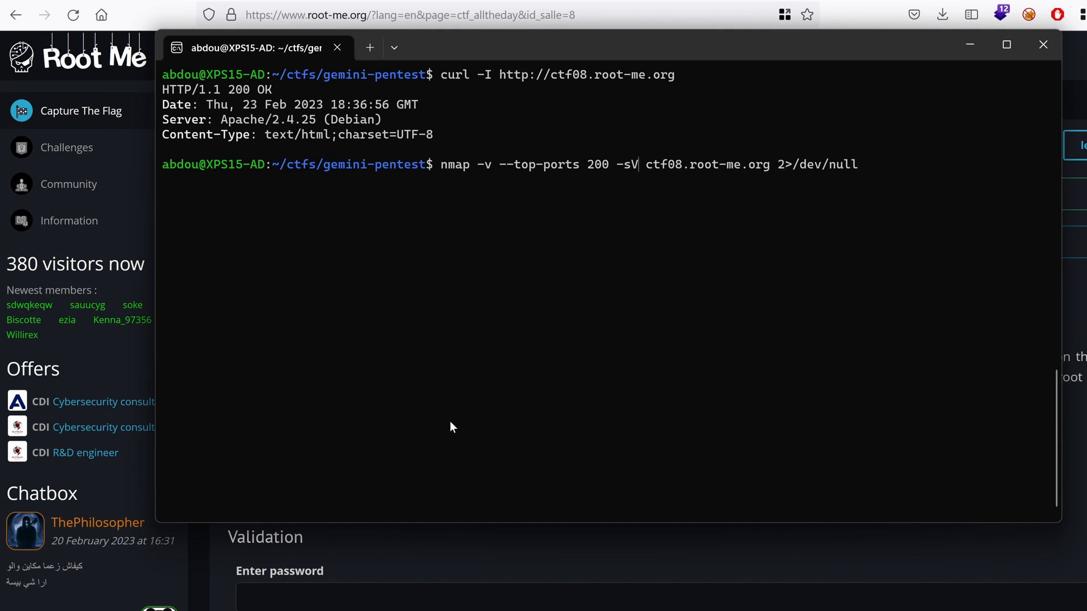
key(BackSpace)
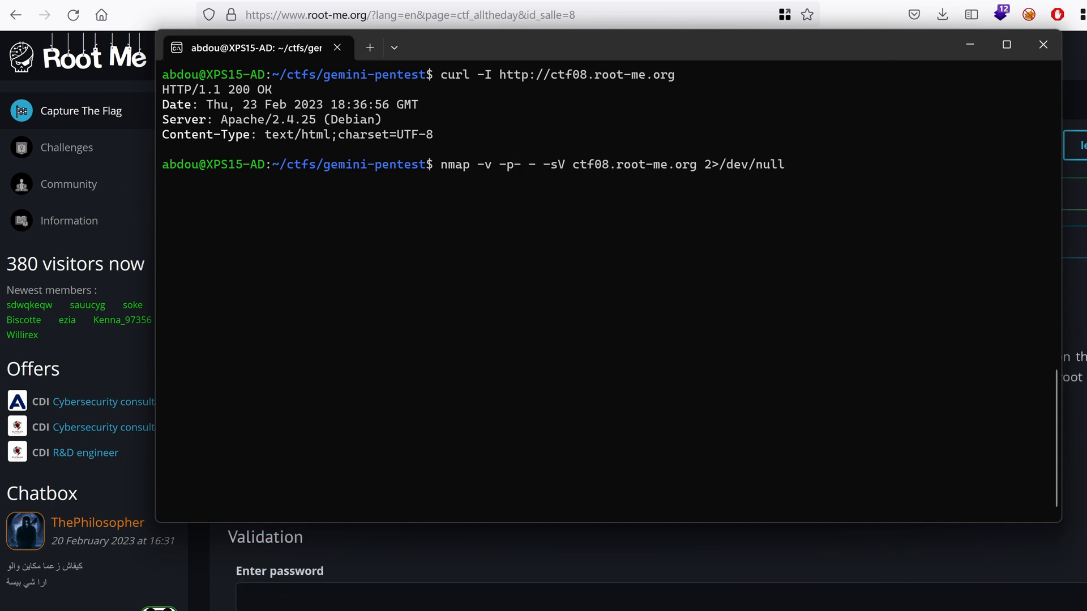
- Run nmap -v -p- -o scan -sV ctf08.root-me.org 2>/dev/null, saving the all-ports version scan to scan
text(o)
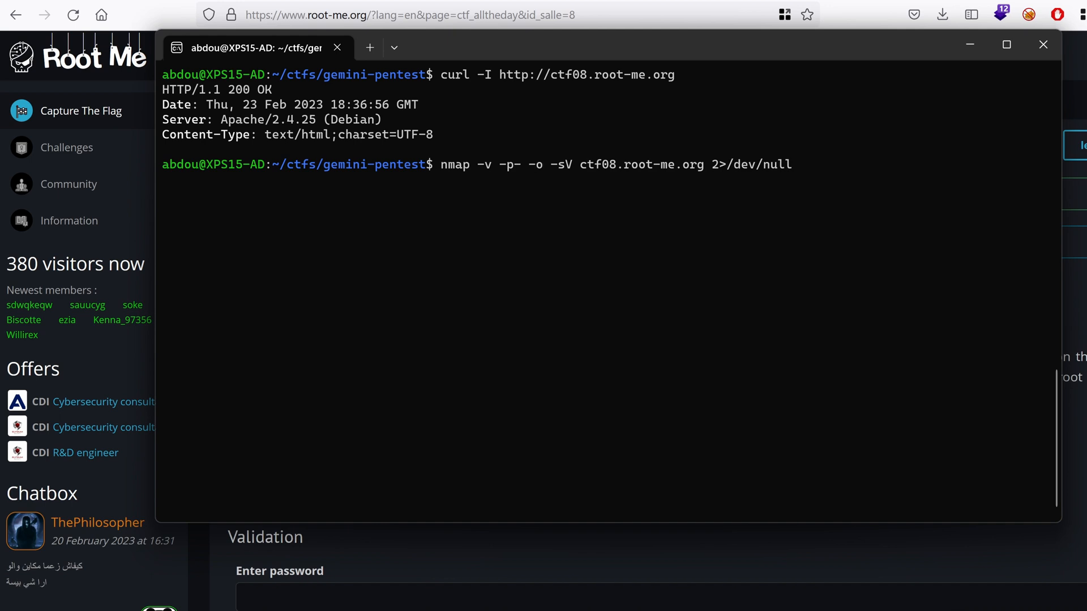
text(scan)
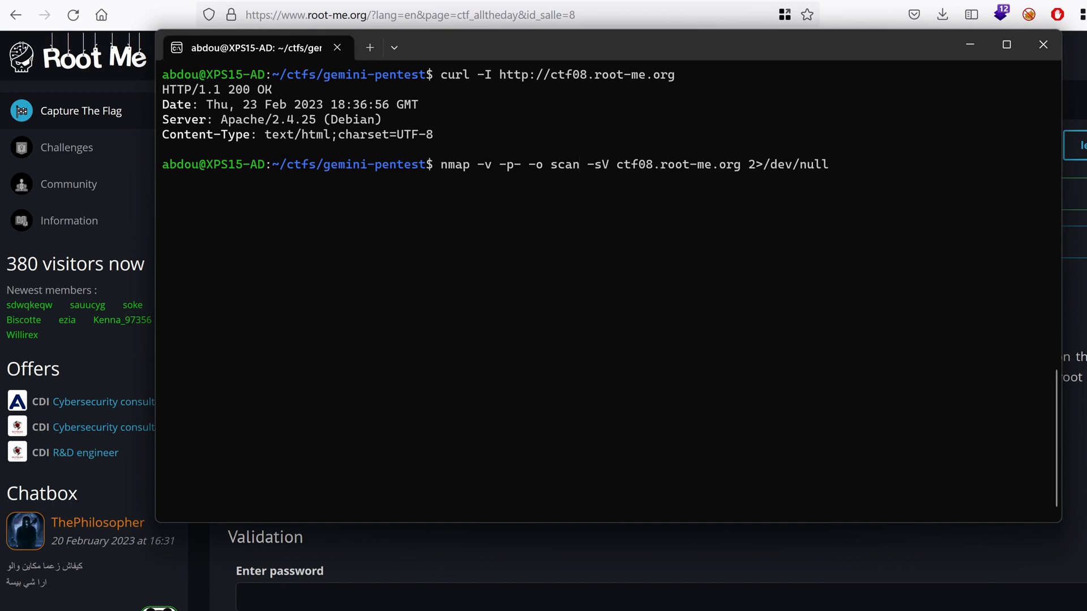
key(Return)
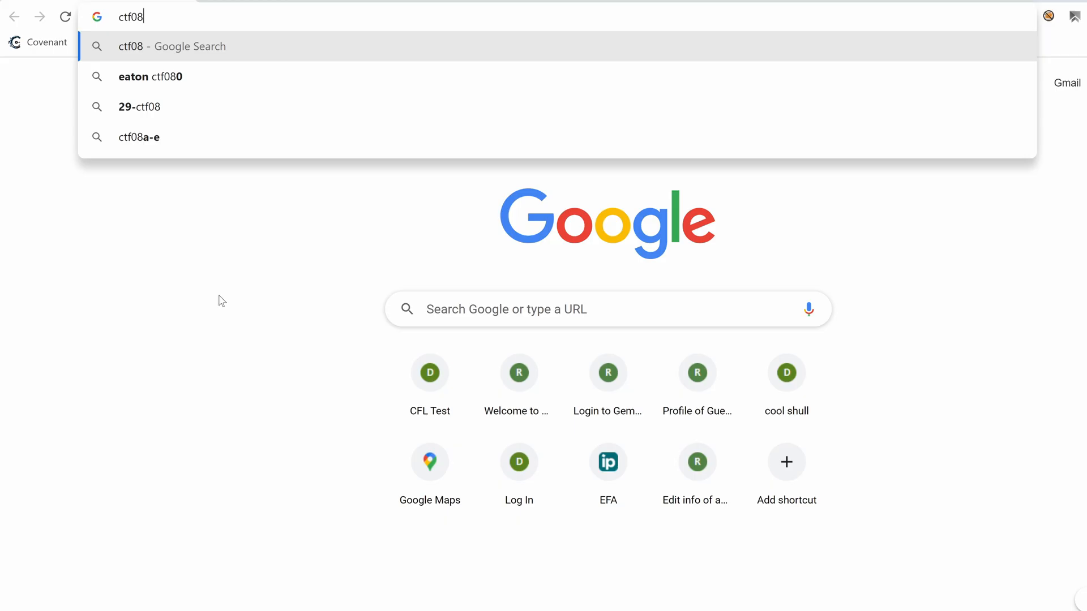
- Load ctf08.root-me.org in Chrome, revealing an Apache directory index with a single test2/ folder
text(.root)
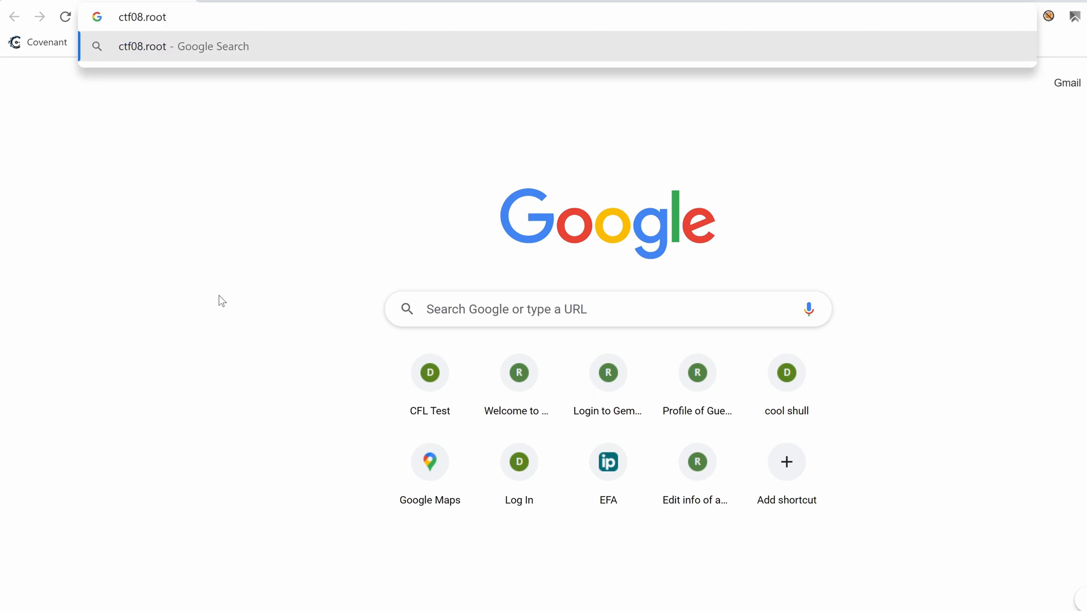
text(-me.)
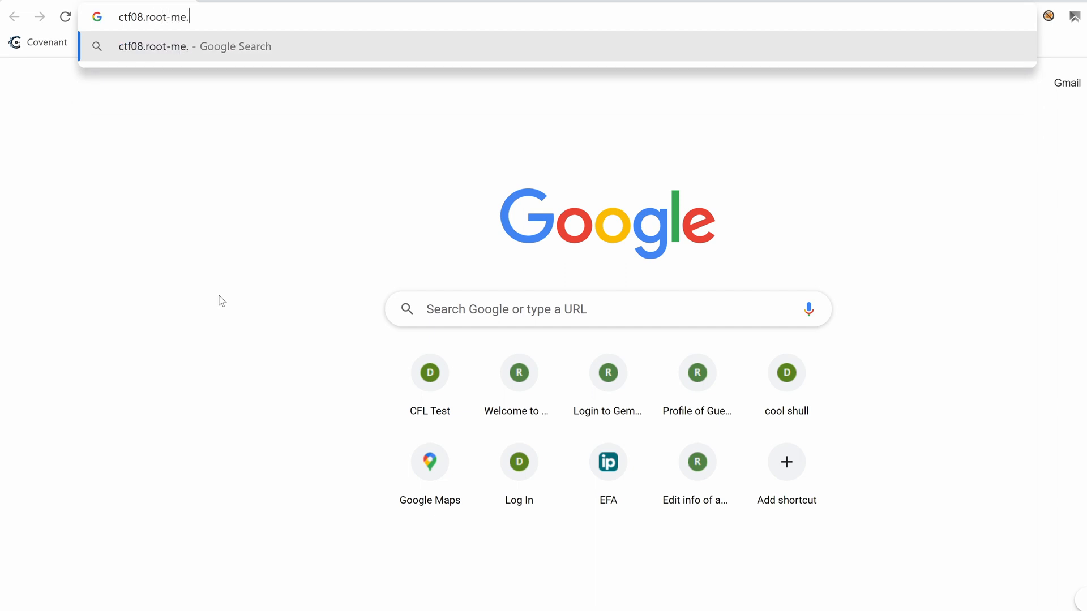
key(Return)
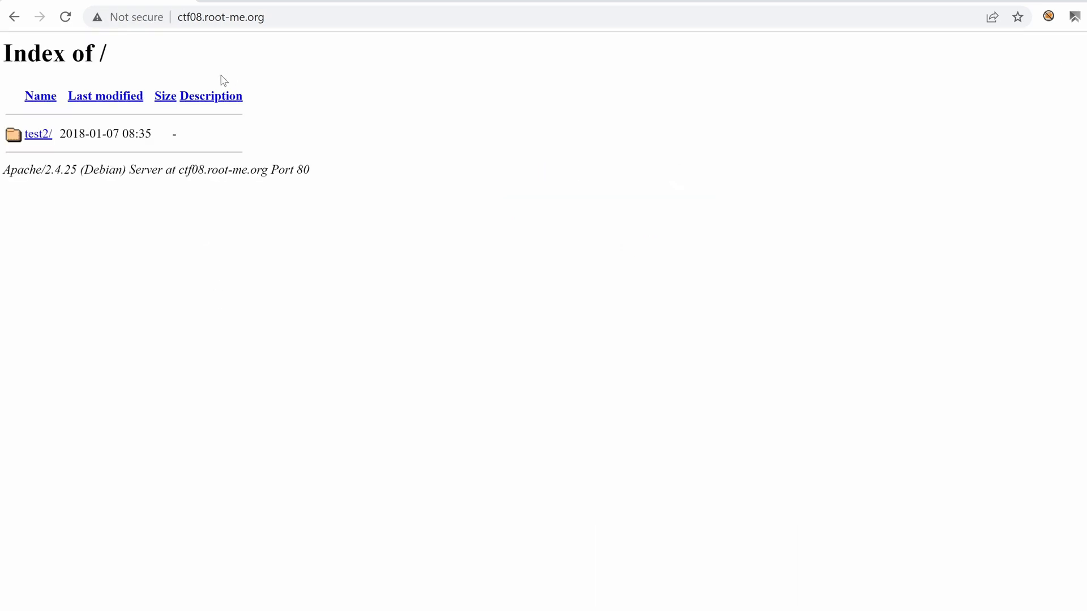
mouse_move(47, 140)
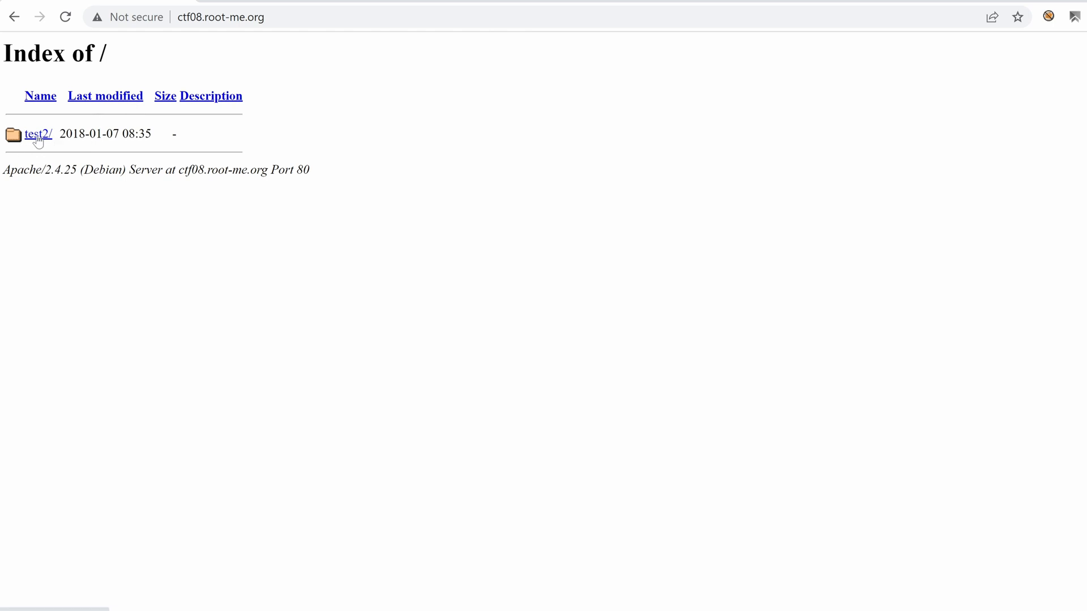
click(39, 133)
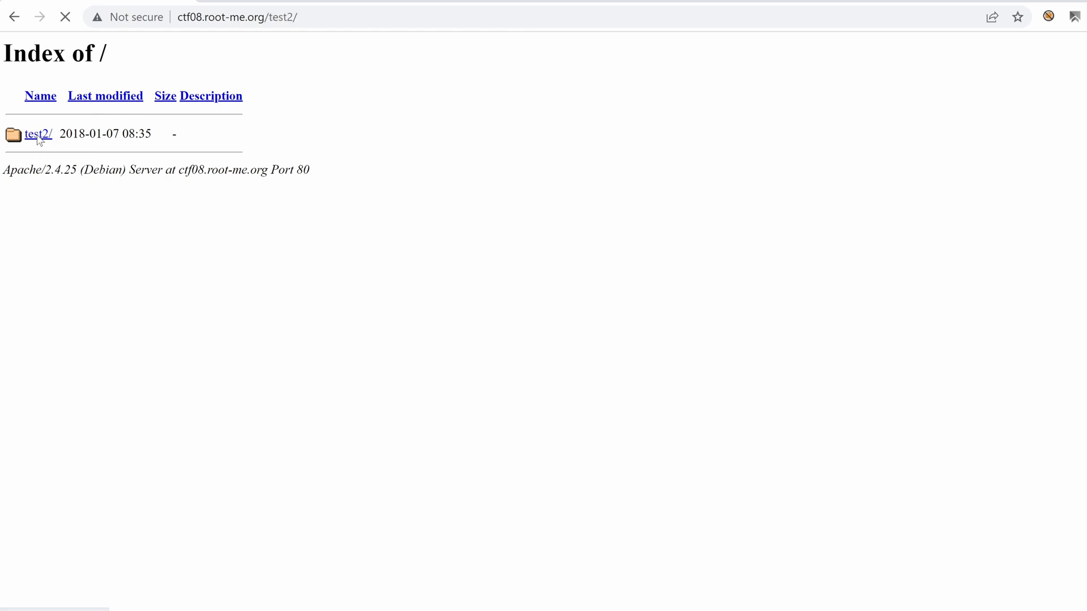
click(36, 134)
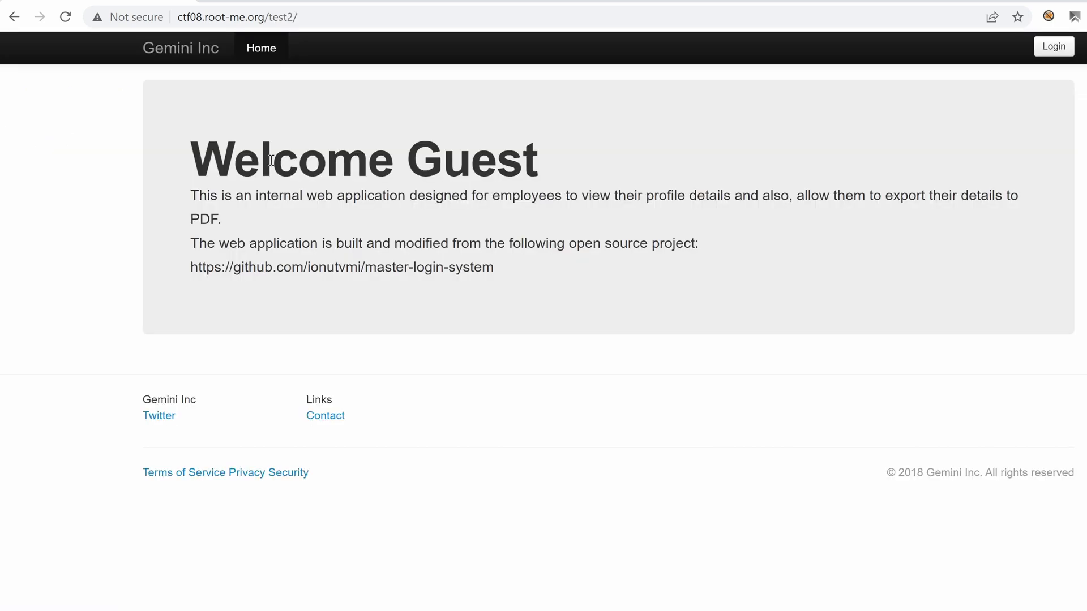
mouse_move(468, 253)
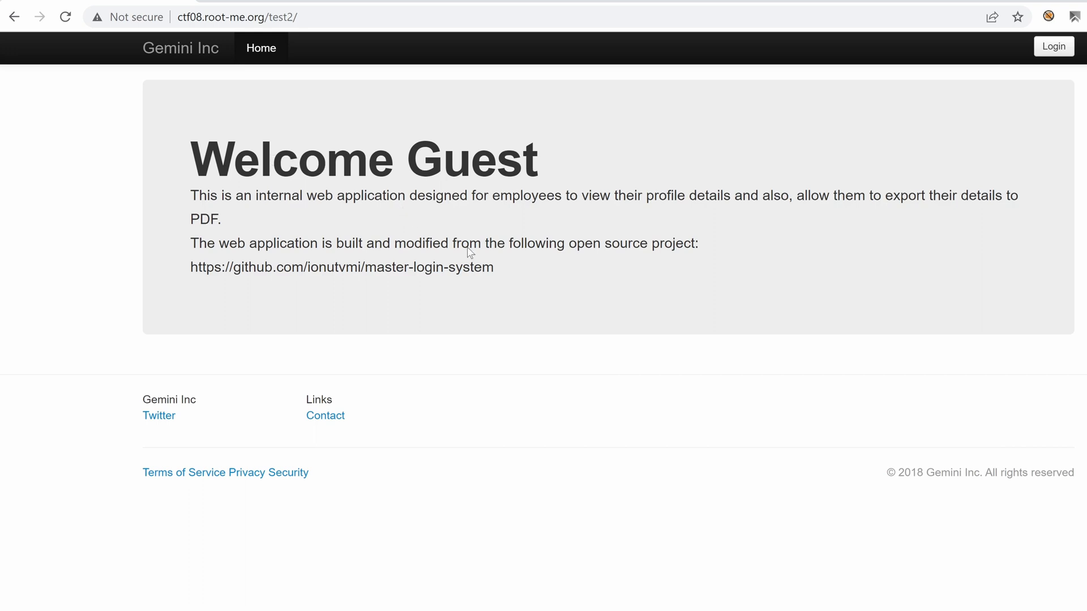
mouse_move(438, 261)
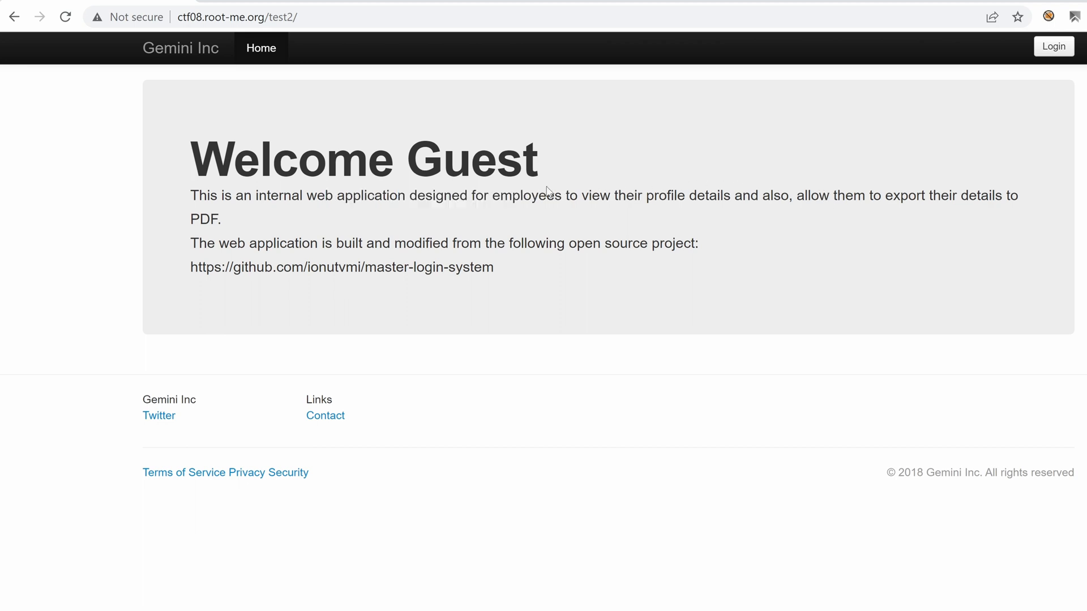
mouse_move(262, 245)
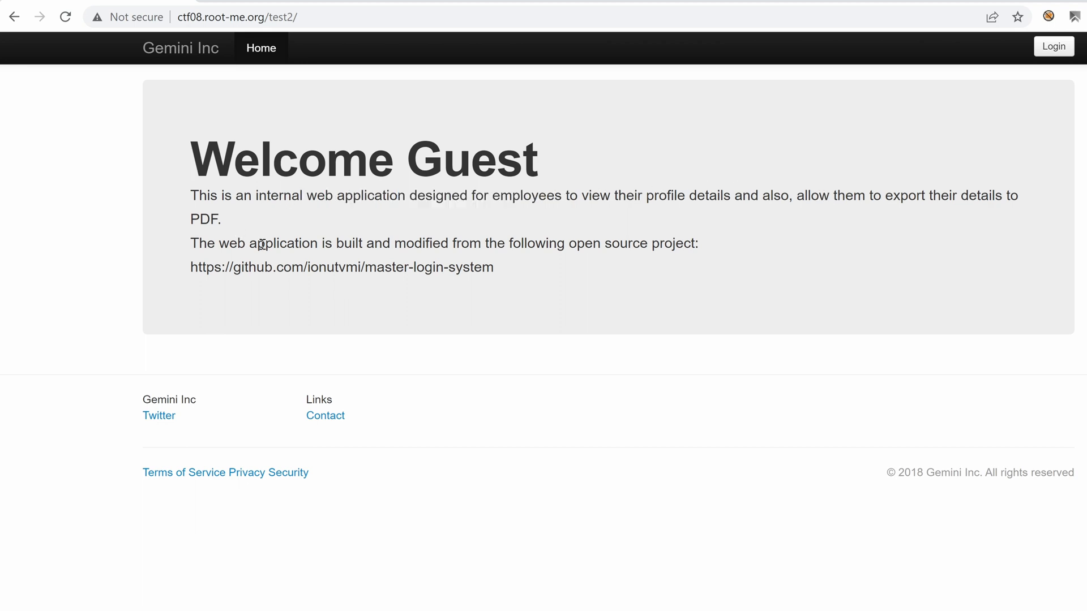
mouse_move(434, 248)
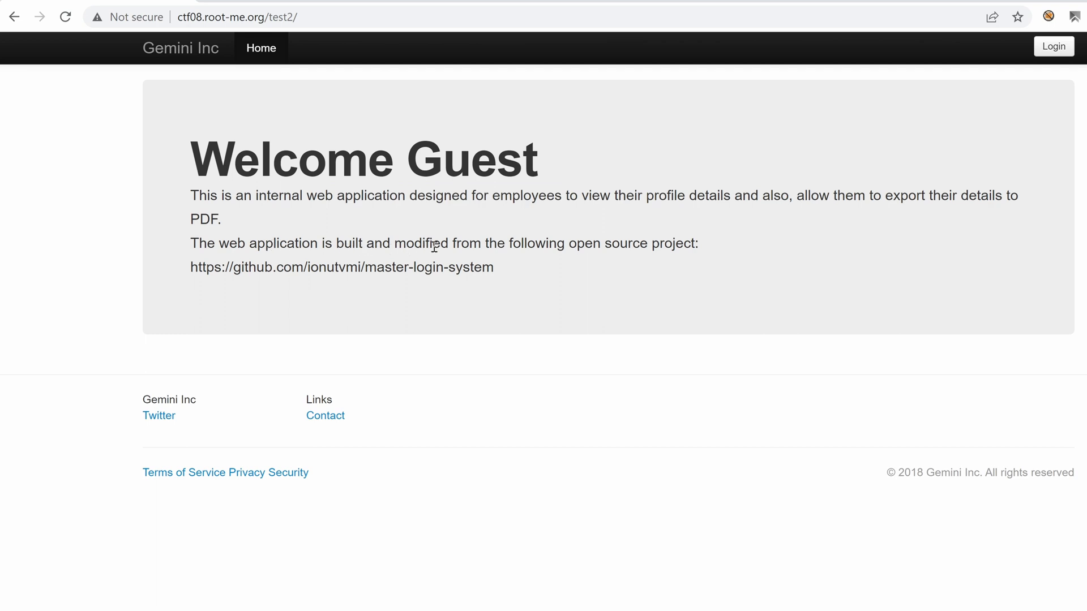
mouse_move(467, 265)
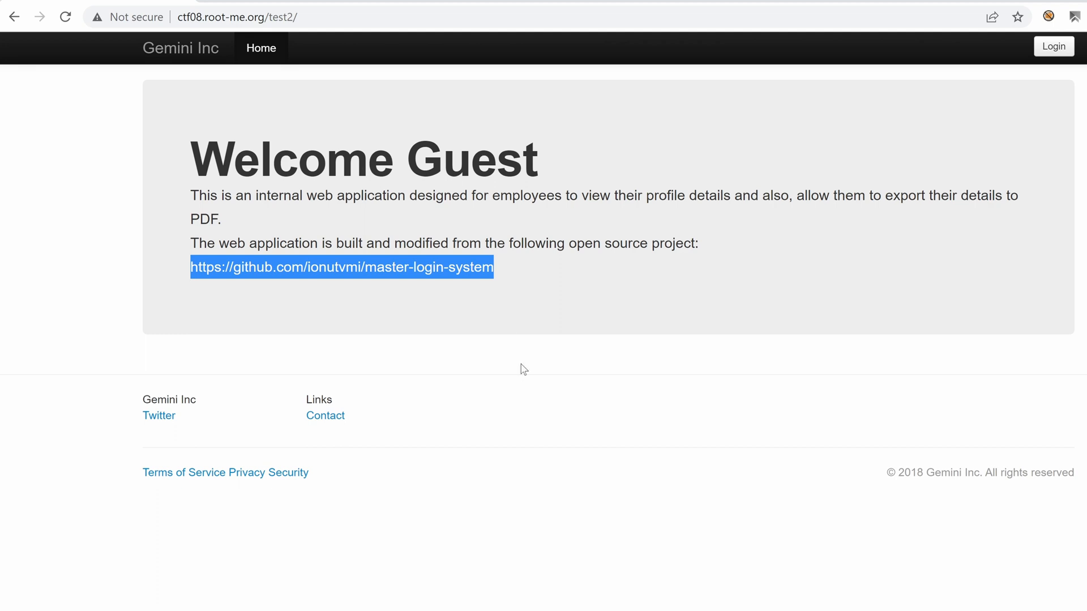
mouse_move(443, 289)
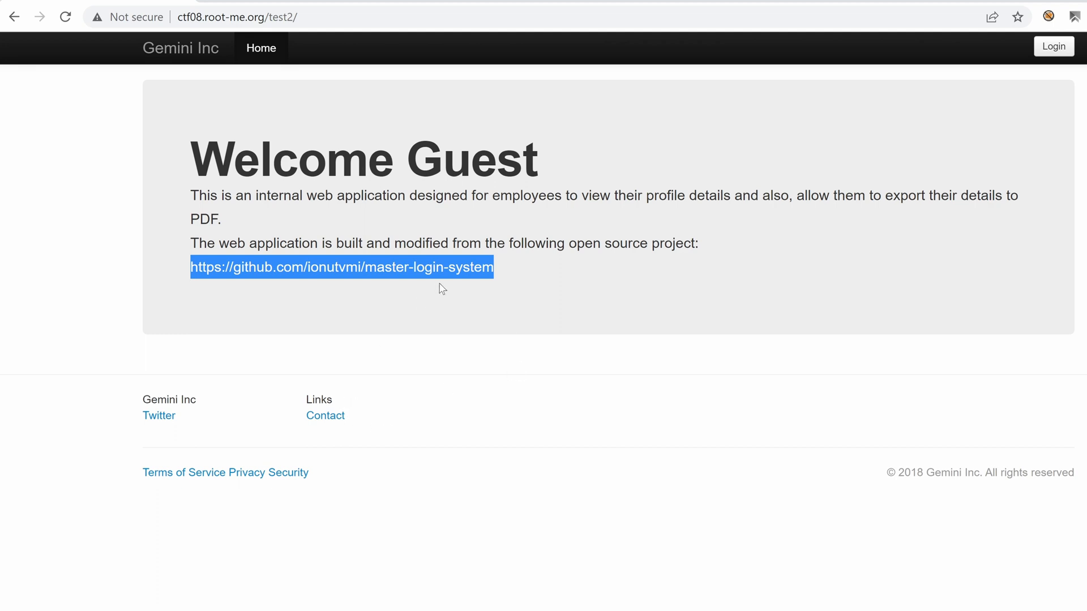
mouse_move(697, 181)
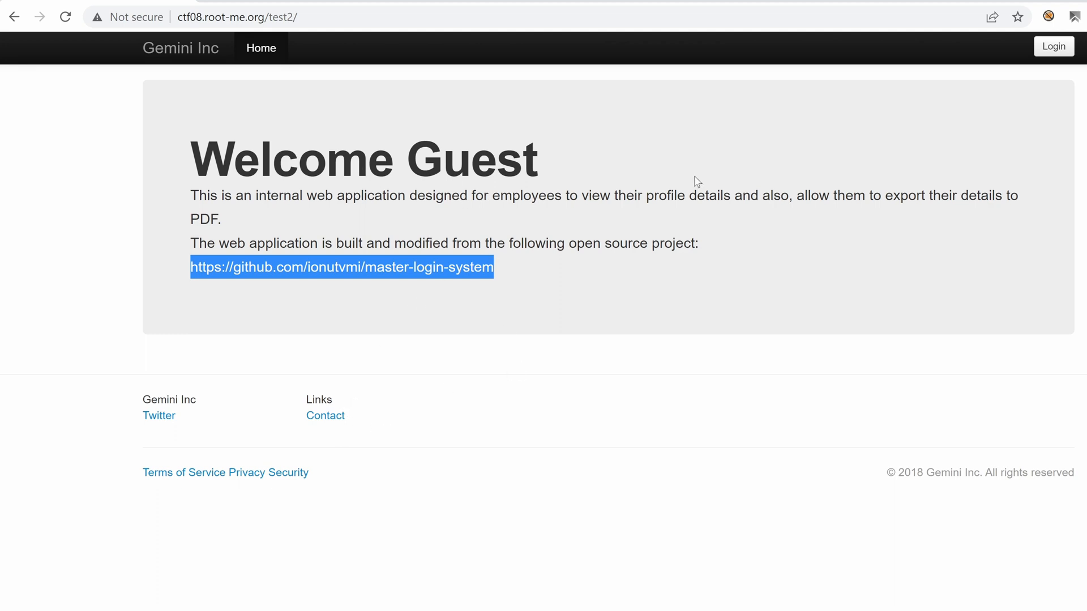
mouse_move(710, 136)
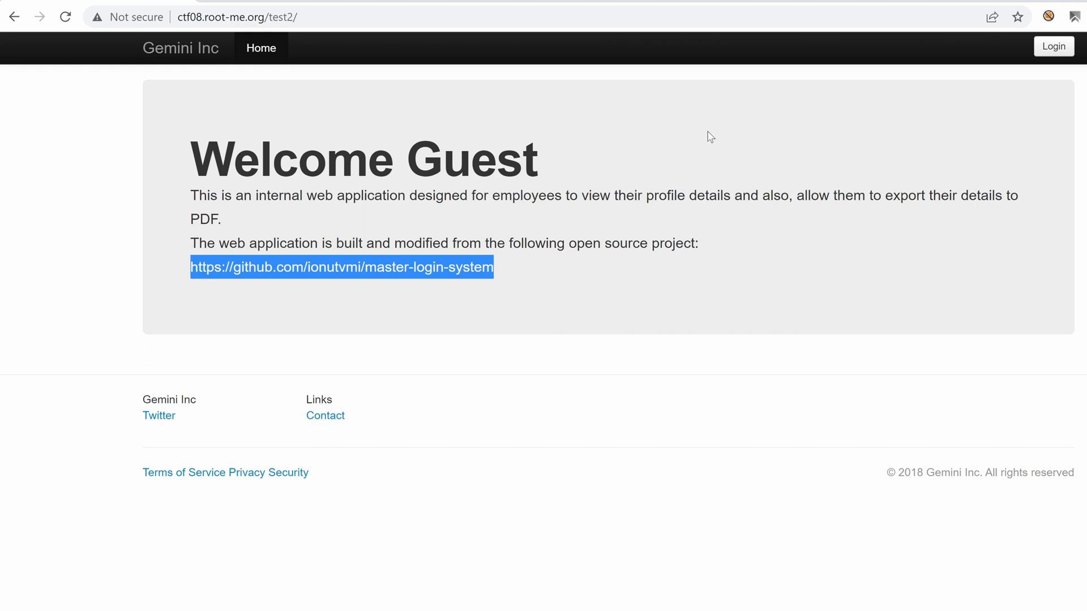
mouse_move(257, 54)
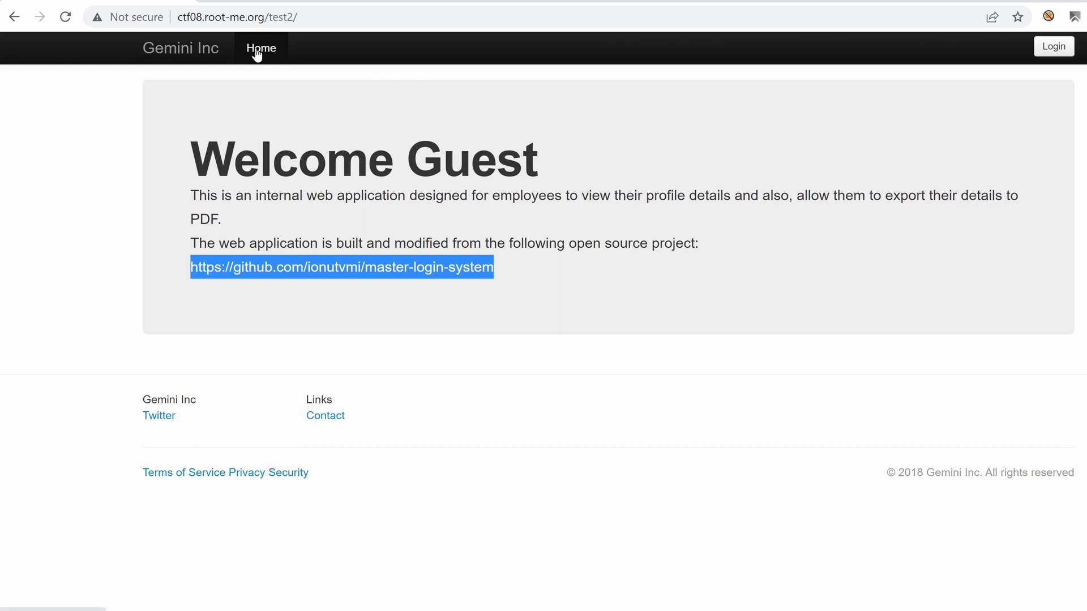
click(261, 47)
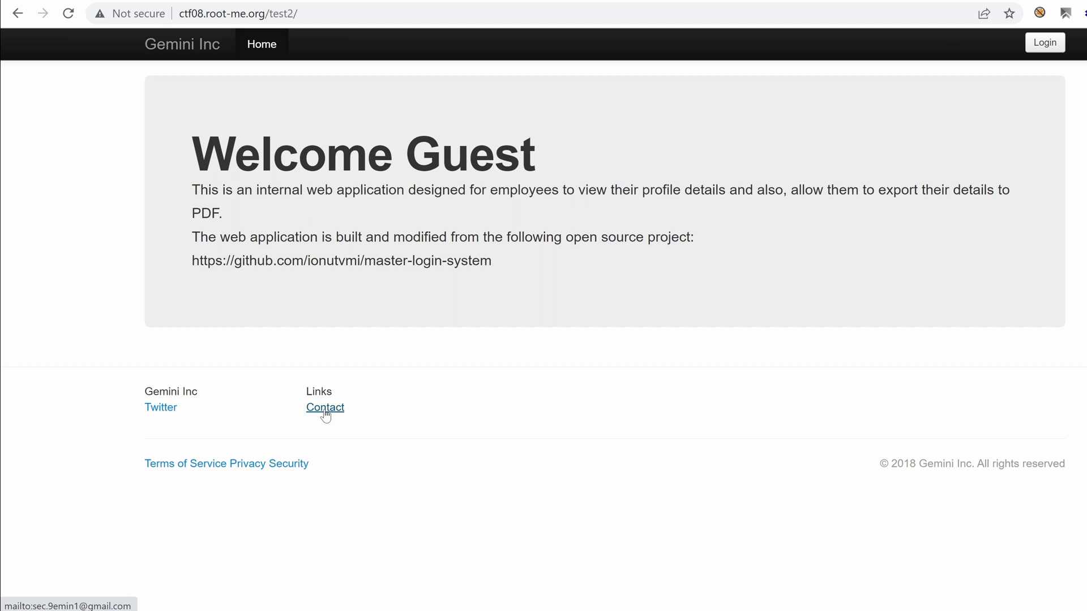
mouse_move(160, 407)
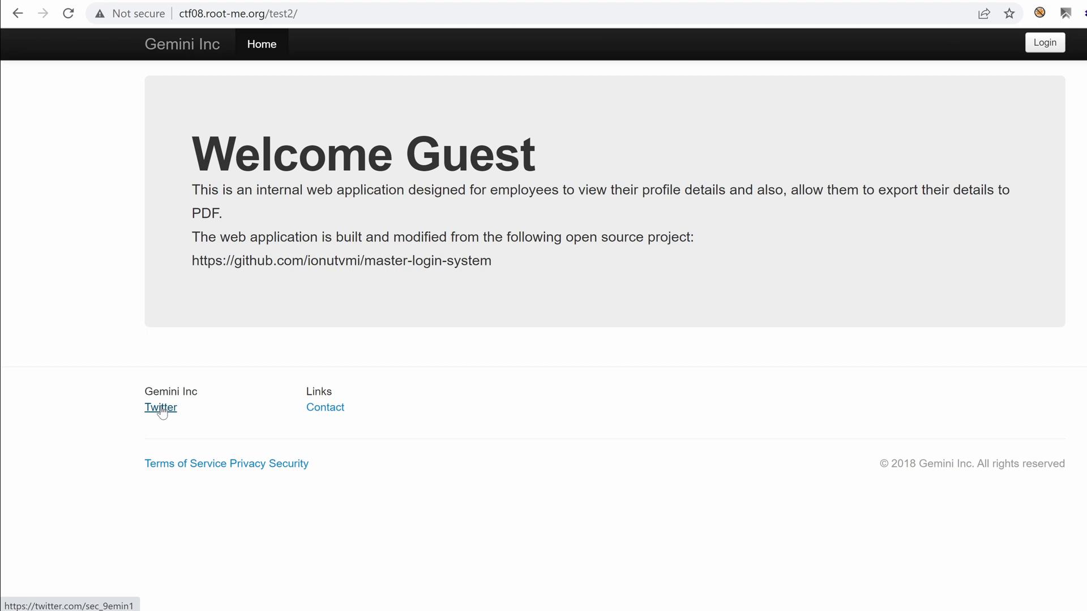
mouse_move(474, 431)
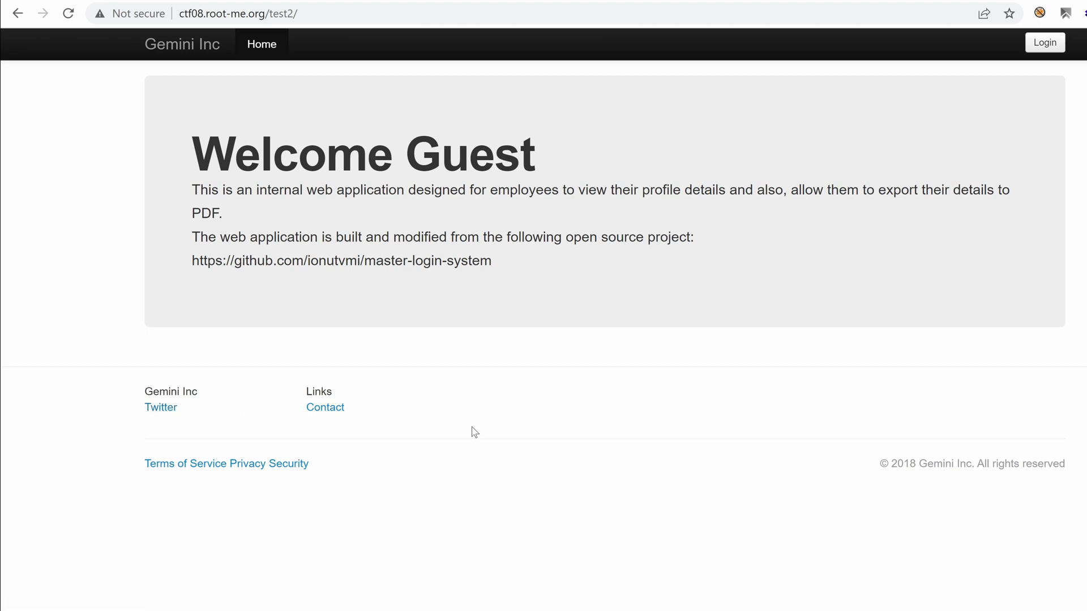
mouse_move(289, 463)
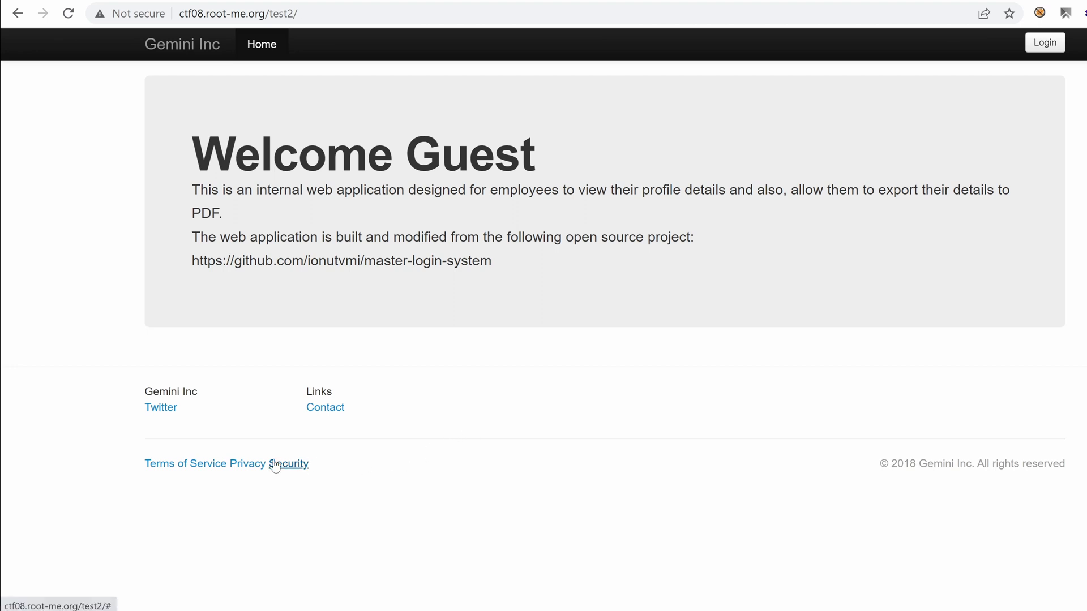
click(288, 463)
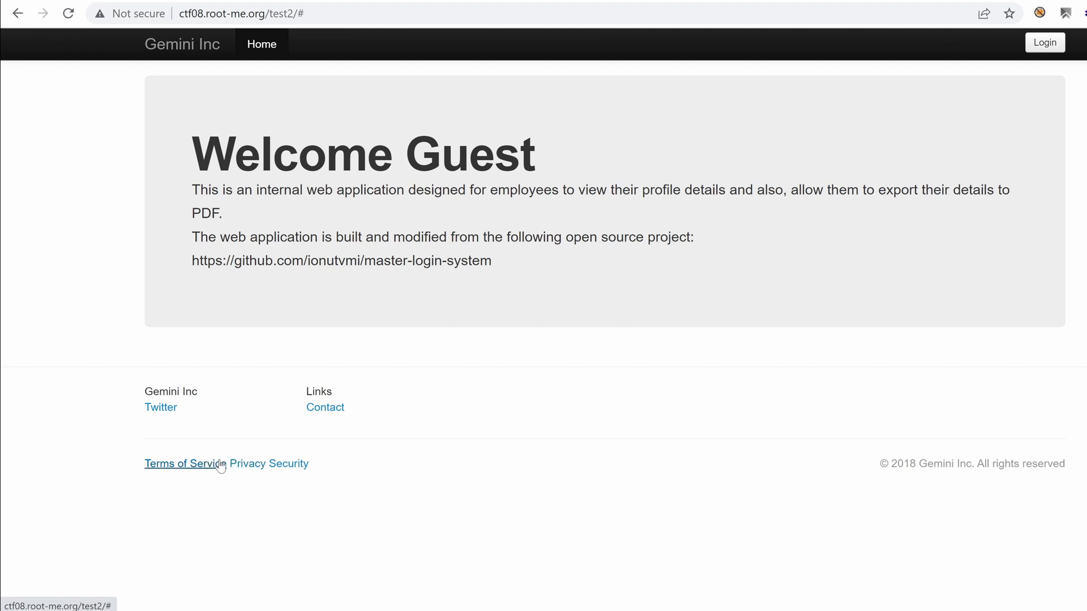
mouse_move(561, 366)
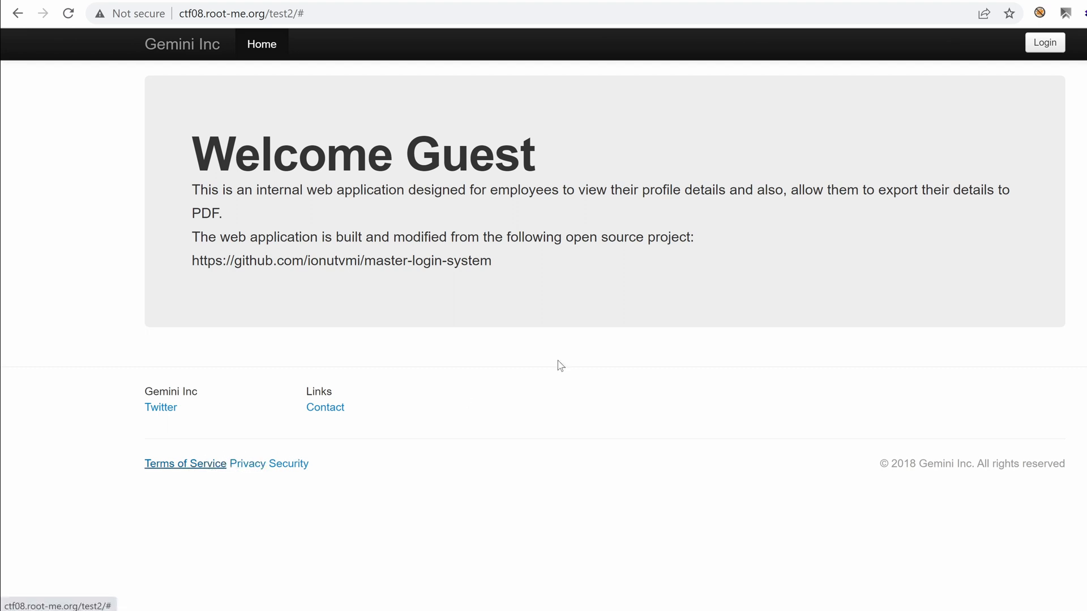
mouse_move(897, 94)
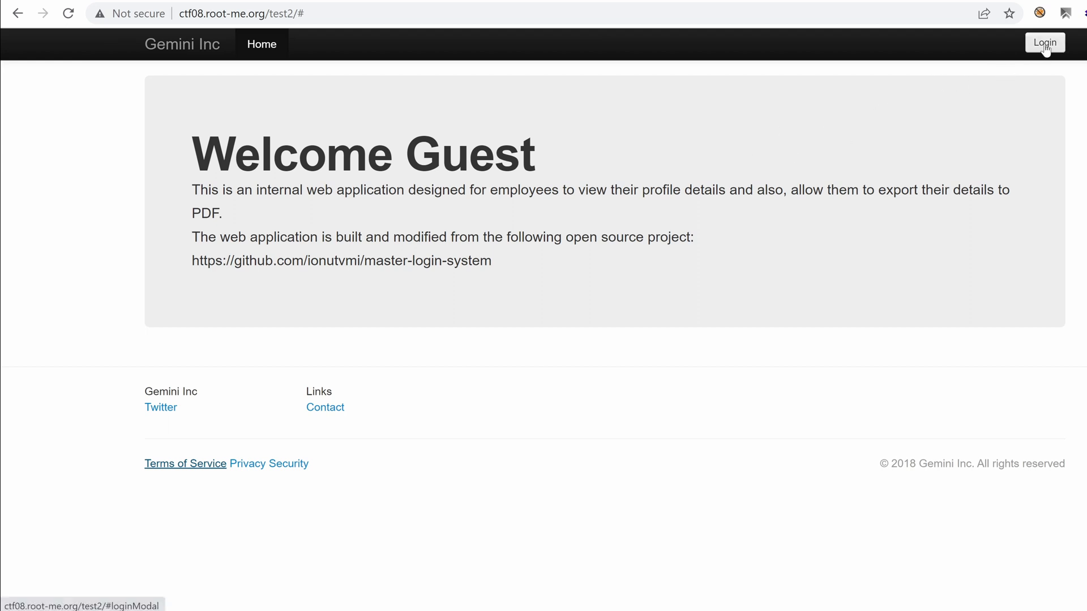
- Submit the Gemini Inc login with dummy 'ddd' credentials, landing on the wrong-username-or-password page
click(1044, 43)
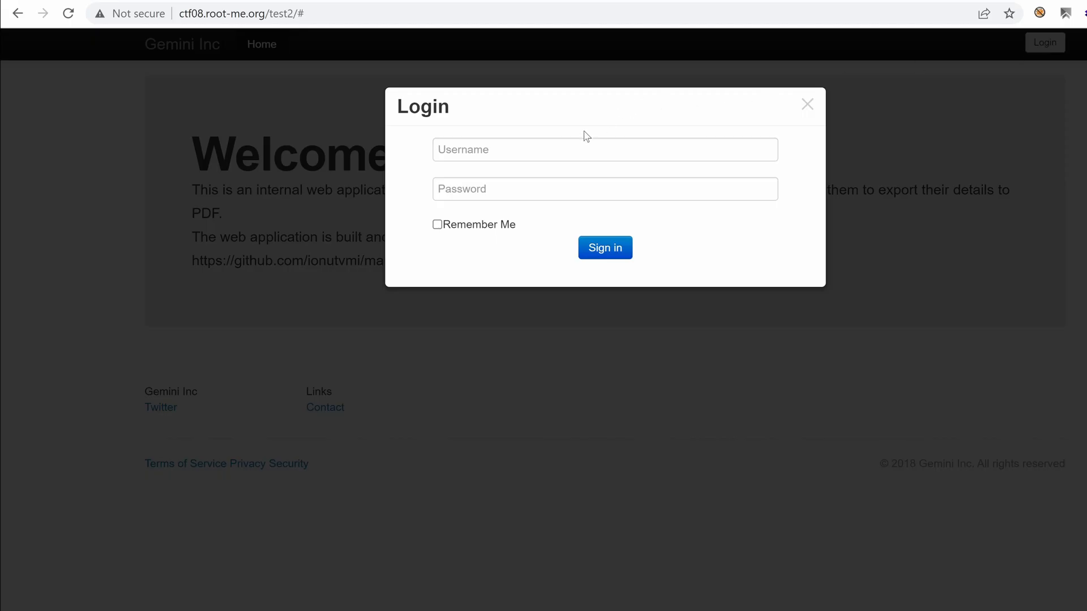
text(ddddddd)
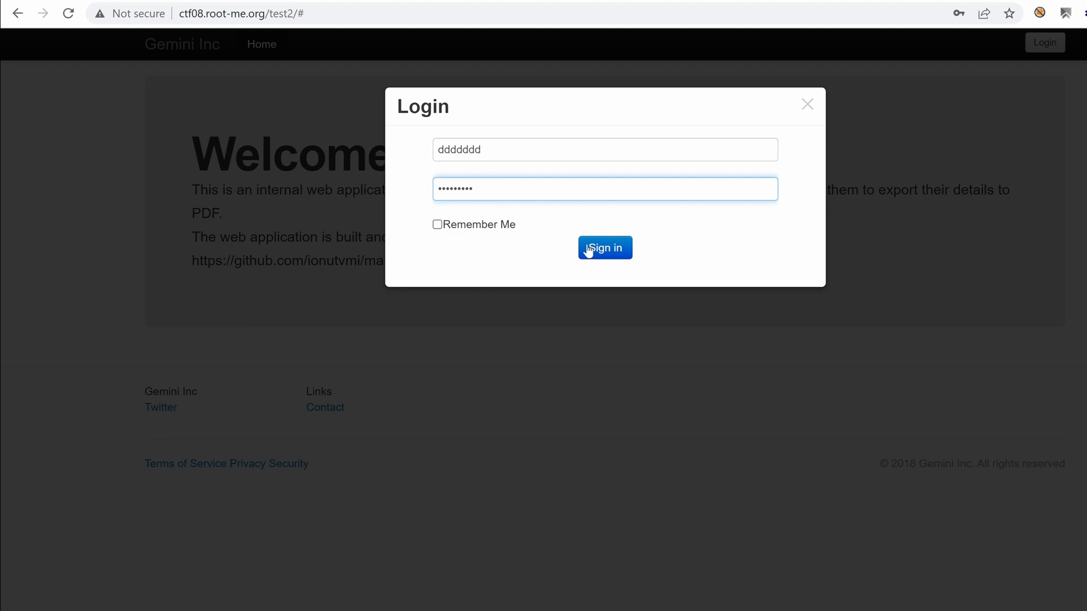
click(605, 248)
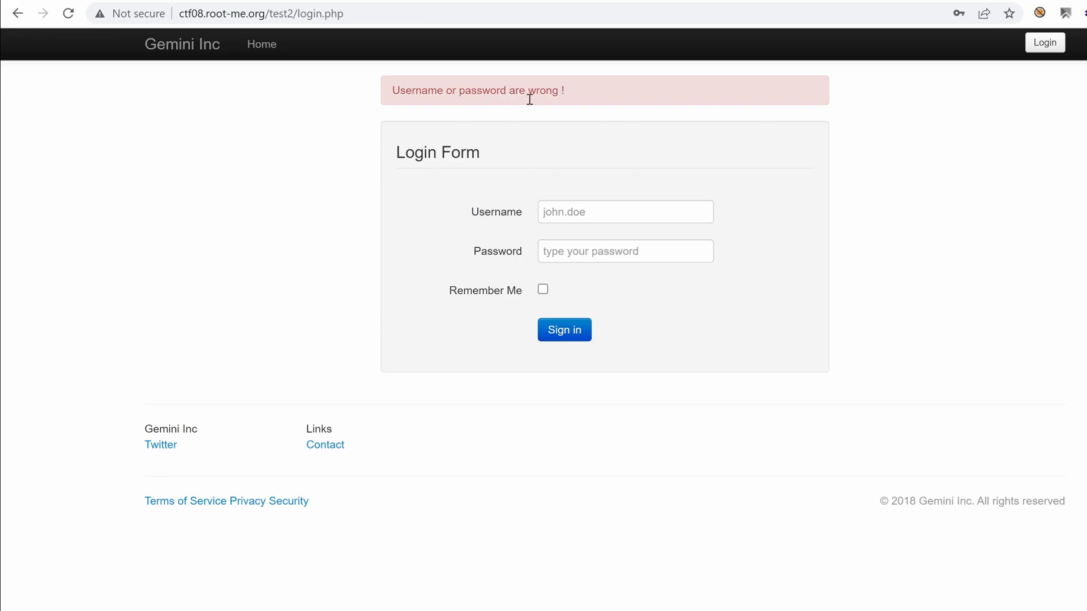
mouse_move(477, 131)
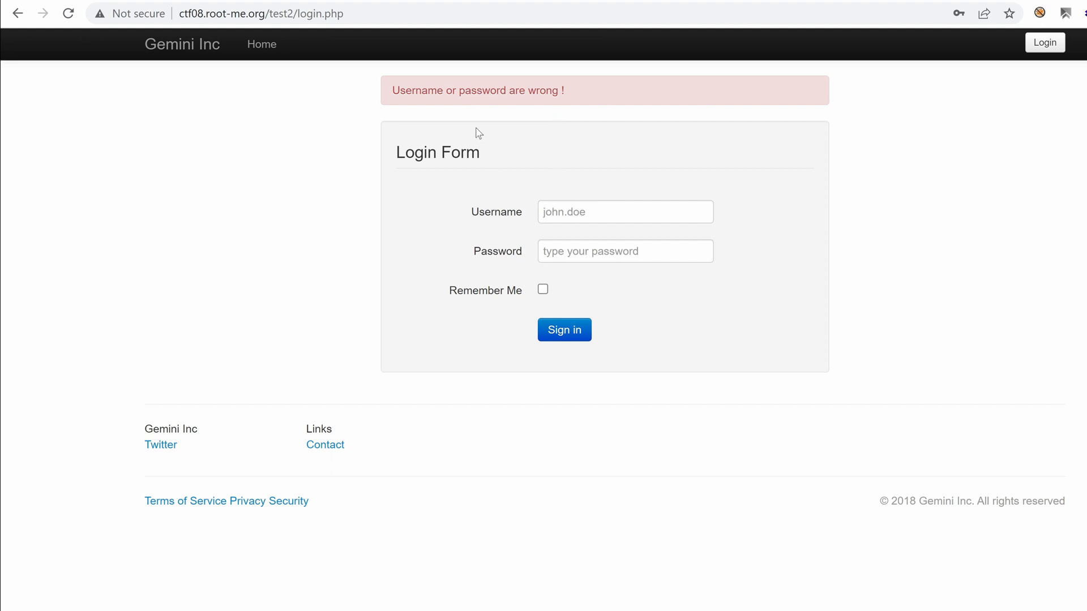
mouse_move(441, 146)
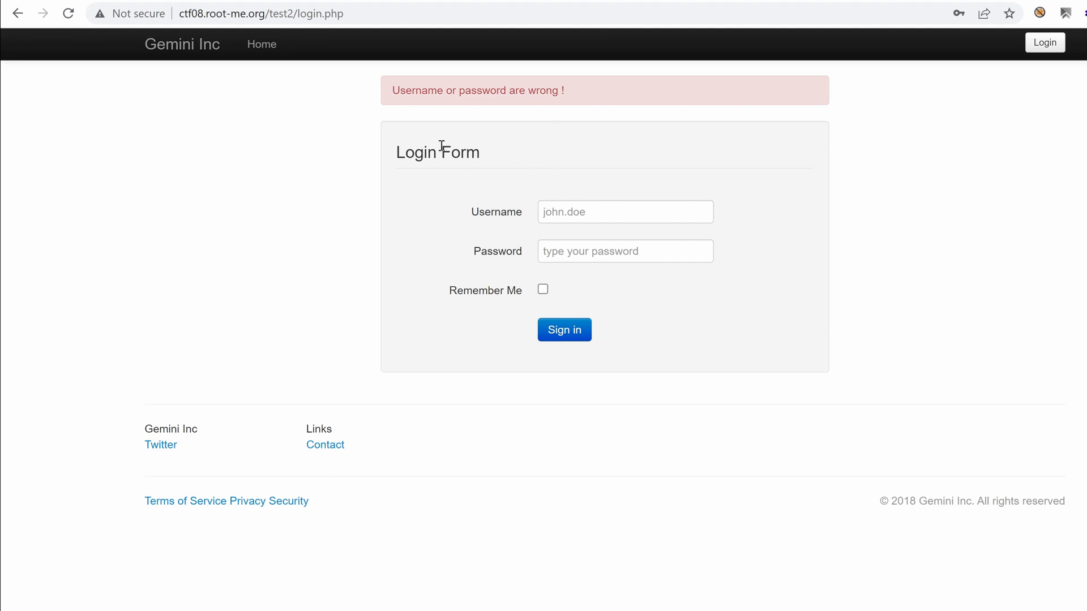
mouse_move(303, 34)
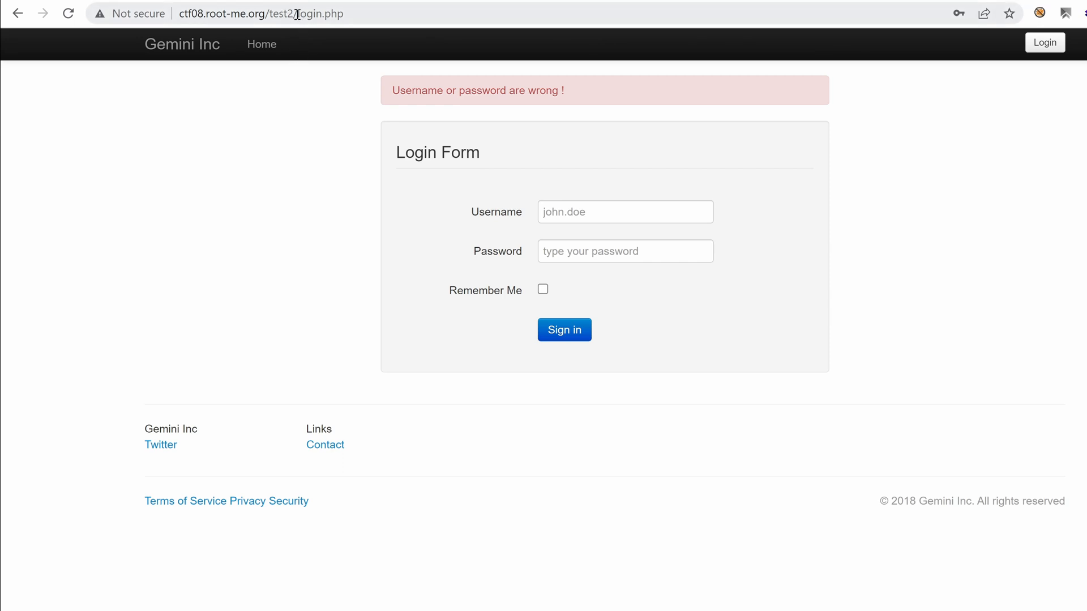
mouse_move(437, 225)
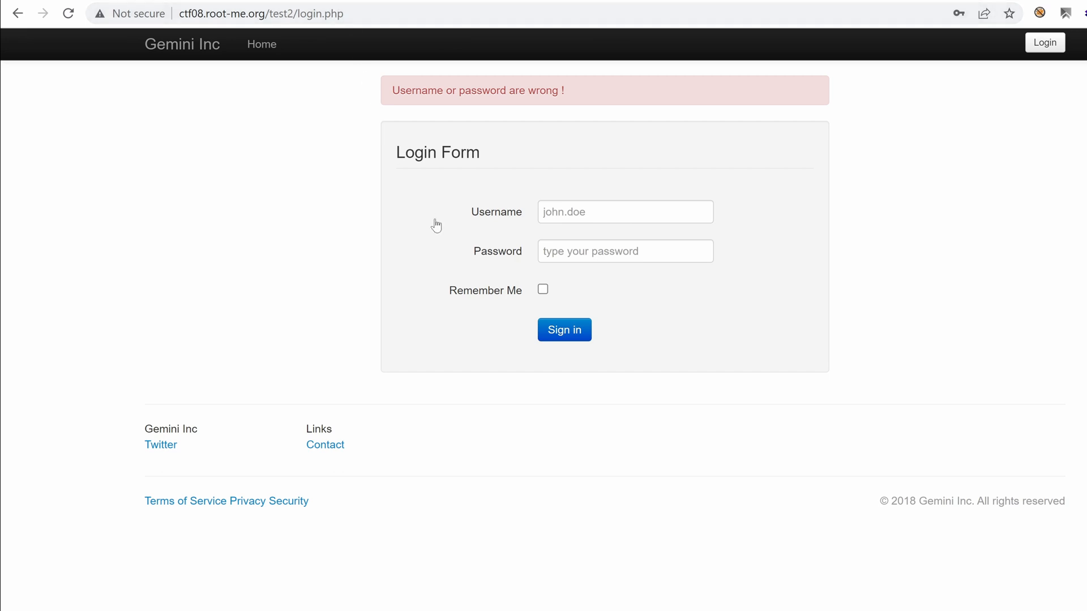
mouse_move(670, 324)
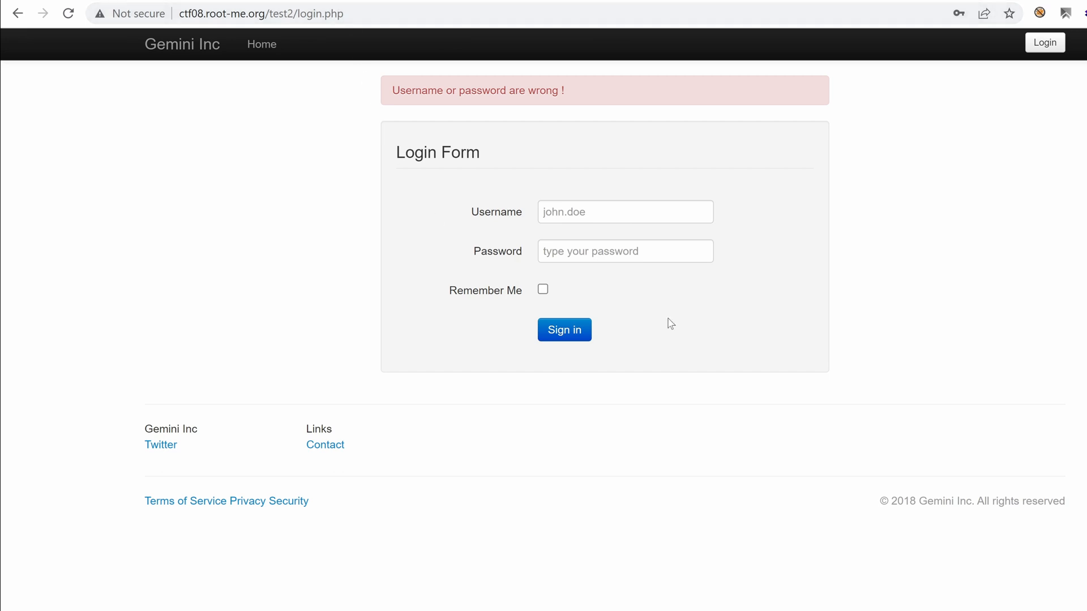
mouse_move(696, 308)
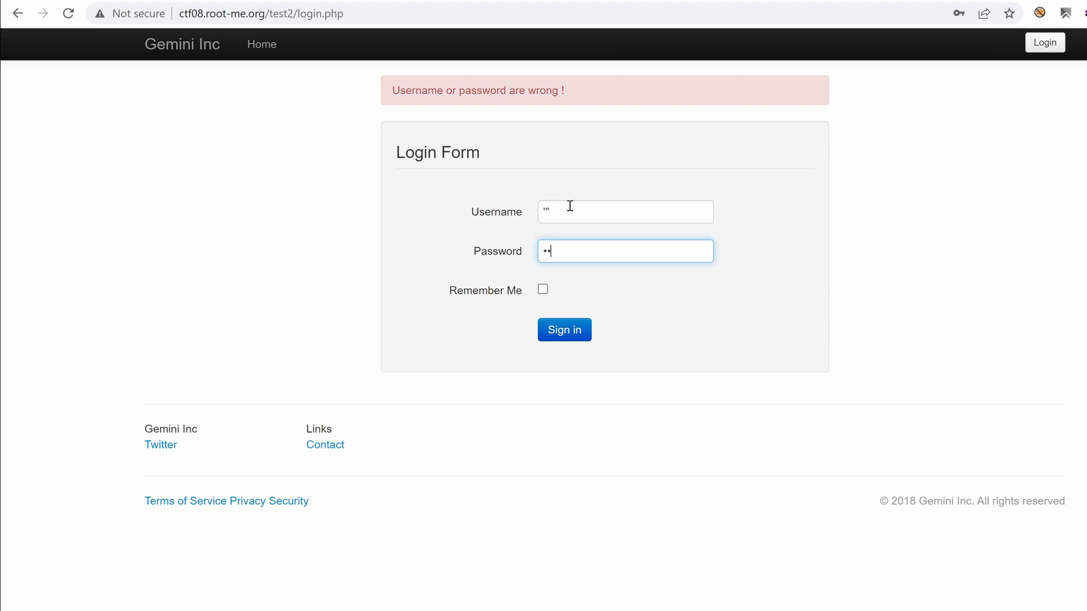
mouse_move(564, 330)
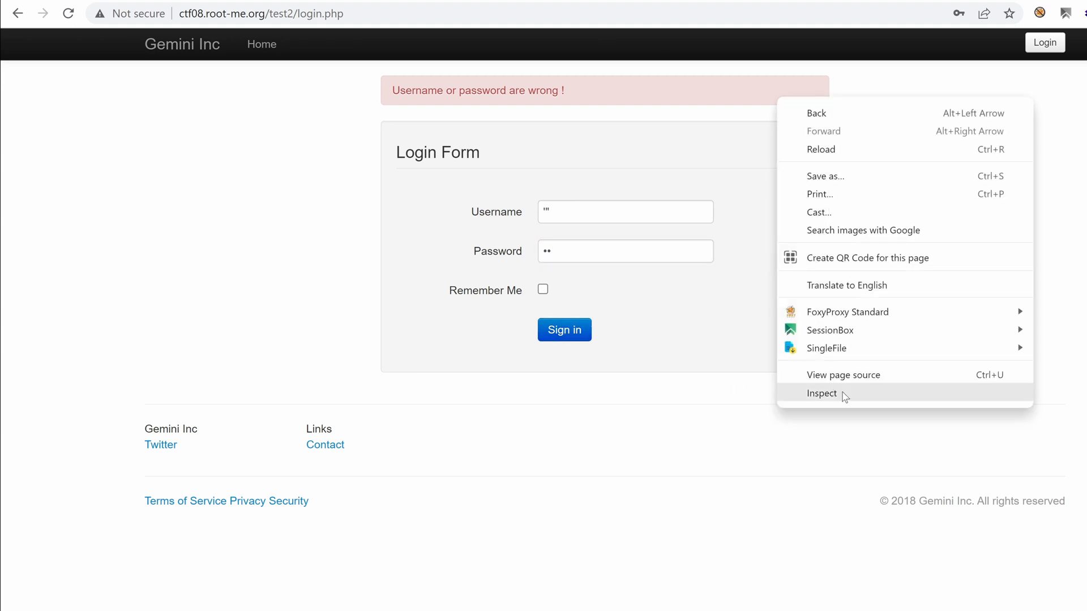
- Record the quote-character login in DevTools' Network panel and view login.php's form-data payload
click(822, 393)
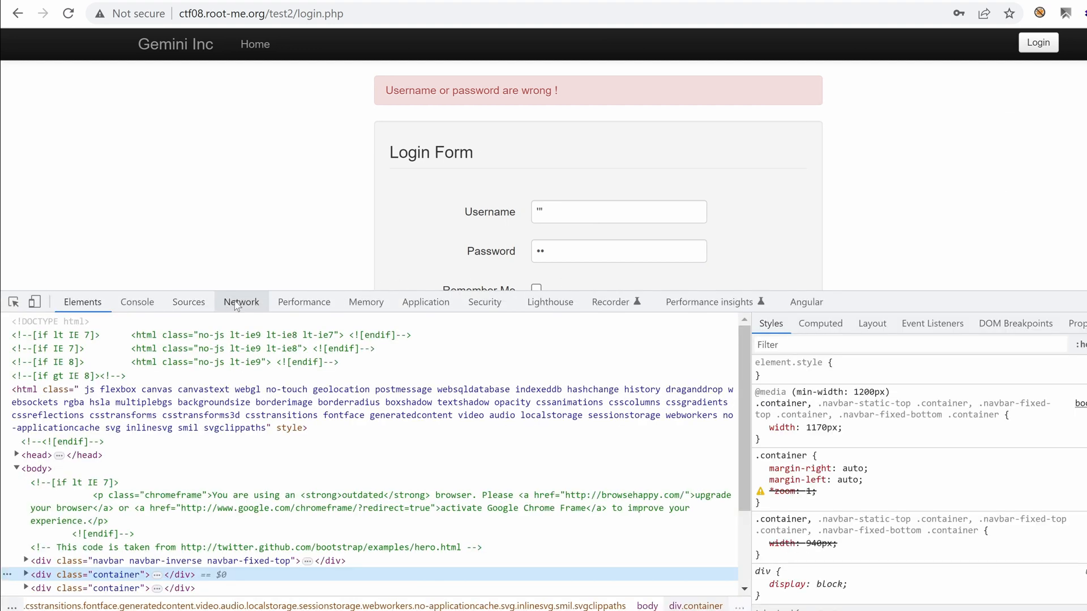
click(240, 301)
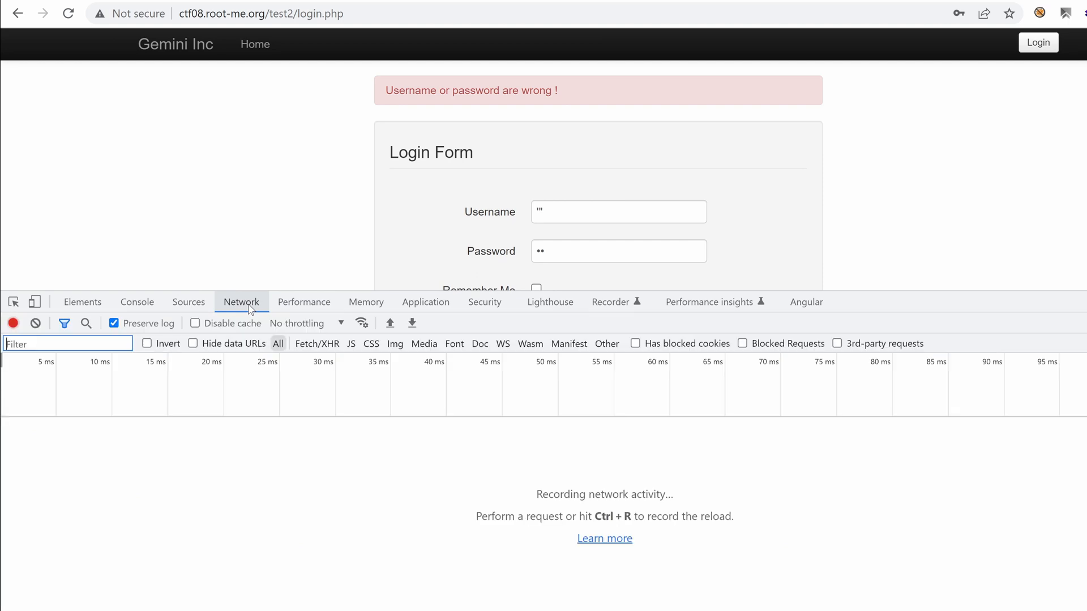
mouse_move(457, 243)
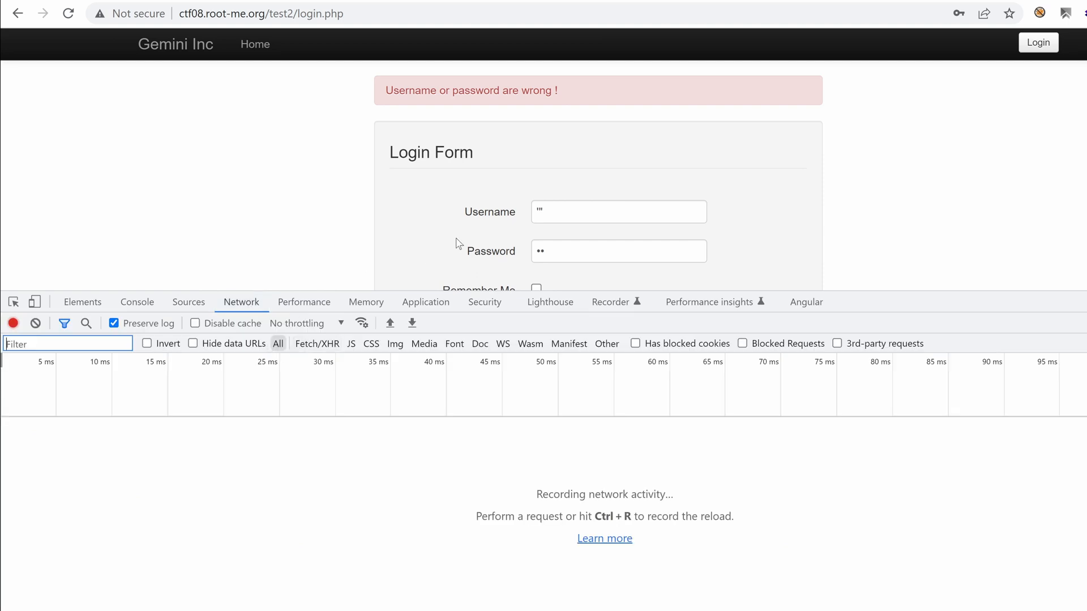
click(556, 260)
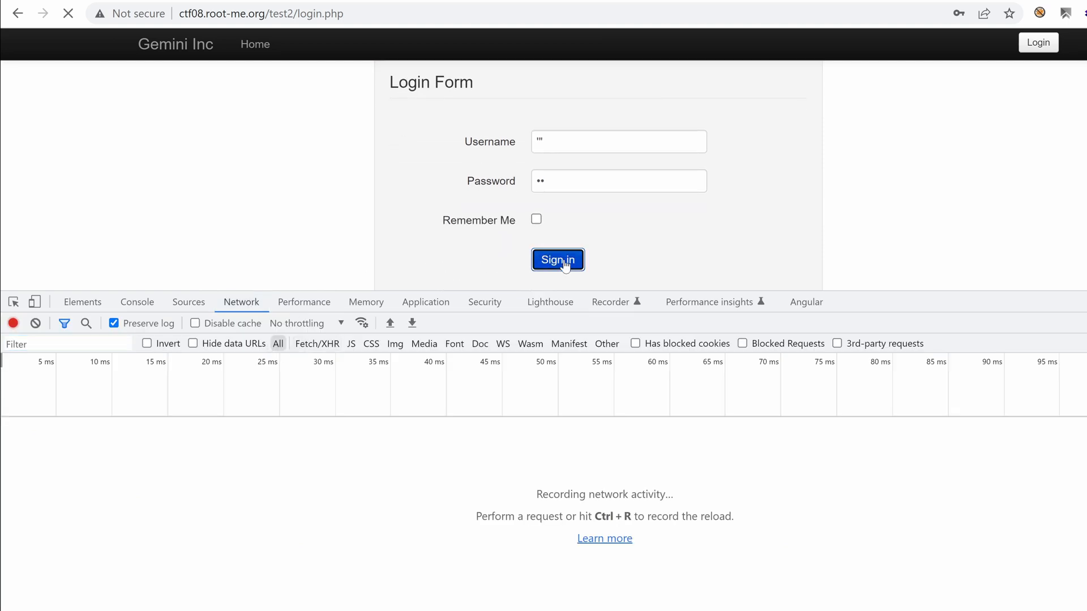
click(557, 260)
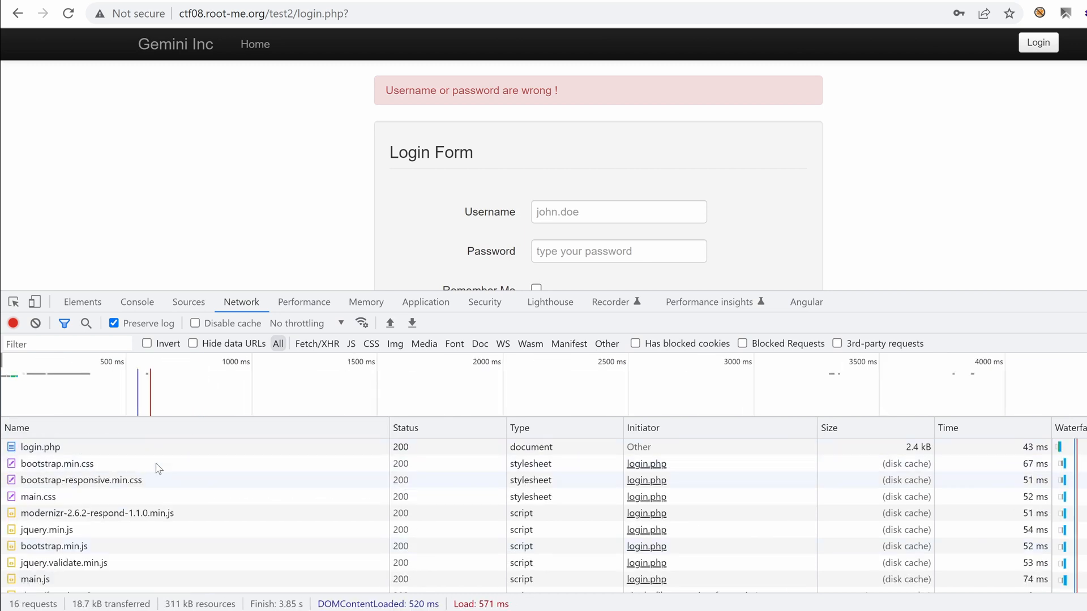
click(40, 446)
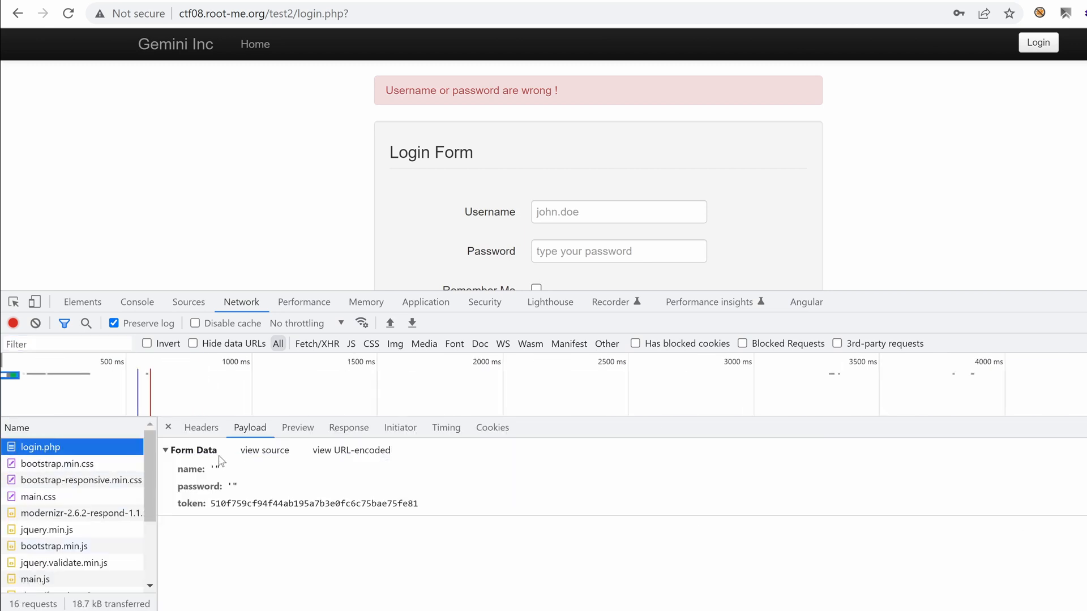
mouse_move(413, 122)
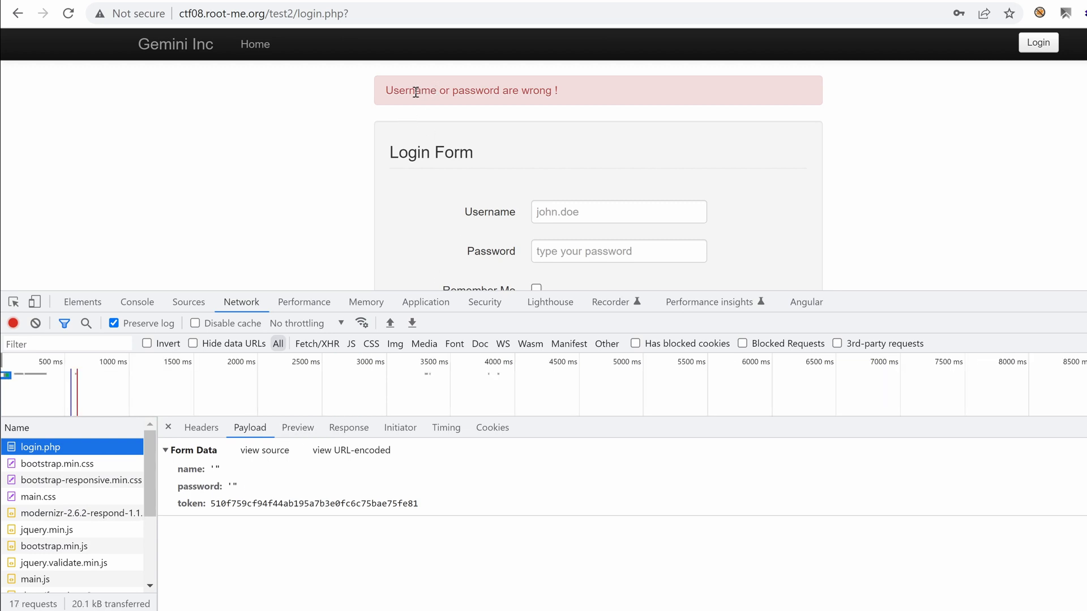
mouse_move(1074, 258)
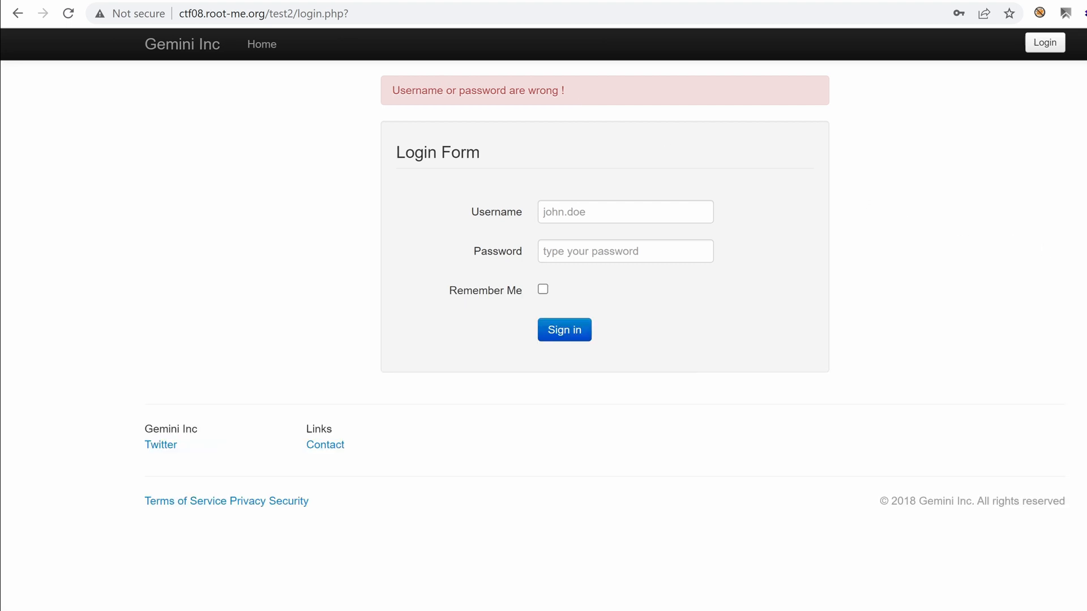
mouse_move(706, 292)
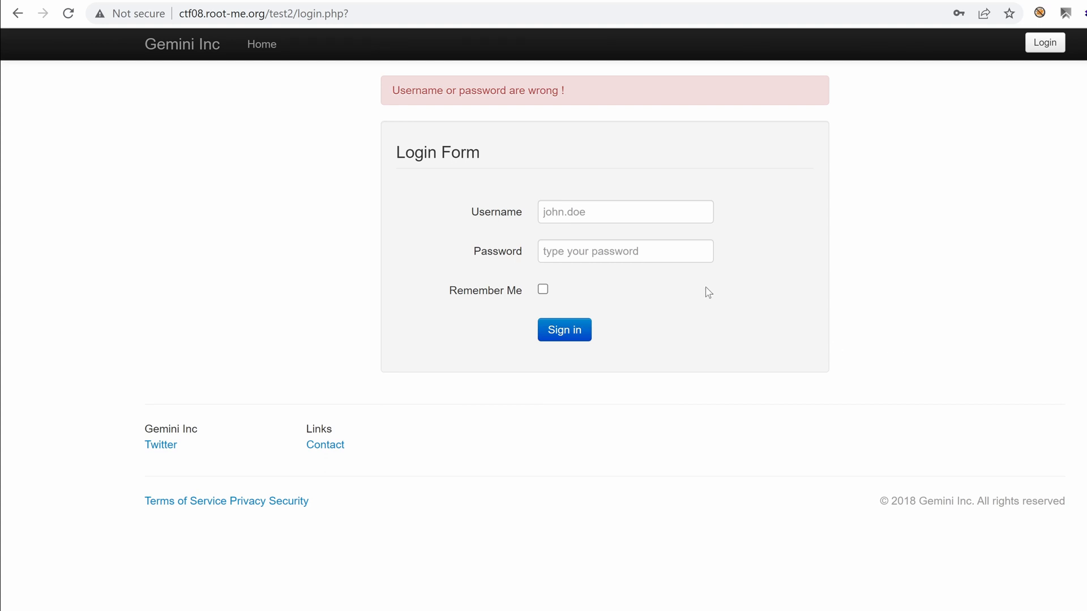
mouse_move(503, 212)
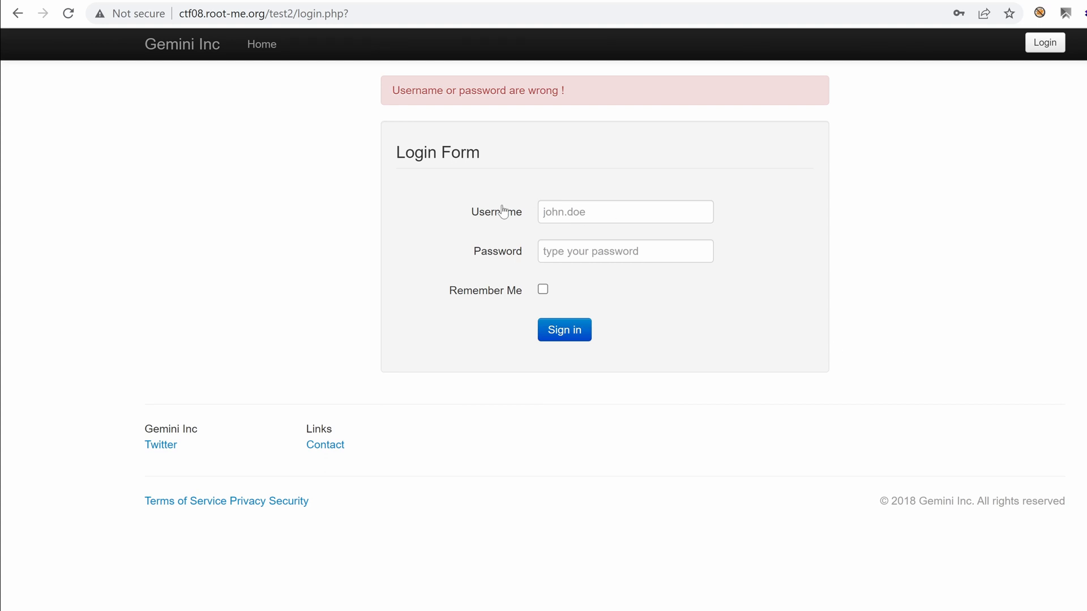
mouse_move(628, 206)
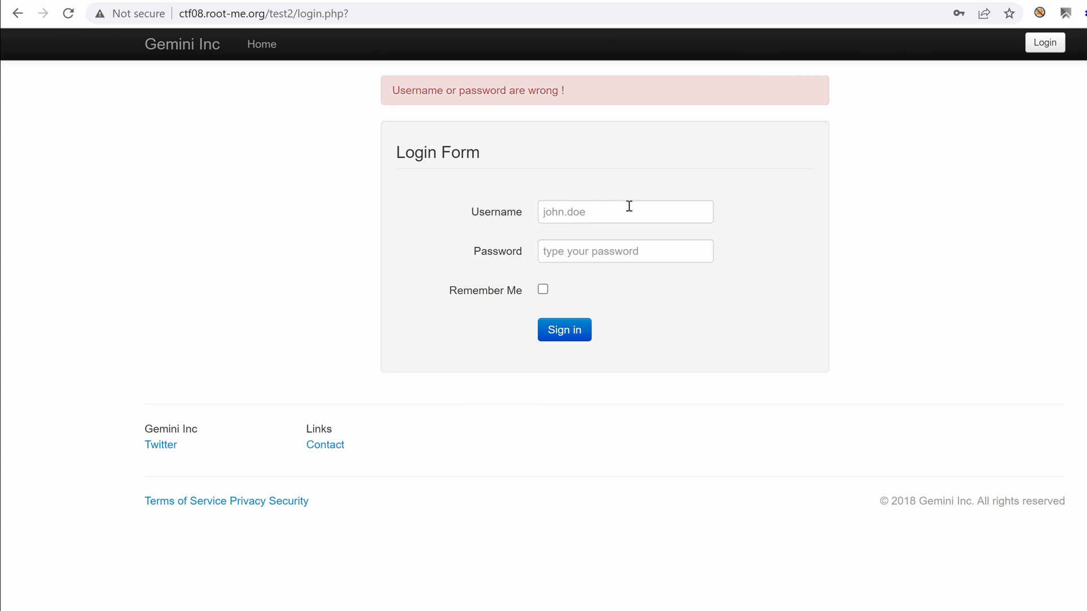
mouse_move(421, 275)
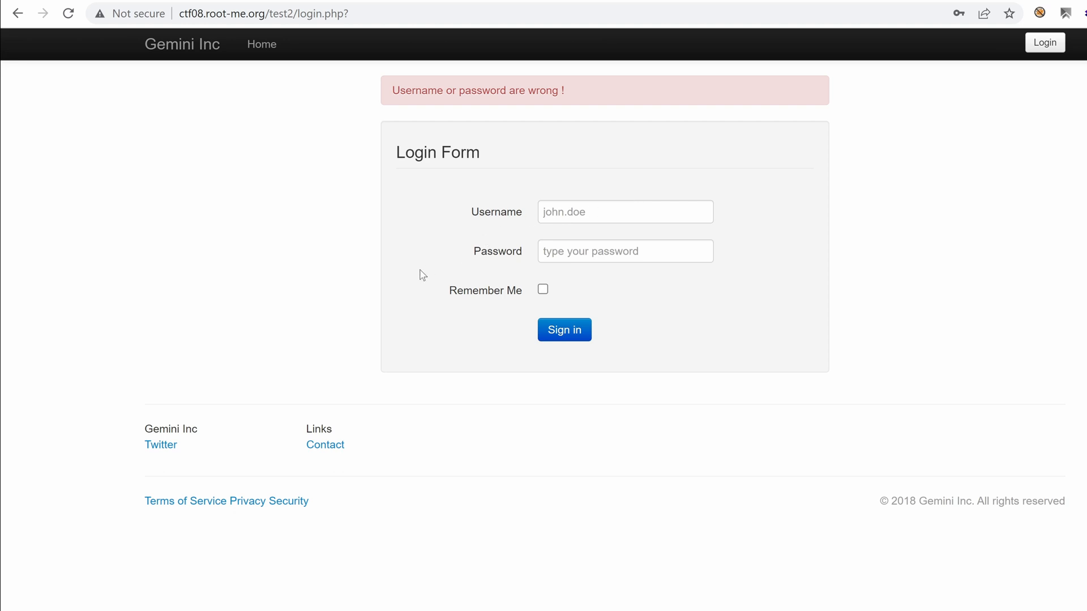
- Return to the Gemini Inc Welcome Guest home page crediting the master-login-system project
click(262, 45)
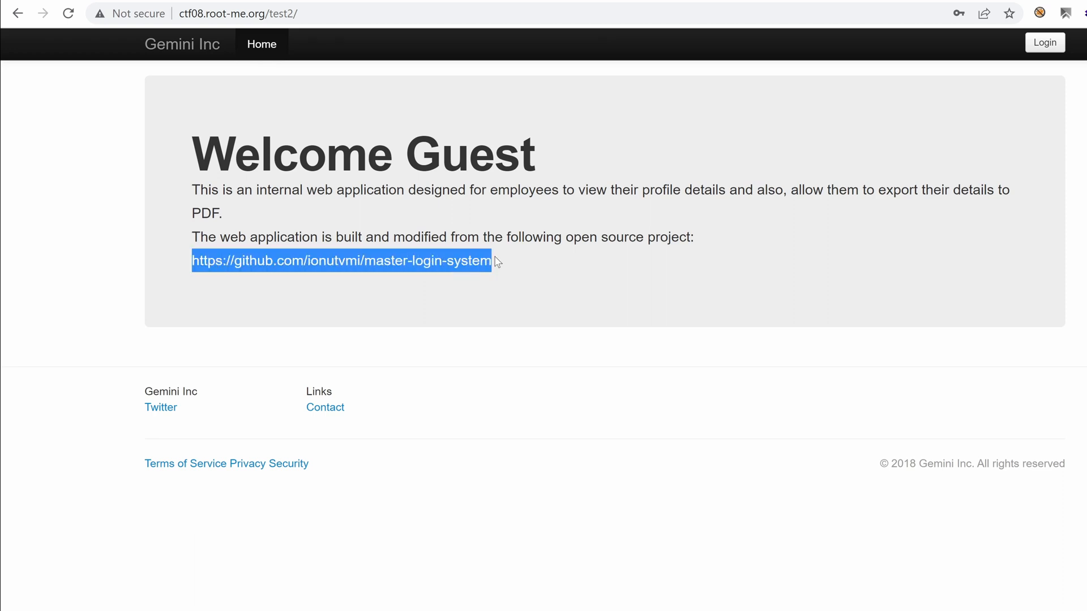
mouse_move(421, 234)
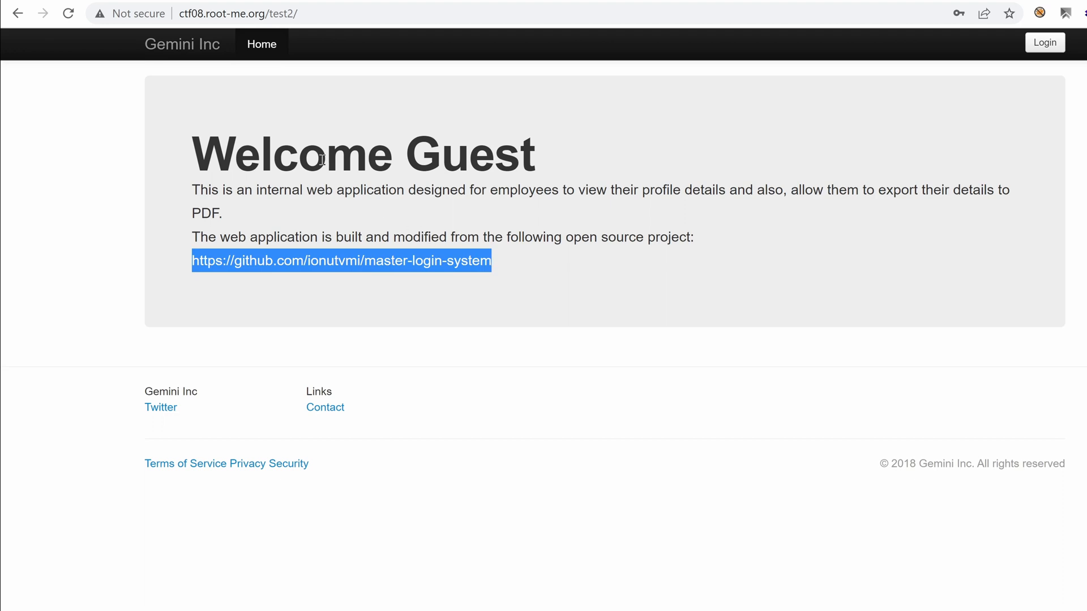
mouse_move(281, 123)
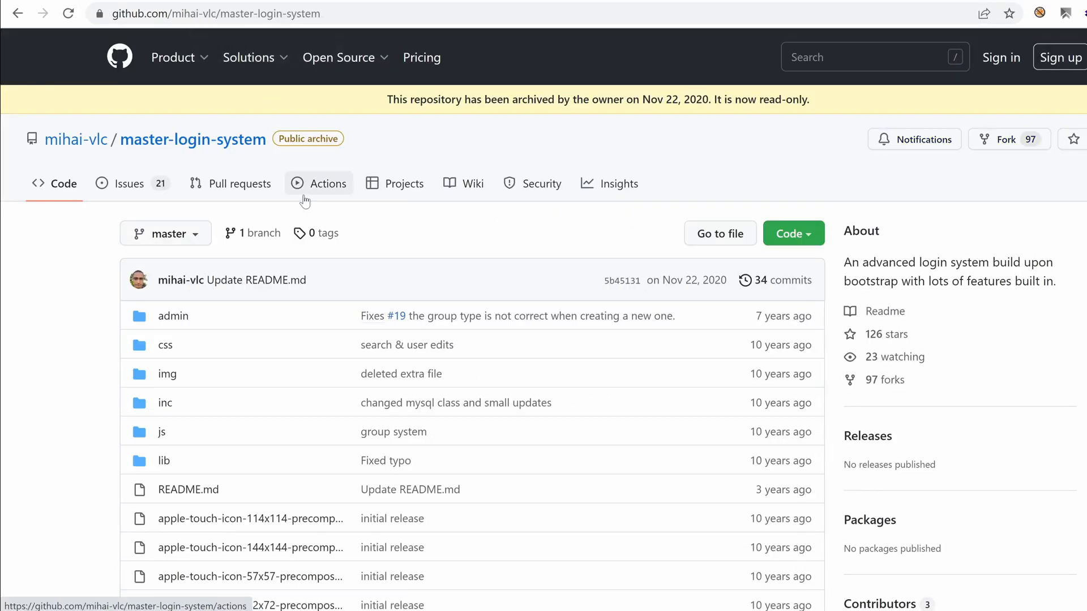
- Read through the repository file list and README installation steps mentioning install.php and inc/settings.php
scroll(down, 3)
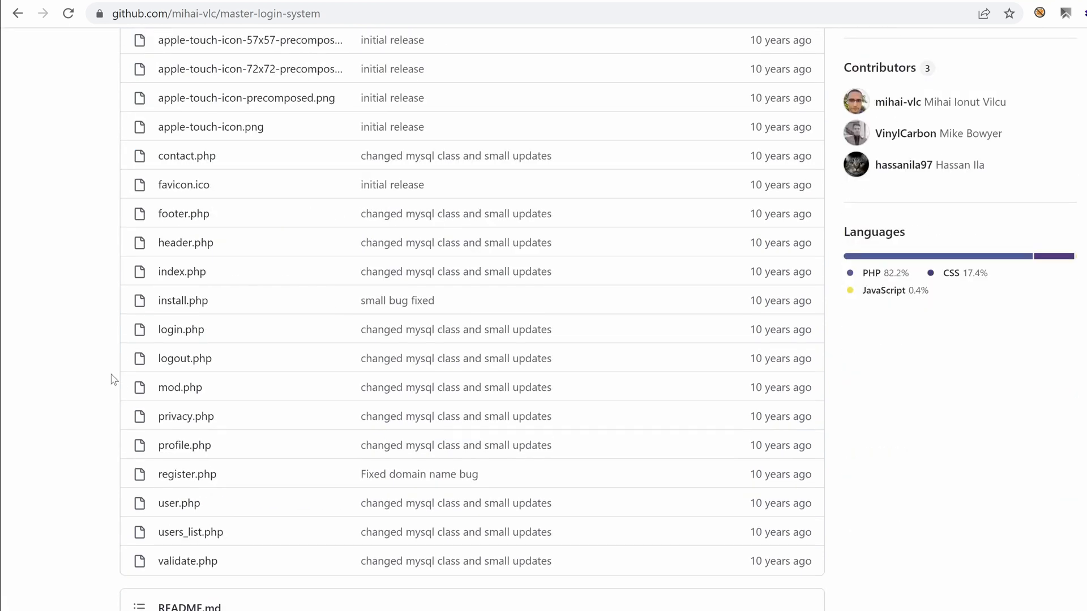
scroll(down, 3)
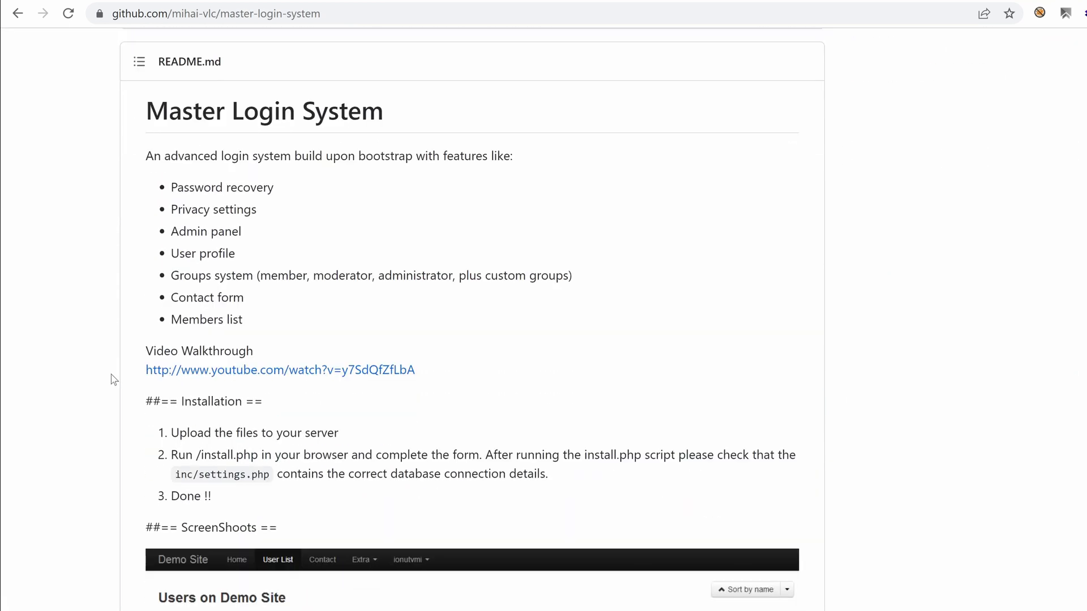
scroll(down, 3)
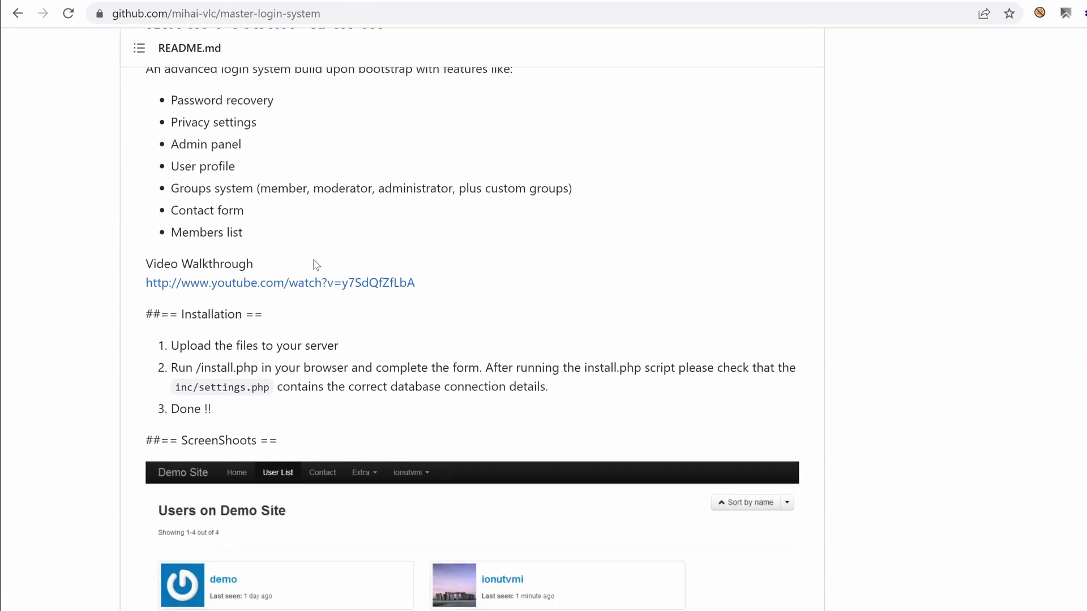
scroll(down, 3)
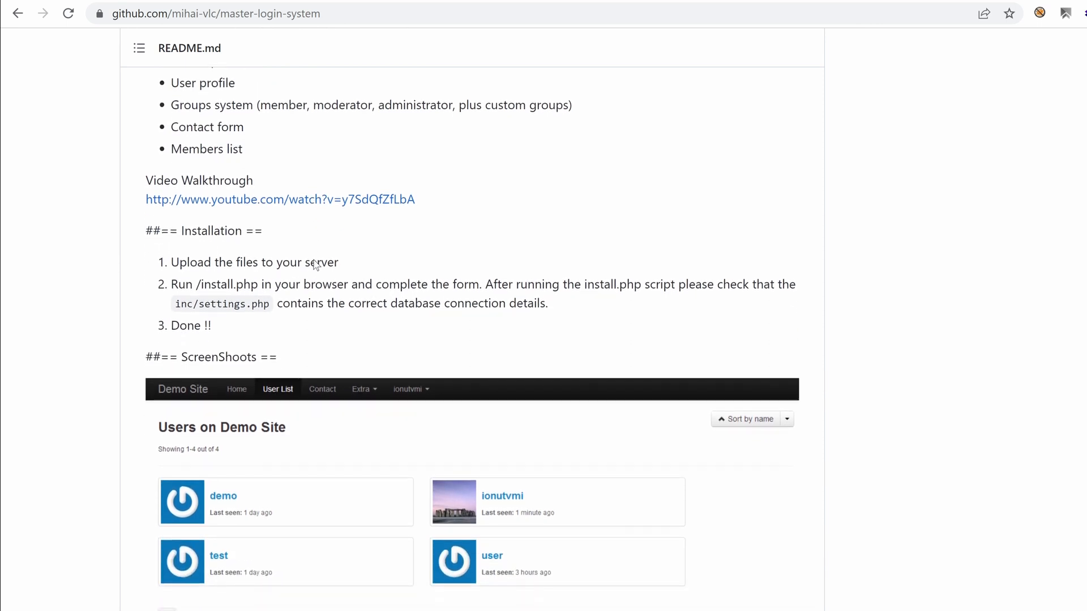
scroll(down, 3)
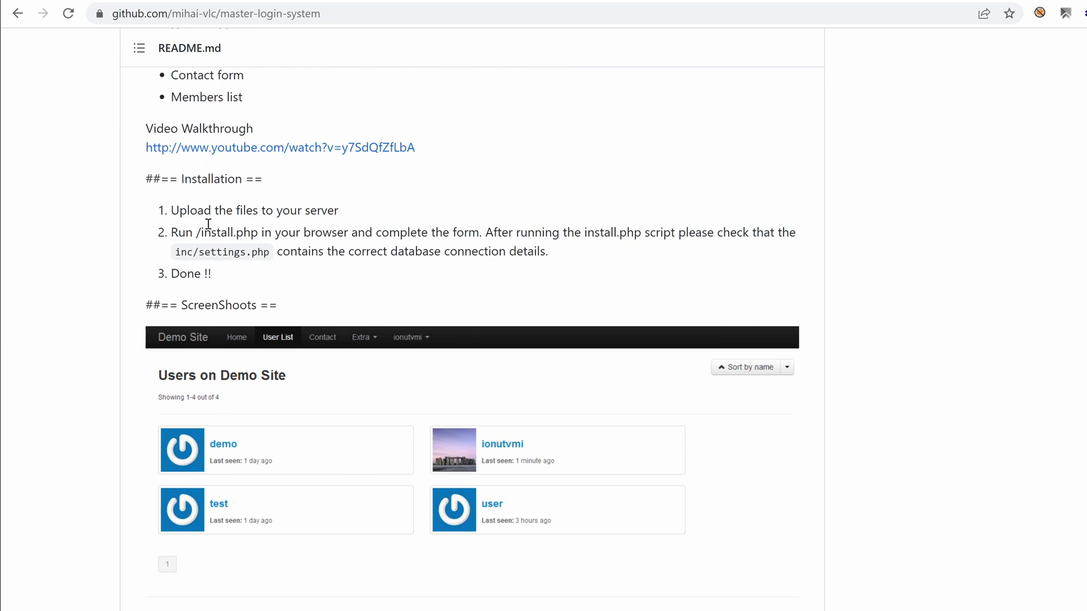
double_click(228, 232)
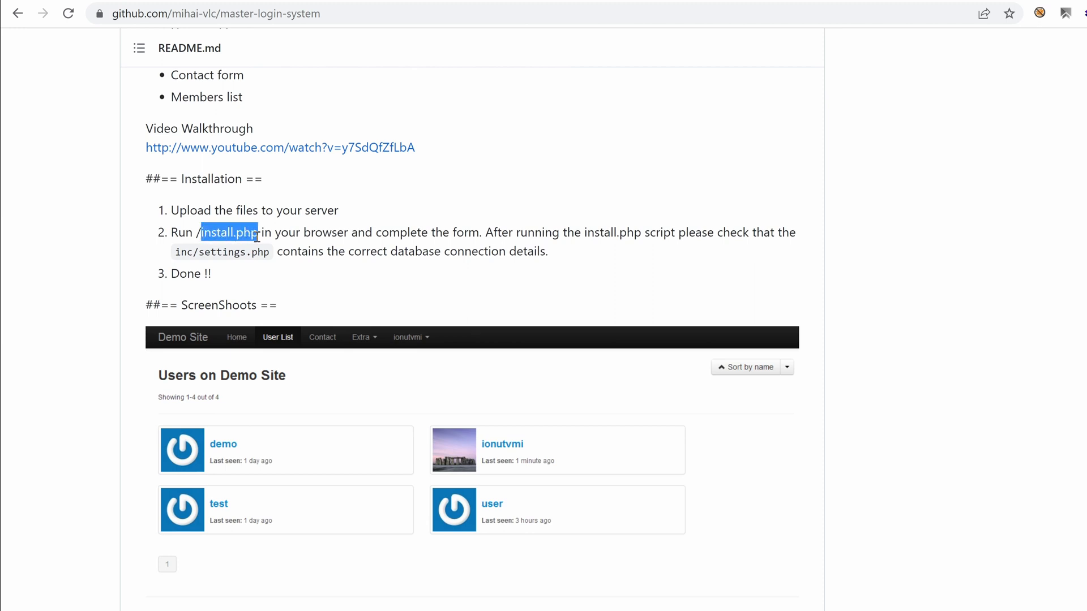
mouse_move(190, 255)
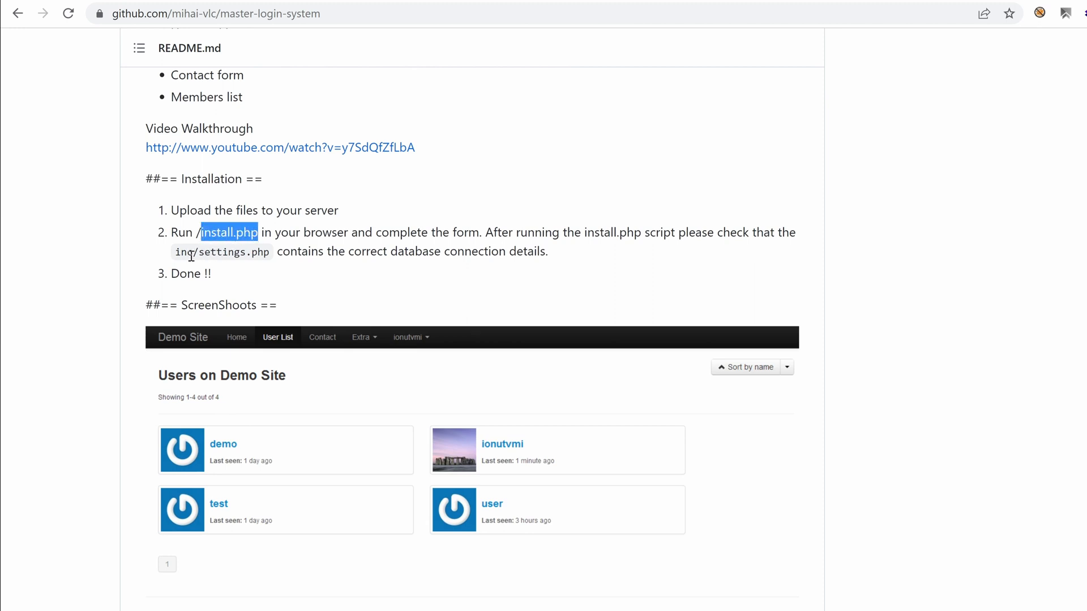
scroll(down, 3)
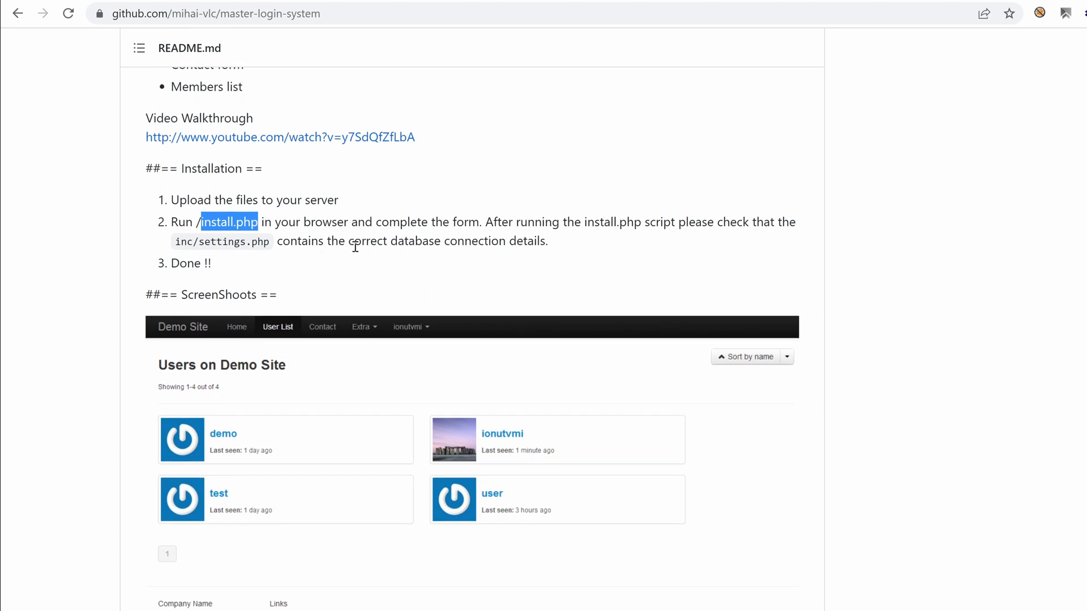
mouse_move(234, 240)
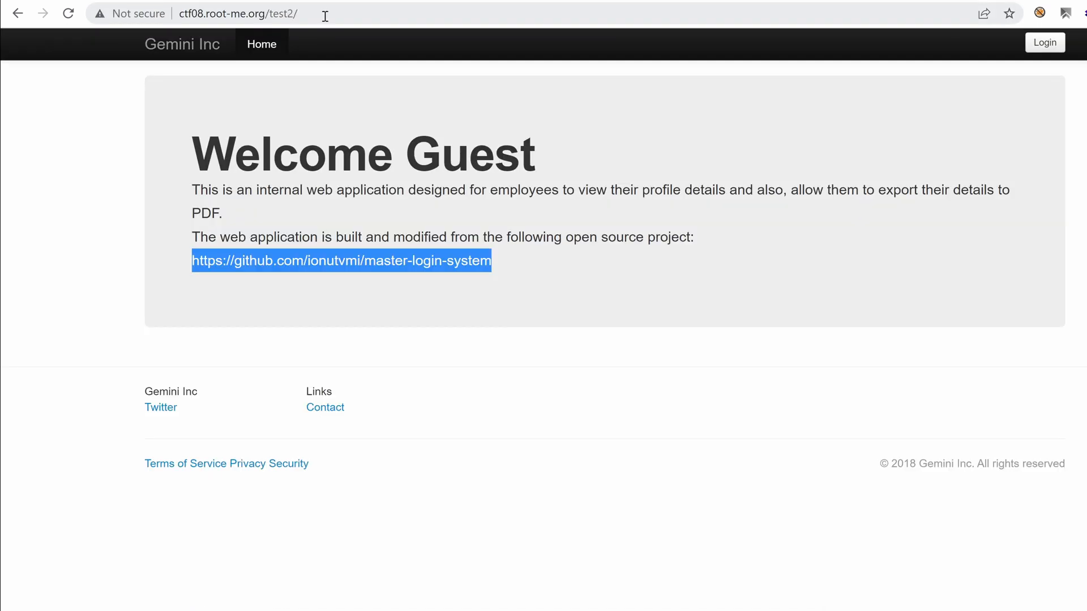
- Browse to test2/inc/ on the site, revealing a directory listing with init.php and settings.php
click(236, 14)
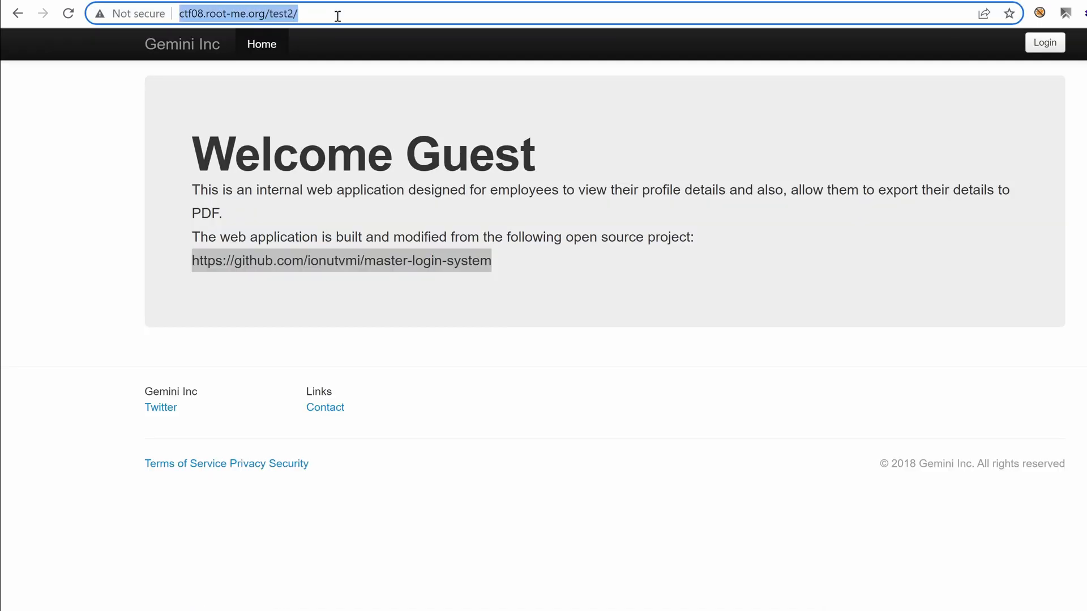
text(inc/)
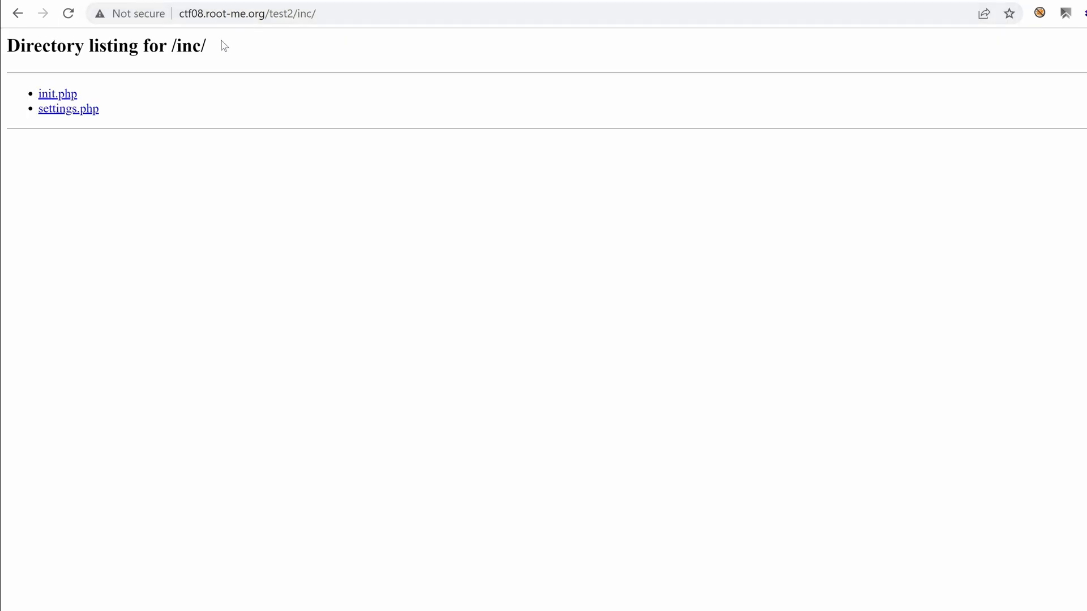
mouse_move(67, 65)
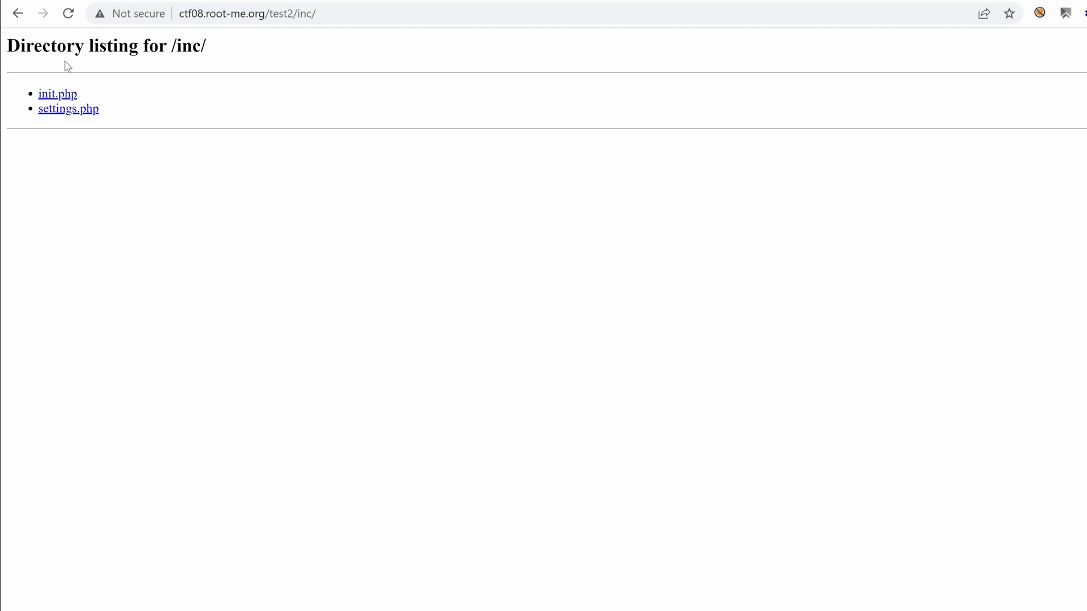
mouse_move(68, 108)
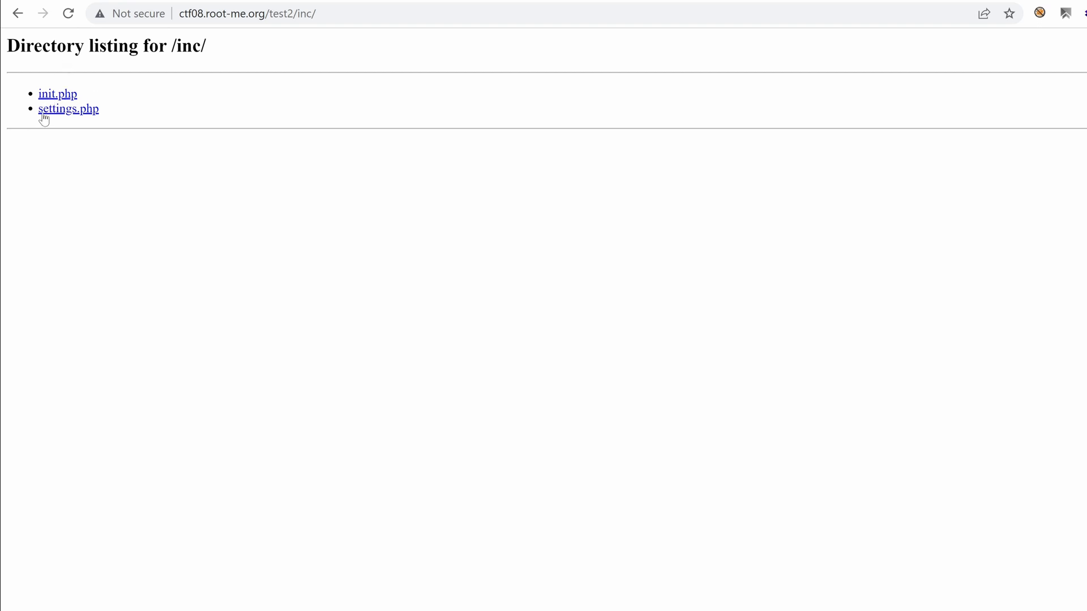
mouse_move(58, 94)
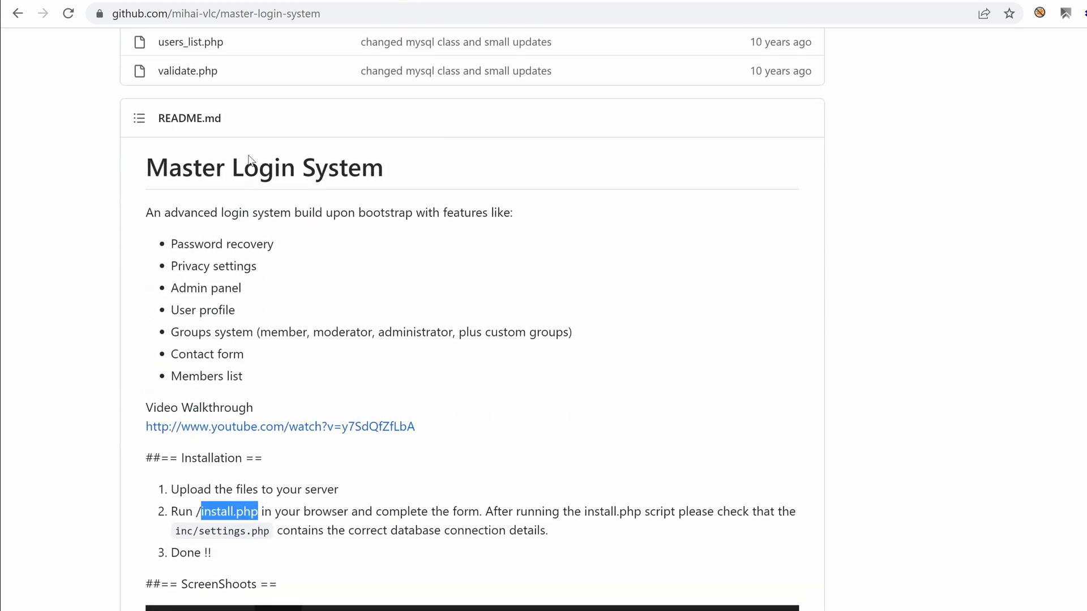
- View the repo's inc folder and the site's init.php, then return to the repository root file list
scroll(up, 3)
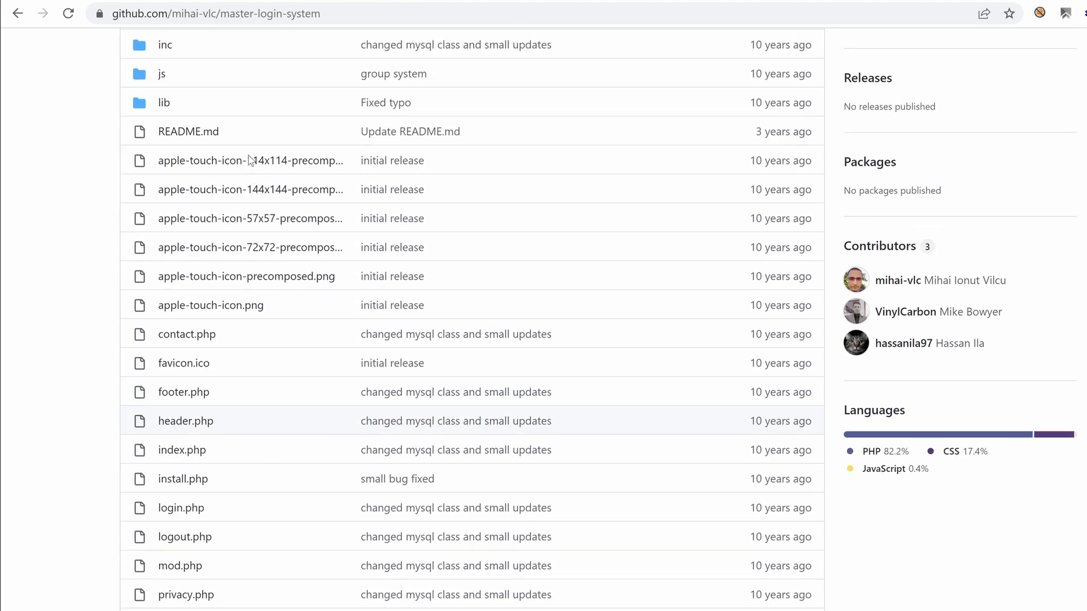
scroll(up, 3)
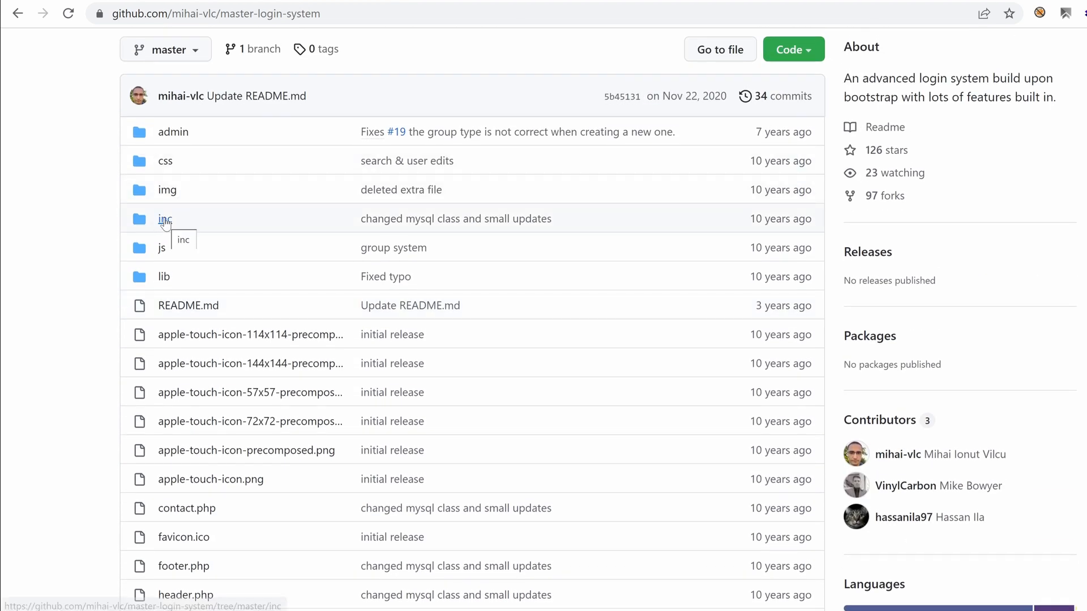
click(165, 219)
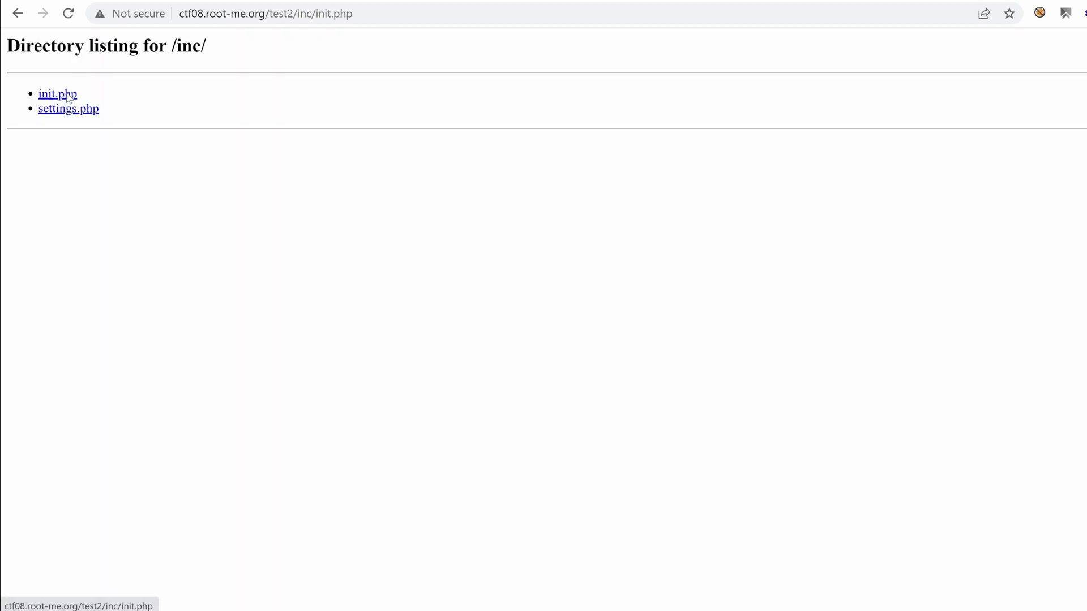
click(17, 13)
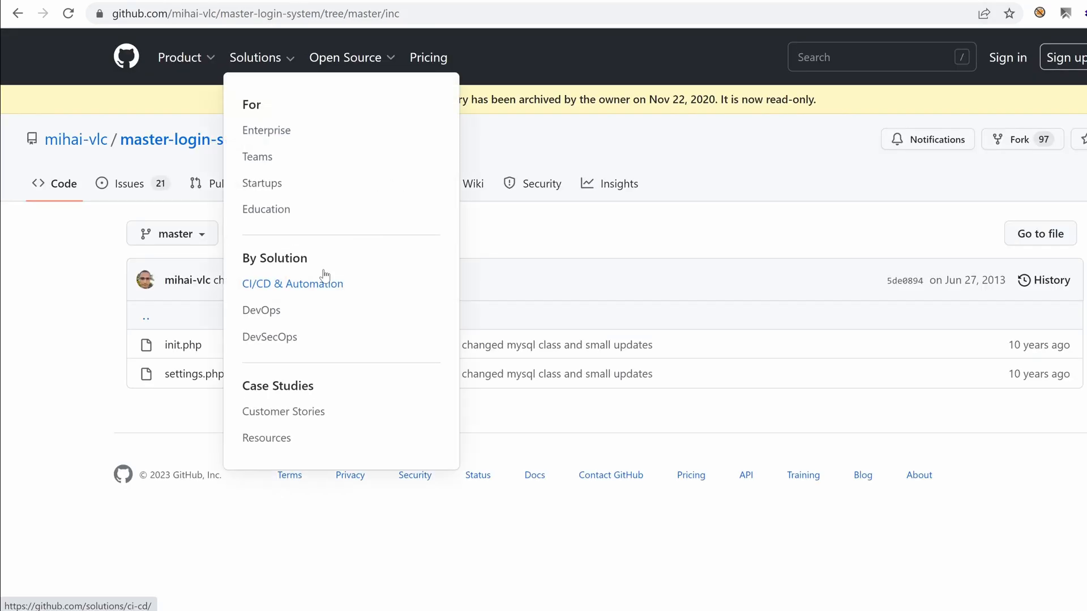
click(15, 13)
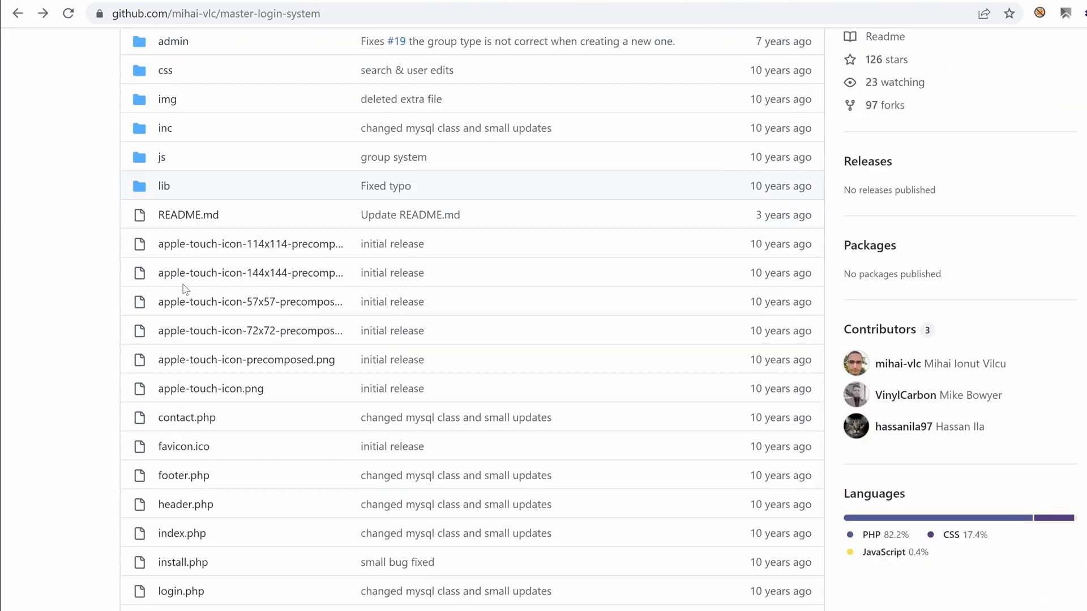
scroll(down, 3)
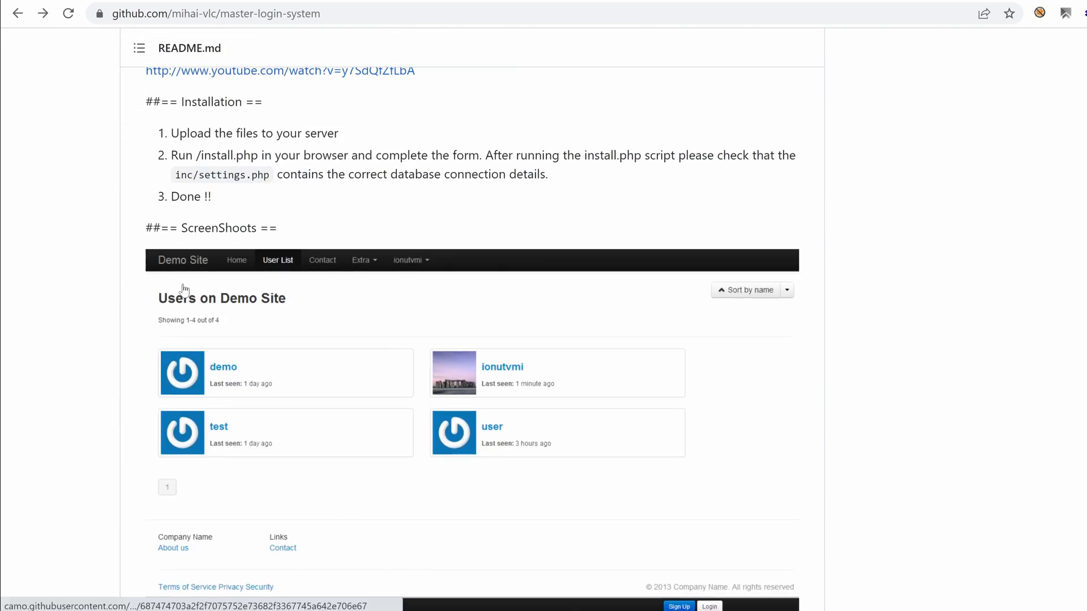
scroll(down, 3)
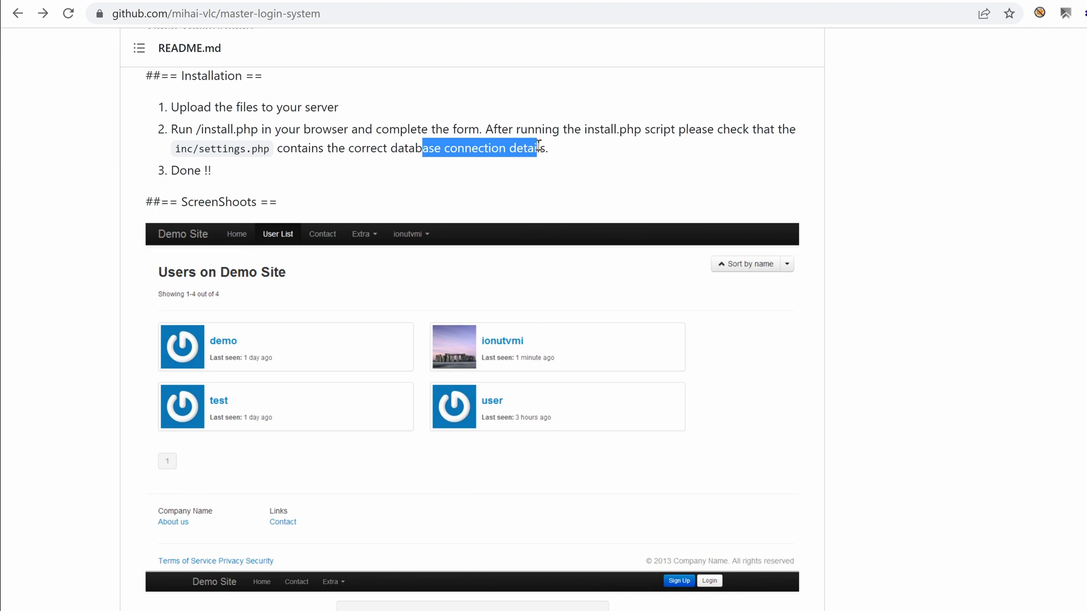
mouse_move(260, 322)
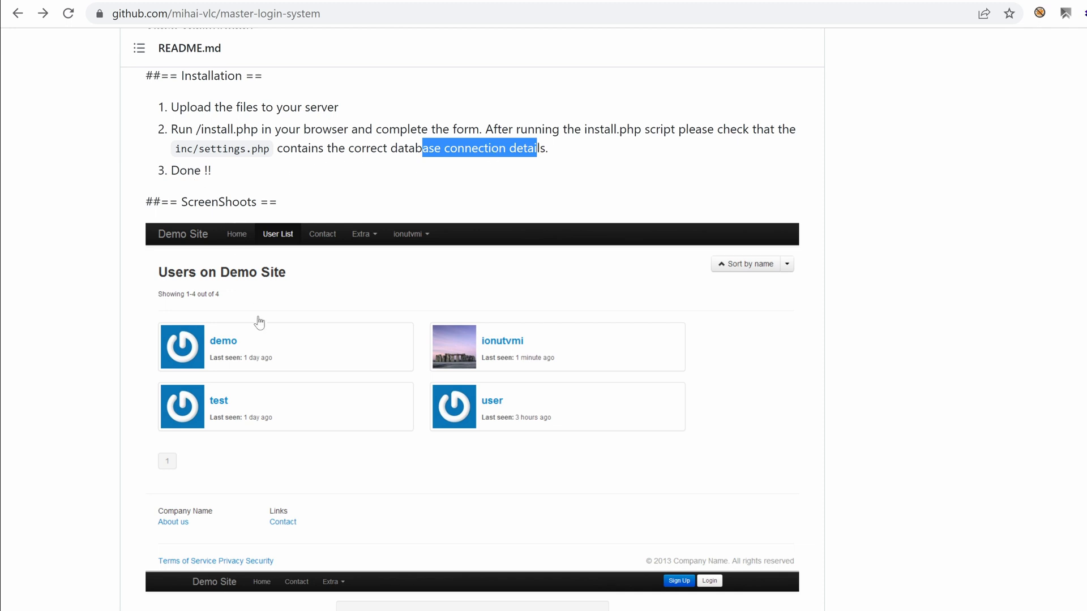
scroll(down, 3)
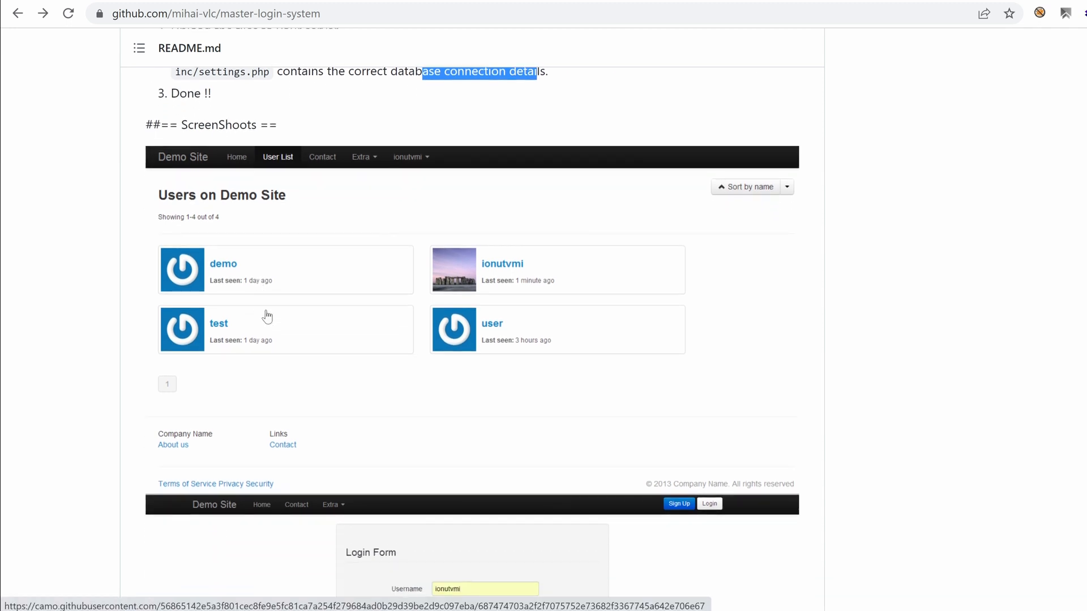
mouse_move(338, 269)
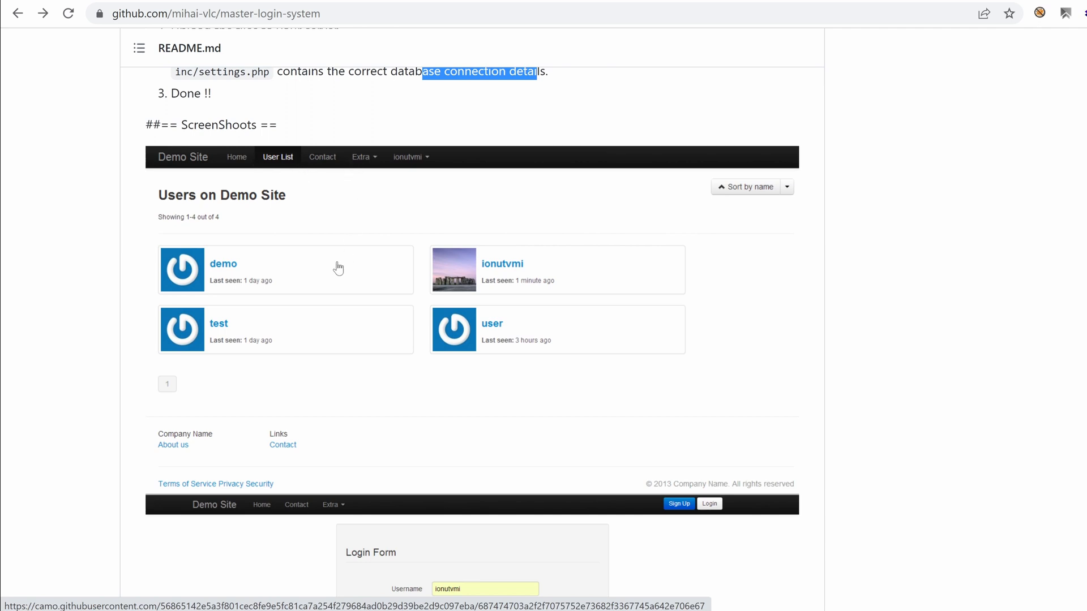
mouse_move(433, 287)
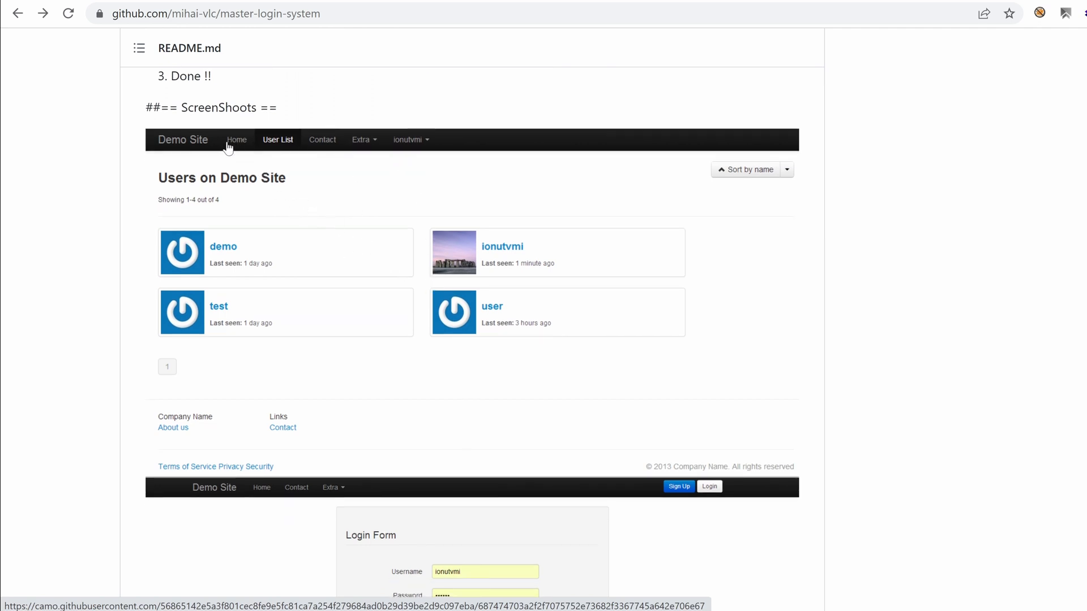
mouse_move(433, 144)
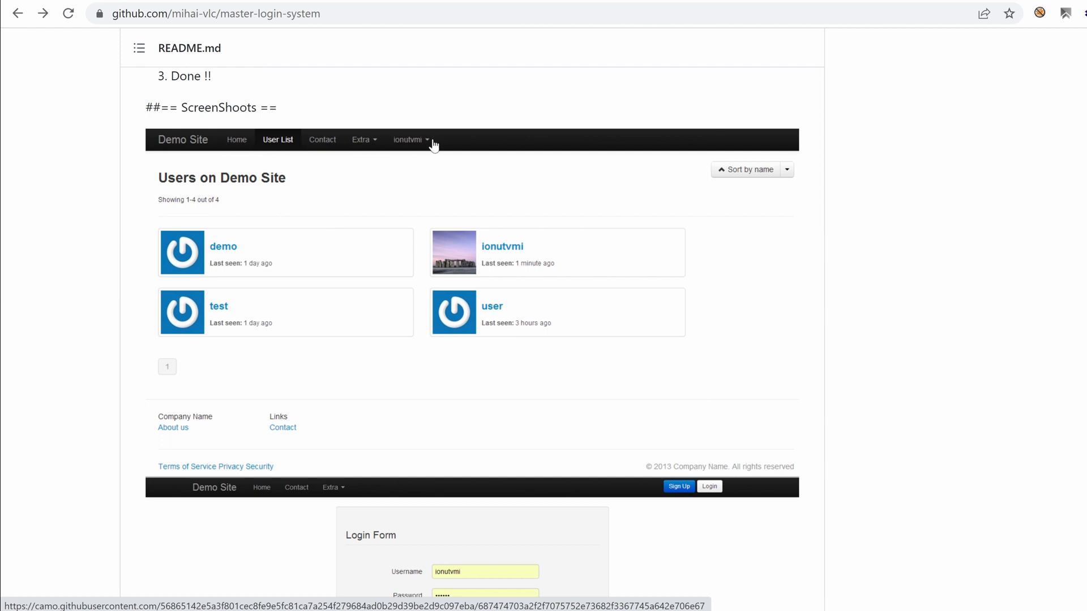
scroll(down, 3)
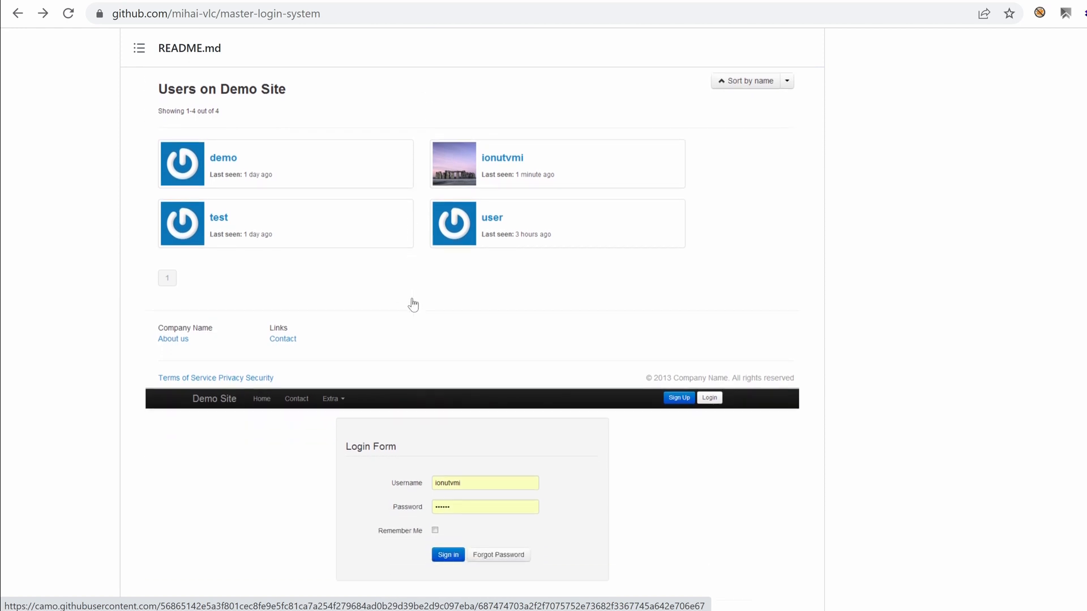
scroll(down, 3)
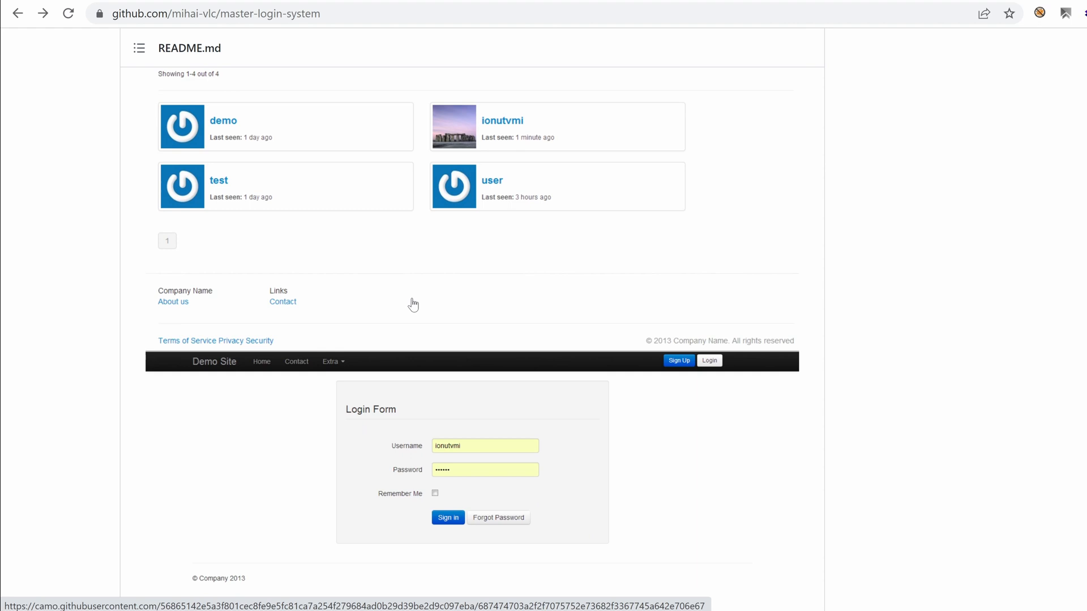
scroll(down, 3)
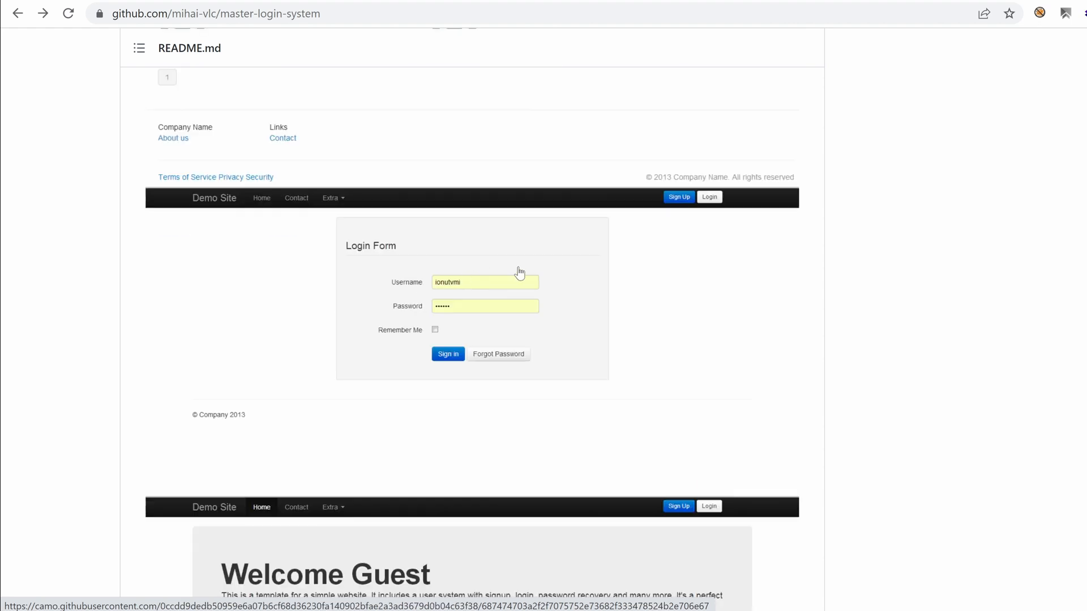
mouse_move(680, 201)
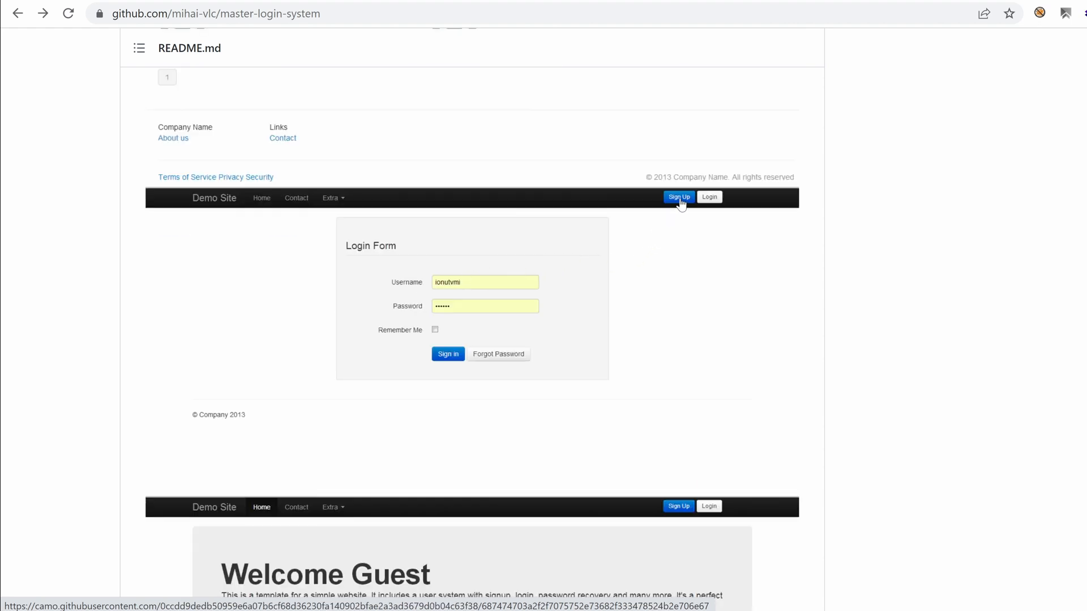
mouse_move(468, 341)
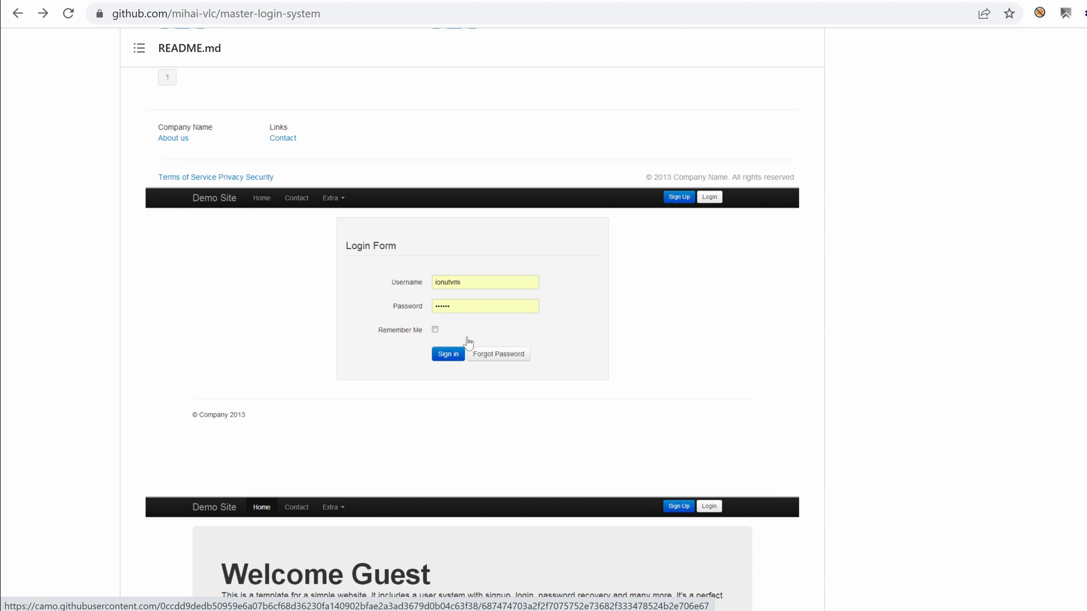
click(17, 13)
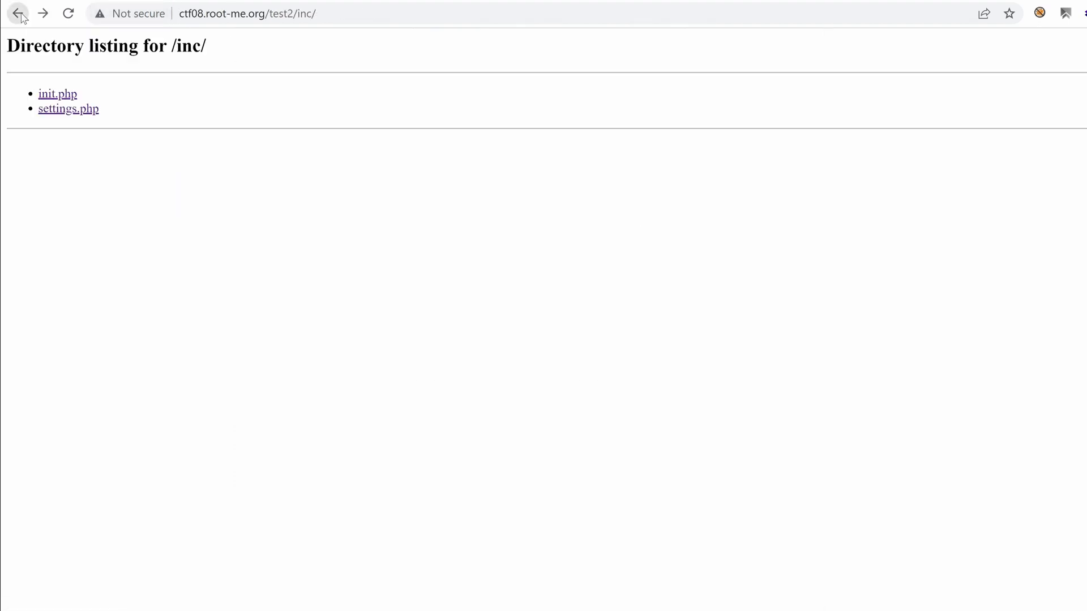
- Take the site back to test2/ and compare it with the README's demo welcome and register screenshots
click(17, 13)
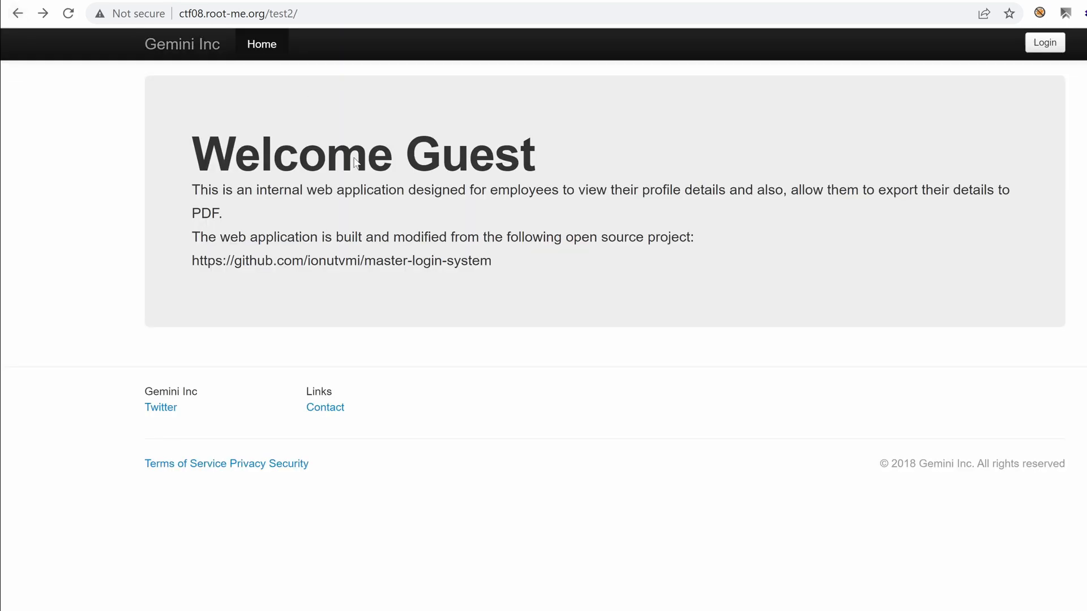
mouse_move(1008, 44)
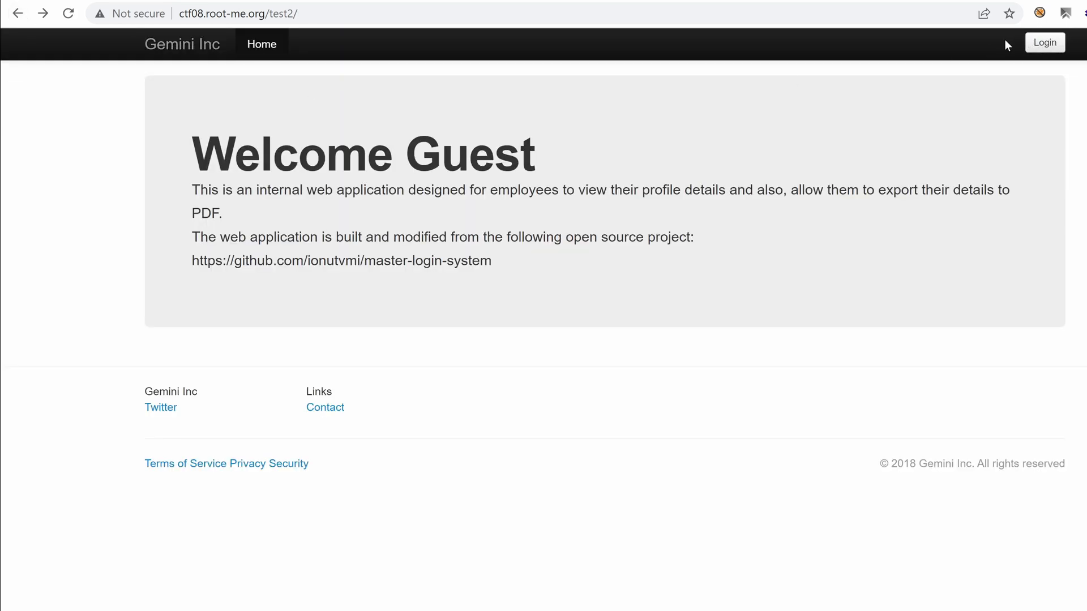
mouse_move(989, 49)
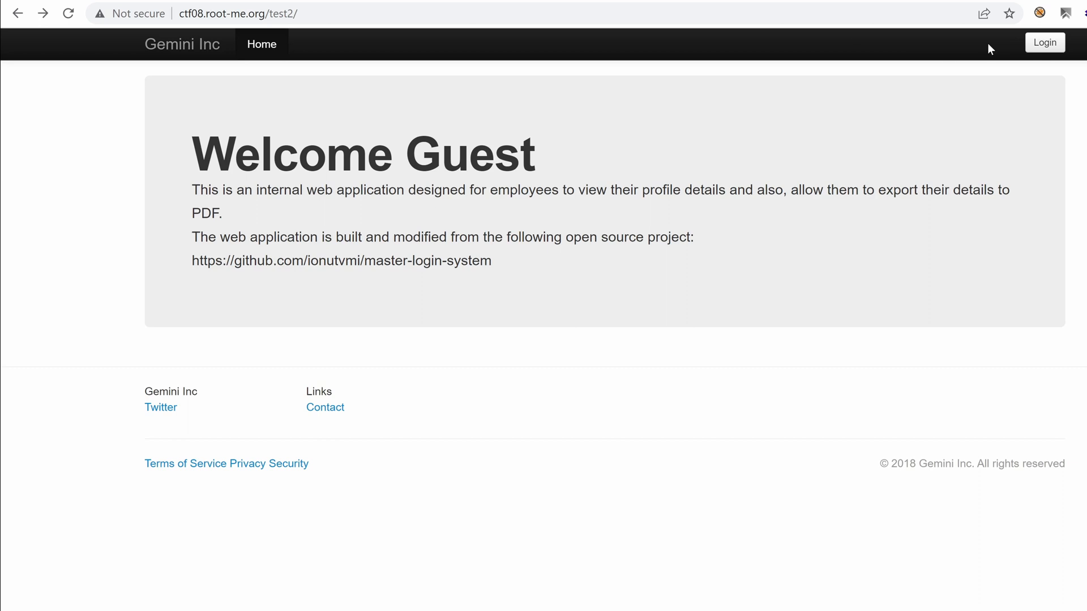
click(341, 262)
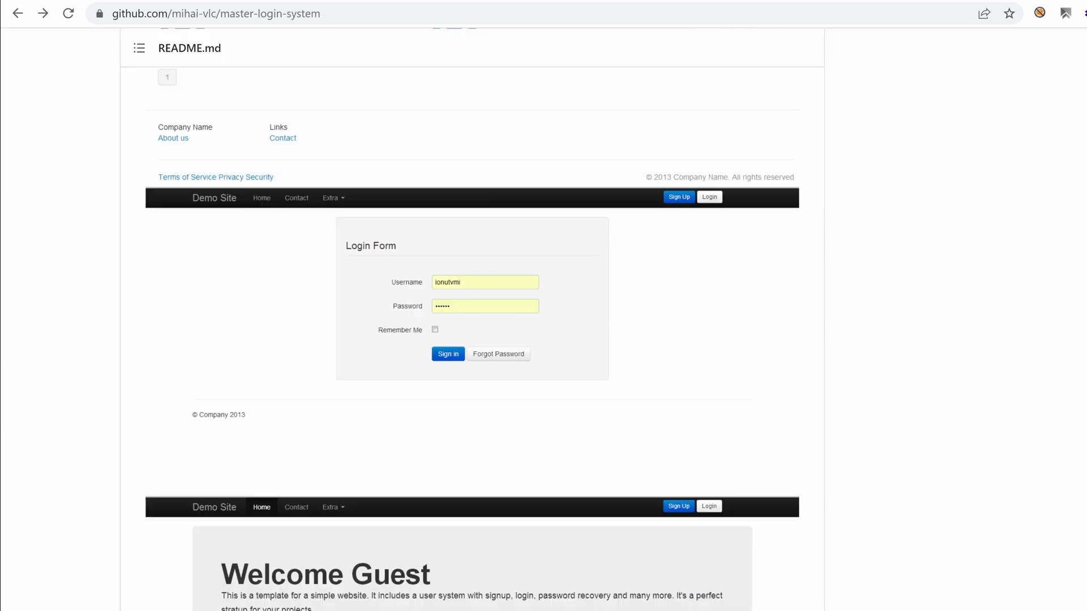
mouse_move(670, 223)
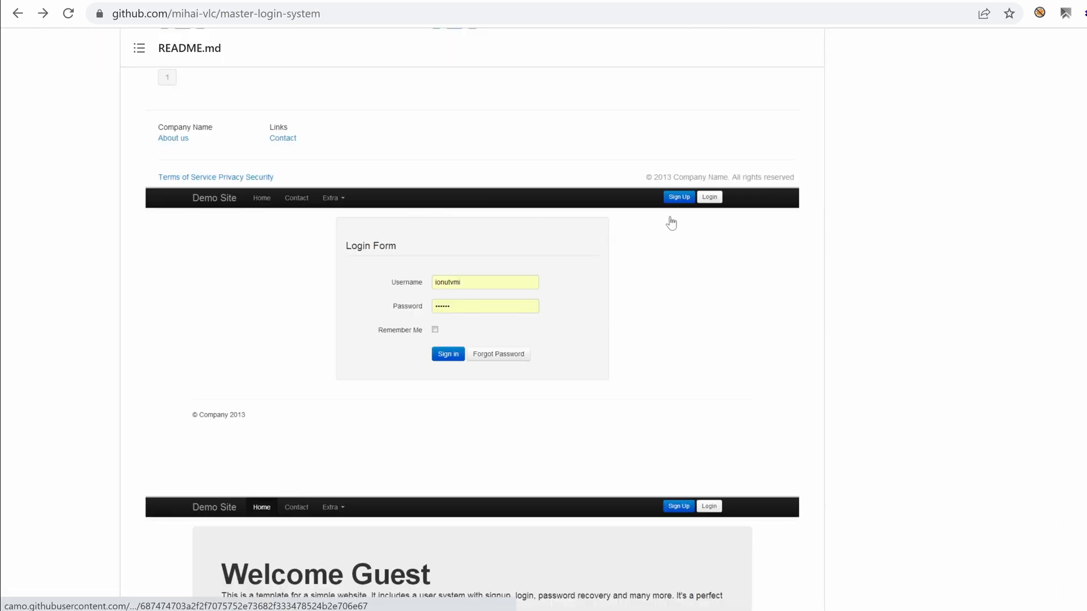
scroll(down, 3)
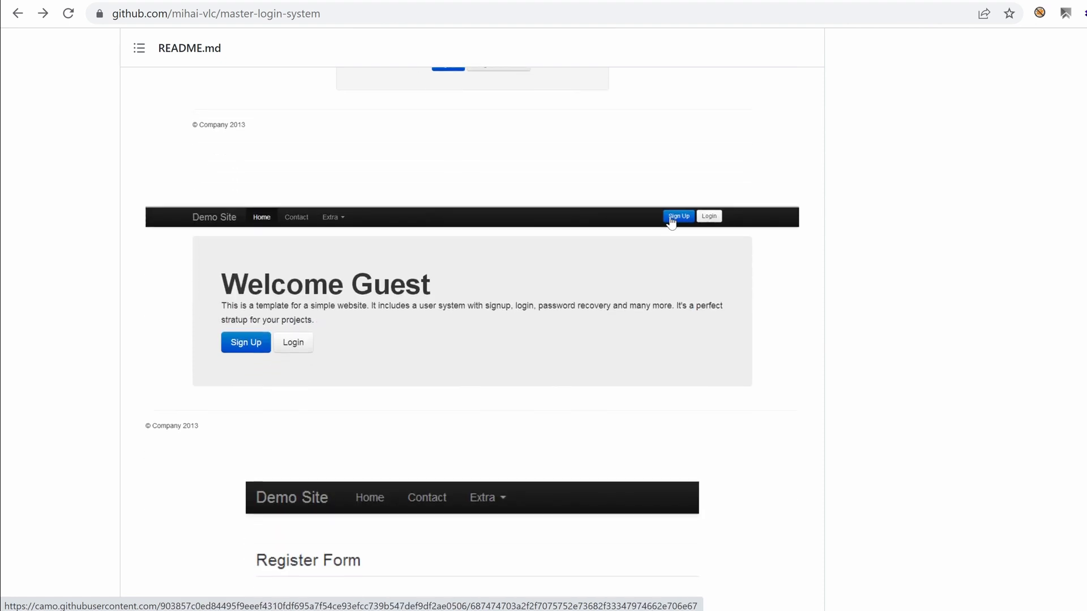
scroll(down, 3)
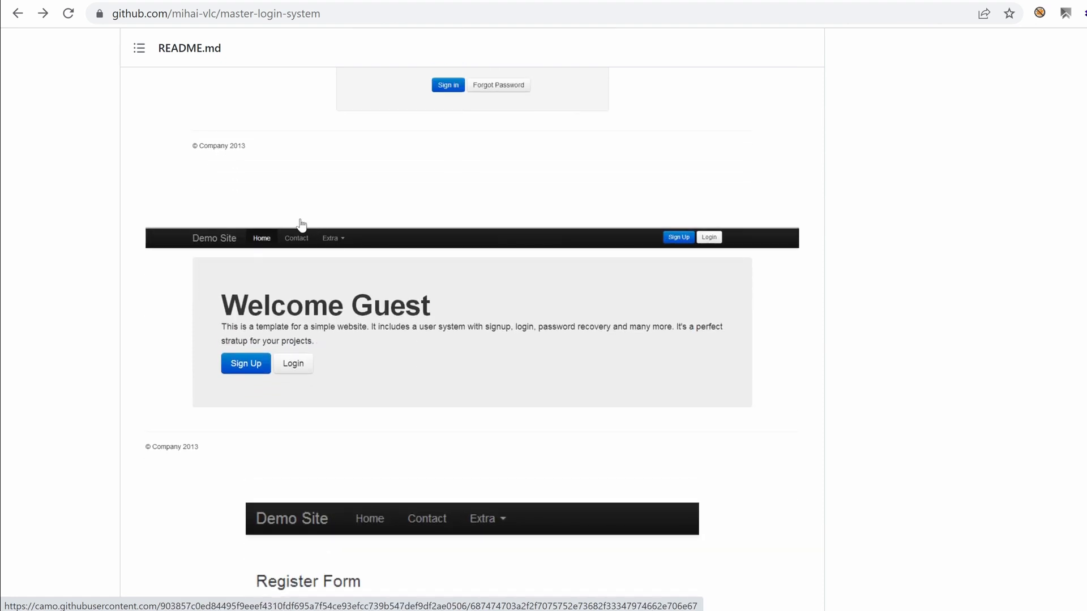
scroll(down, 3)
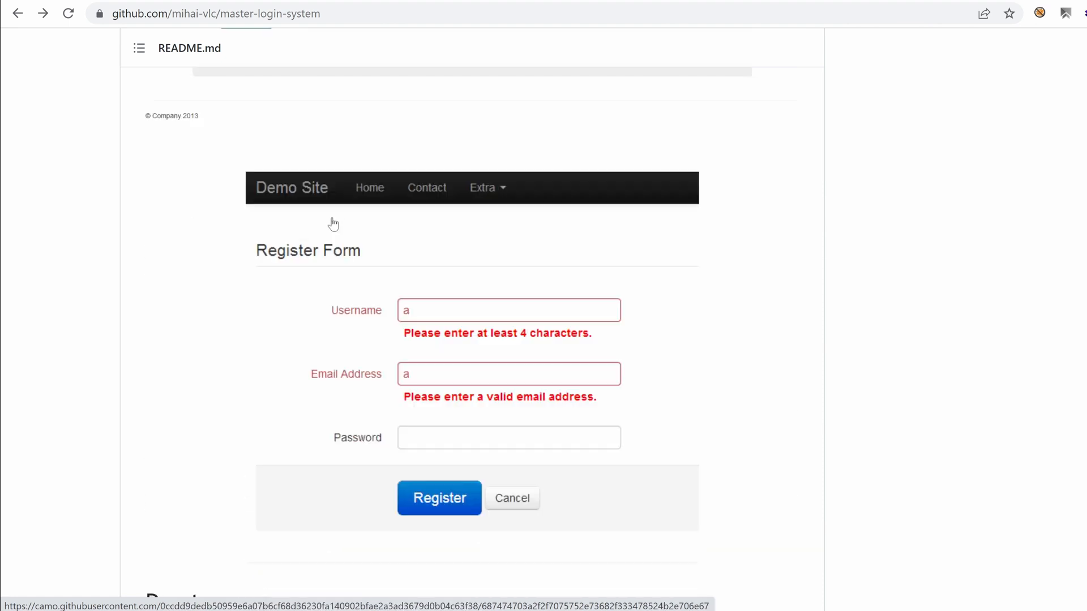
scroll(up, 3)
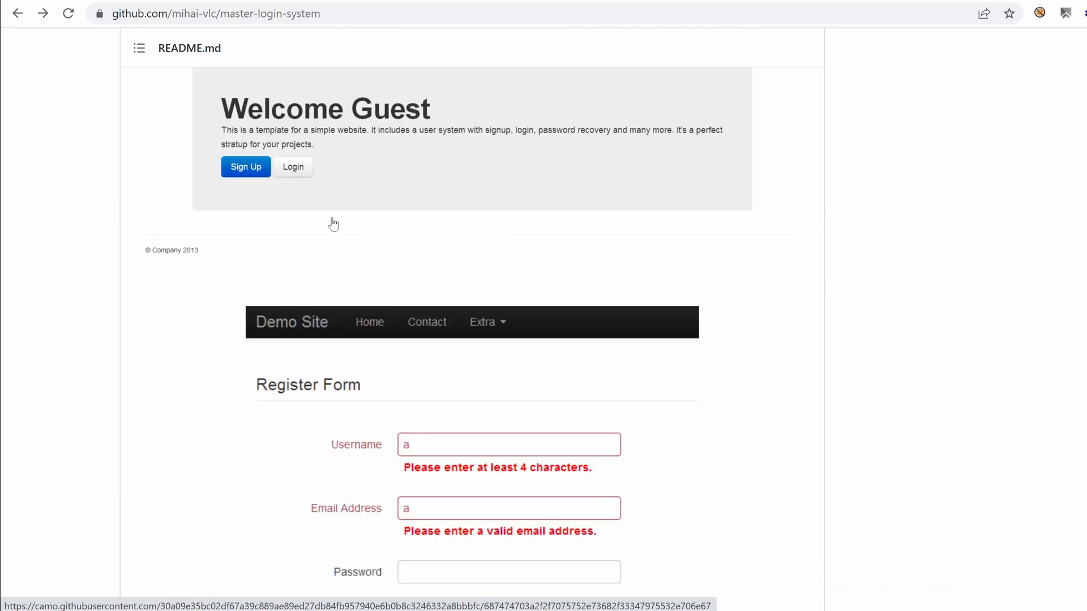
- Spot register.php in the repository files and request test2/register.php on the ctf08 site
scroll(up, 3)
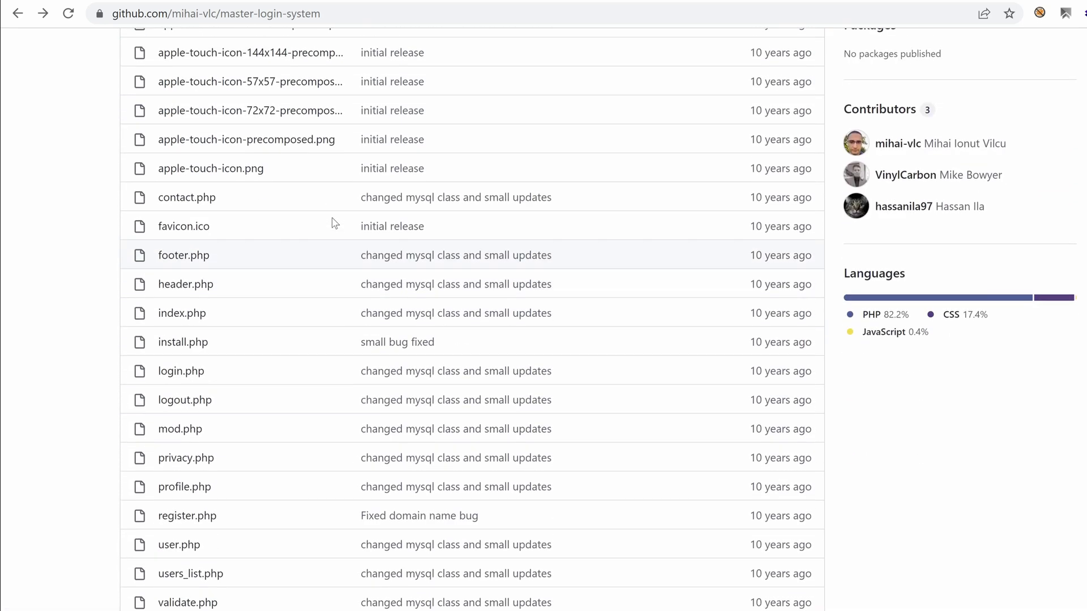
scroll(down, 3)
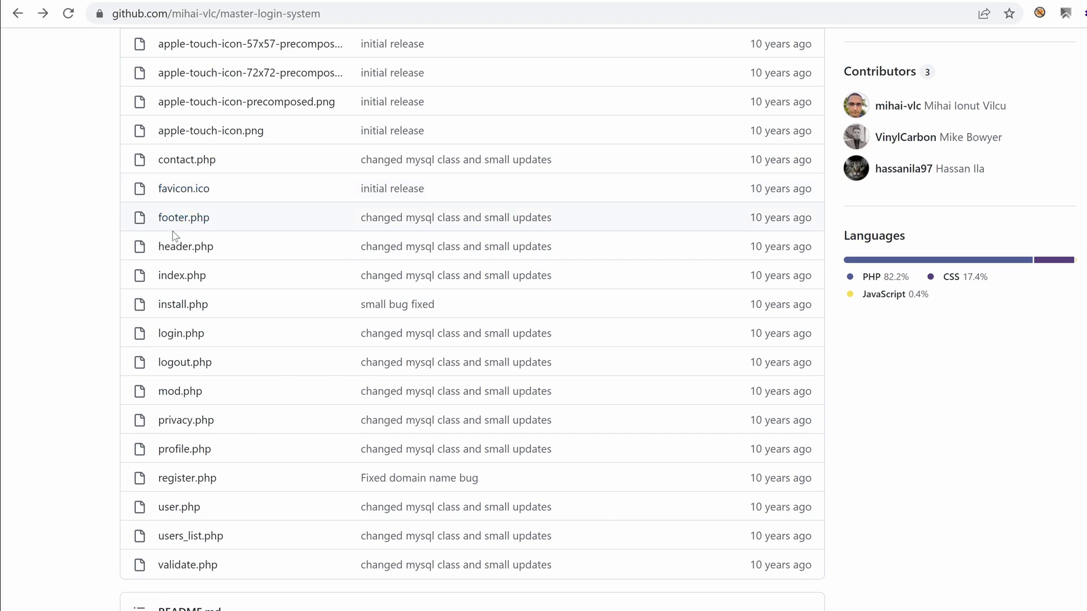
mouse_move(185, 357)
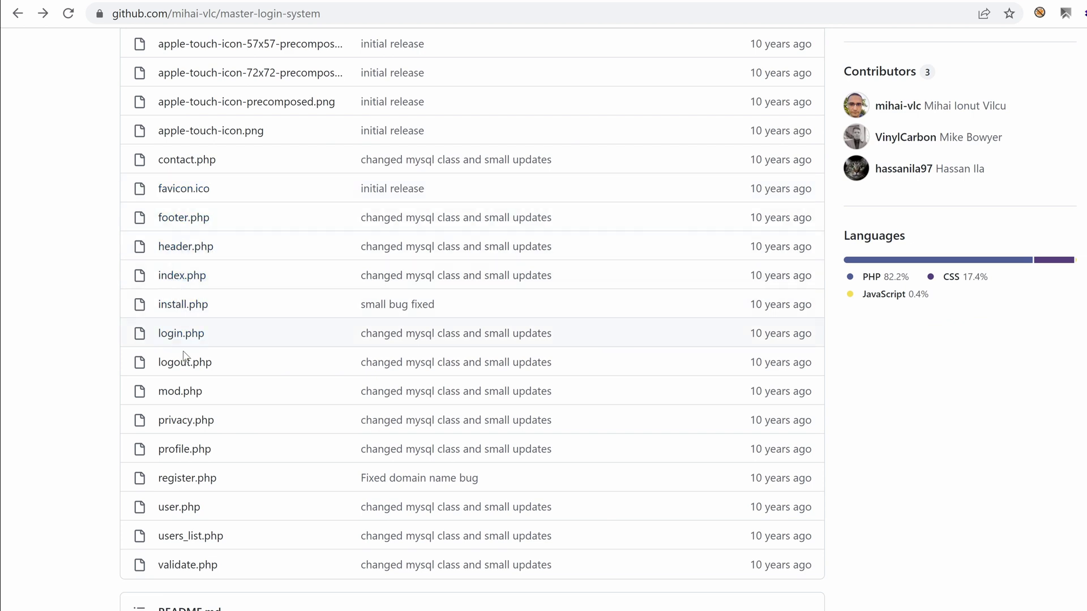
mouse_move(187, 478)
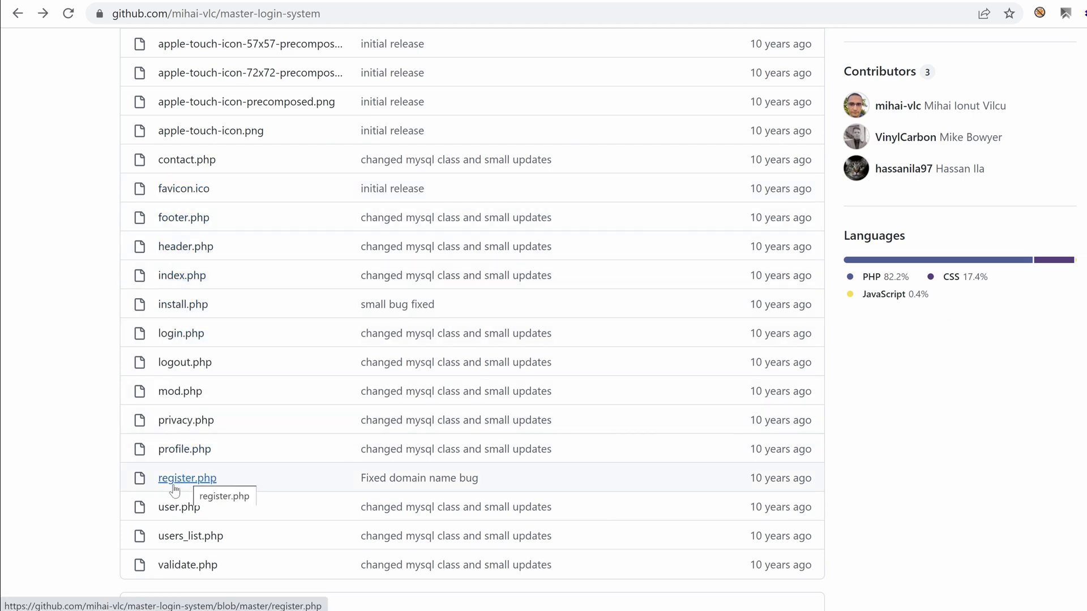
mouse_move(172, 123)
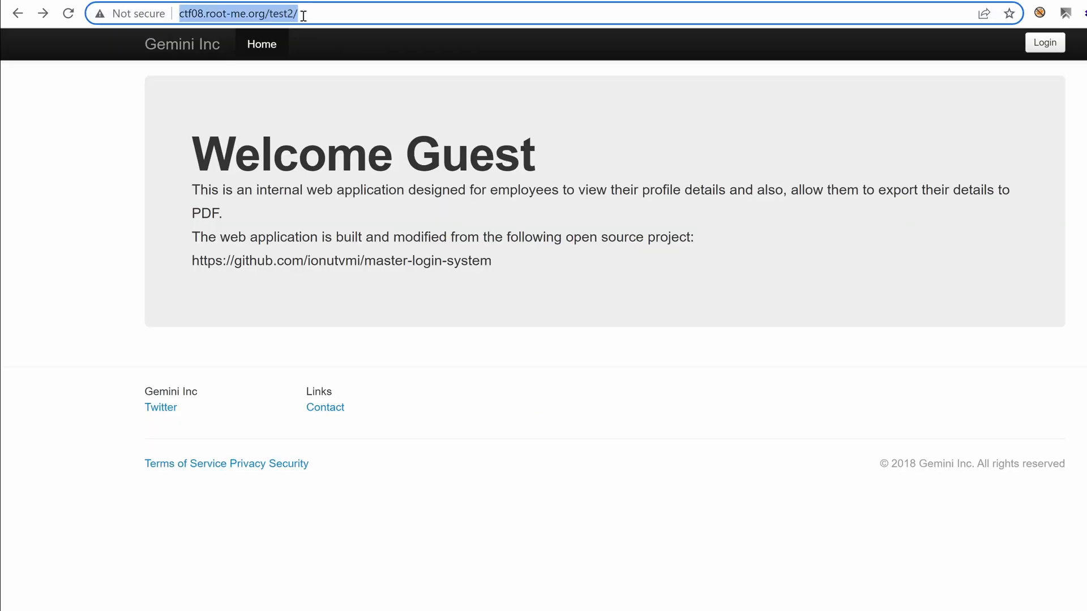
text(registe)
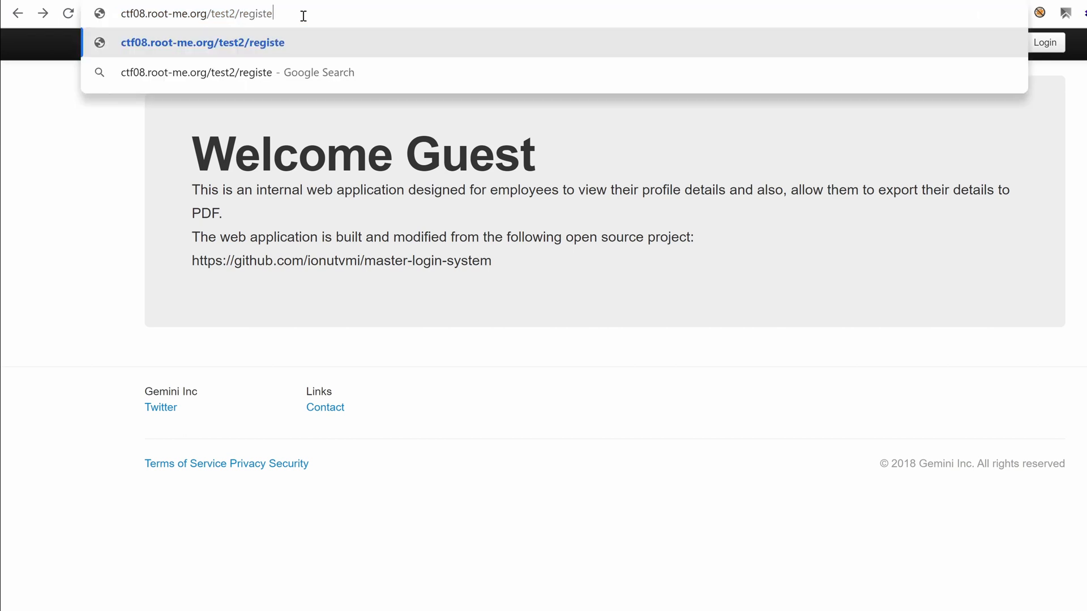
text(r.php)
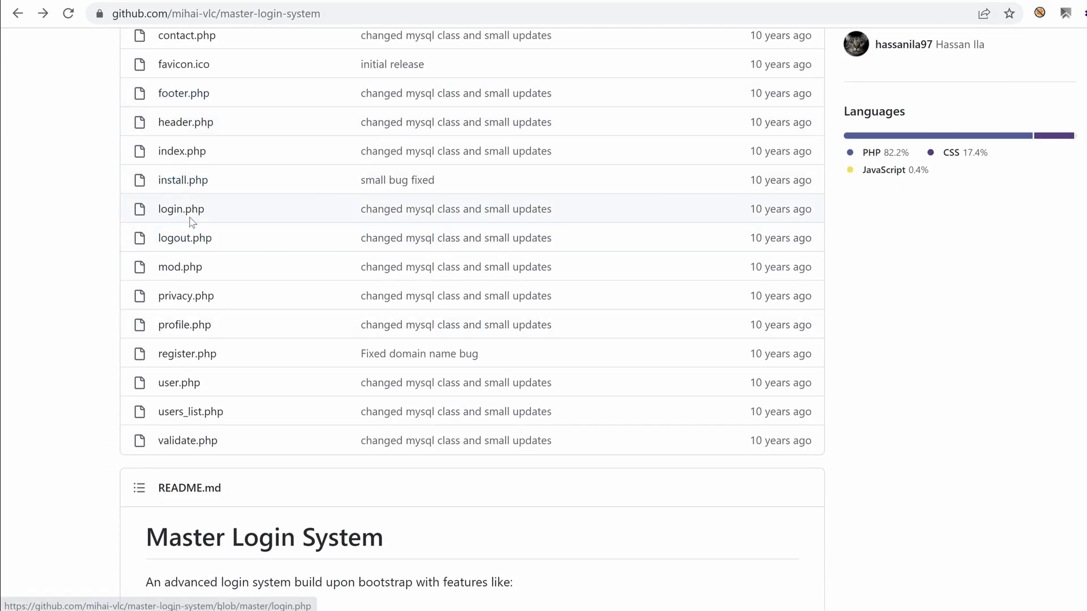
mouse_move(182, 151)
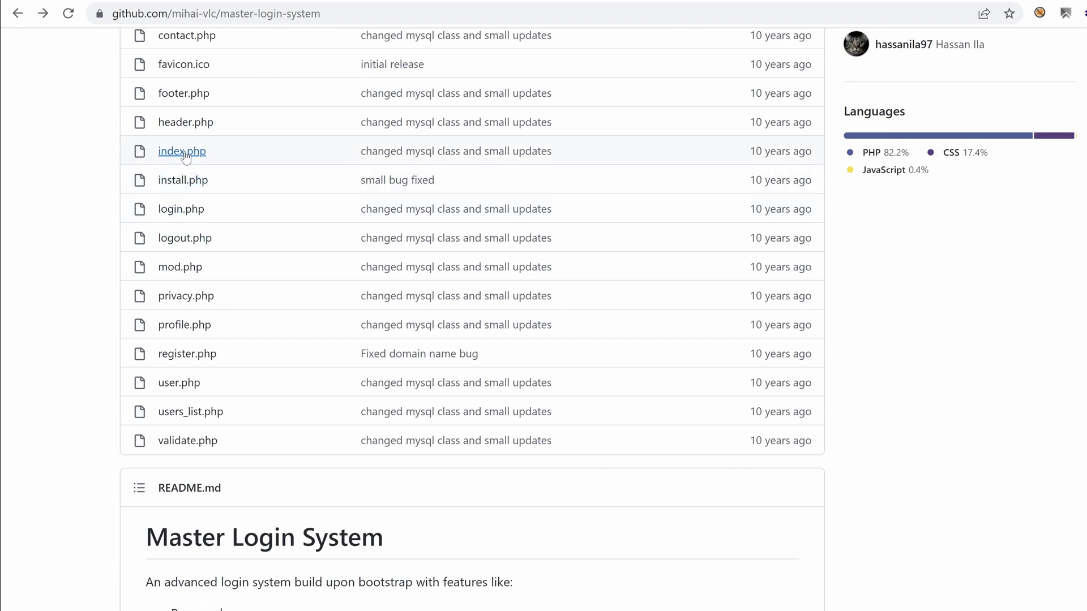
- Review the finished all-ports nmap scan showing only ports 22 and 80 open, then clear the screen
scroll(up, 3)
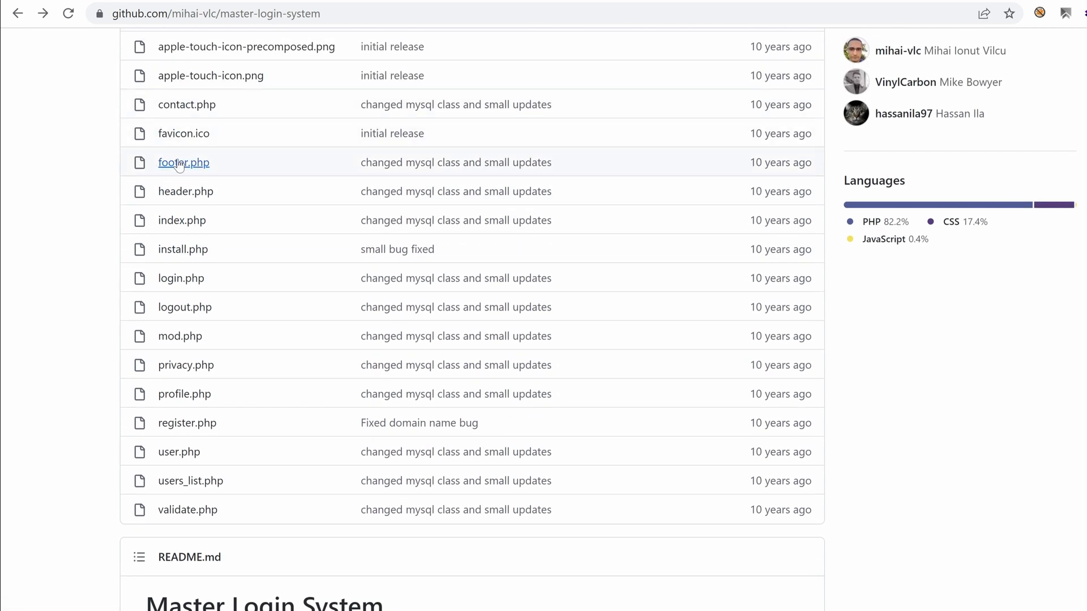
mouse_move(183, 134)
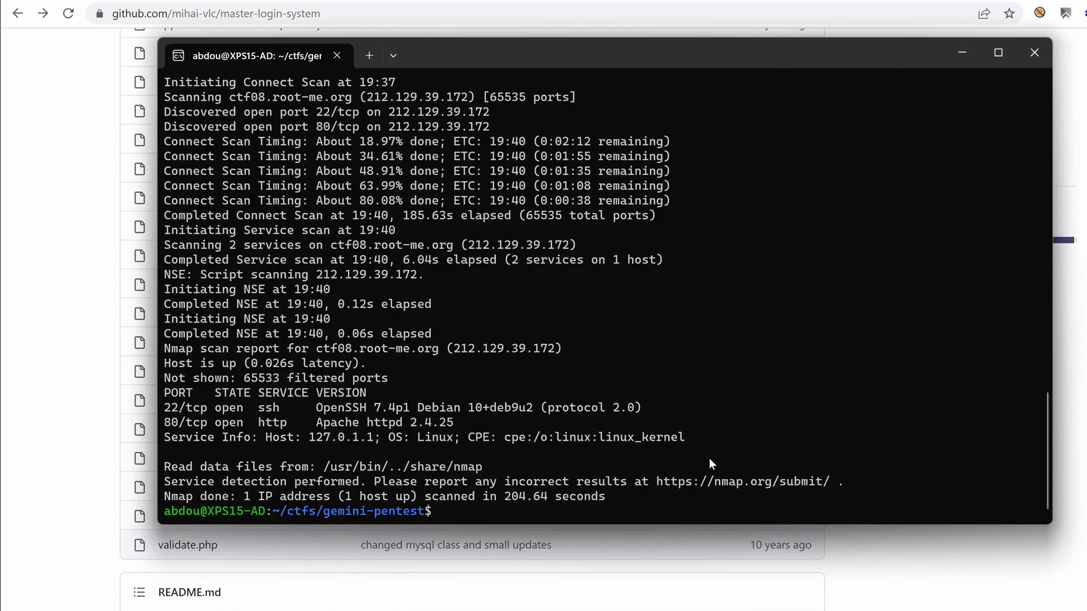
mouse_move(375, 327)
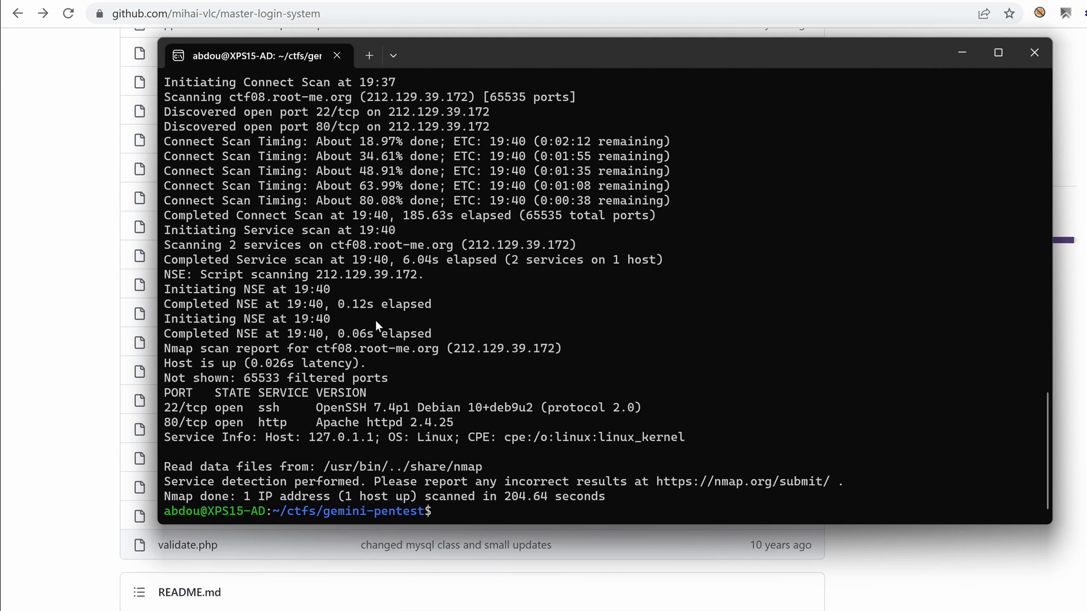
scroll(up, 3)
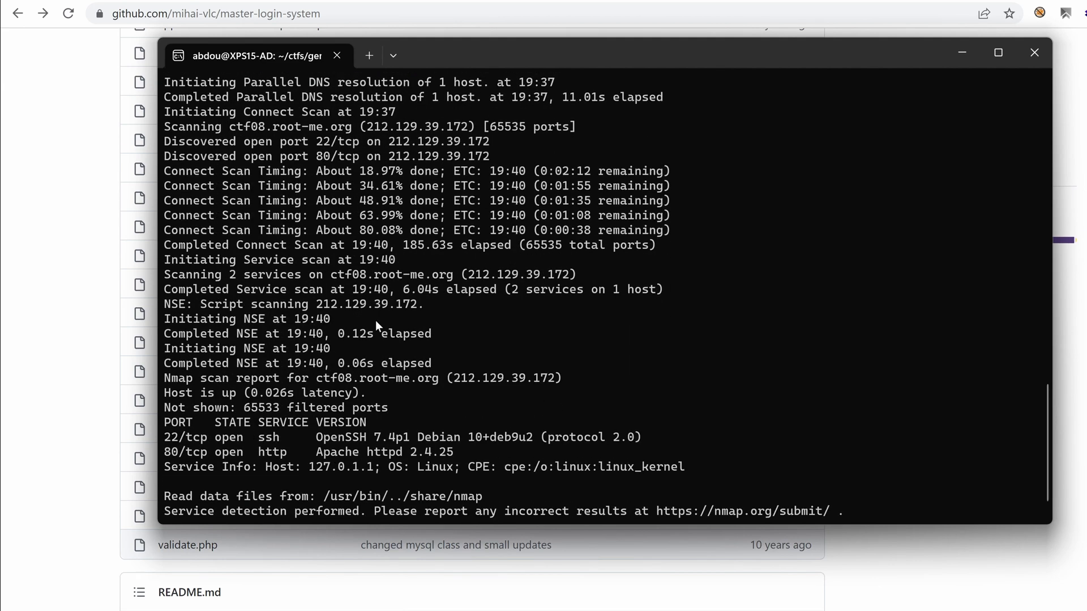
scroll(down, 3)
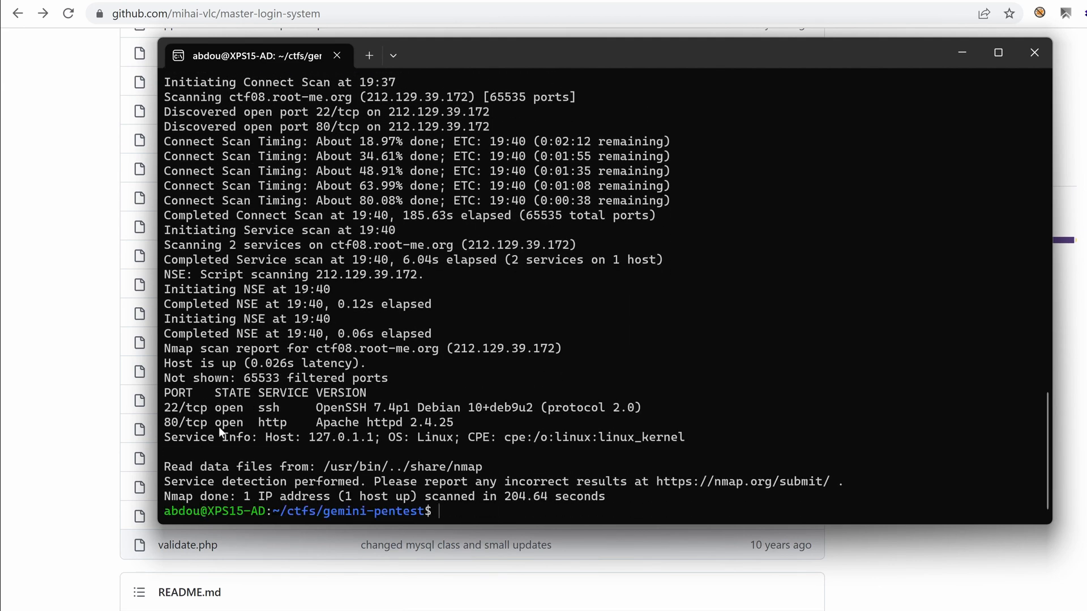
mouse_move(372, 434)
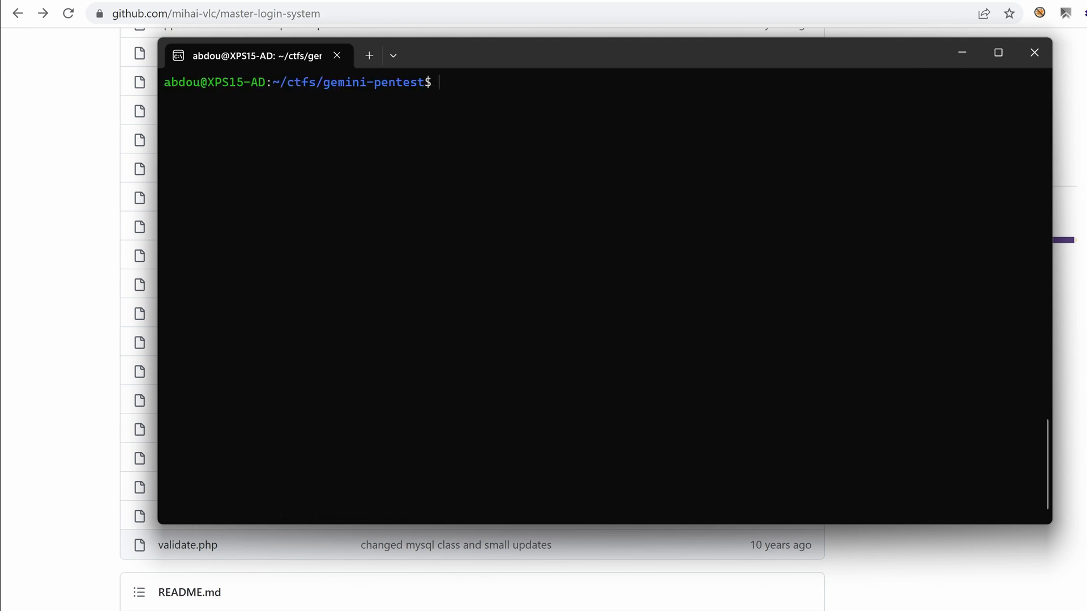
- Run curl -I against ctf08.root-me.org/contact.php, getting 404, and recall the command for editing
text(curl -I http://ctf08.root-me.org)
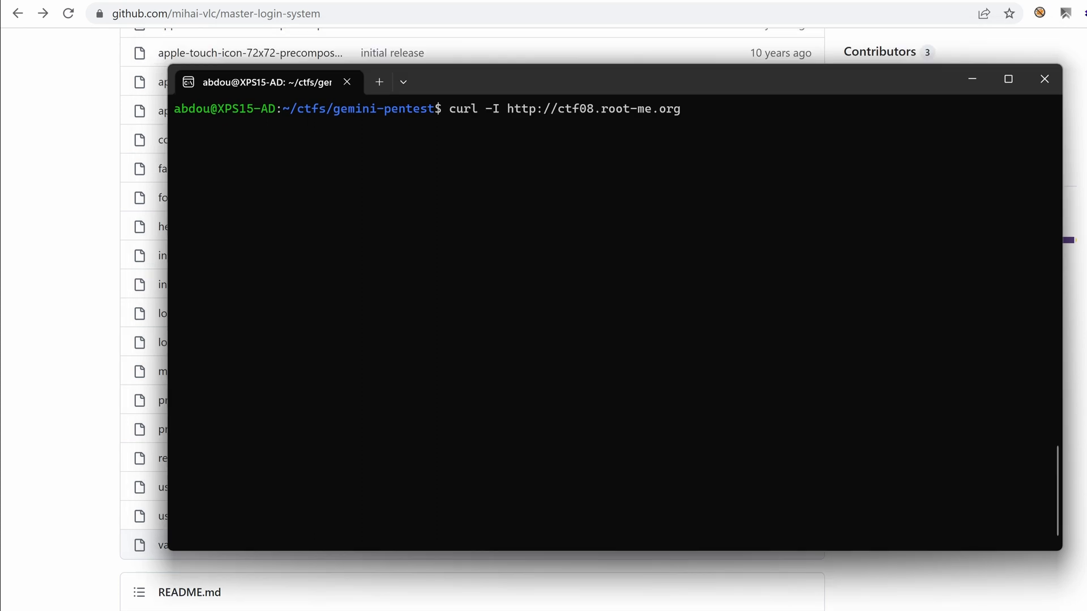
text(/)
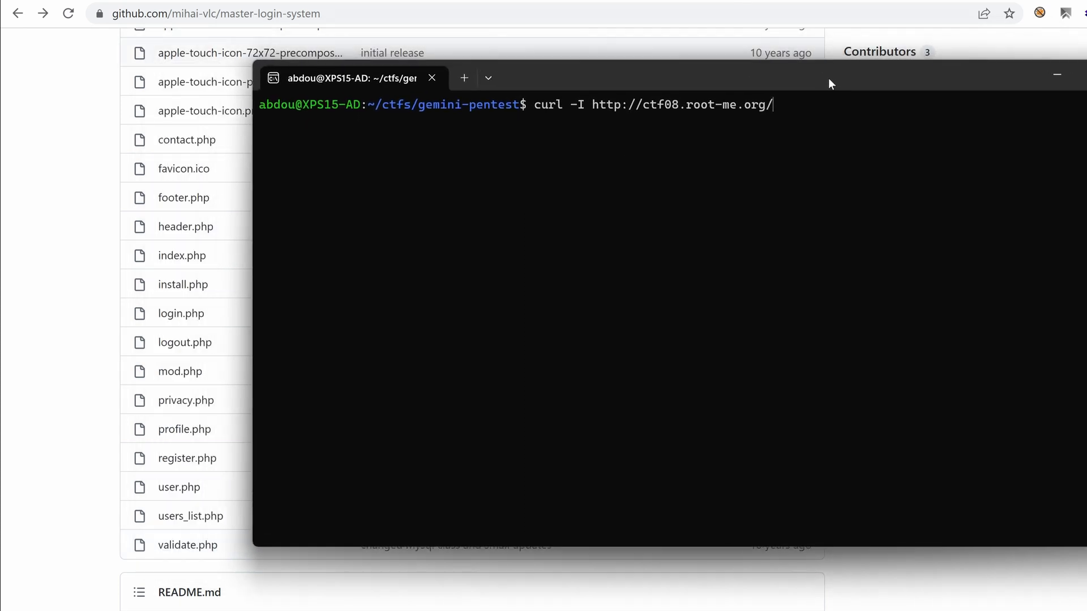
text(co)
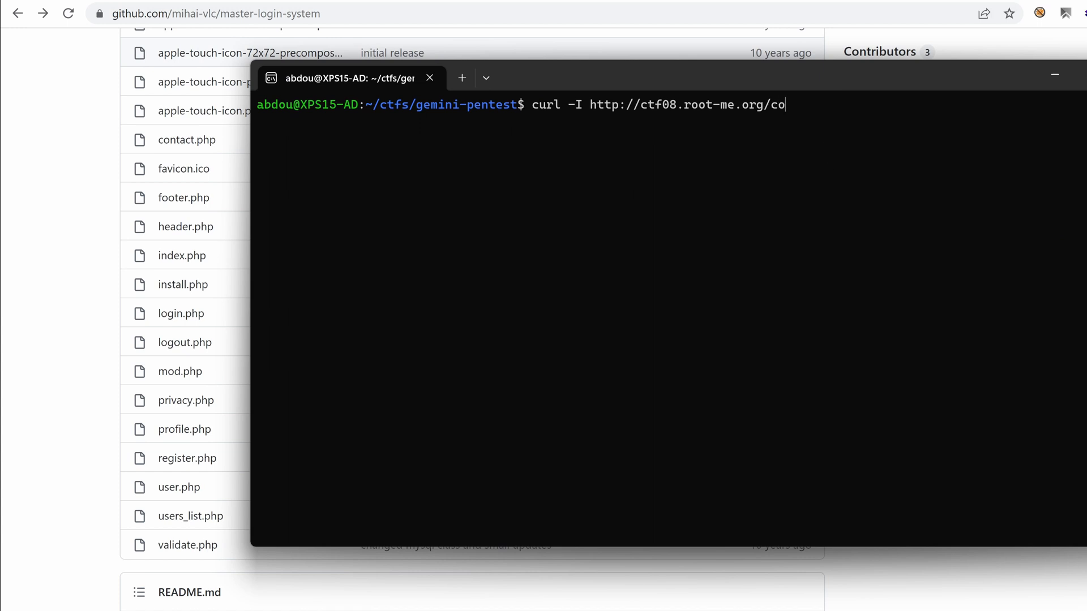
text(ntact.php)
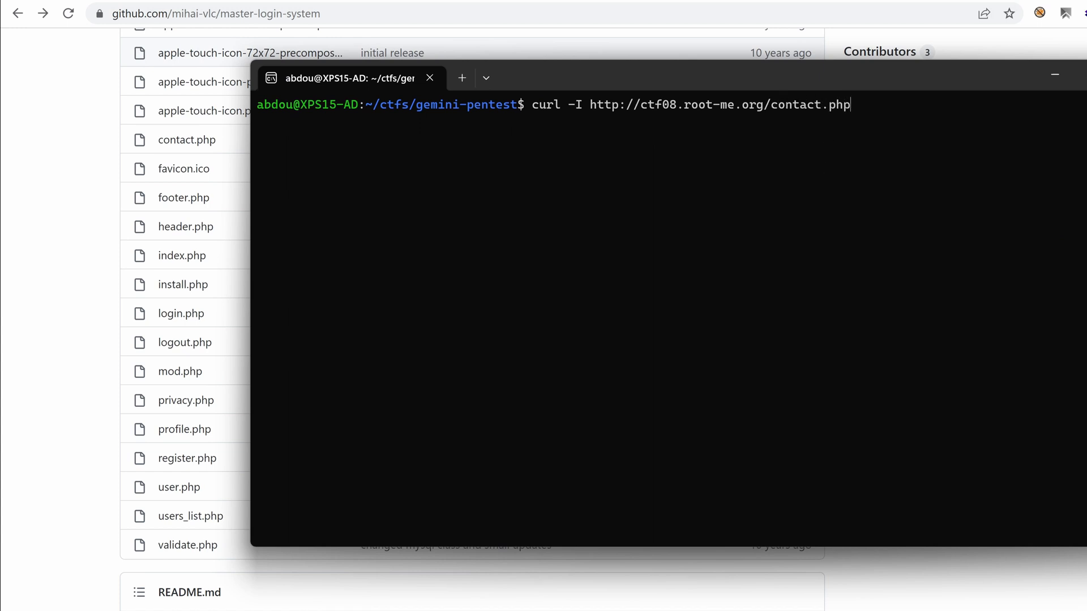
key(Return)
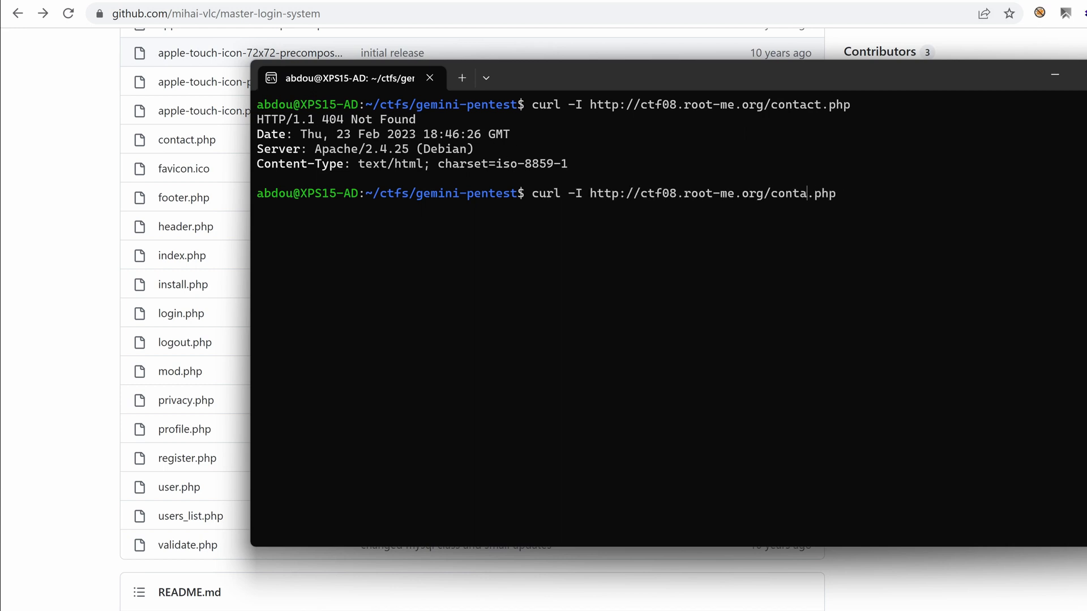
key(Backspace)
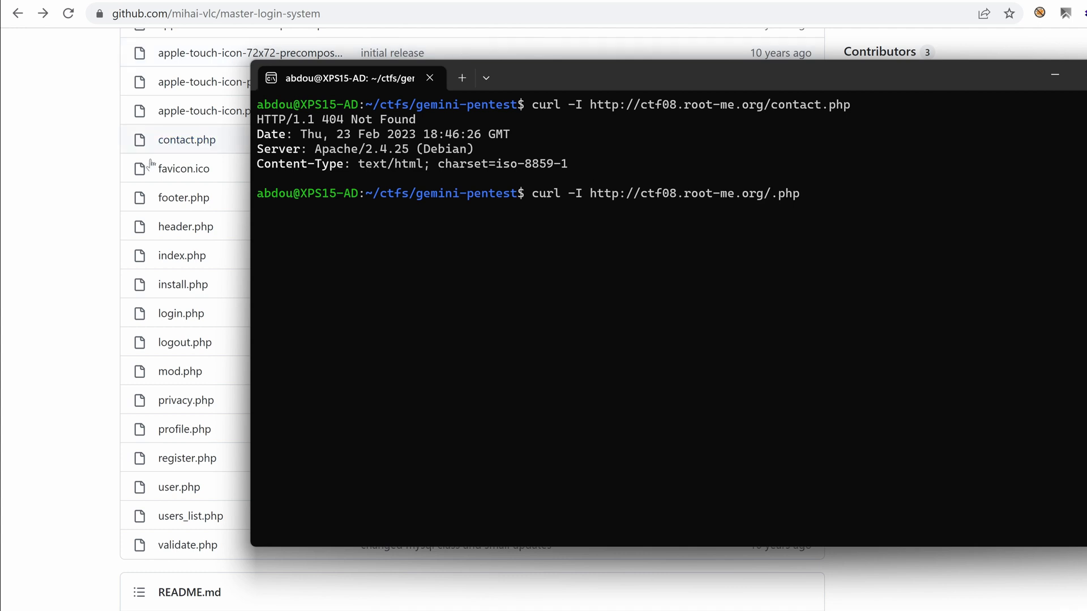
mouse_move(182, 225)
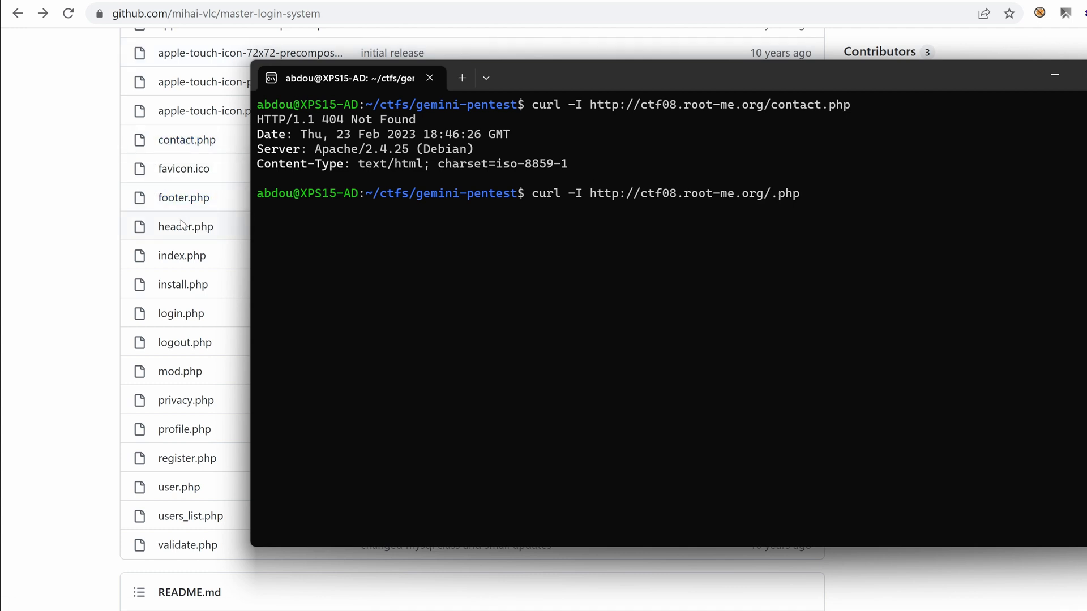
mouse_move(183, 197)
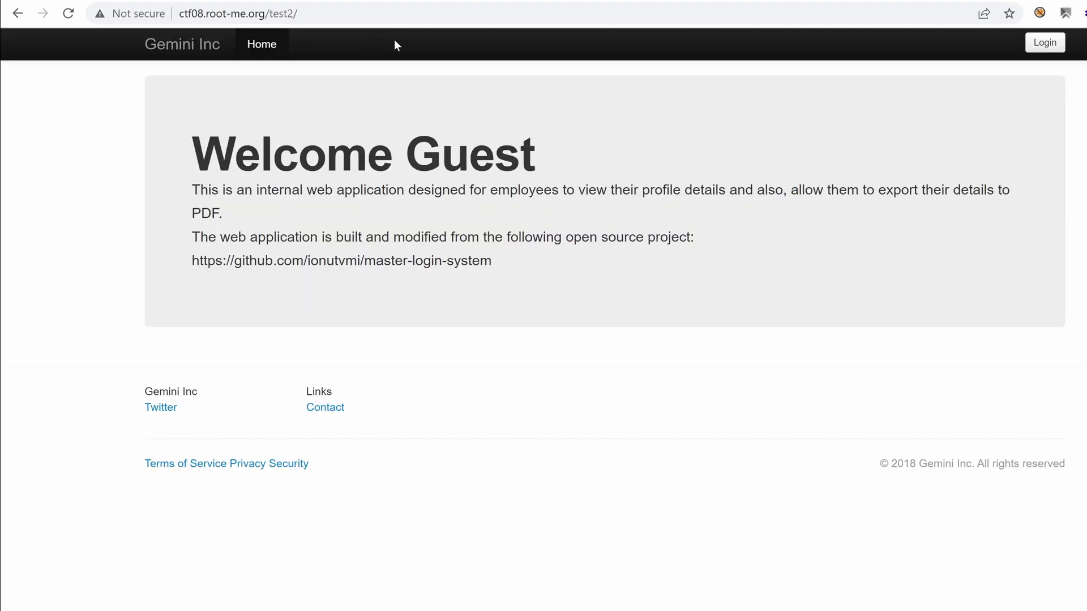
mouse_move(193, 191)
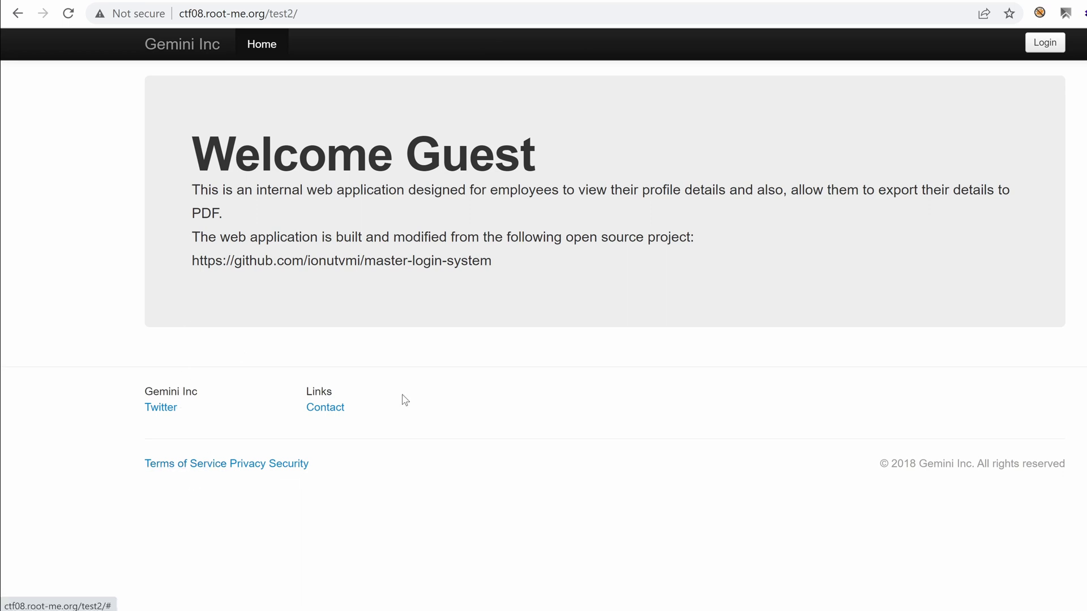
mouse_move(269, 5)
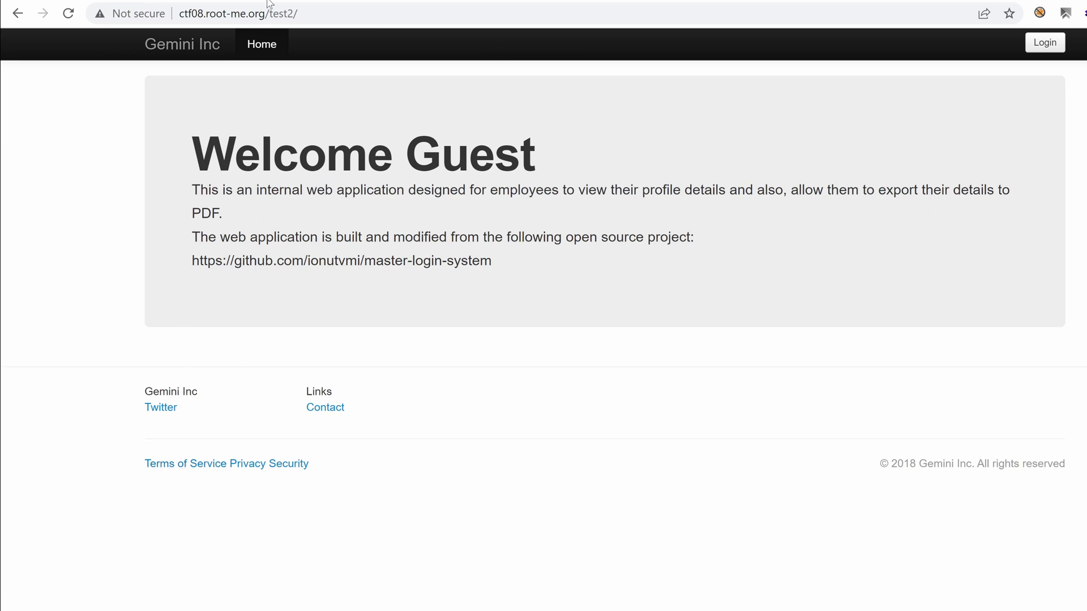
- Glance at the Gemini Inc test2 home page in Chrome to check its URL path
click(341, 260)
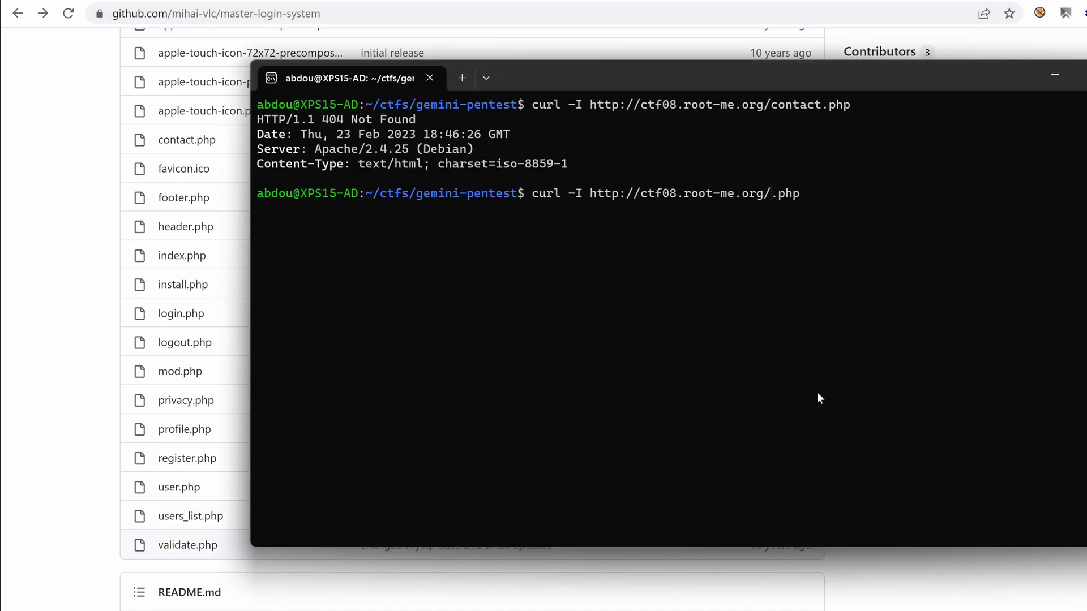
mouse_move(181, 256)
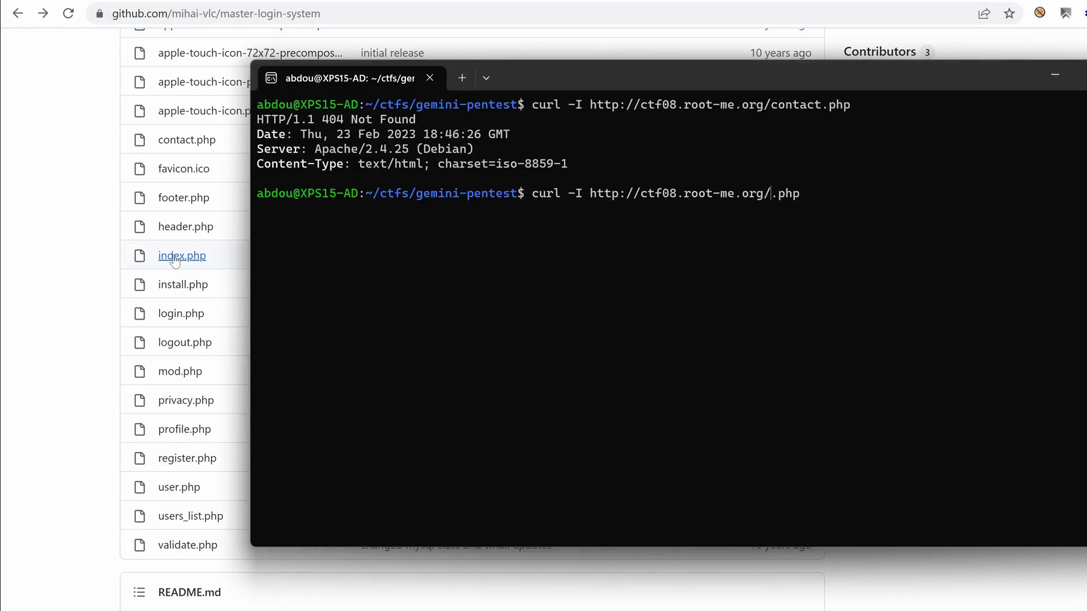
mouse_move(183, 284)
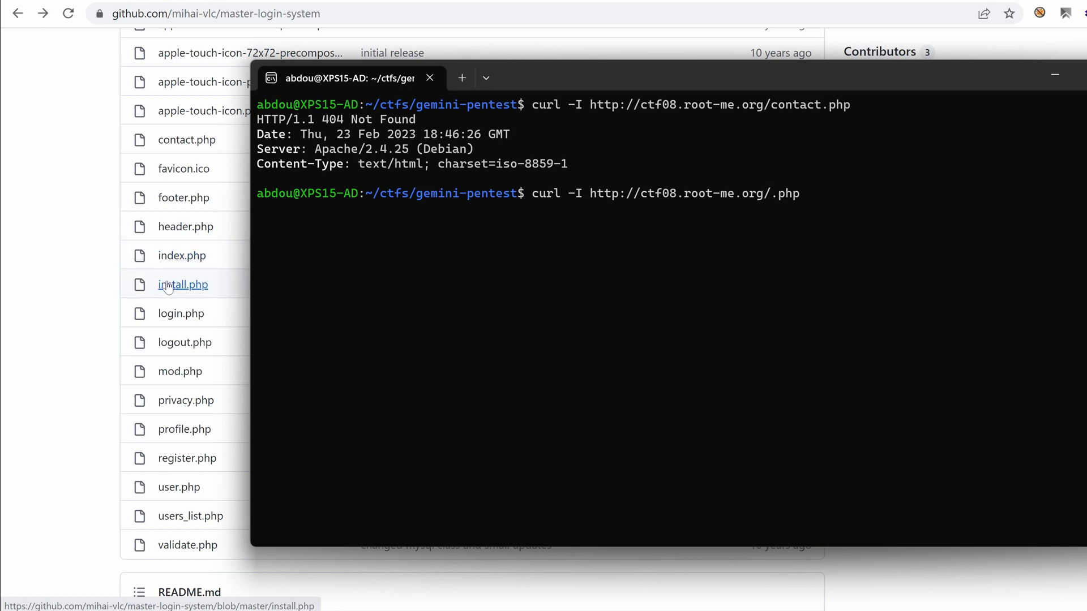
- Run curl -I for install.php, logout.php and mod.php at the site root, all returning 404
text(install)
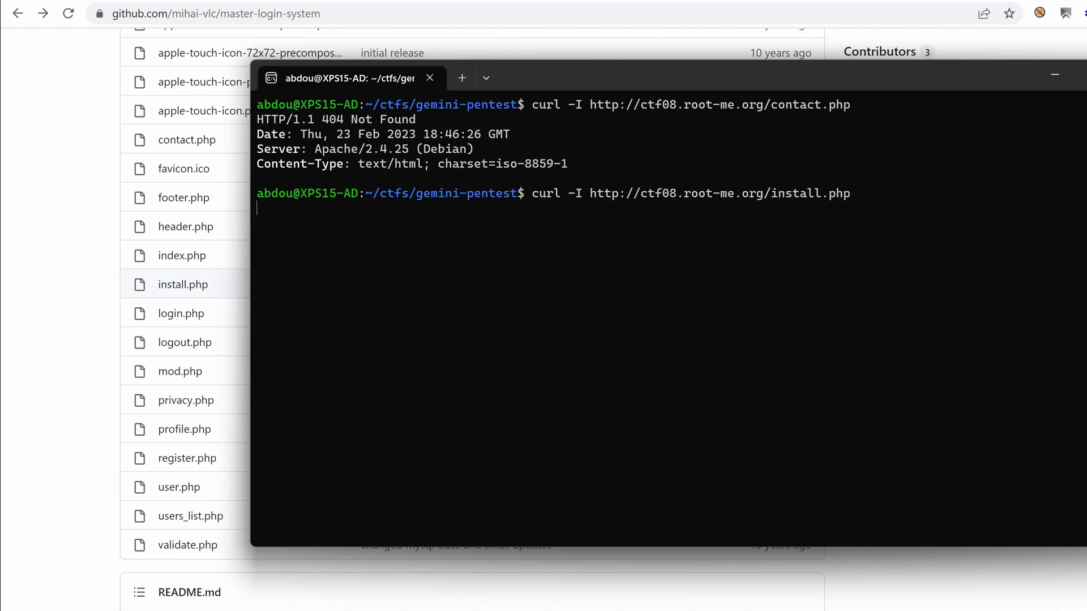
key(Return)
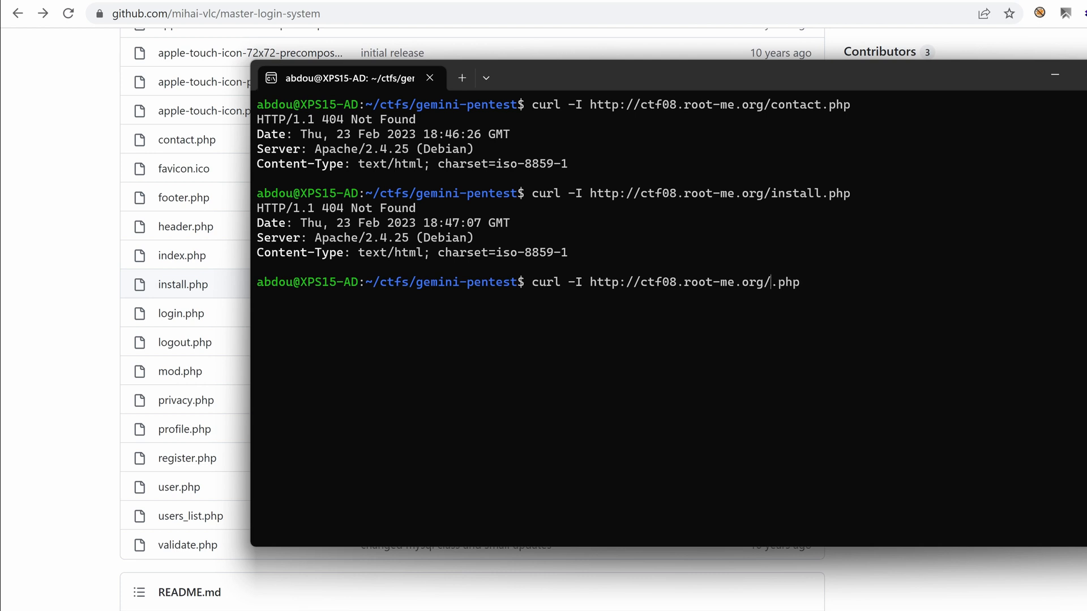
text(lo)
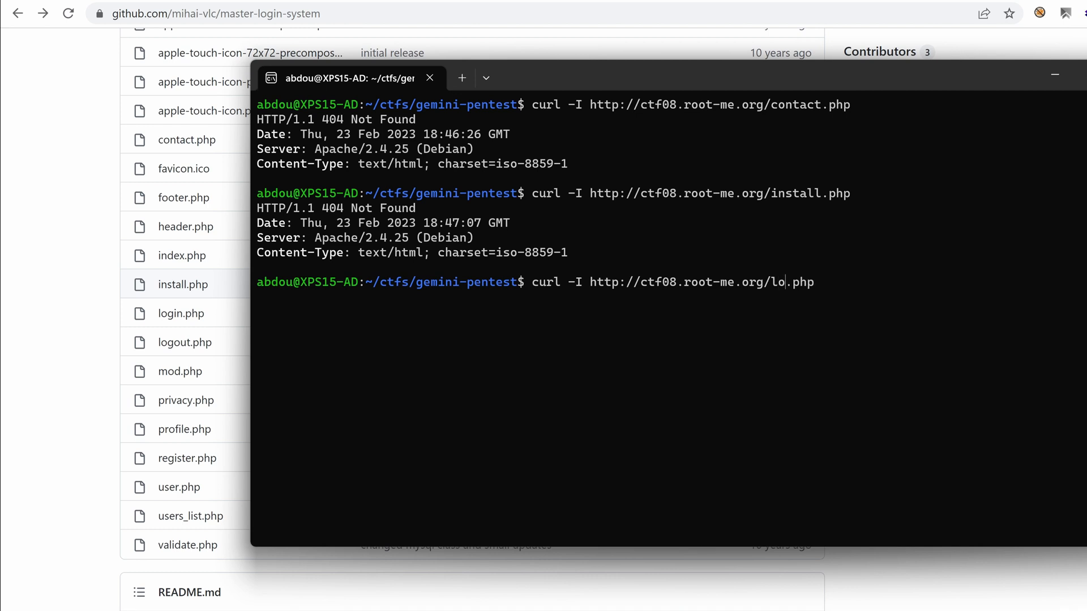
key(Return)
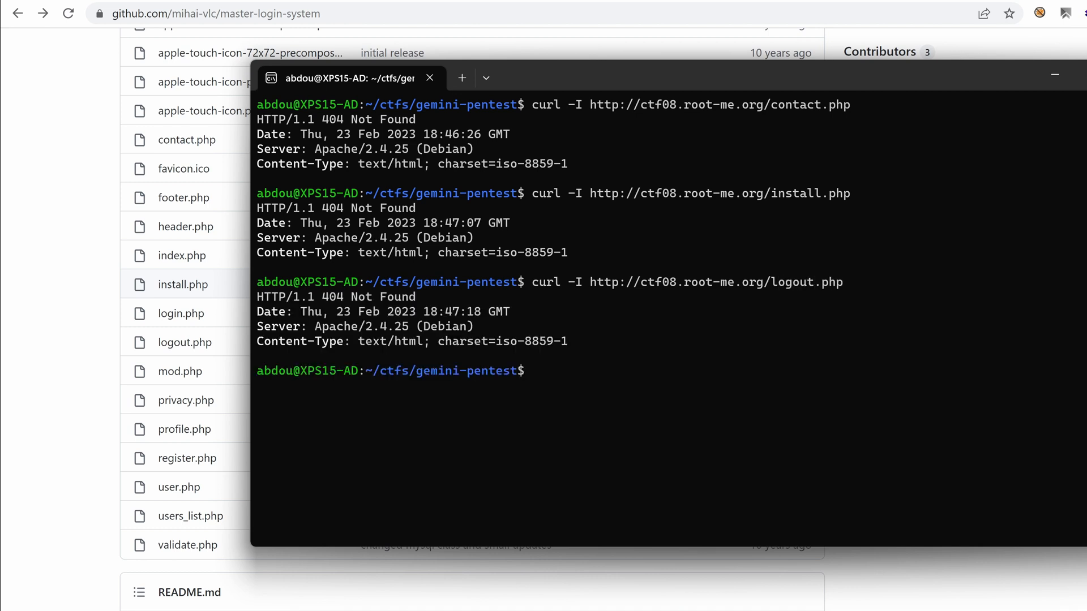
text(curl -I http://ctf08.root-me.org/.php)
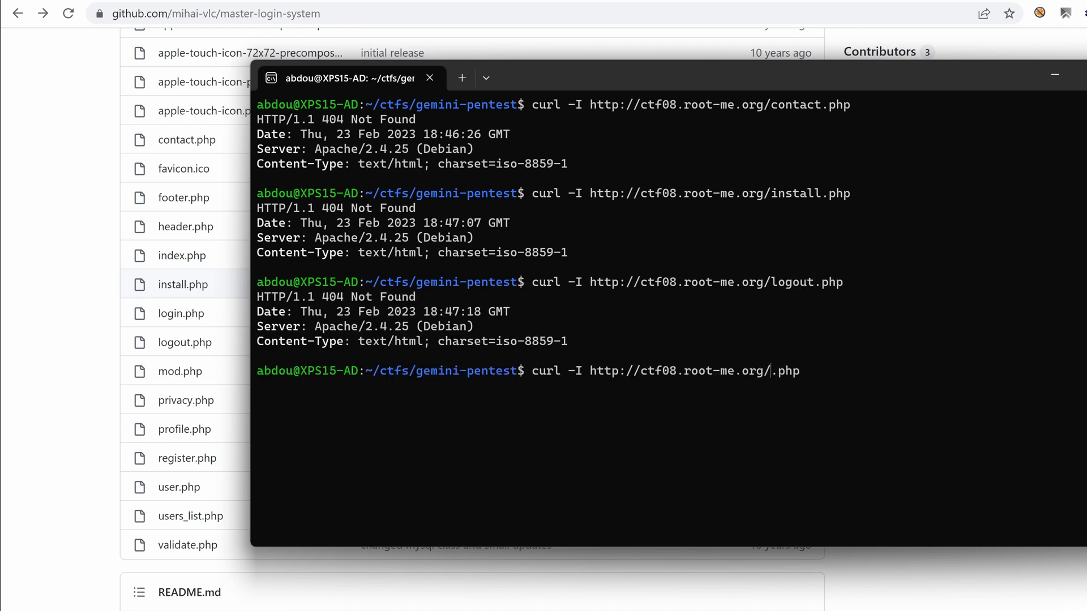
text(mod)
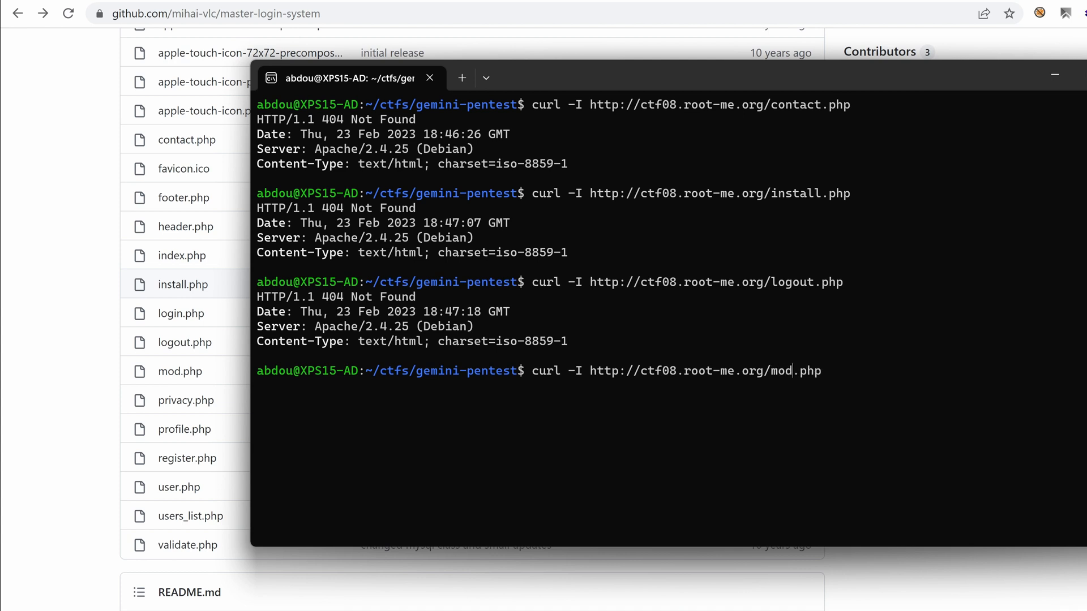
key(Return)
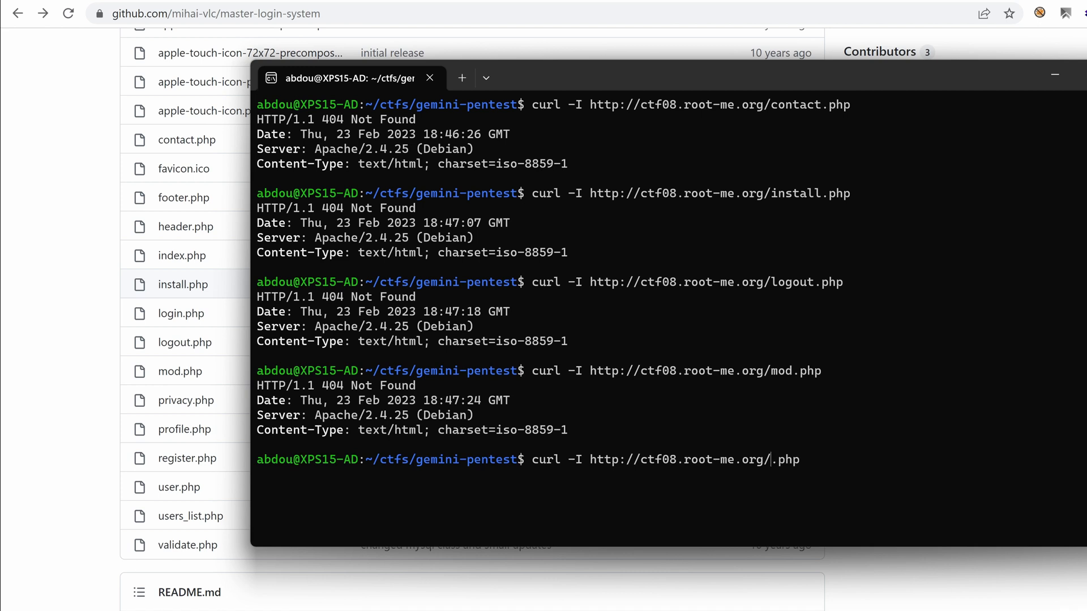
key(Return)
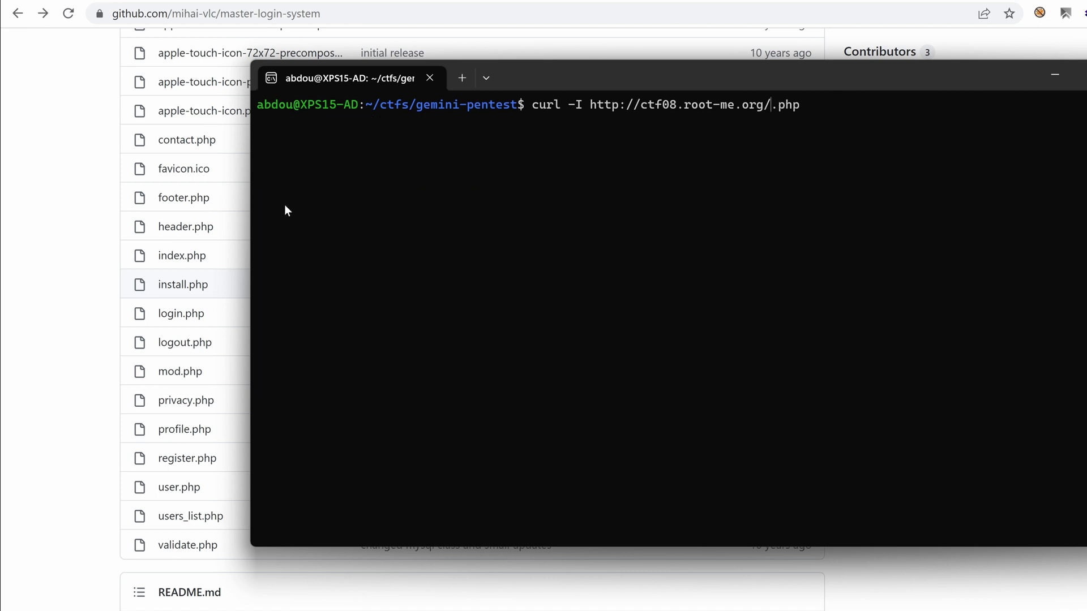
mouse_move(767, 185)
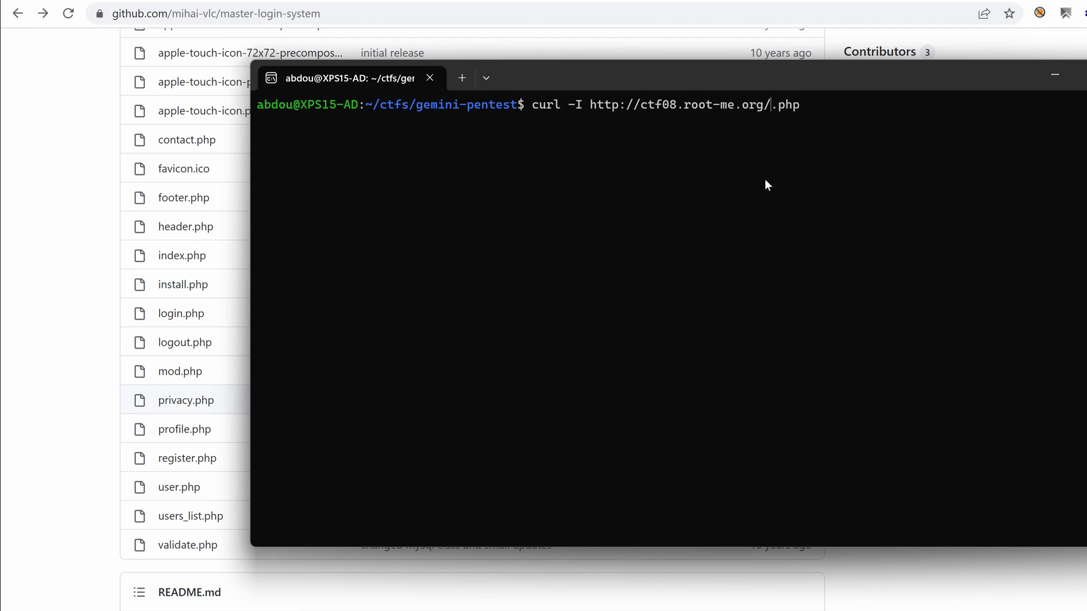
- Check privacy.php and profile.php the same way, both 404, and recall the command for the next page
text(privacy)
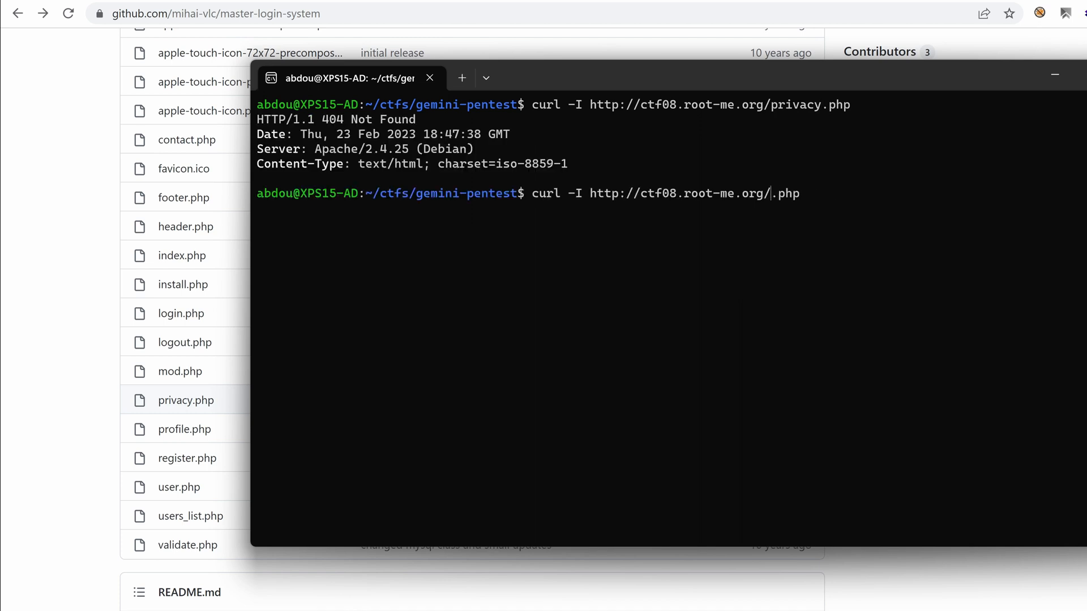
text(profi)
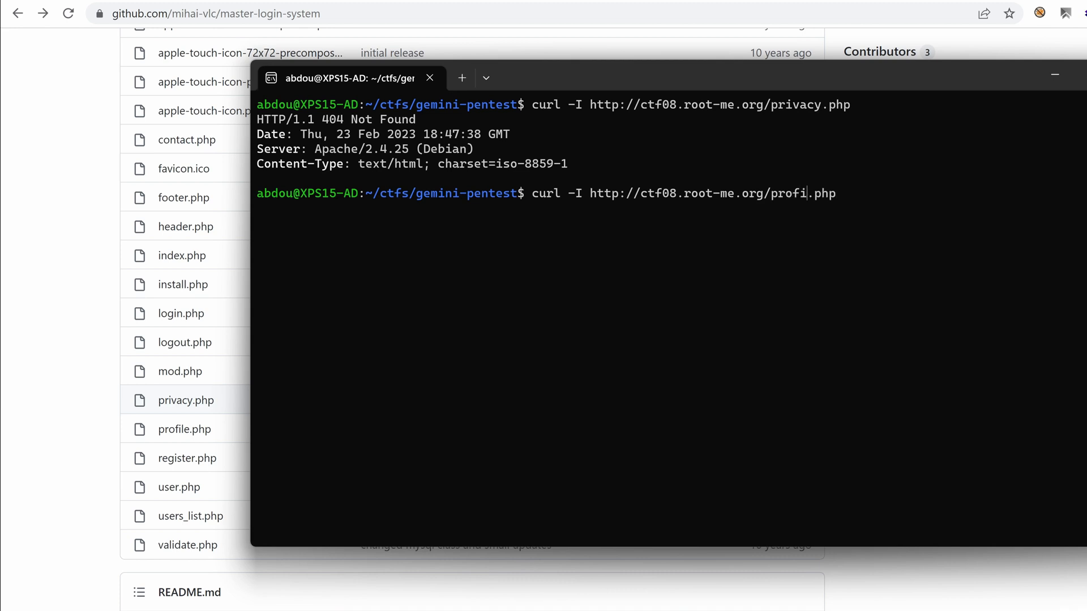
key(Return)
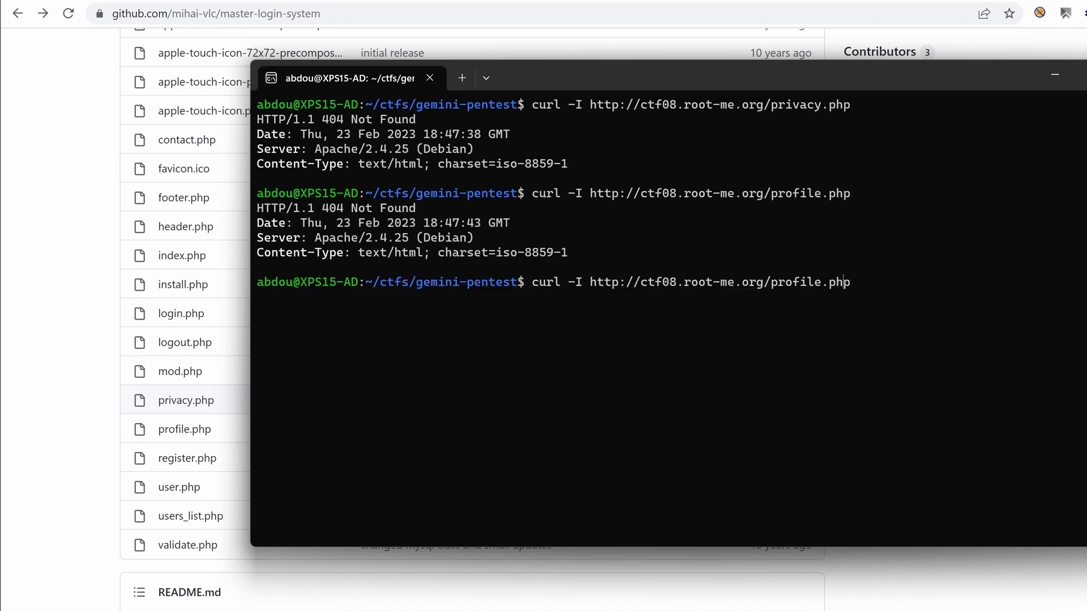
key(Backspace)
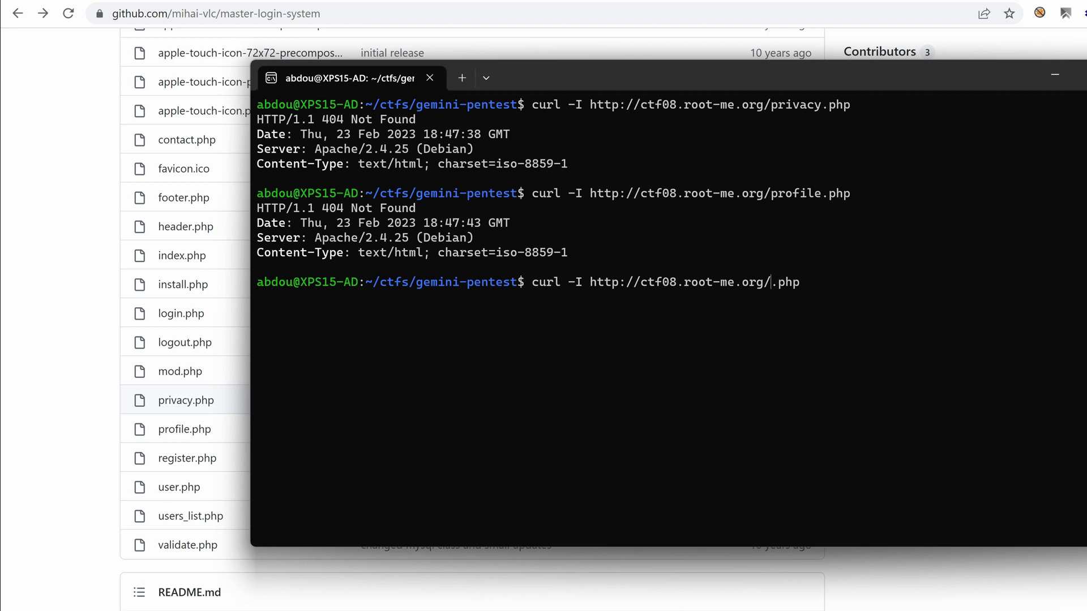
- Check headers with curl -I for test2/install.php, logout.php, privacy.php and profile.php, which answers 200 OK
text(tes)
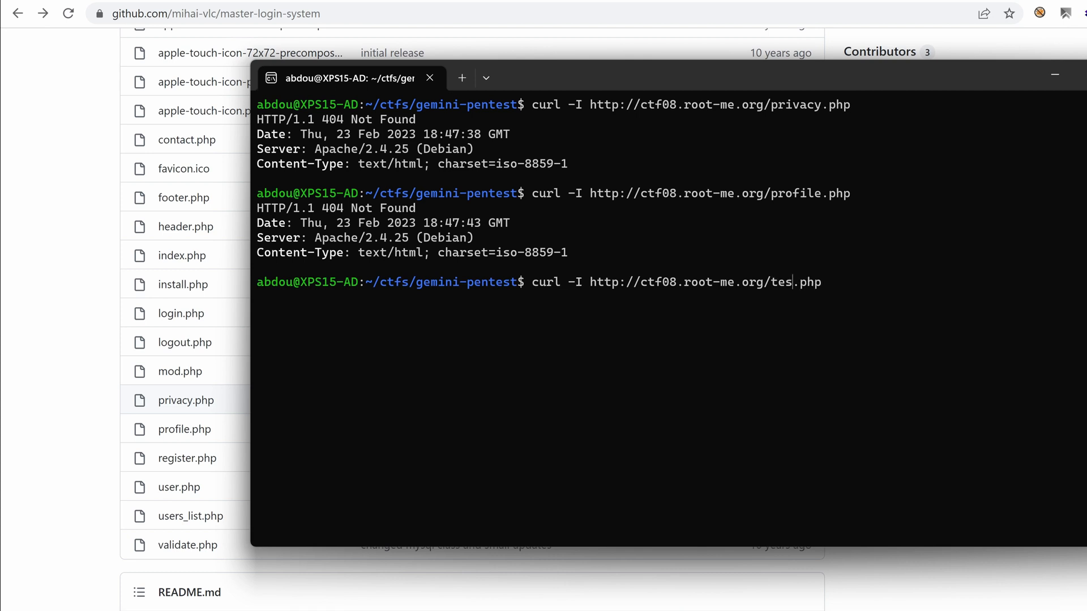
text(t2)
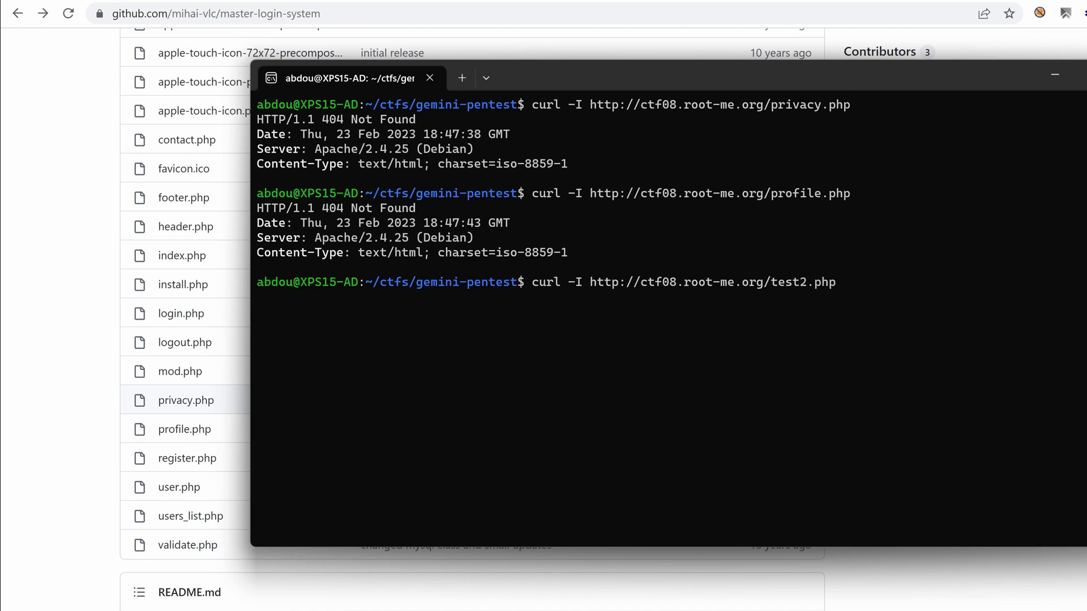
text(/install)
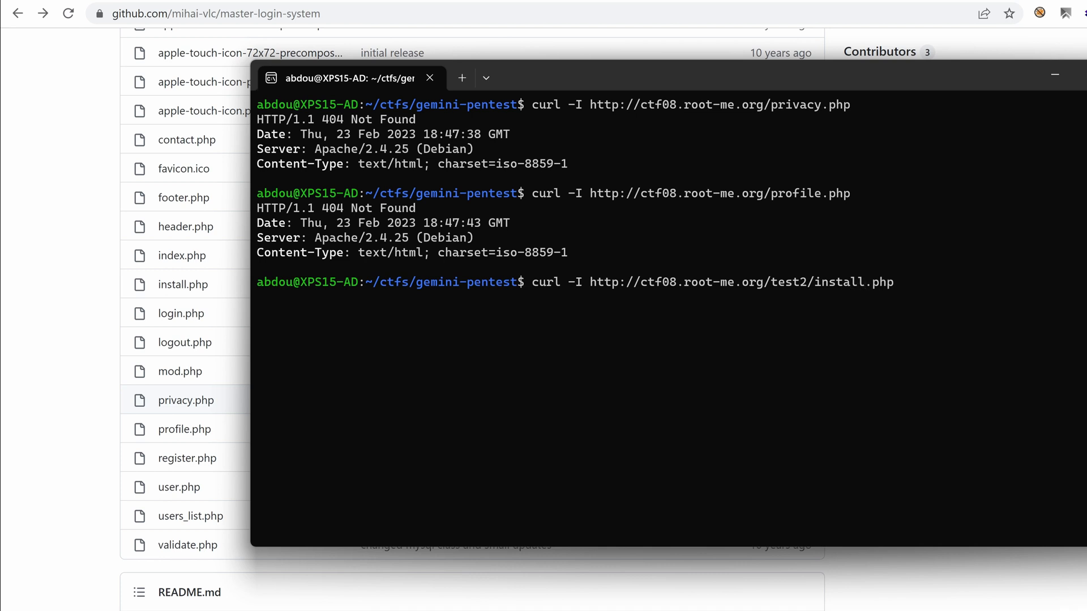
key(Return)
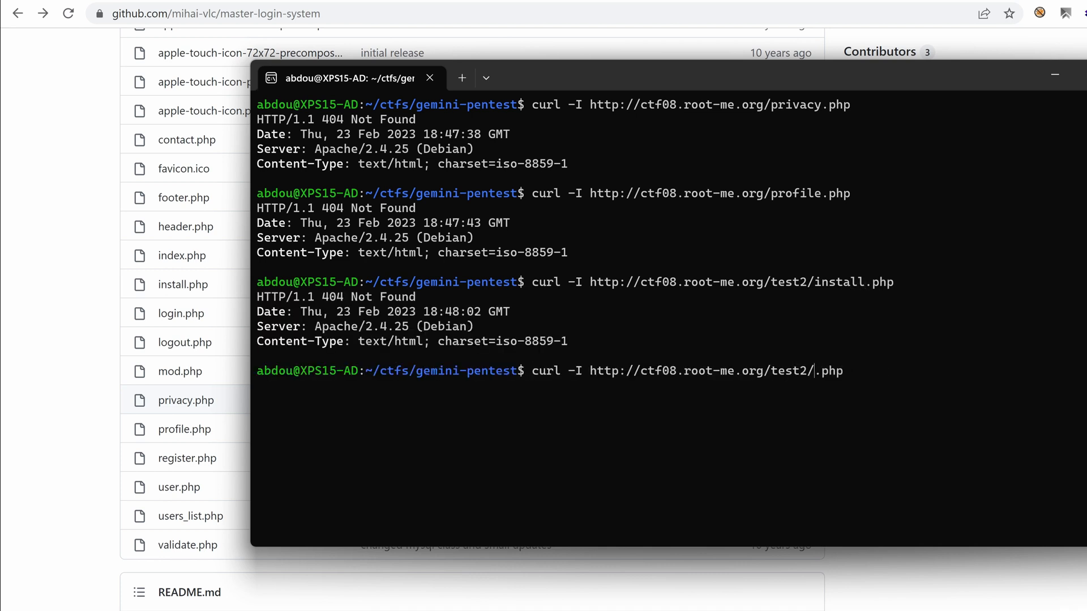
text(lo)
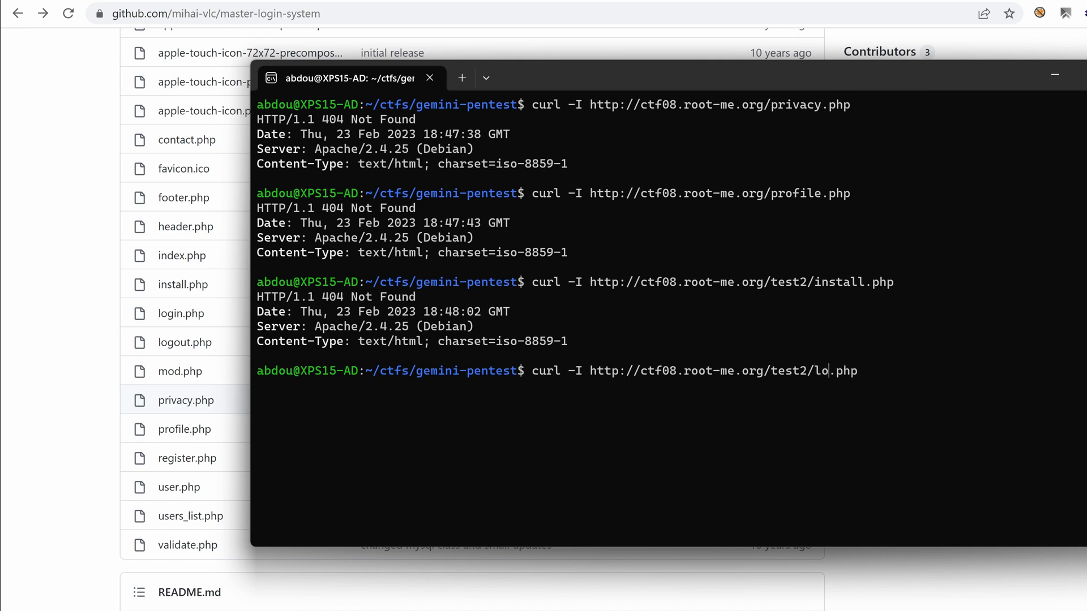
text(gout)
key(Return)
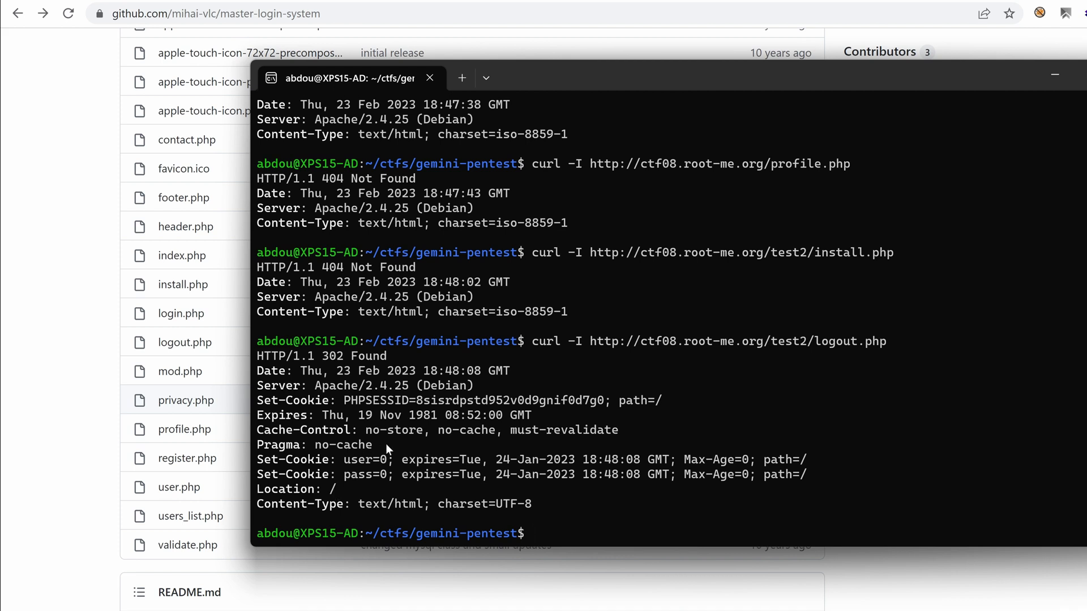
text(curl -I http://ctf08.root-me.org/test2/logout.php)
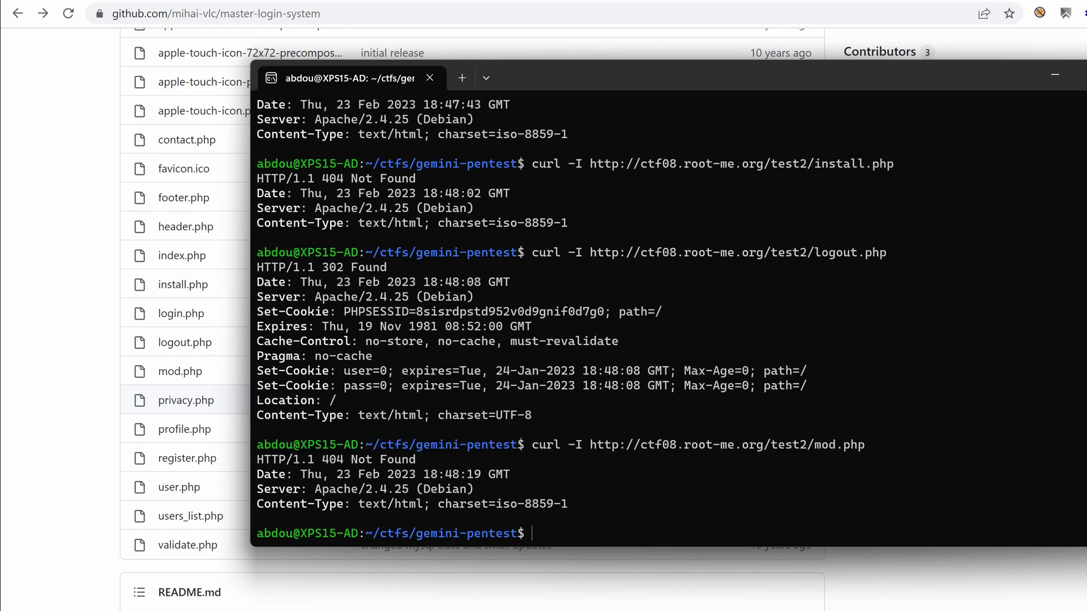
text(curl -I http://ctf08.root-me.org/test2/.php)
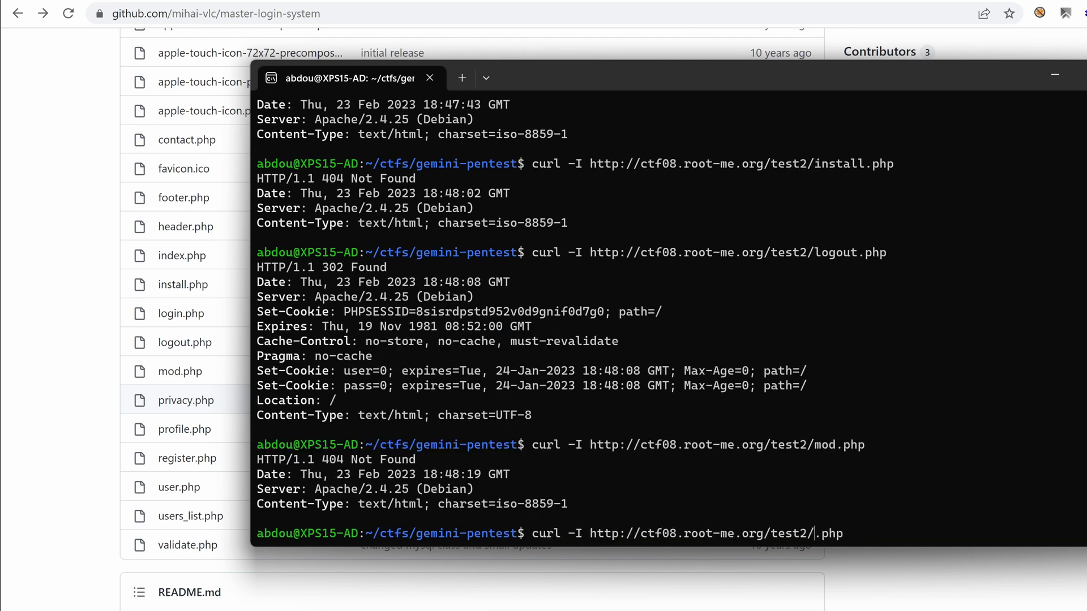
text(p)
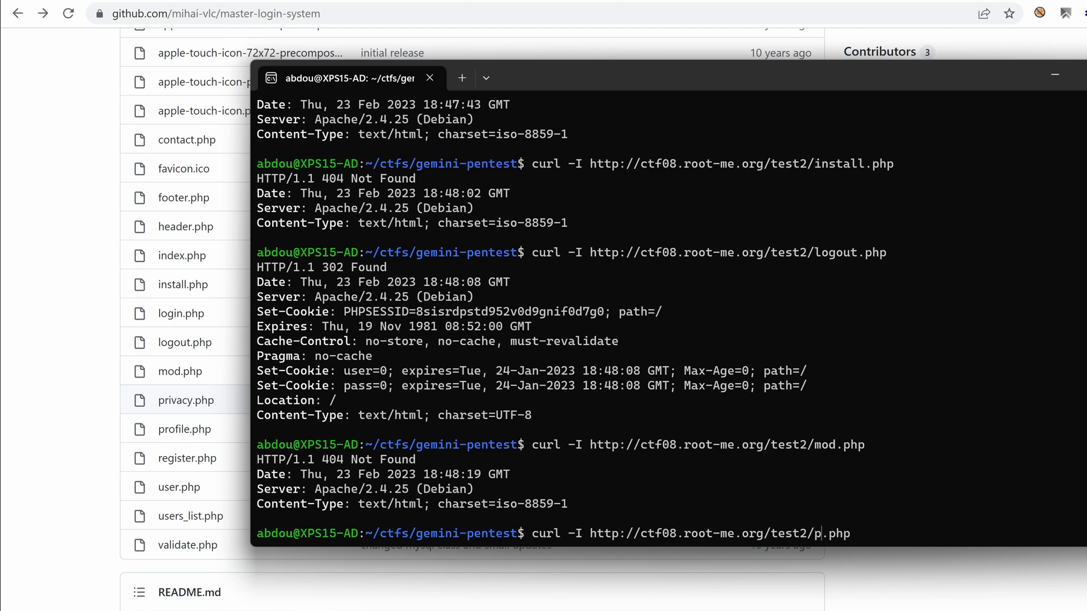
text(rivacy)
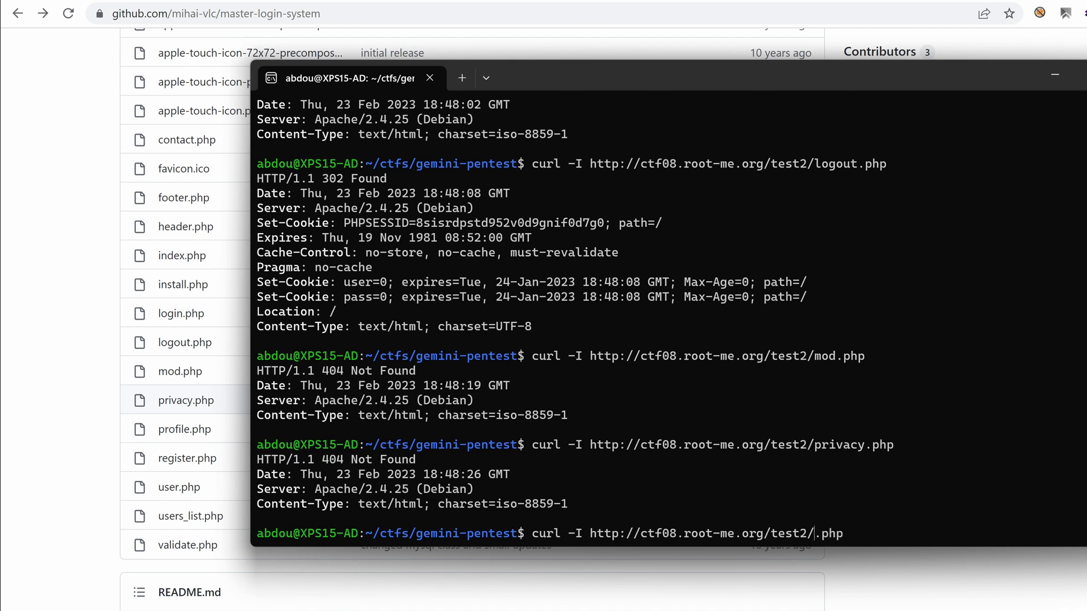
key(Return)
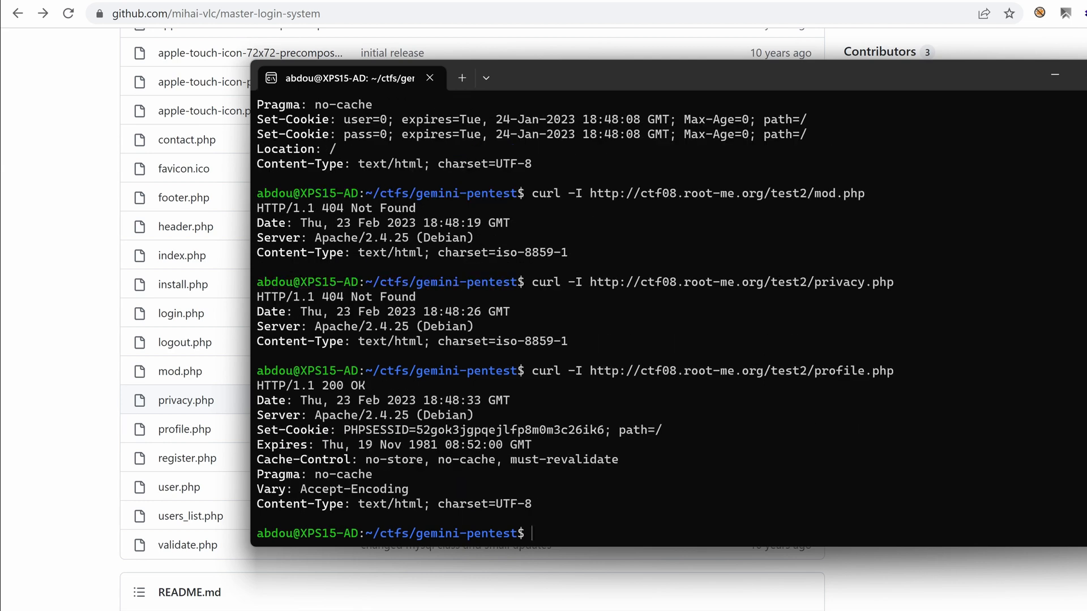
- Check headers for test2/register.php, user.php, users_list.php and validate.php; register and users_list return 404
text(curl -I http://ctf08.root-me.org/test2/profile.php)
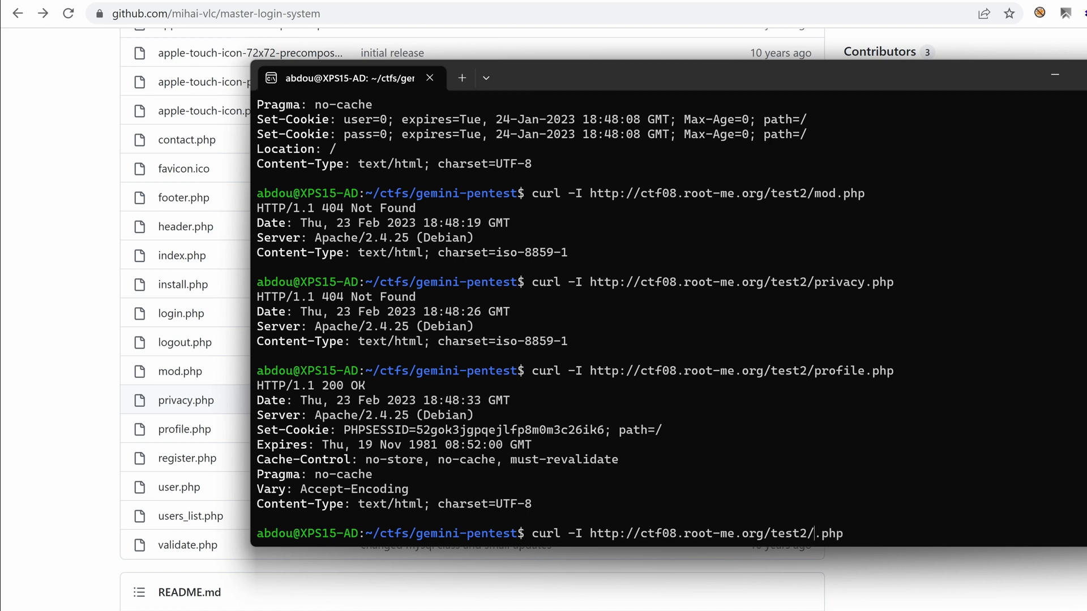
text(re)
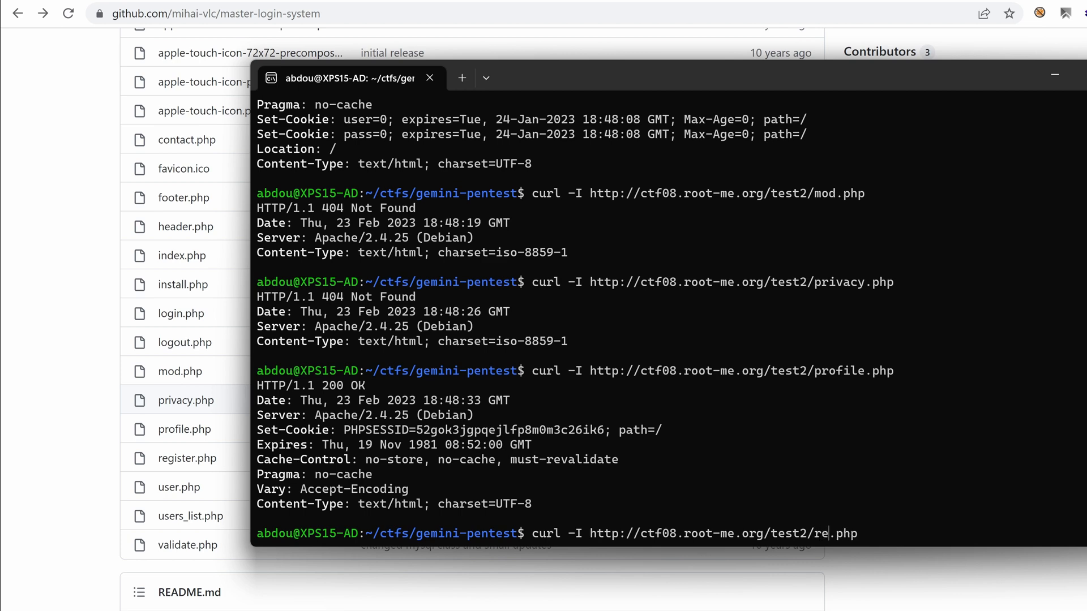
text(gister)
key(Return)
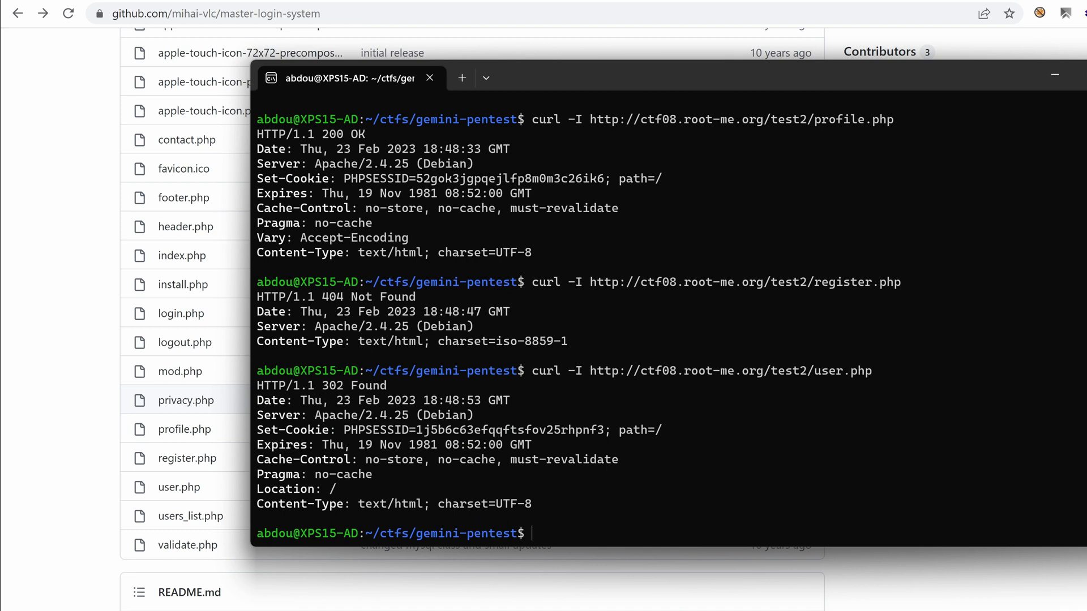
text(curl -I http://ctf08.root-me.org/test2/user.php)
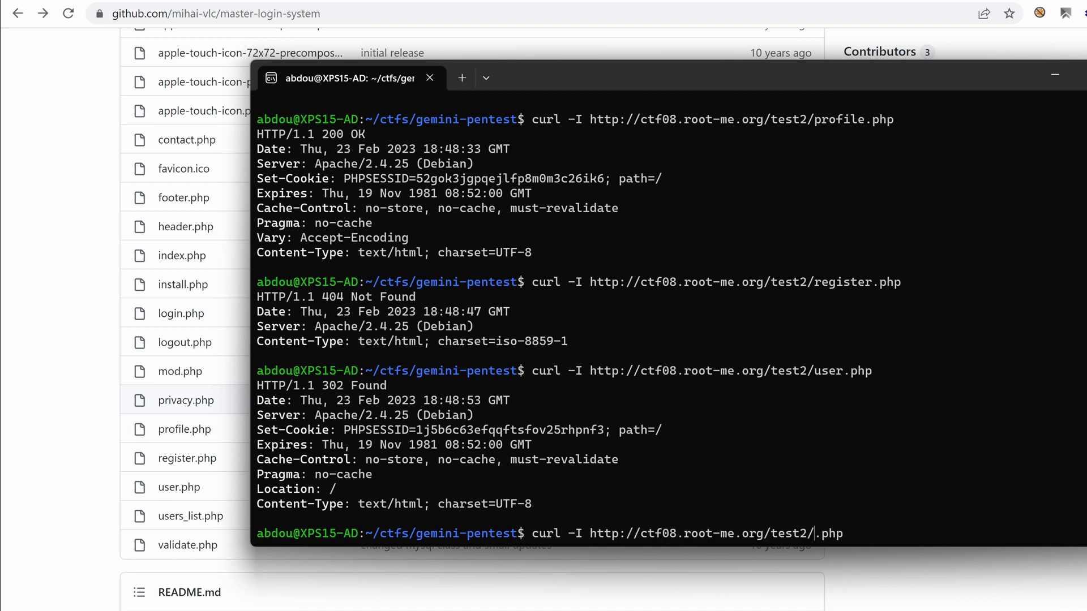
text(users_lis)
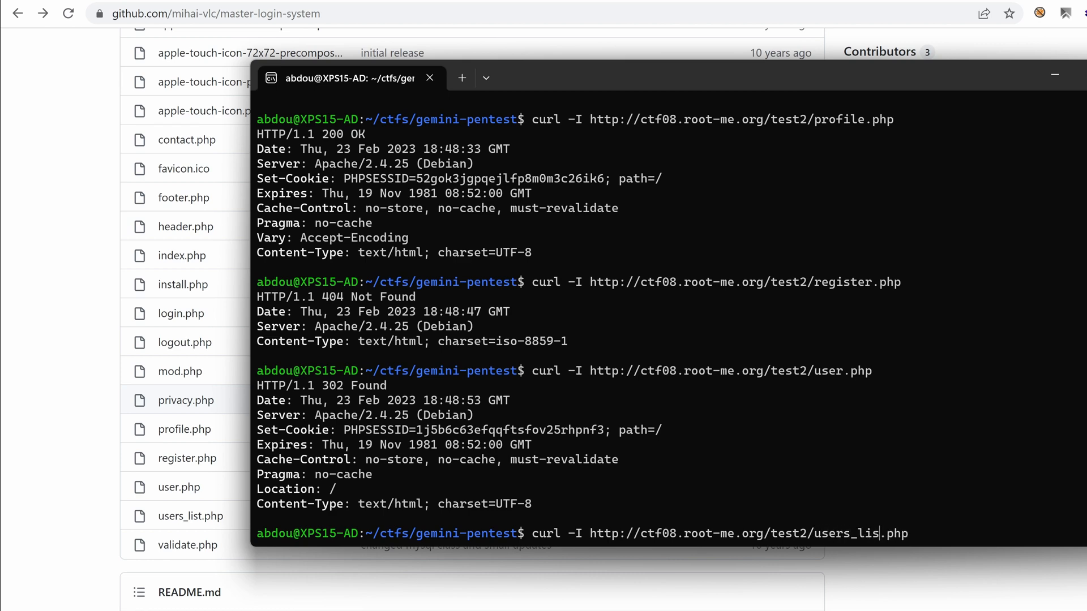
text(t)
key(Return)
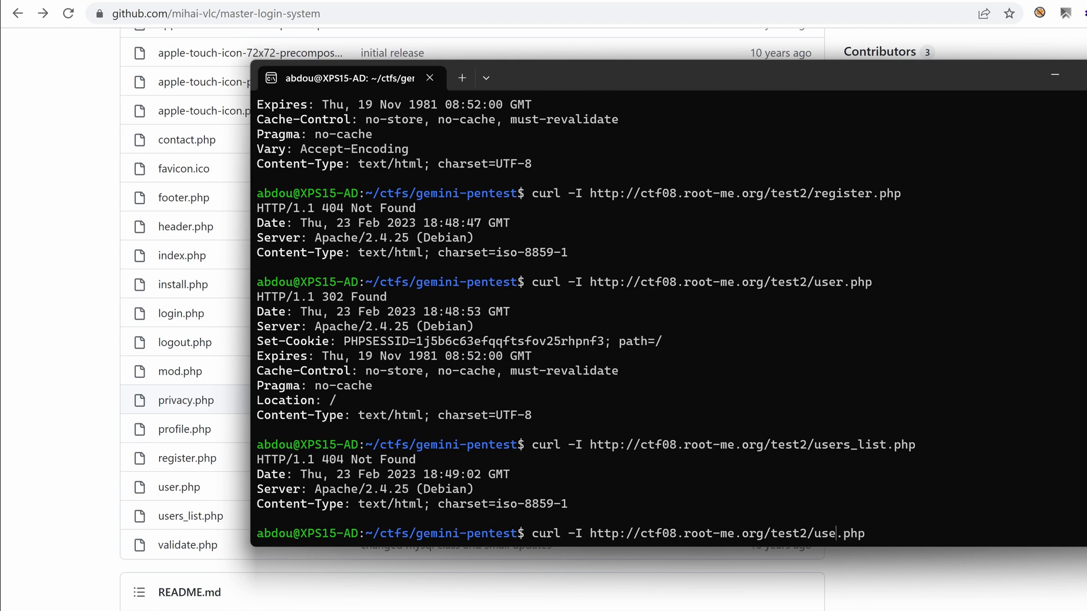
text(validate)
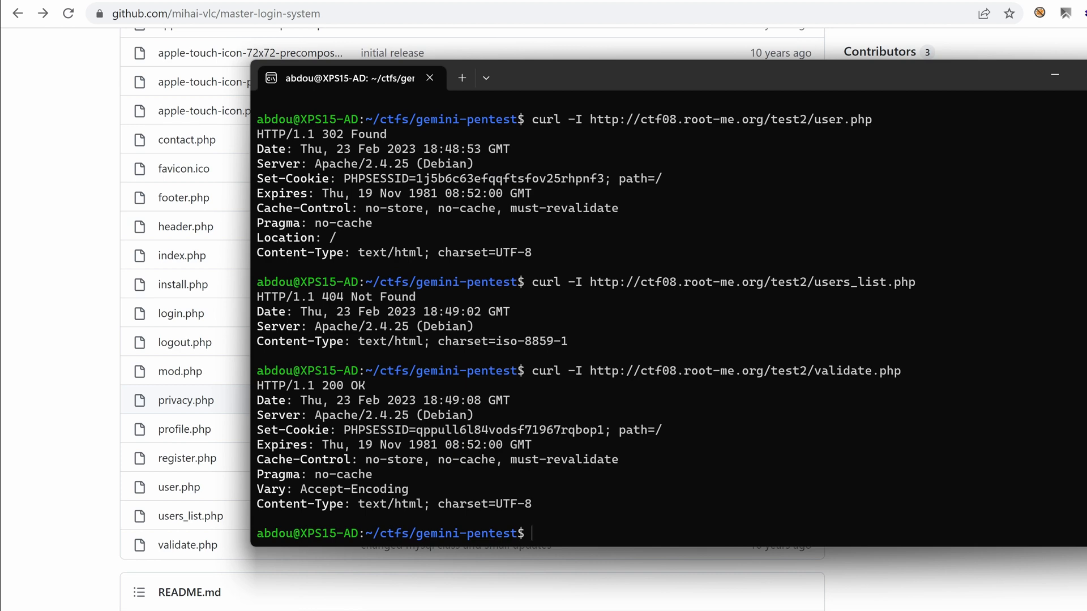
mouse_move(570, 307)
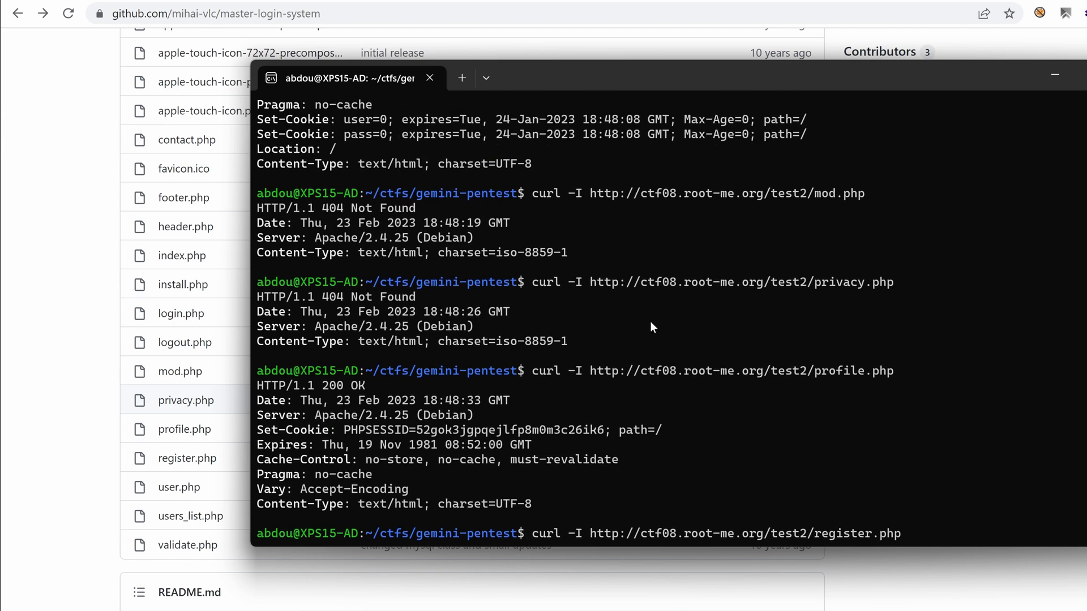
- Bring the GitHub repository forward and view the profile.php source file
click(429, 78)
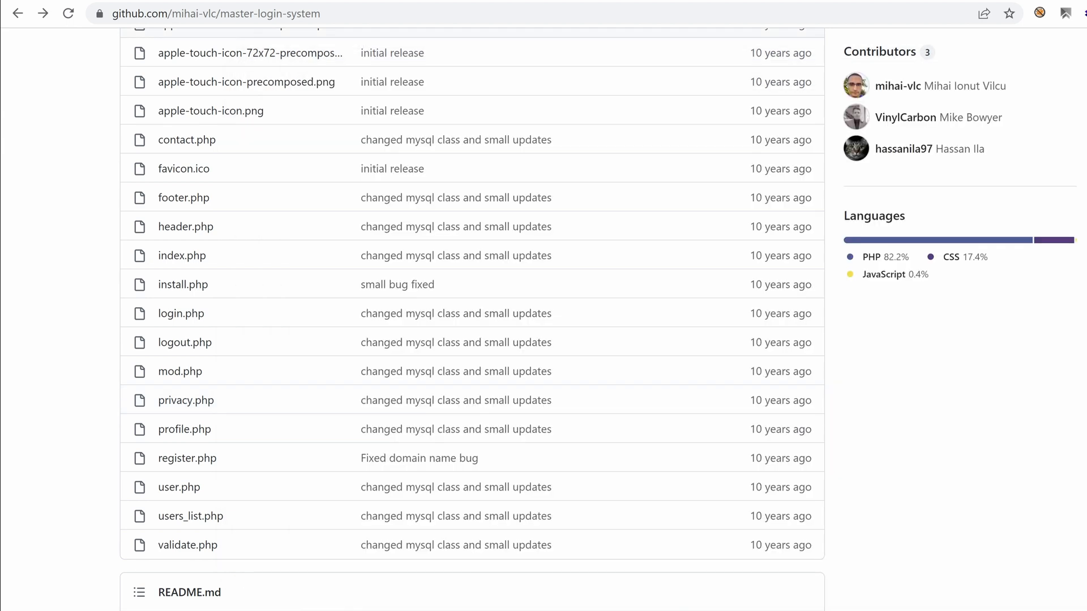
mouse_move(180, 313)
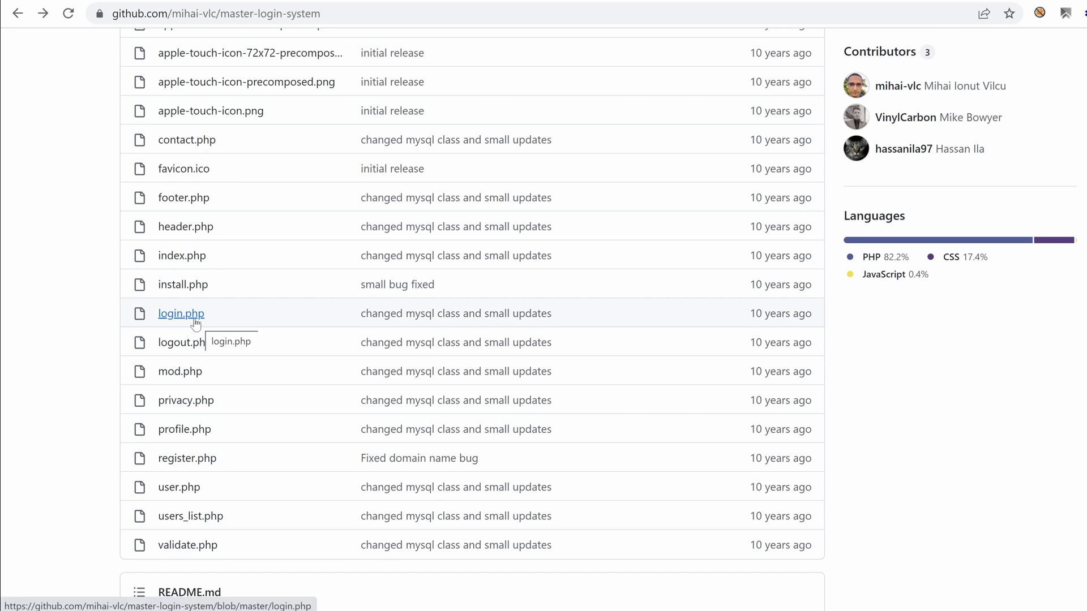
mouse_move(185, 430)
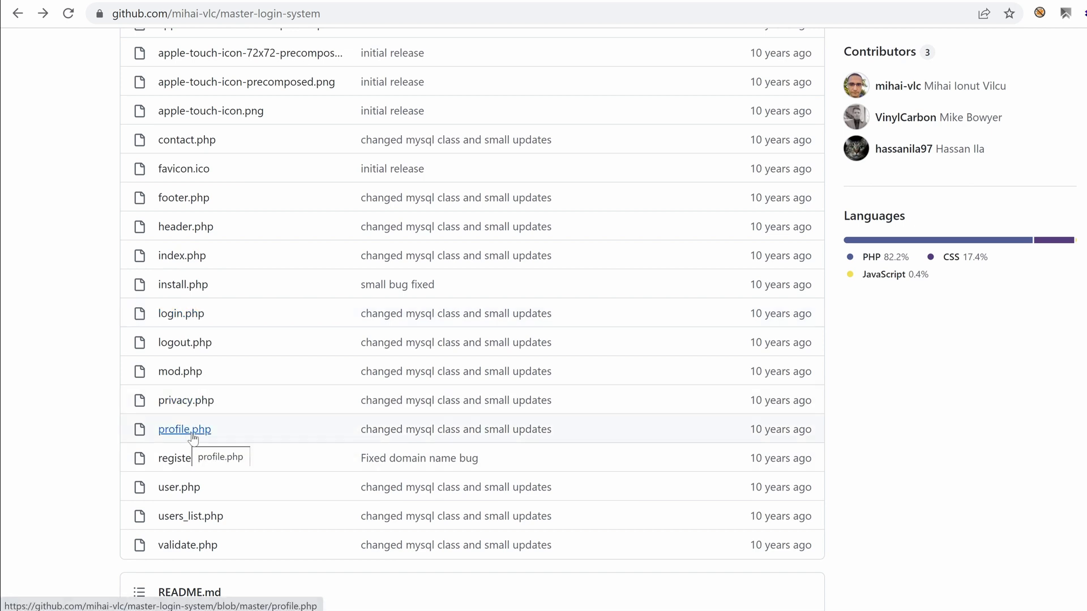
click(185, 429)
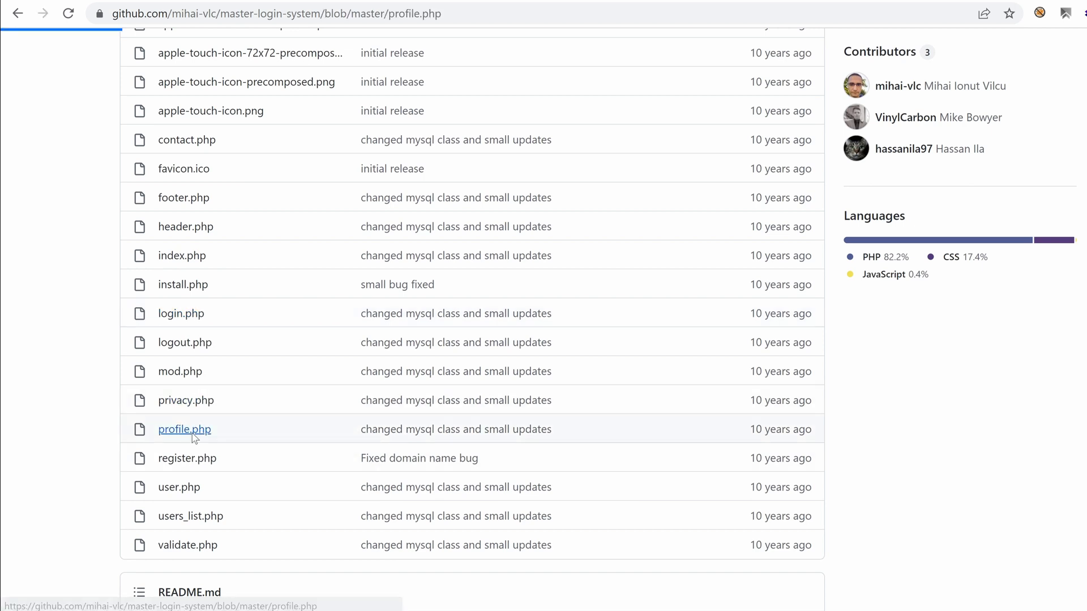
click(185, 429)
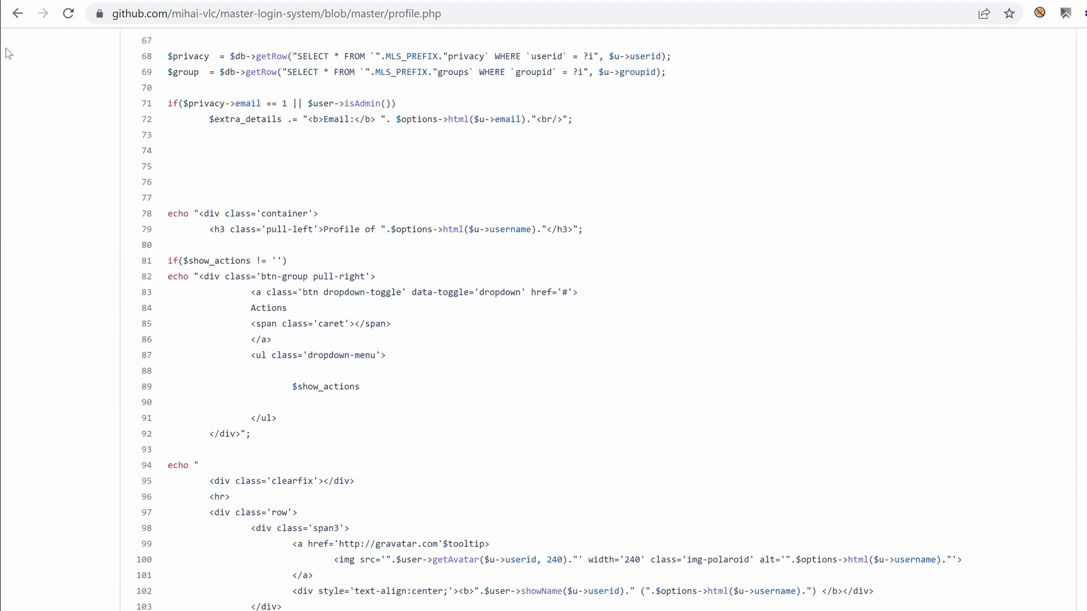
click(17, 14)
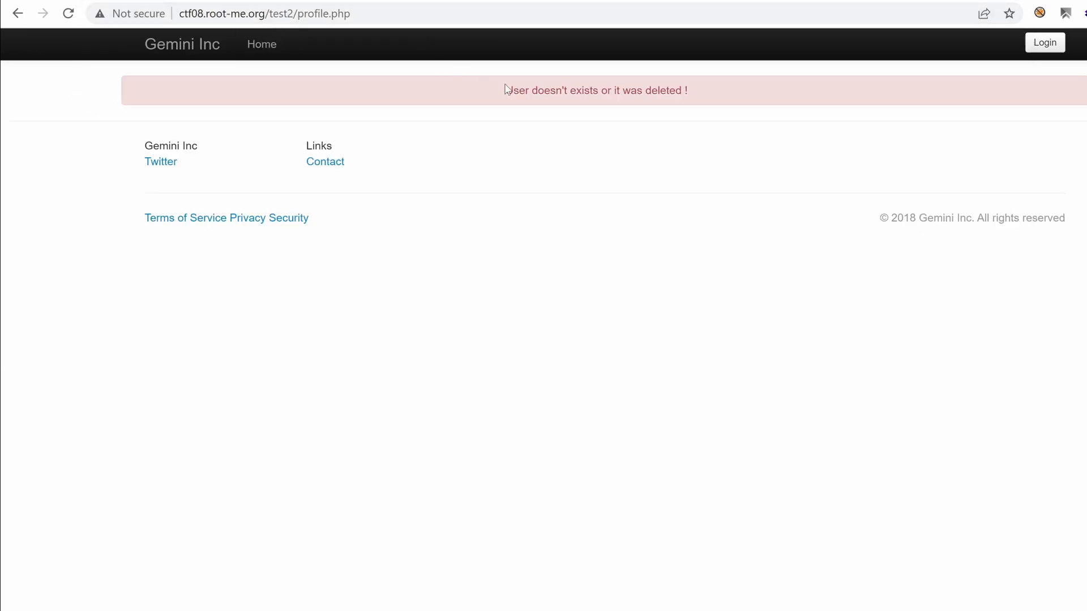
mouse_move(623, 92)
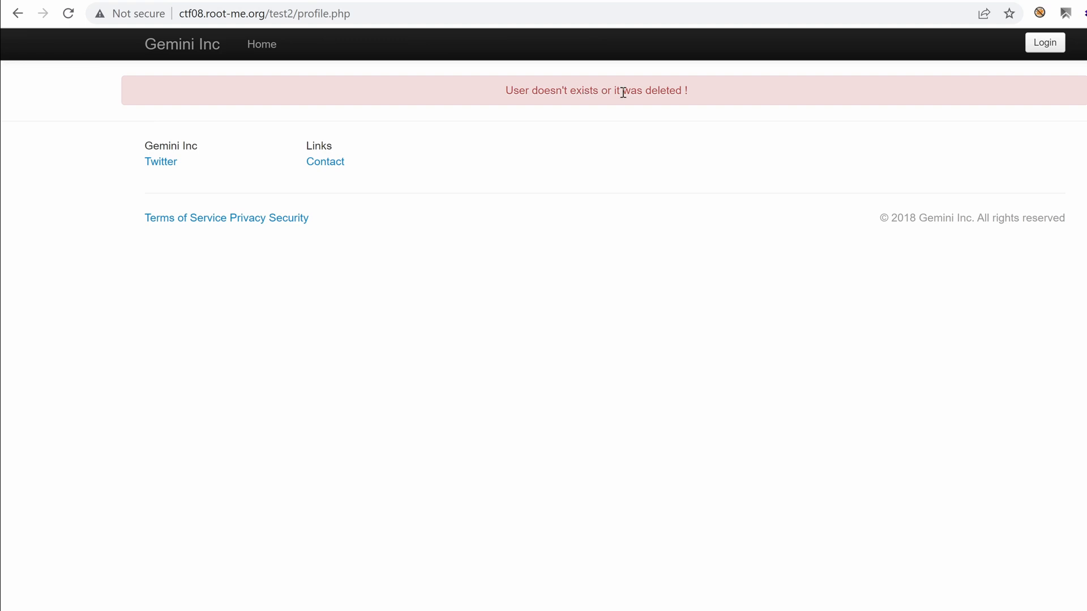
mouse_move(303, 31)
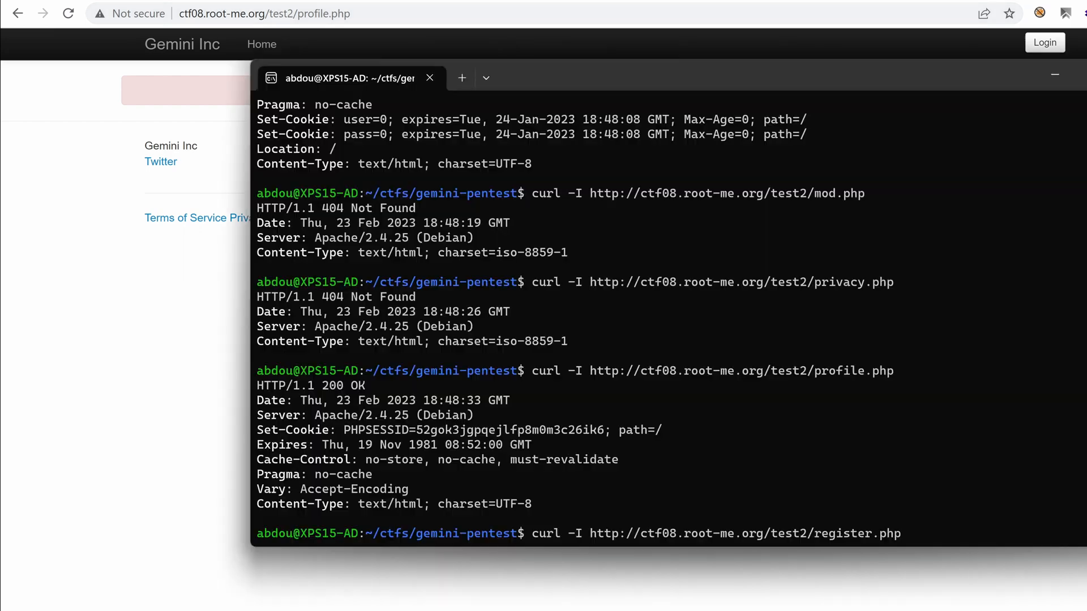
- Scroll down through the terminal's curl header results to recheck them
scroll(down, 3)
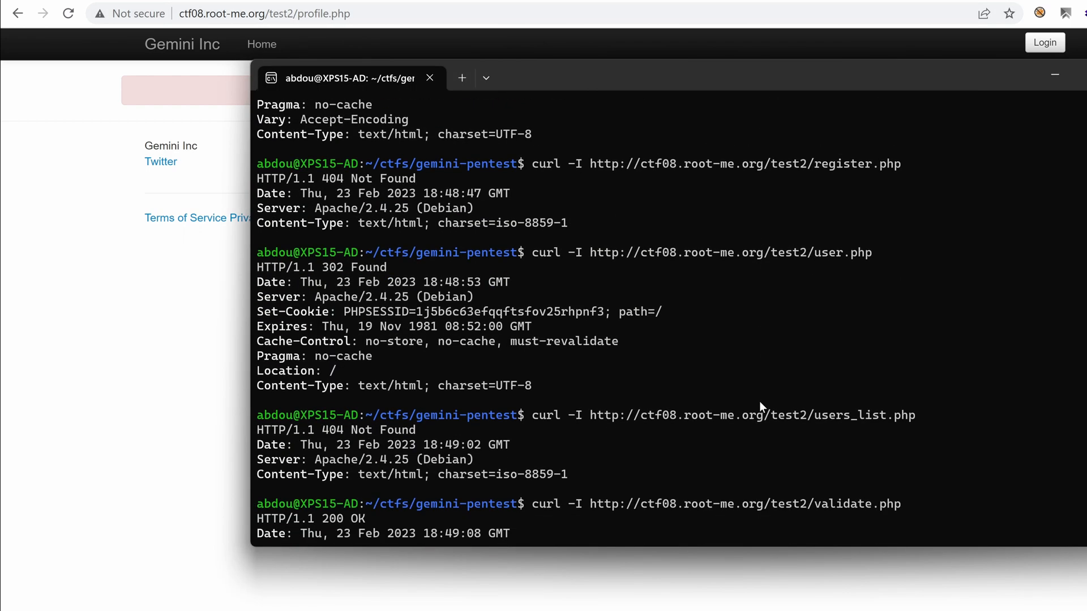
scroll(down, 3)
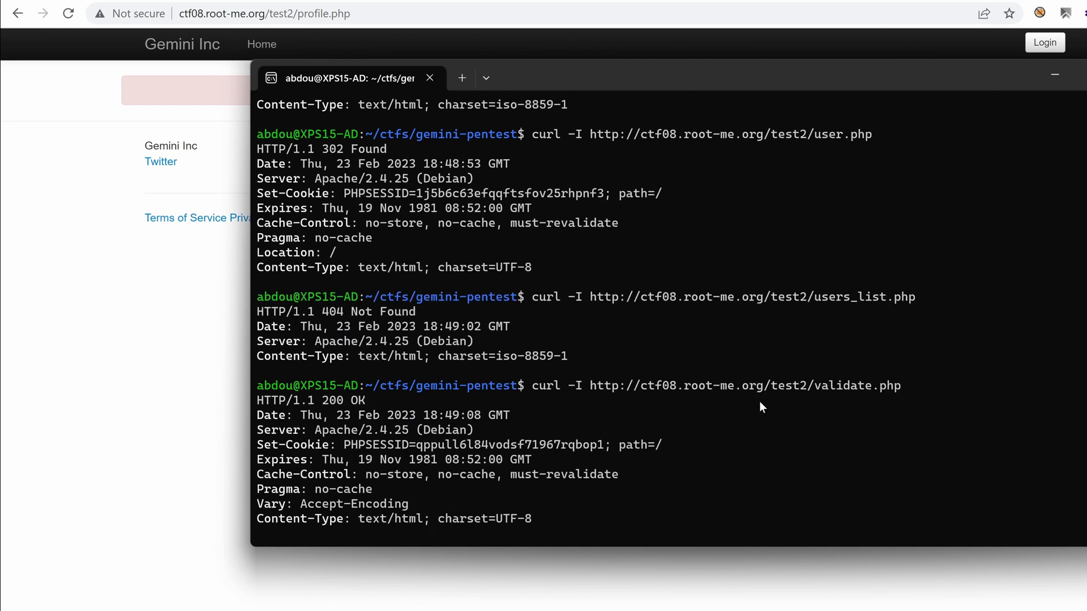
scroll(down, 3)
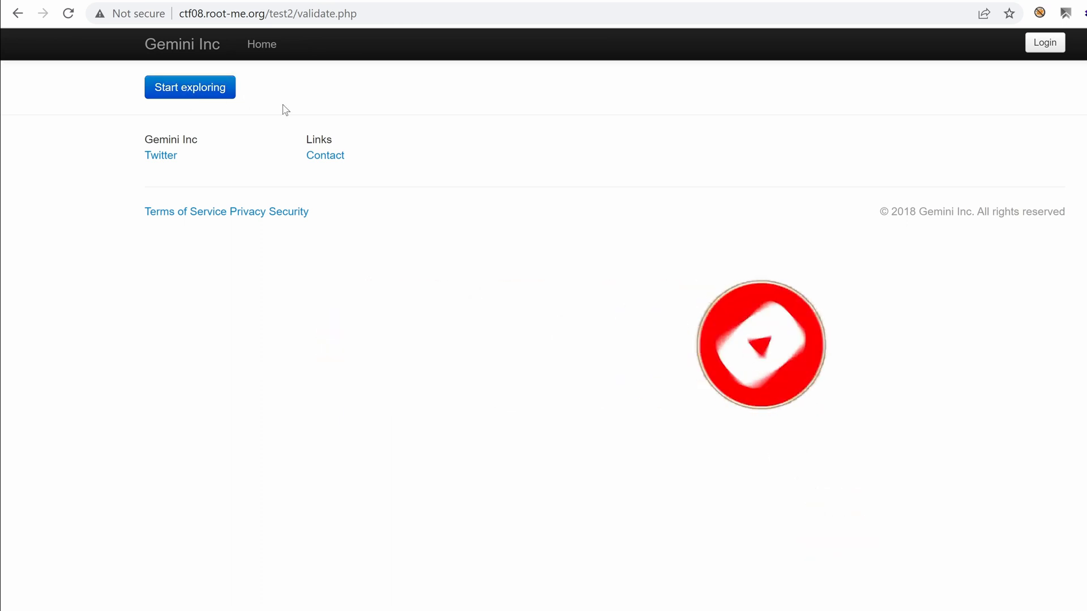
- Inspect validate.php's markup, revealing the a.btn-primary Start exploring link, then dismiss DevTools
right_click(284, 109)
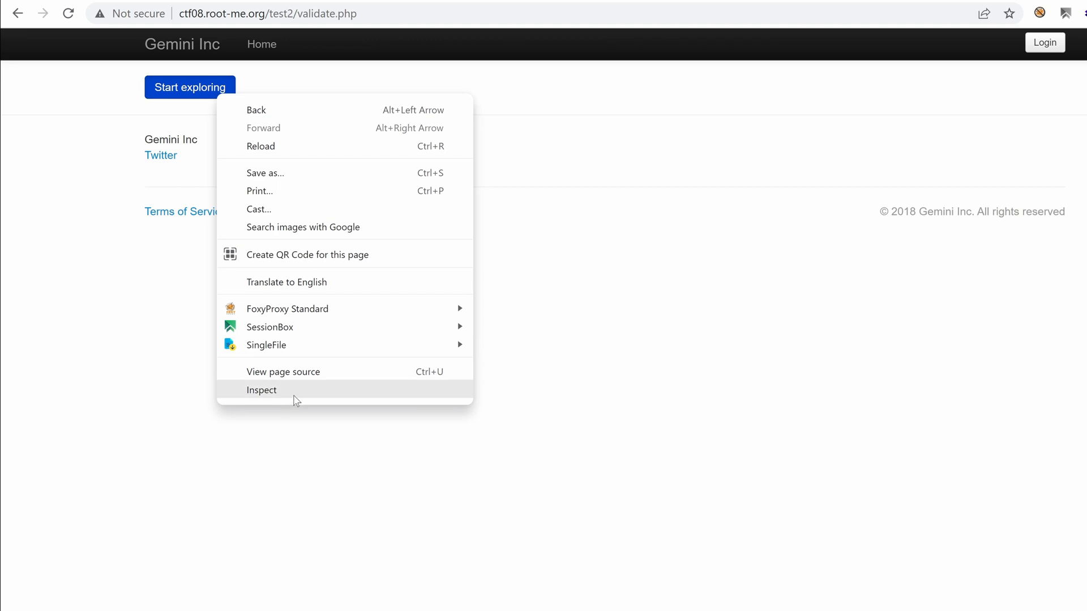
click(261, 389)
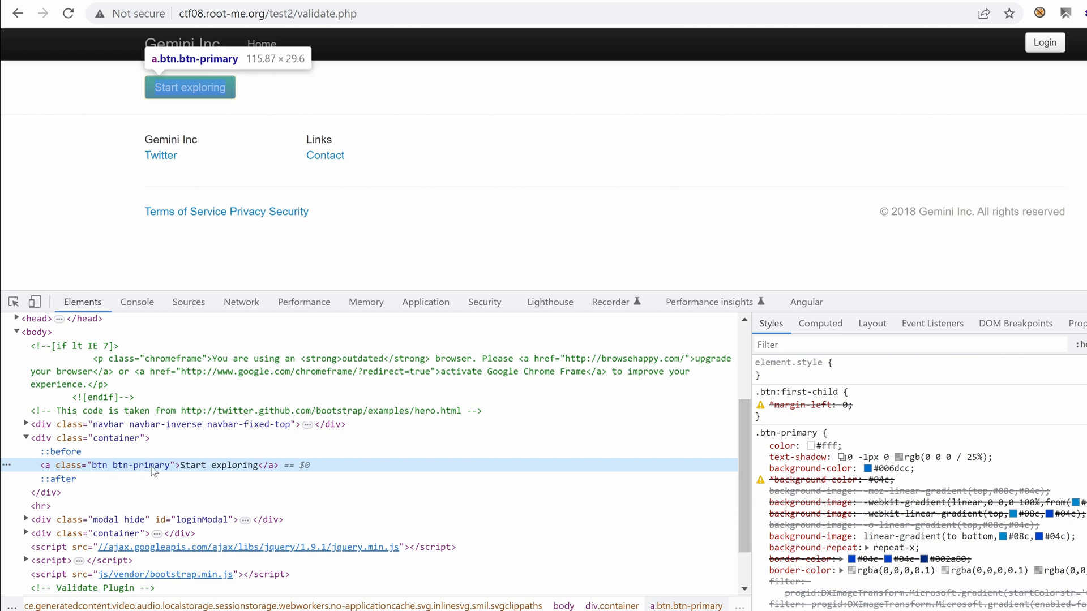
mouse_move(232, 506)
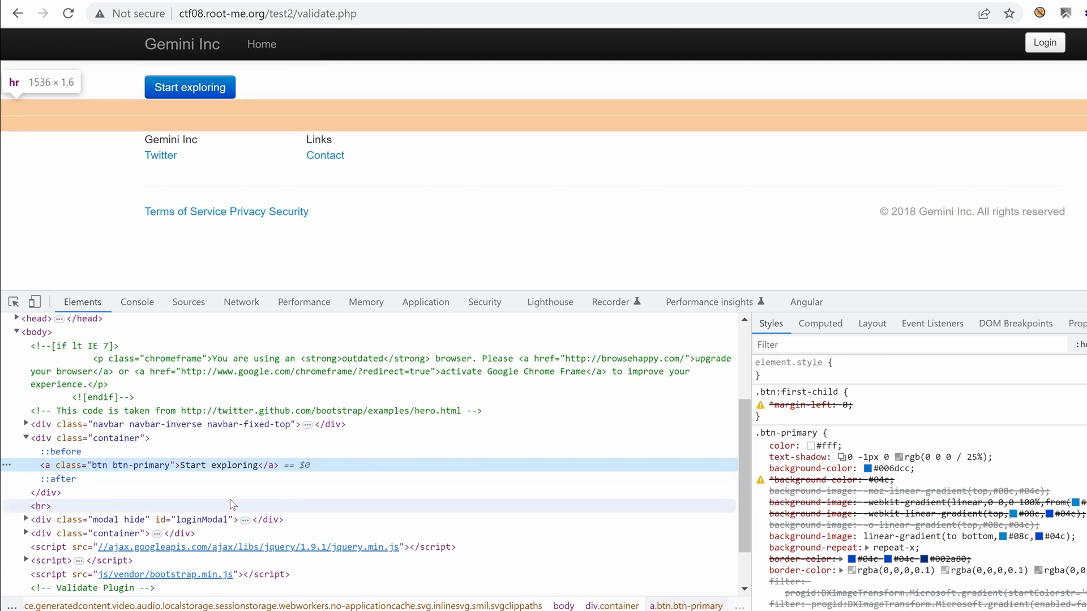
click(241, 301)
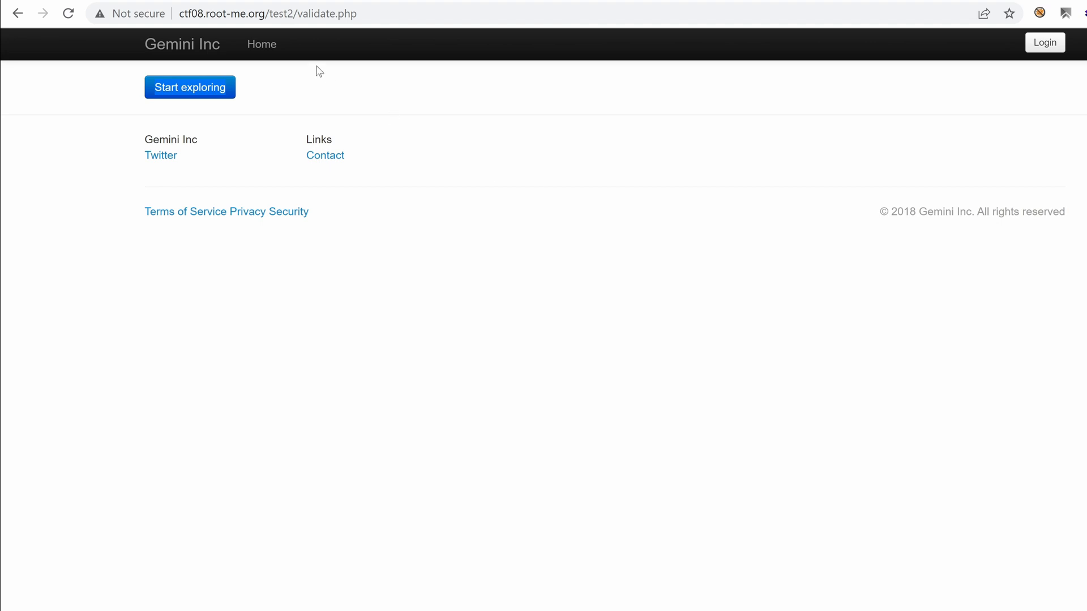
mouse_move(261, 44)
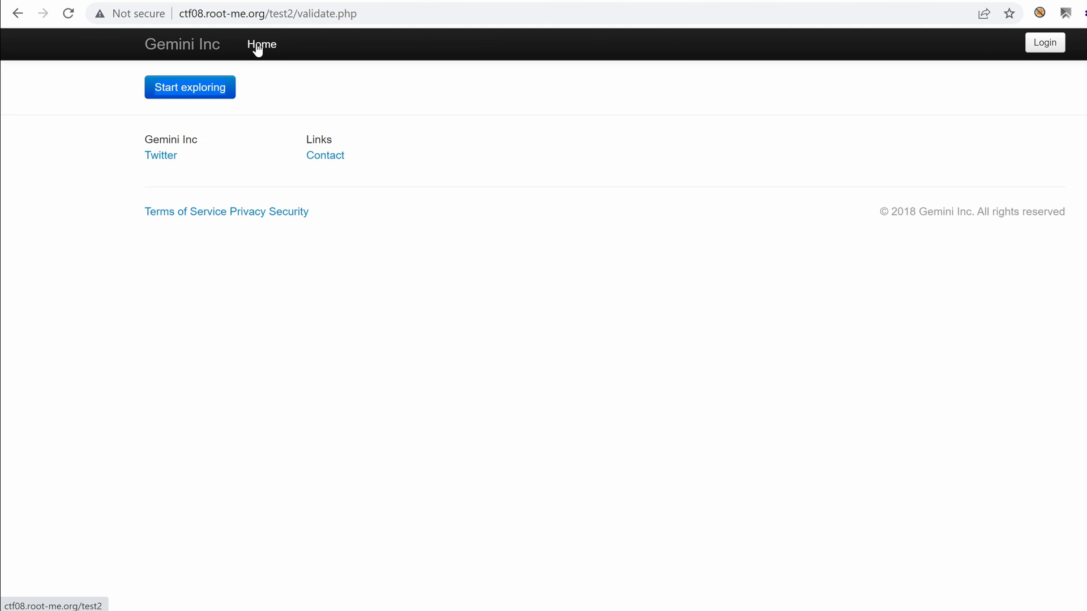
mouse_move(276, 75)
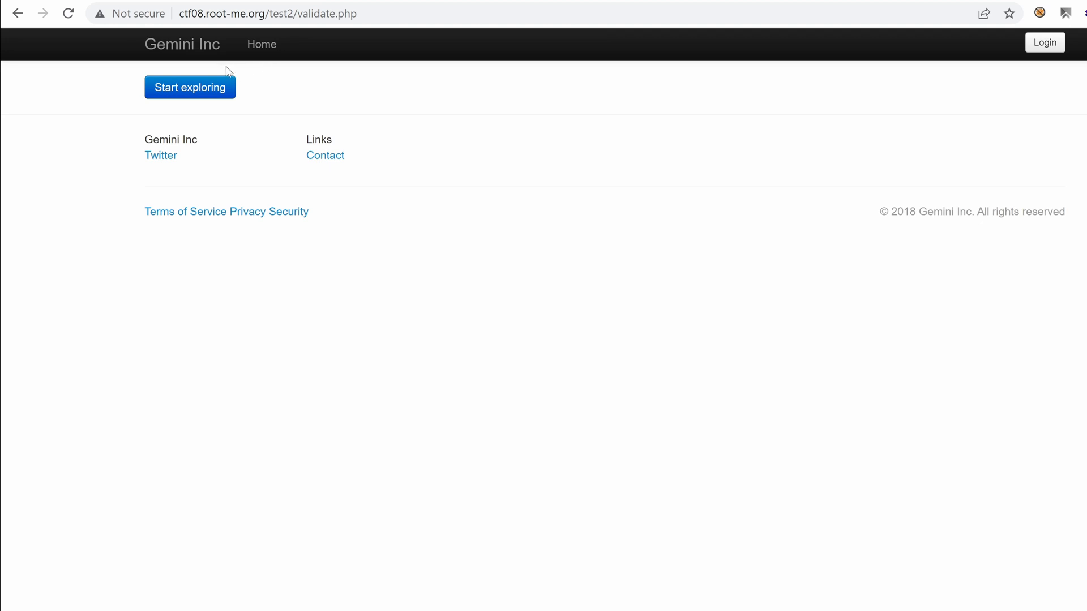
- Load the Gemini Inc test2 home page showing Welcome Guest and check the Login link
click(262, 44)
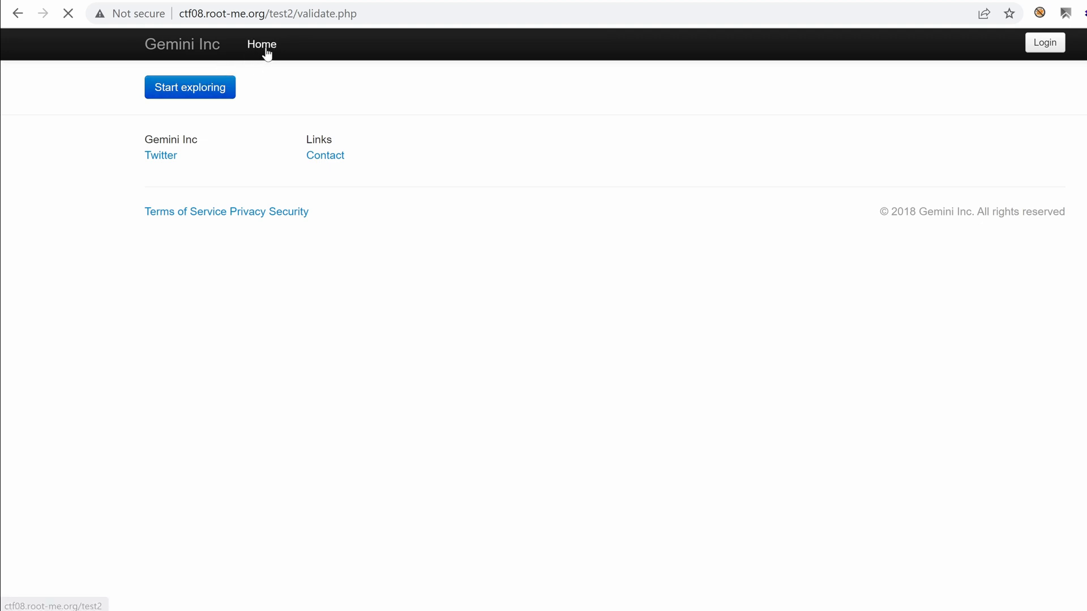
click(261, 44)
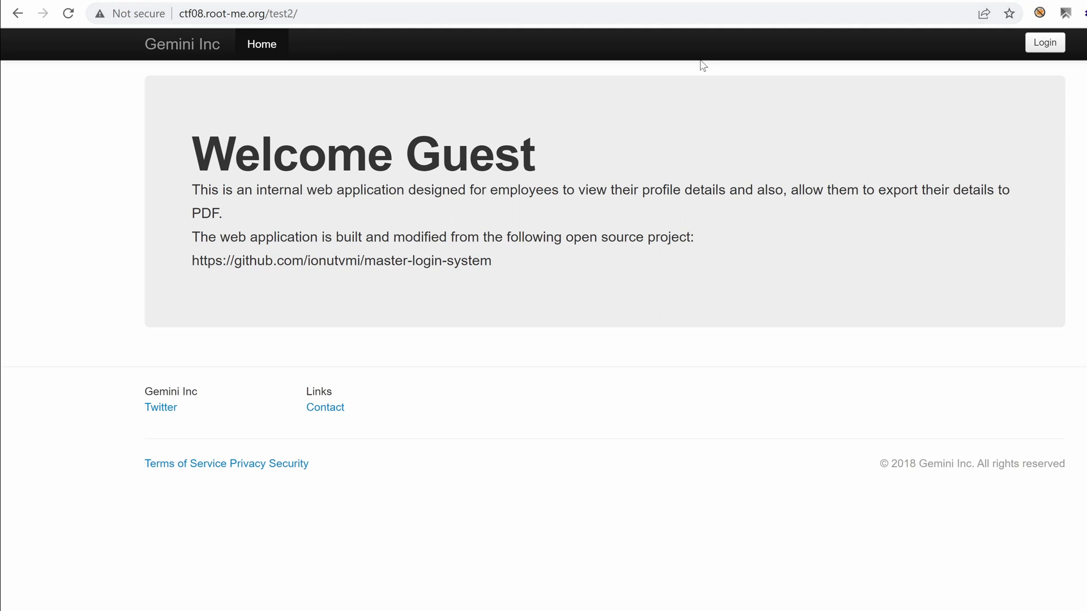
mouse_move(329, 76)
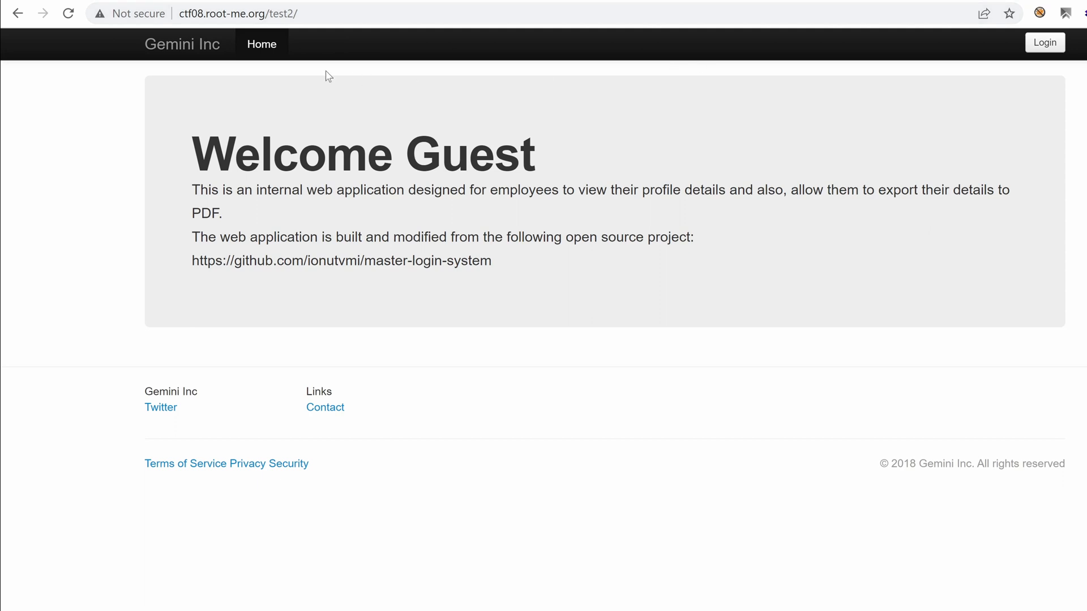
mouse_move(698, 66)
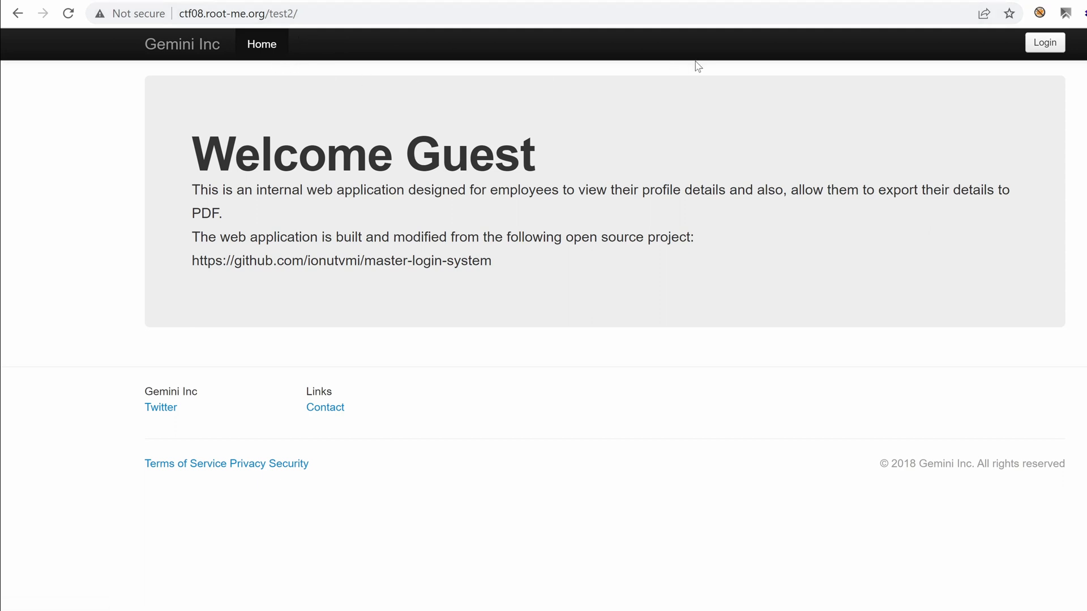
mouse_move(1044, 42)
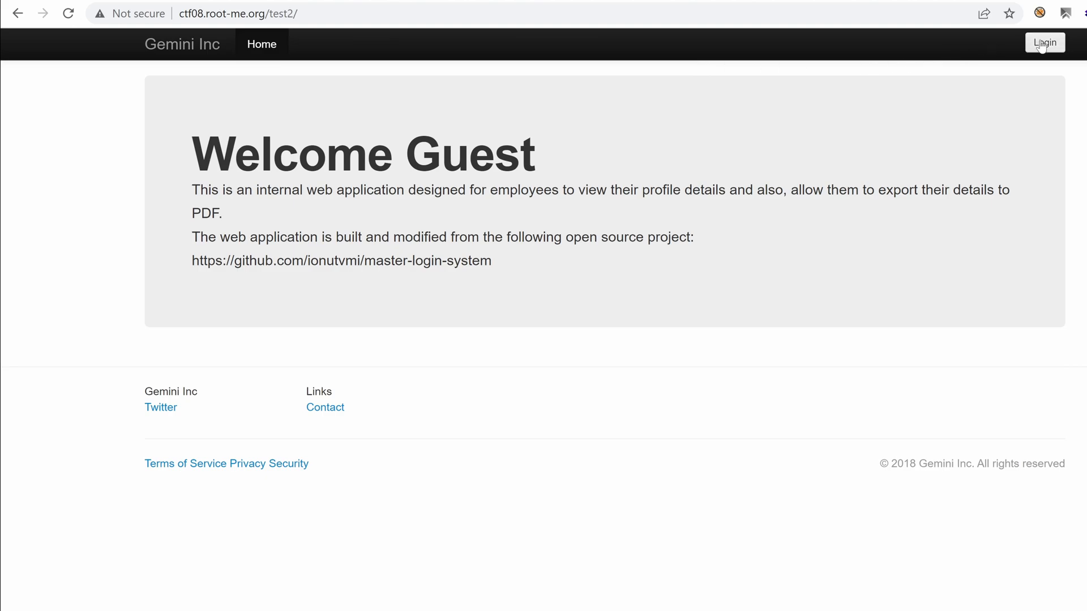
click(1044, 42)
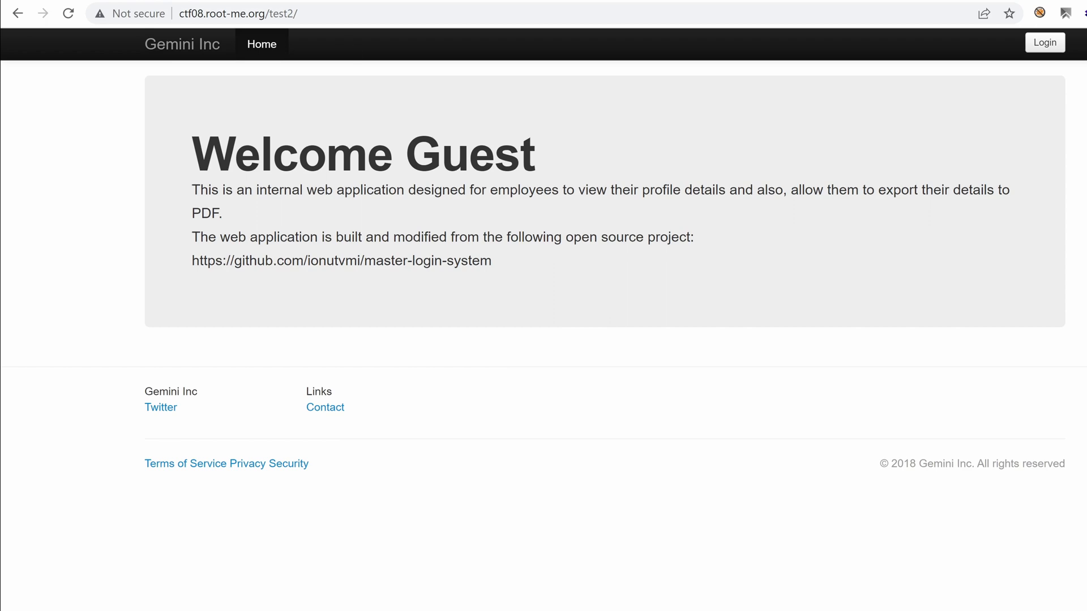
- Review the master-login-system file list and scroll down to the README's features and installation steps
click(341, 262)
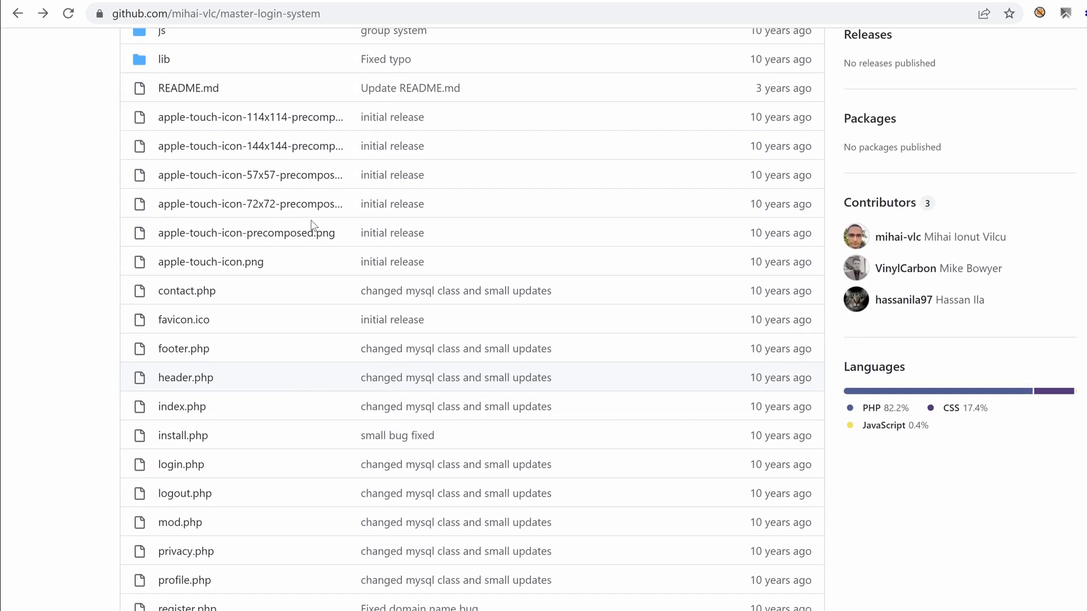
scroll(up, 3)
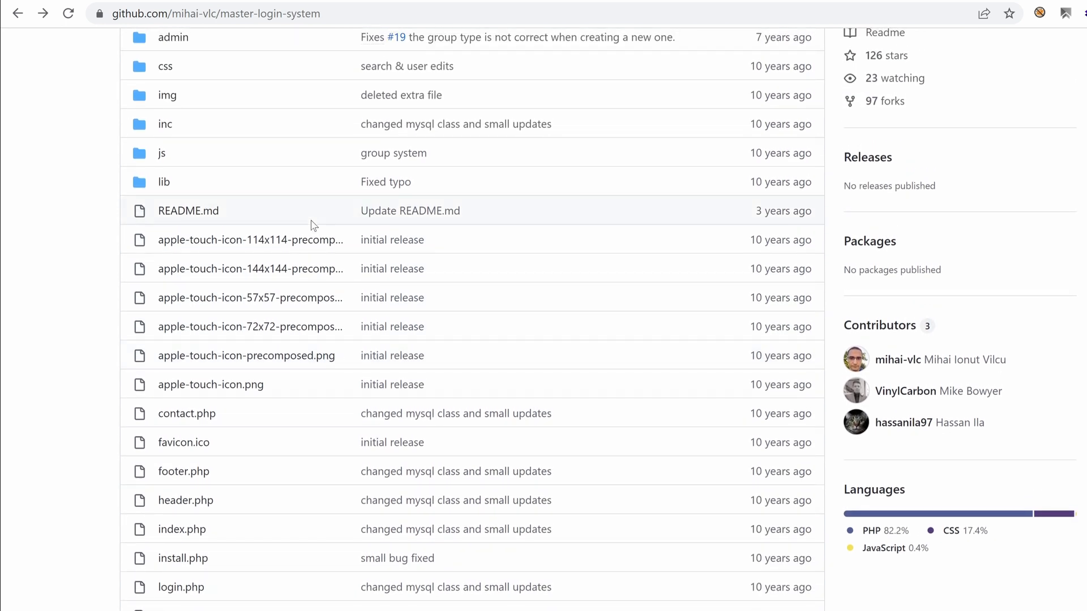
scroll(up, 3)
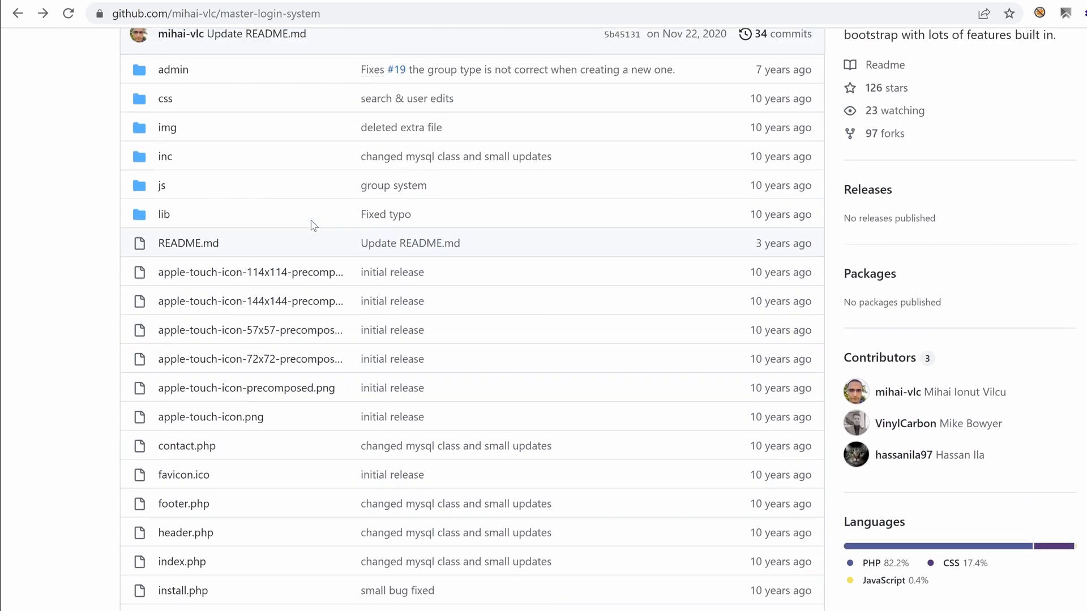
scroll(up, 3)
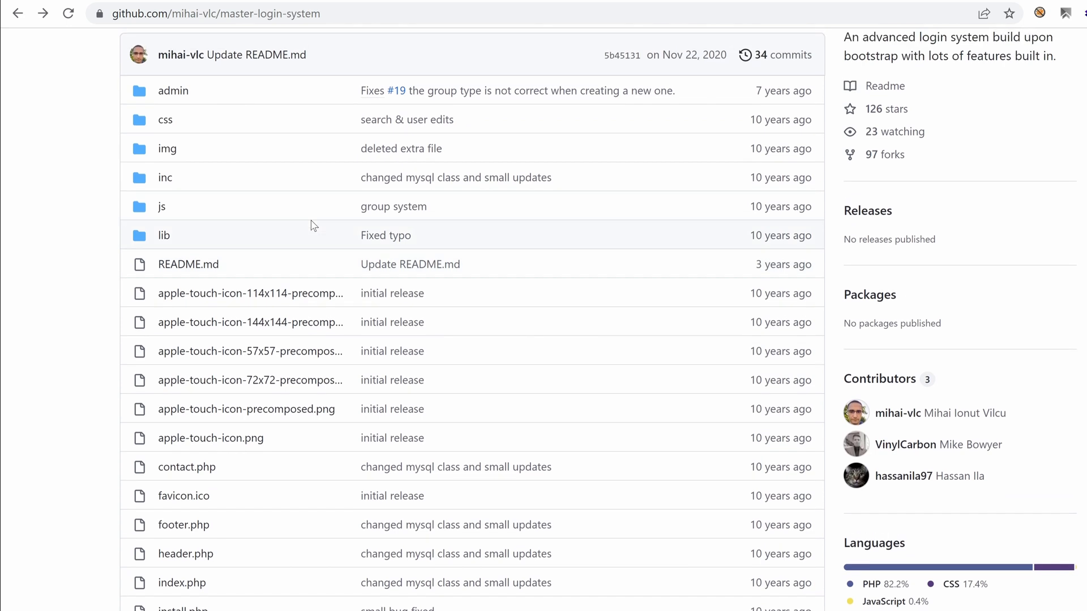
scroll(down, 3)
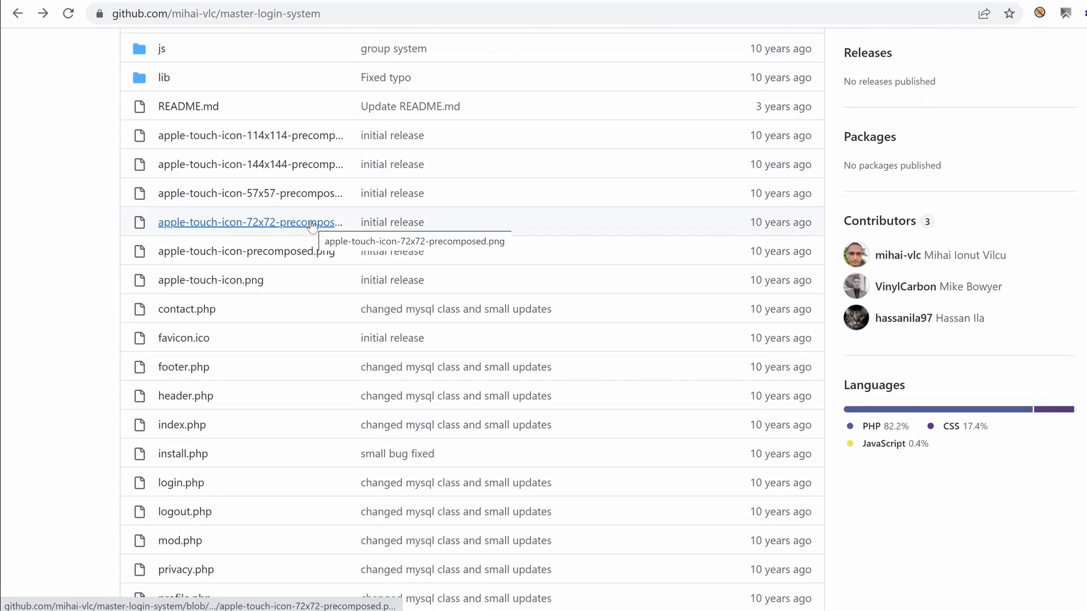
scroll(down, 3)
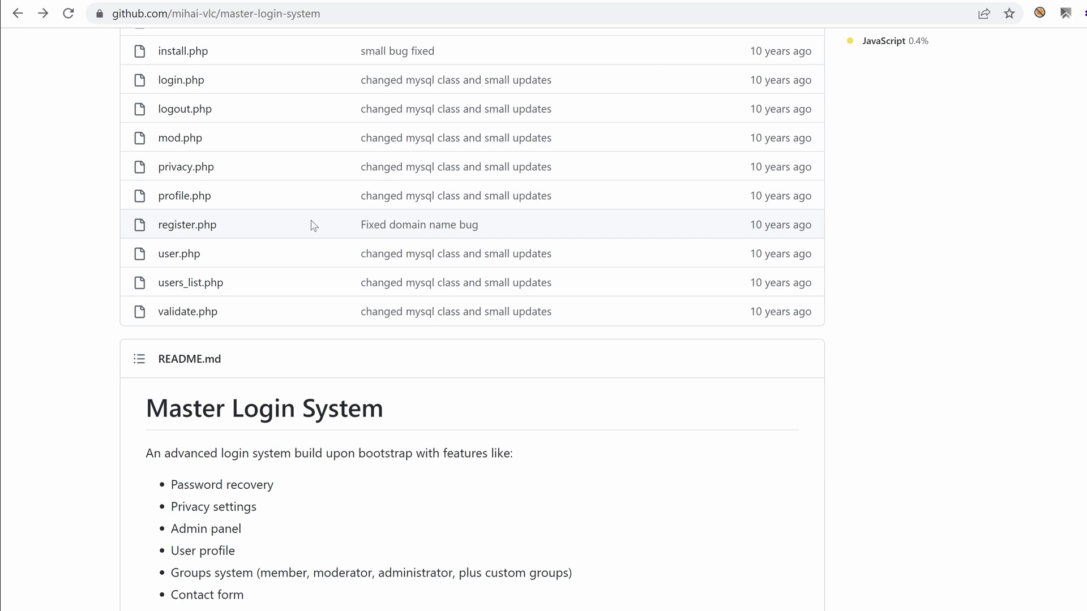
scroll(down, 3)
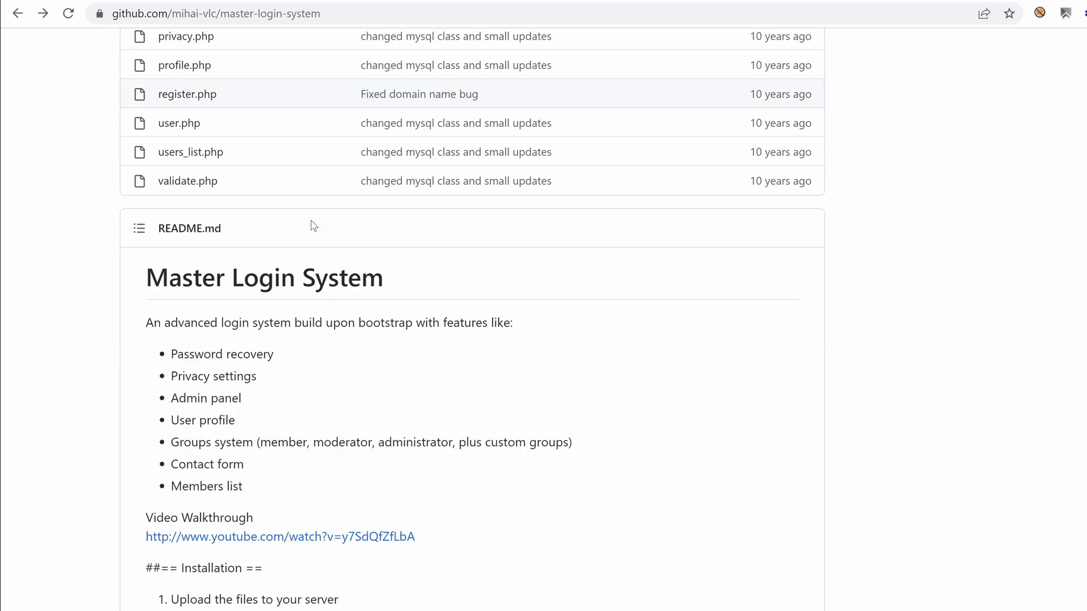